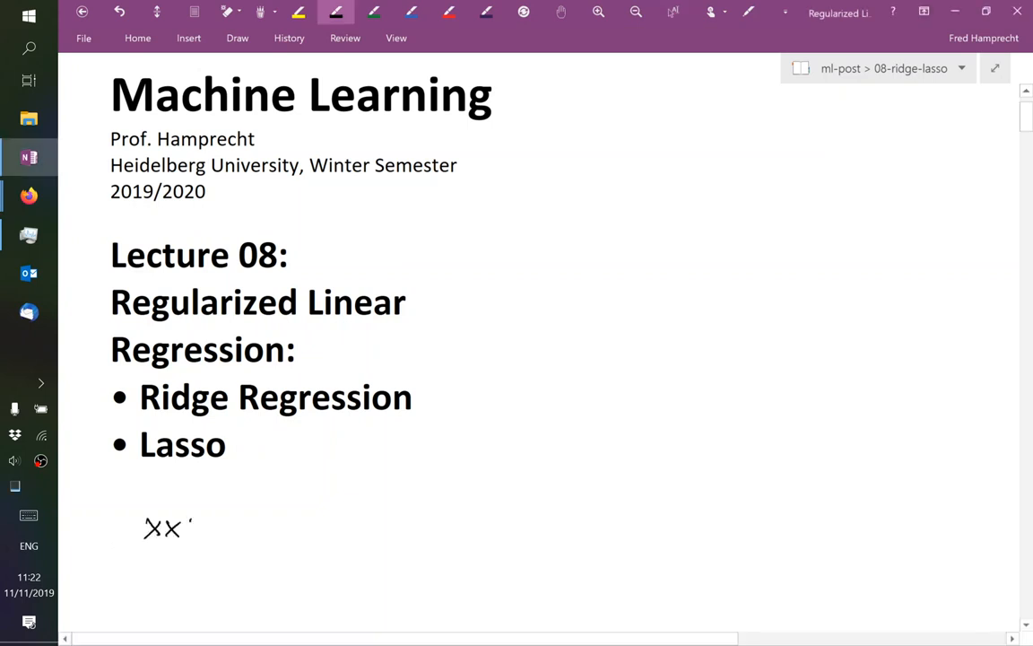
# Handwrite the normal equation XXᵀβ = XYᵀ below the lecture title
pyautogui.moveTo(193, 516); pyautogui.dragTo(215, 552)
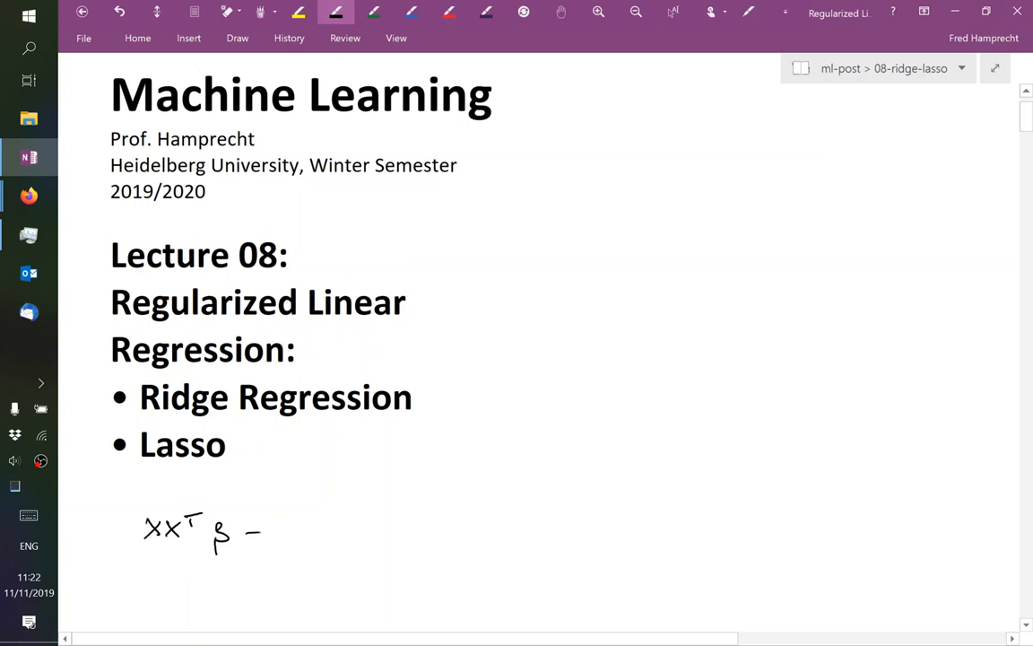
pyautogui.moveTo(251, 534); pyautogui.dragTo(323, 533)
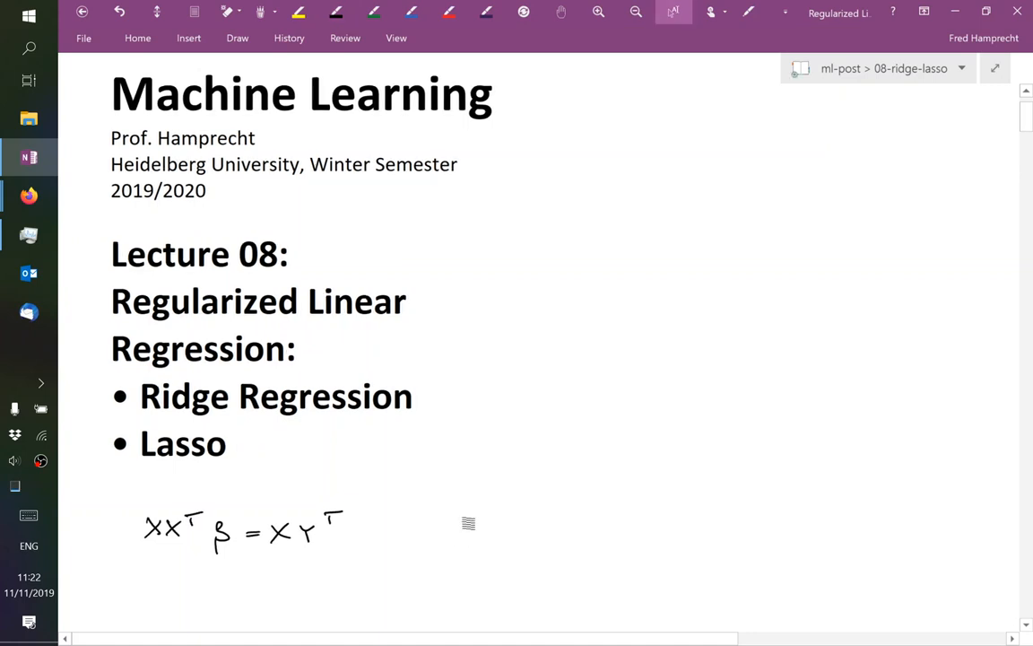
pyautogui.scroll(-3)
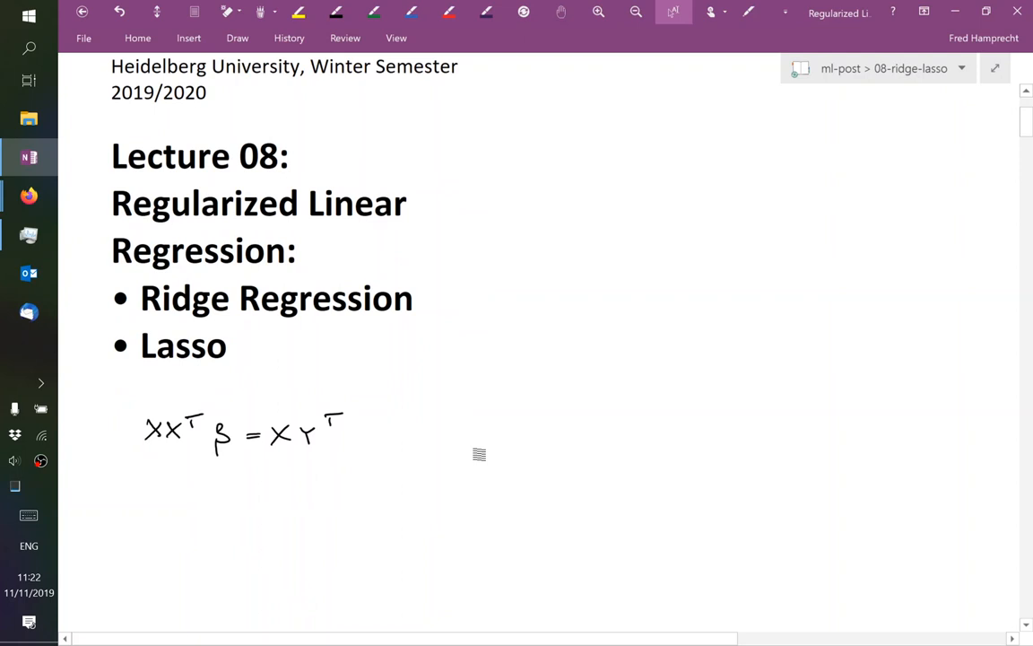
# Write the solution β̂ = (XXᵀ)⁻¹XYᵀ underneath the normal equation
pyautogui.click(337, 12)
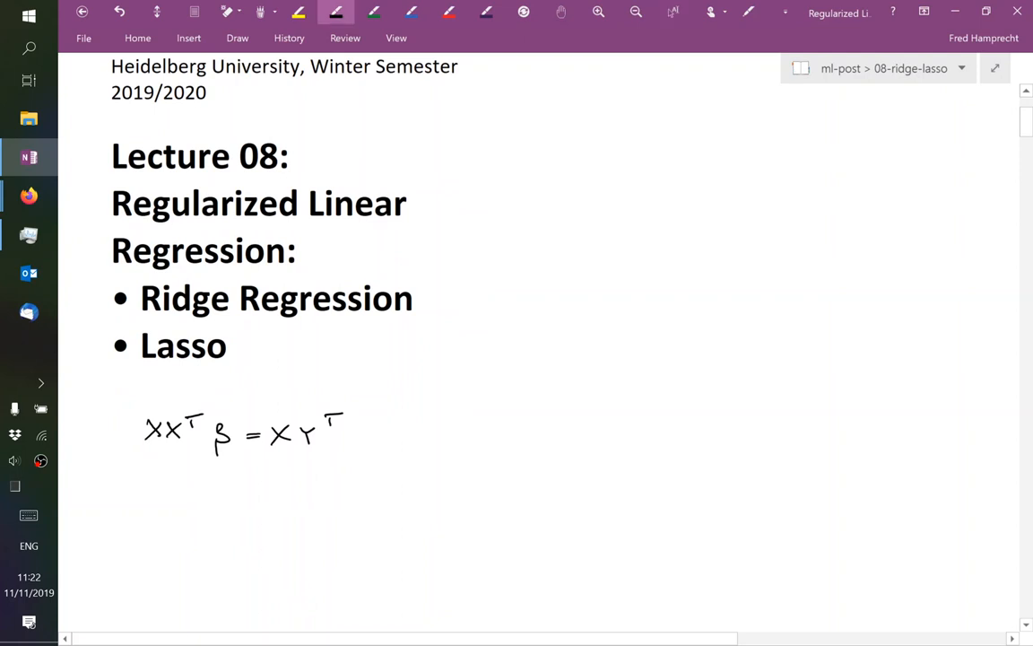
pyautogui.moveTo(211, 507); pyautogui.dragTo(222, 547)
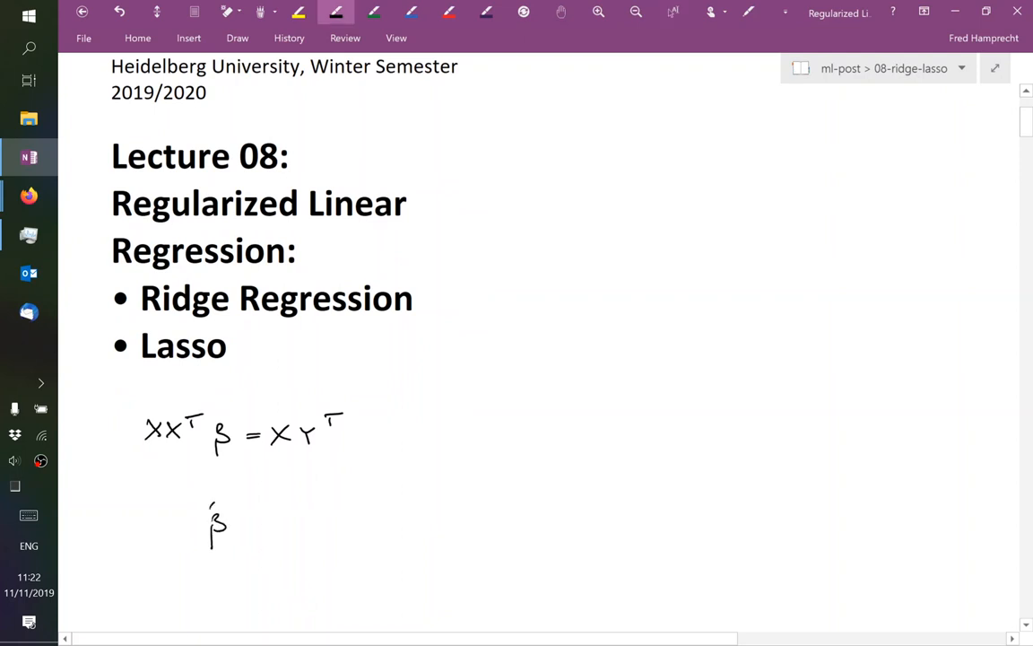
pyautogui.moveTo(229, 524); pyautogui.dragTo(269, 525)
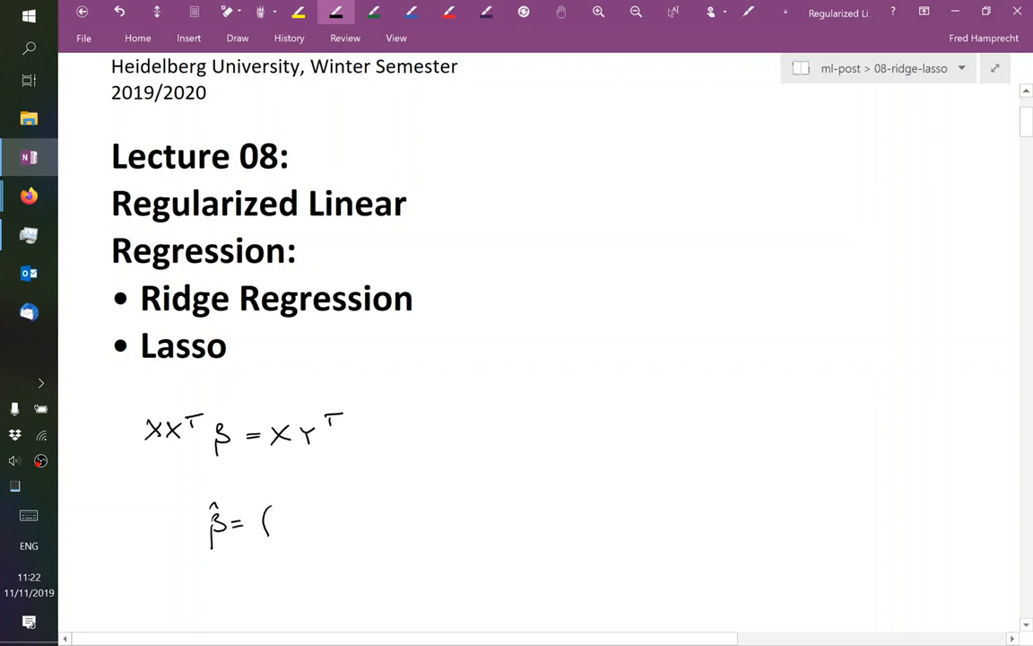
pyautogui.moveTo(278, 525); pyautogui.dragTo(341, 525)
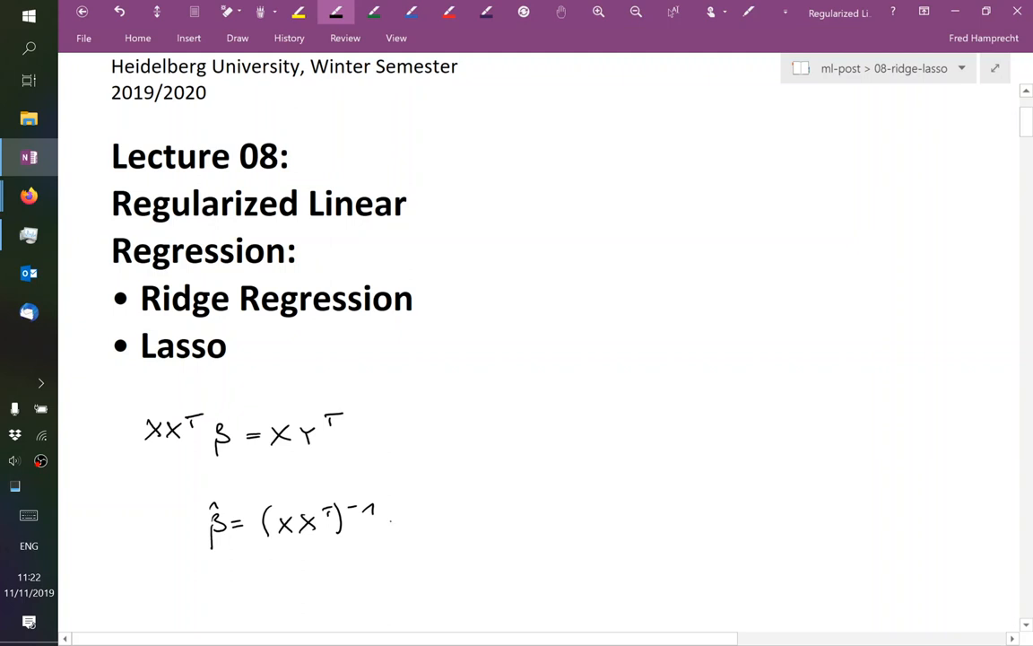
pyautogui.moveTo(385, 529); pyautogui.dragTo(449, 516)
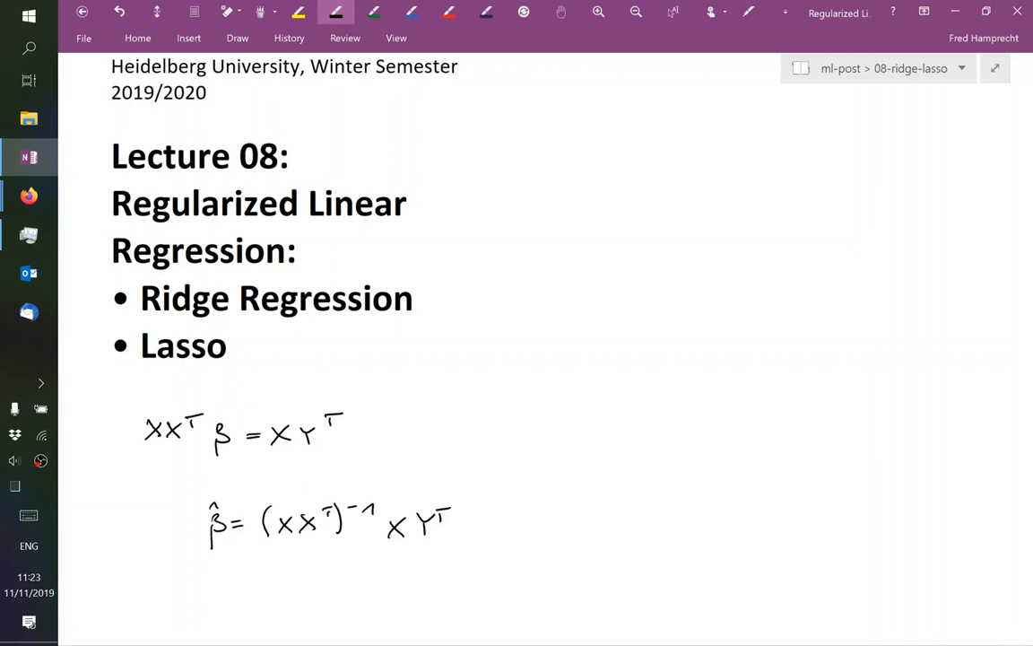
# Draw an arrow labelled 'solve for β', then write β = XXᵀ\XYᵀ = "XYᵀ/XXᵀ"
pyautogui.moveTo(502, 435); pyautogui.dragTo(458, 431)
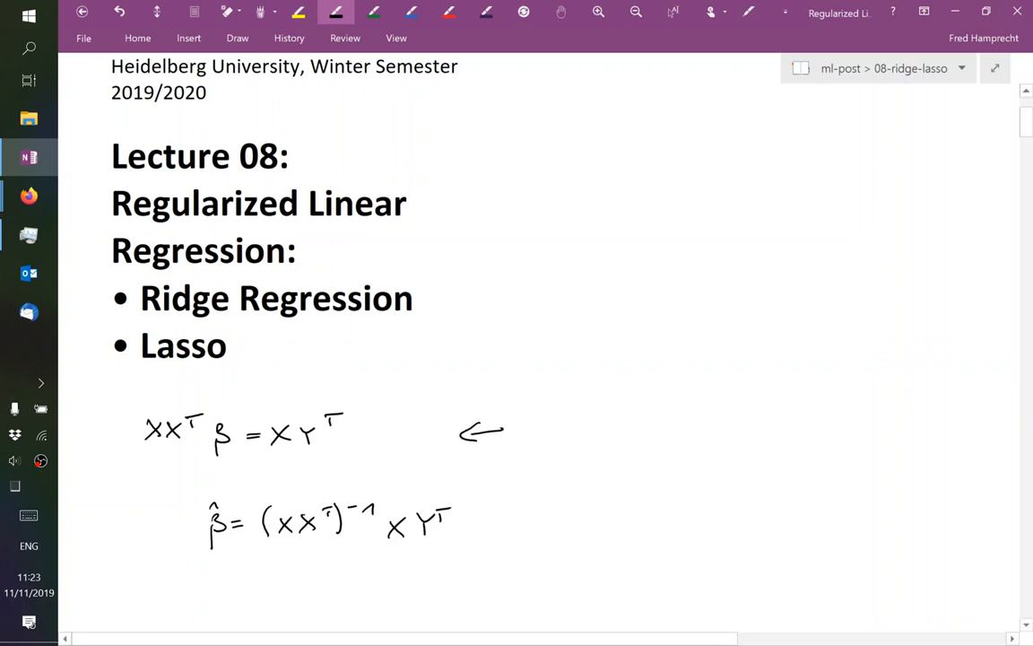
pyautogui.write('So')
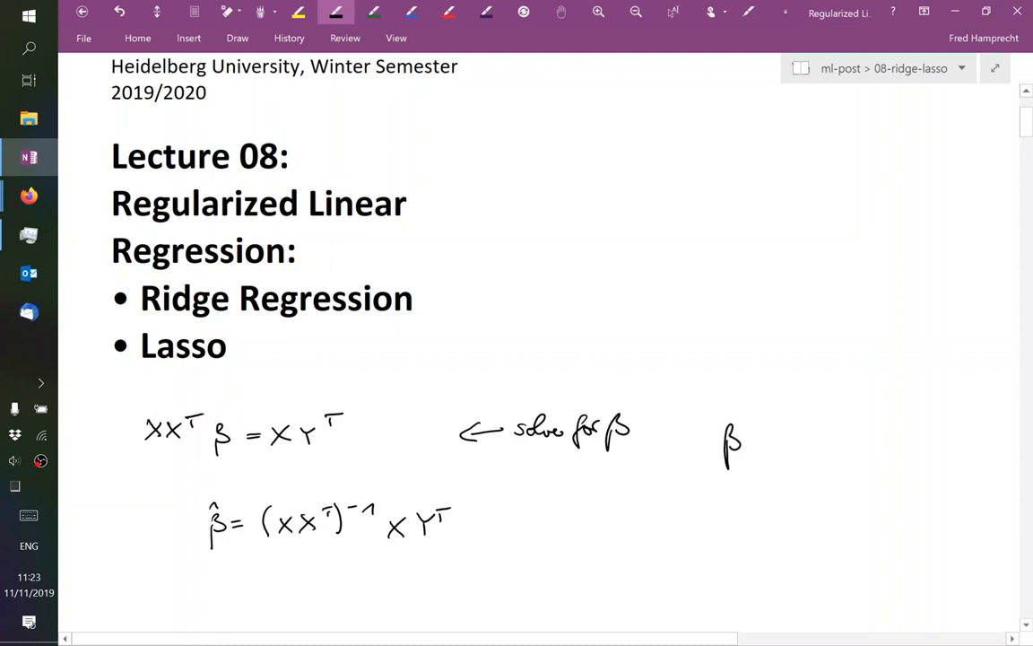
pyautogui.moveTo(753, 440); pyautogui.dragTo(803, 435)
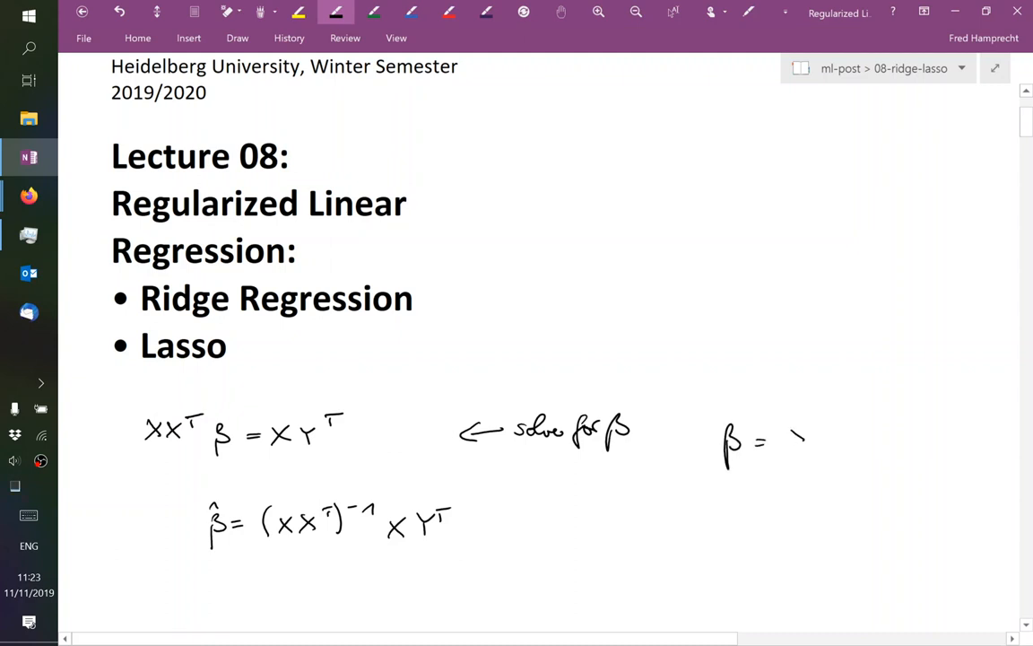
pyautogui.moveTo(789, 439); pyautogui.dragTo(865, 444)
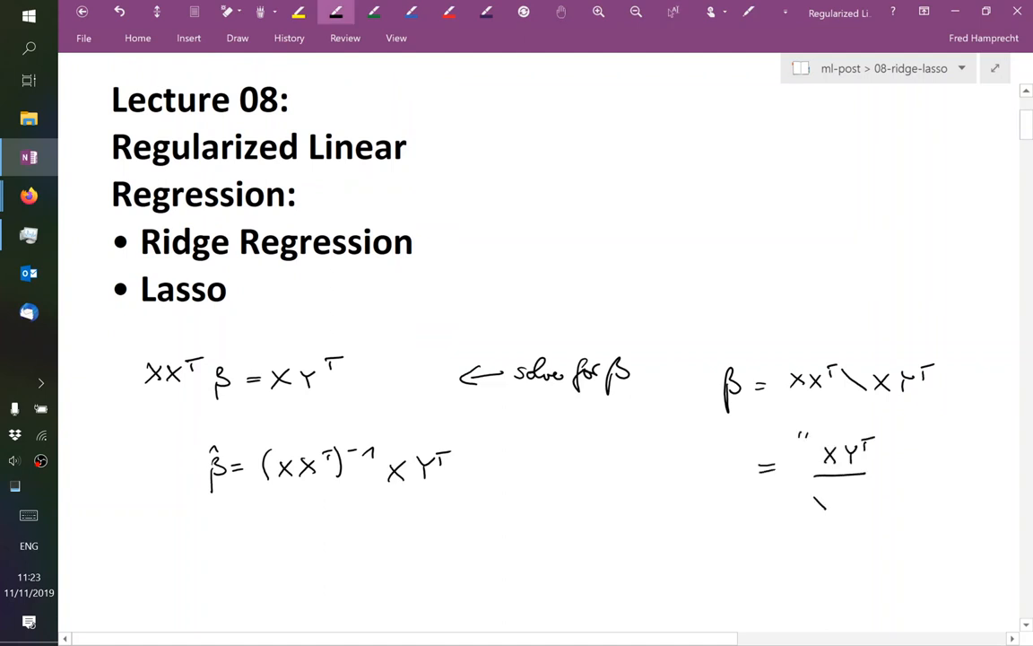
pyautogui.moveTo(812, 498); pyautogui.dragTo(852, 507)
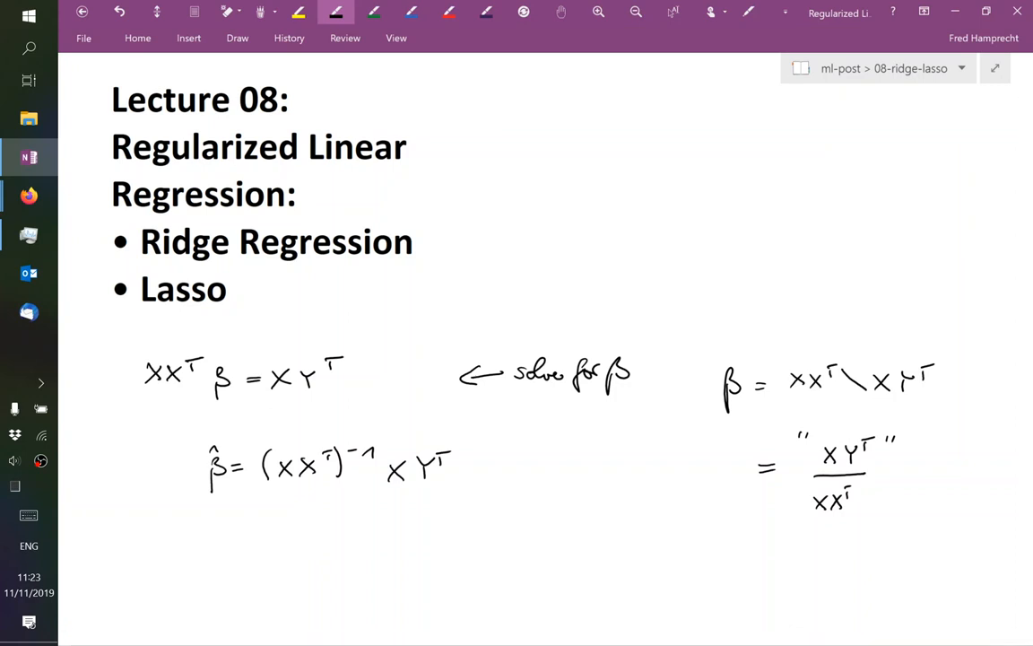
pyautogui.moveTo(124, 346); pyautogui.dragTo(363, 399)
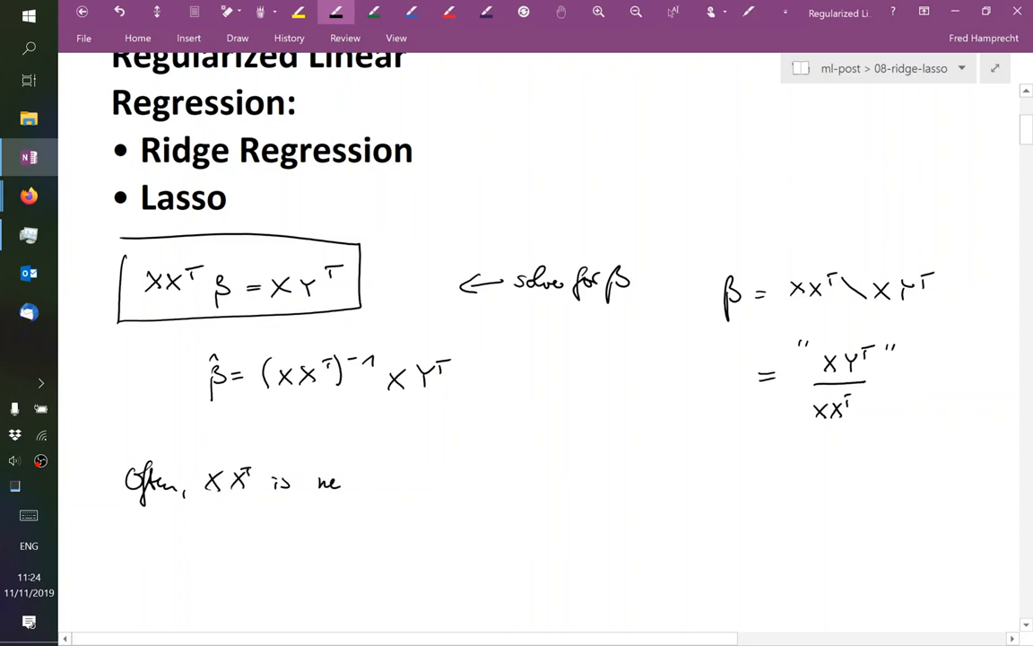
# Complete the note 'Often, XXᵀ is nearly irregular.' below the boxed equation
pyautogui.write('nearly i')
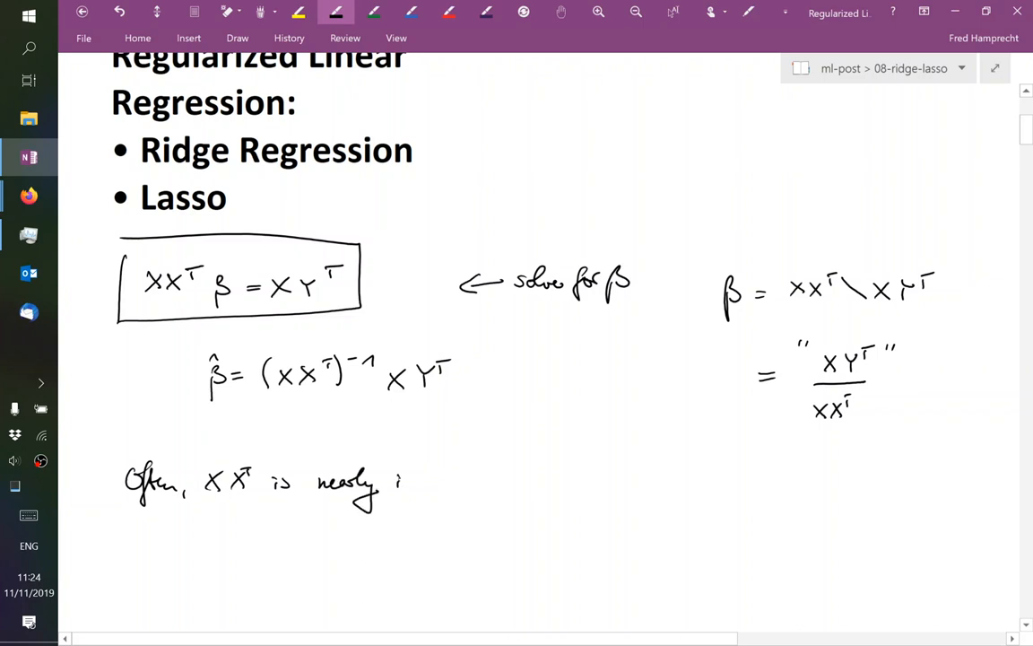
pyautogui.moveTo(399, 485); pyautogui.dragTo(466, 484)
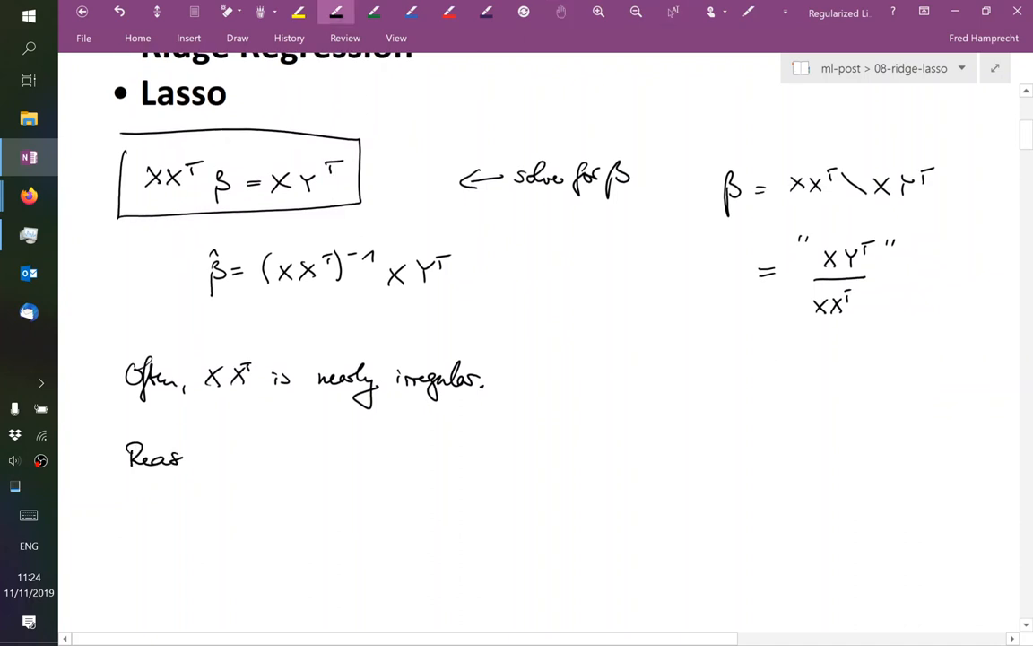
# Write 'Reasons:' with dashed items 'p > N' and 'collinearity in the observations'
pyautogui.write('ons:')
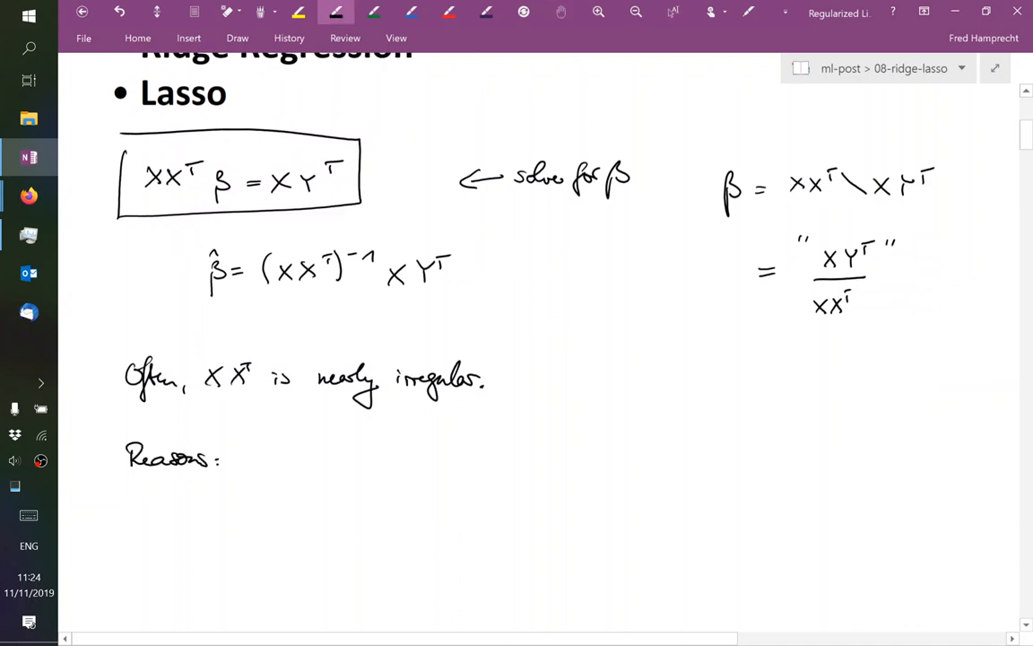
pyautogui.moveTo(162, 514); pyautogui.dragTo(188, 512)
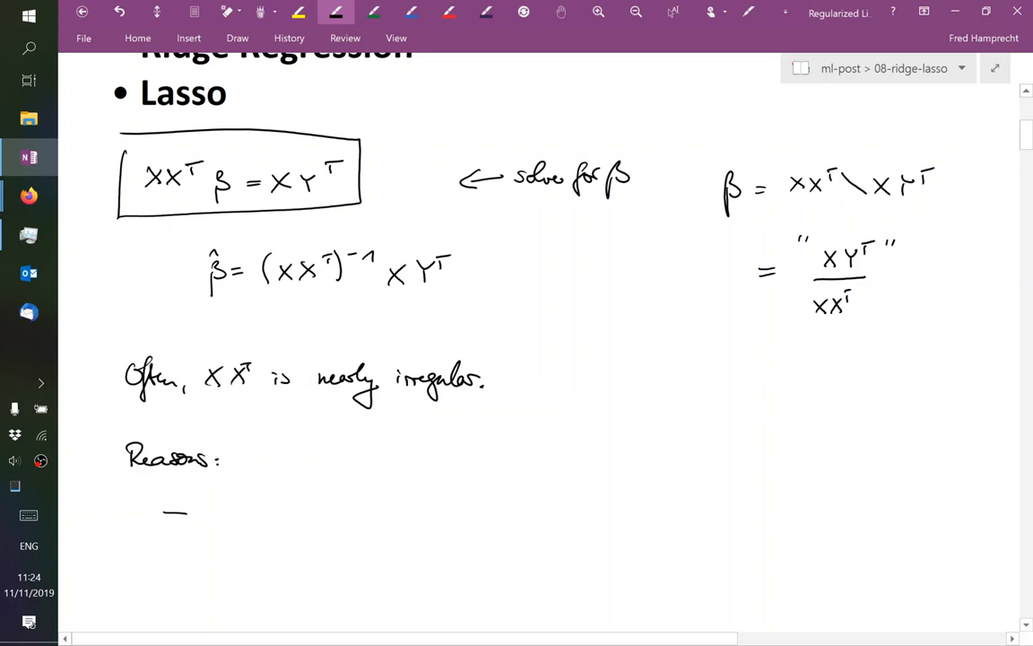
pyautogui.moveTo(204, 534); pyautogui.dragTo(242, 516)
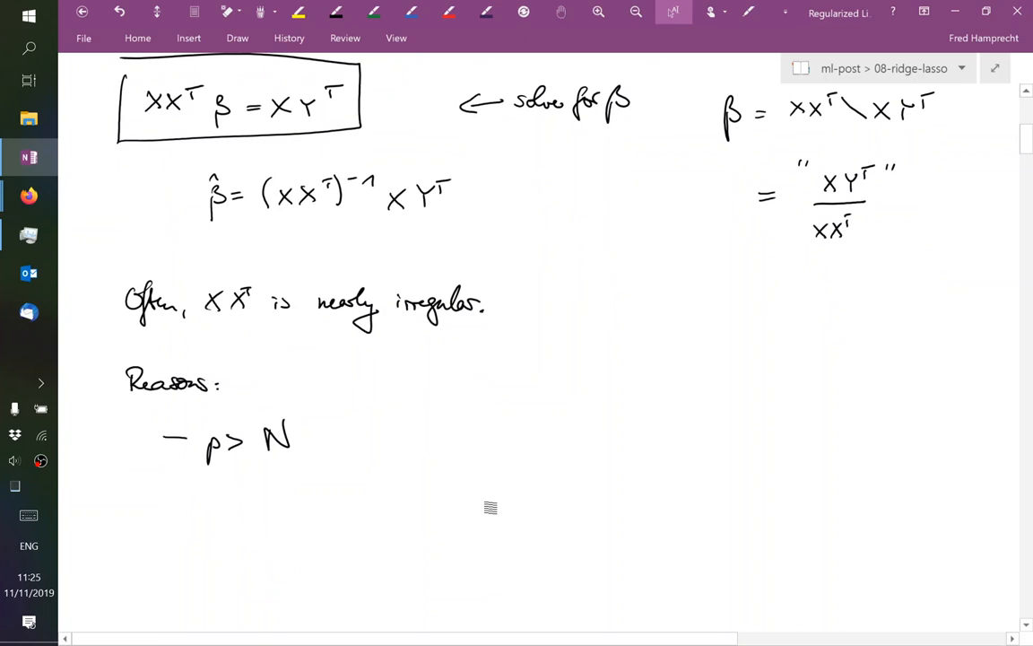
pyautogui.moveTo(157, 513); pyautogui.dragTo(182, 511)
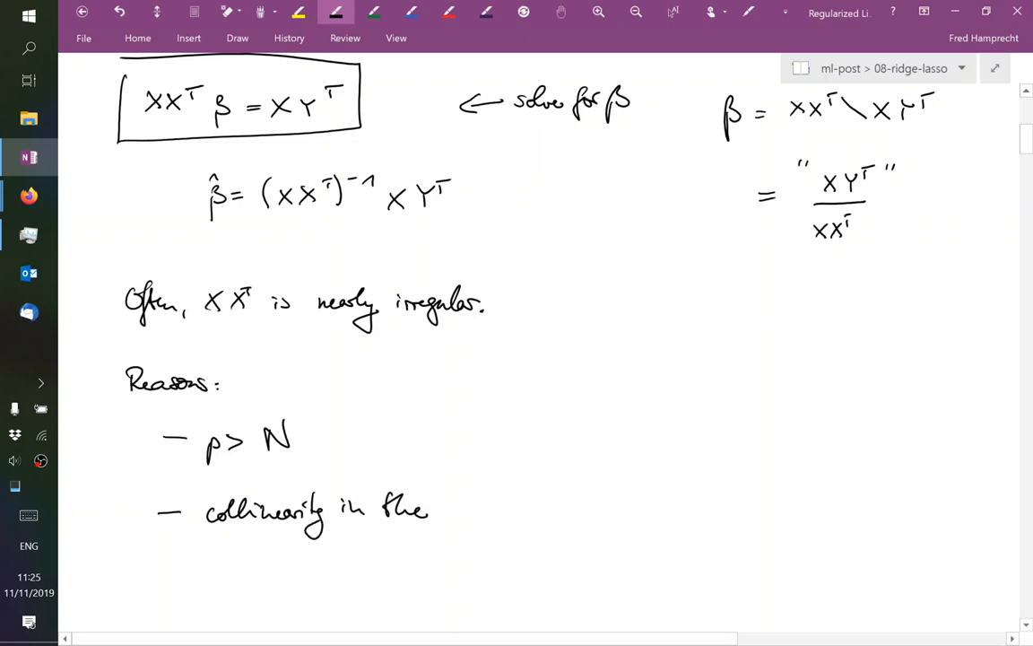
pyautogui.moveTo(457, 507); pyautogui.dragTo(547, 511)
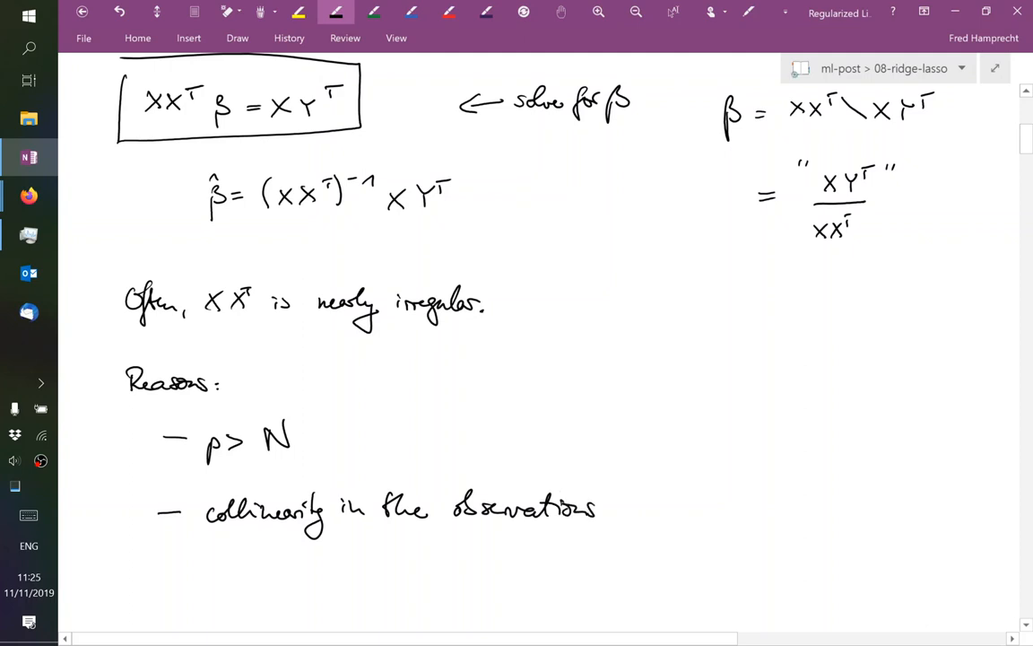
pyautogui.click(670, 480)
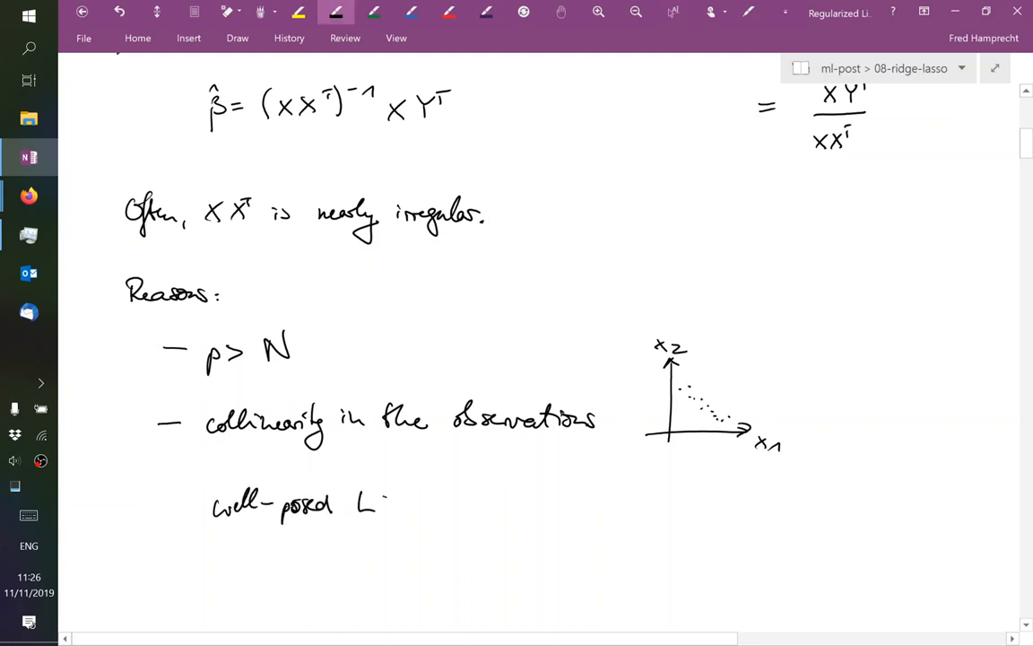
# Finish 'LSE', erase the x1/x2 sketch, and draw two lines crossing at a circled point
pyautogui.write('LSE')
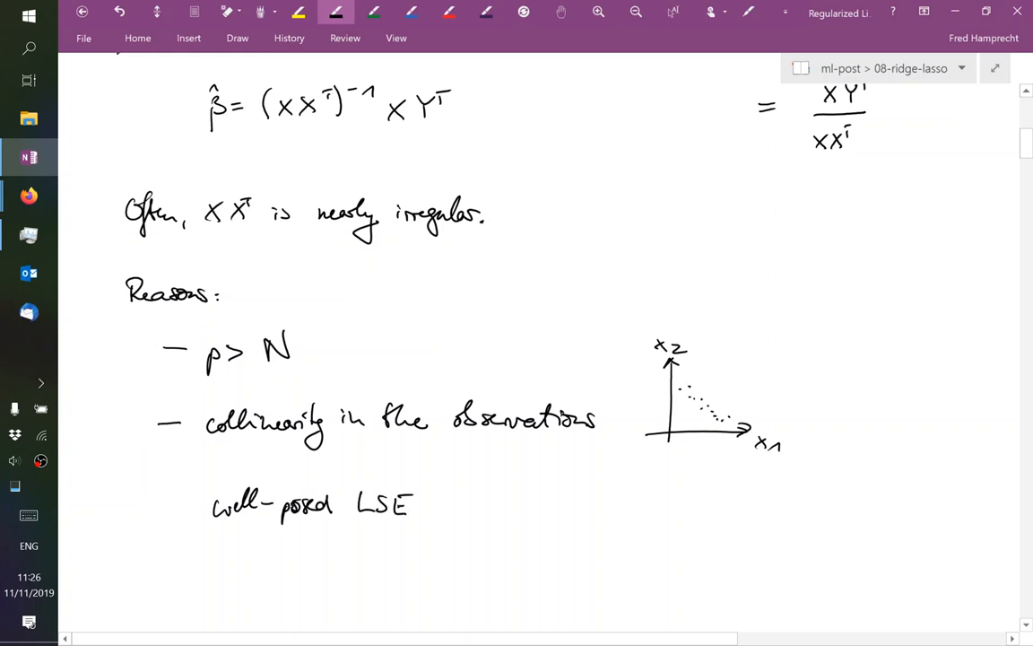
pyautogui.scroll(-3)
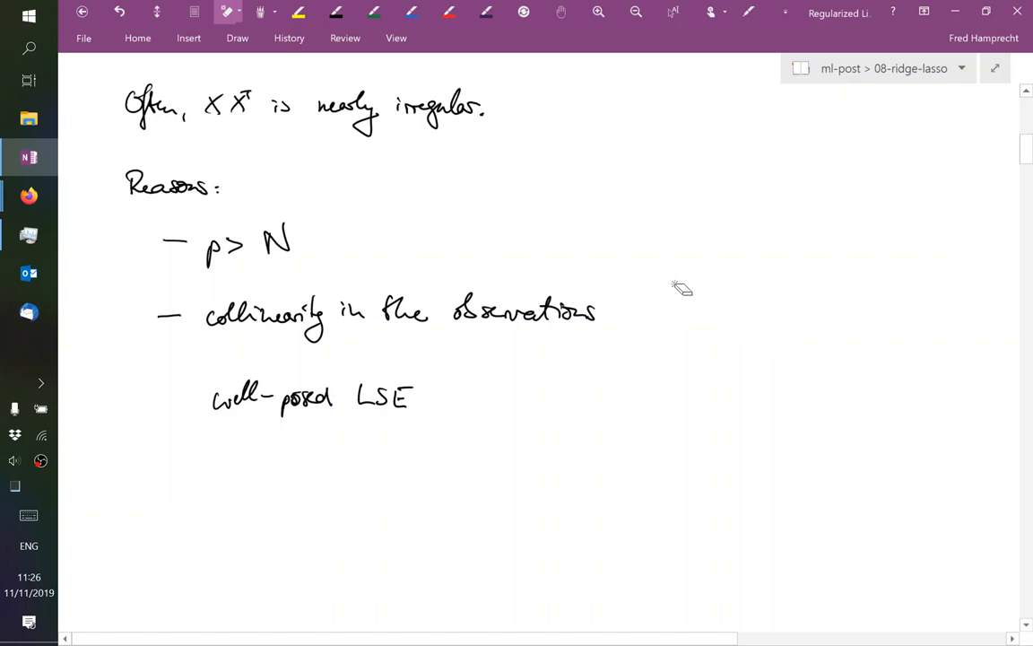
pyautogui.click(337, 11)
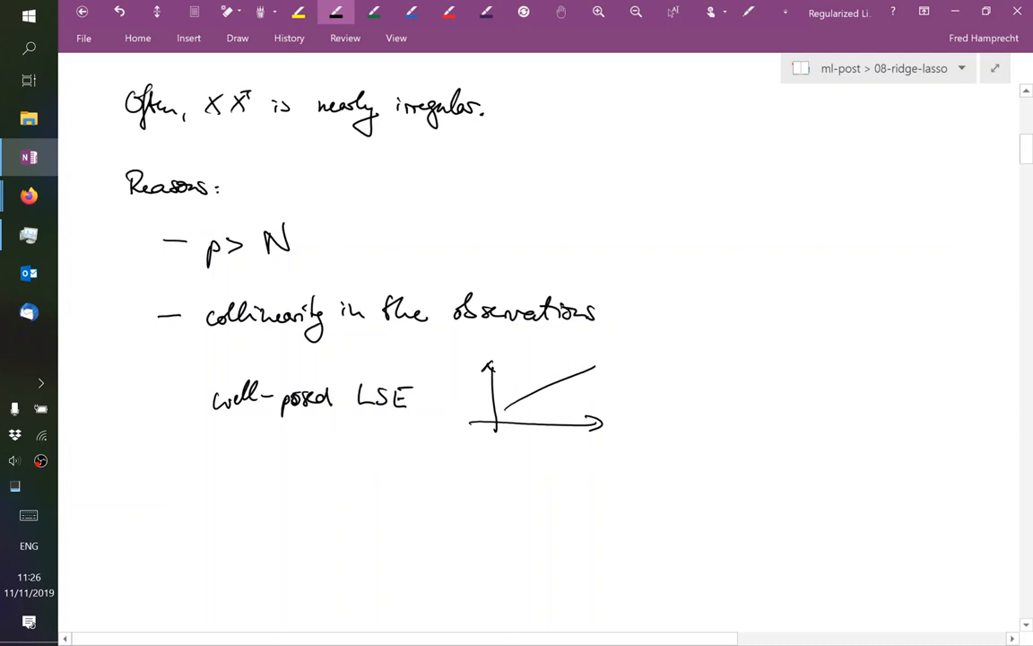
pyautogui.moveTo(538, 345); pyautogui.dragTo(552, 453)
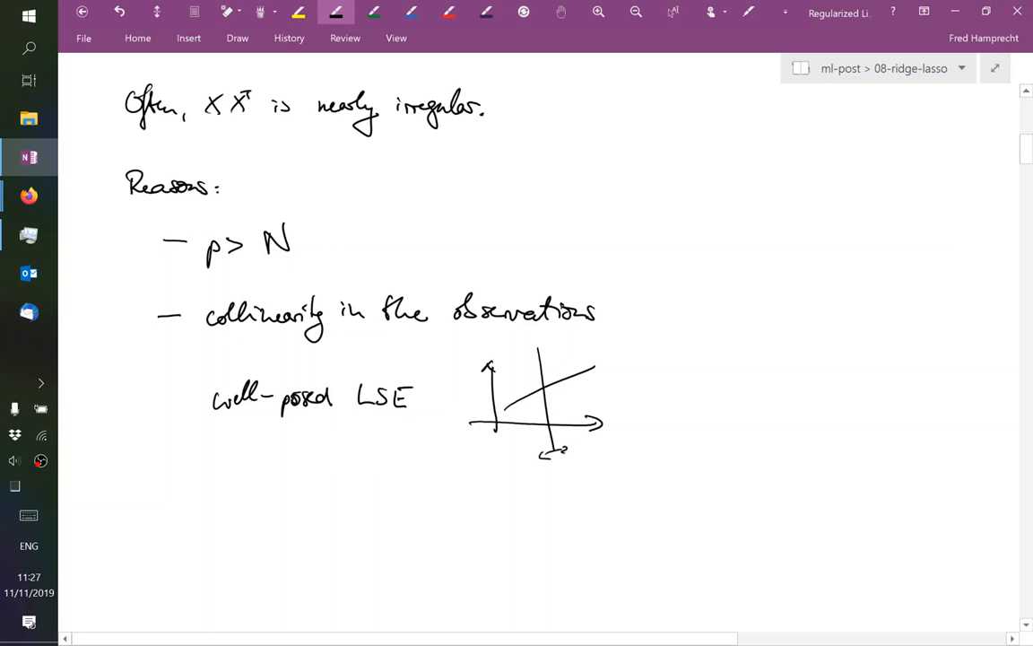
pyautogui.moveTo(590, 377); pyautogui.dragTo(602, 357)
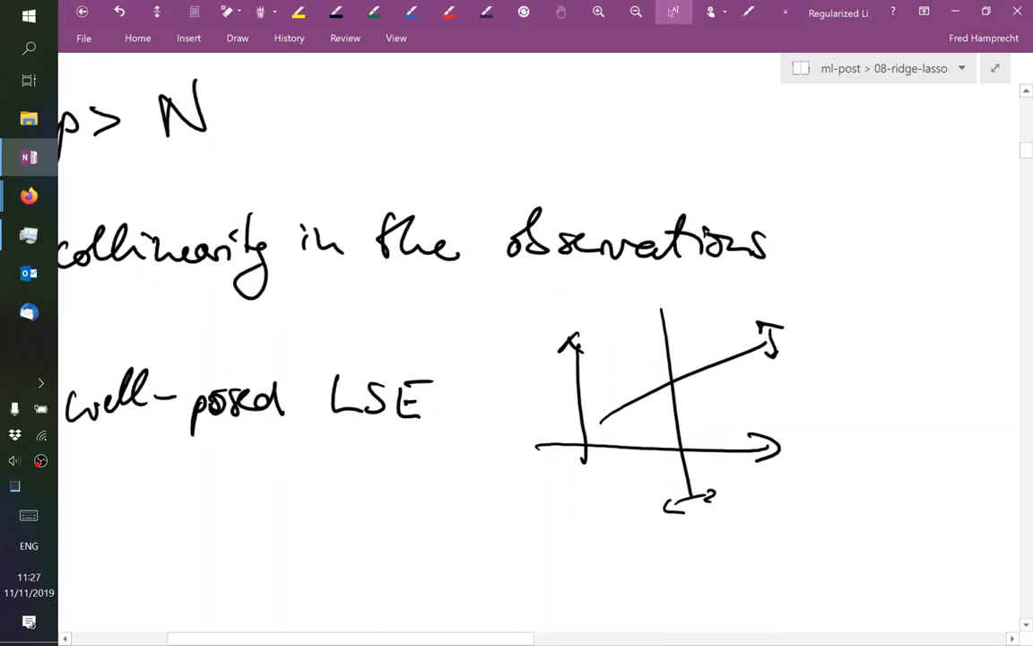
pyautogui.click(336, 11)
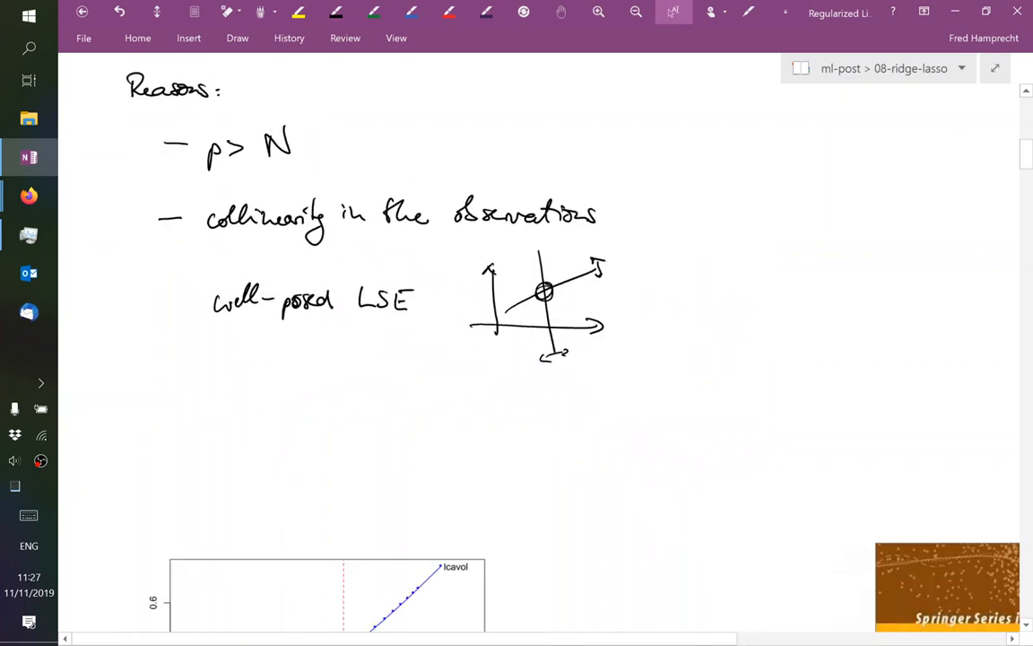
# Write 'ill-posed LSE' and sketch two nearly parallel lines on its axes
pyautogui.write('ill-')
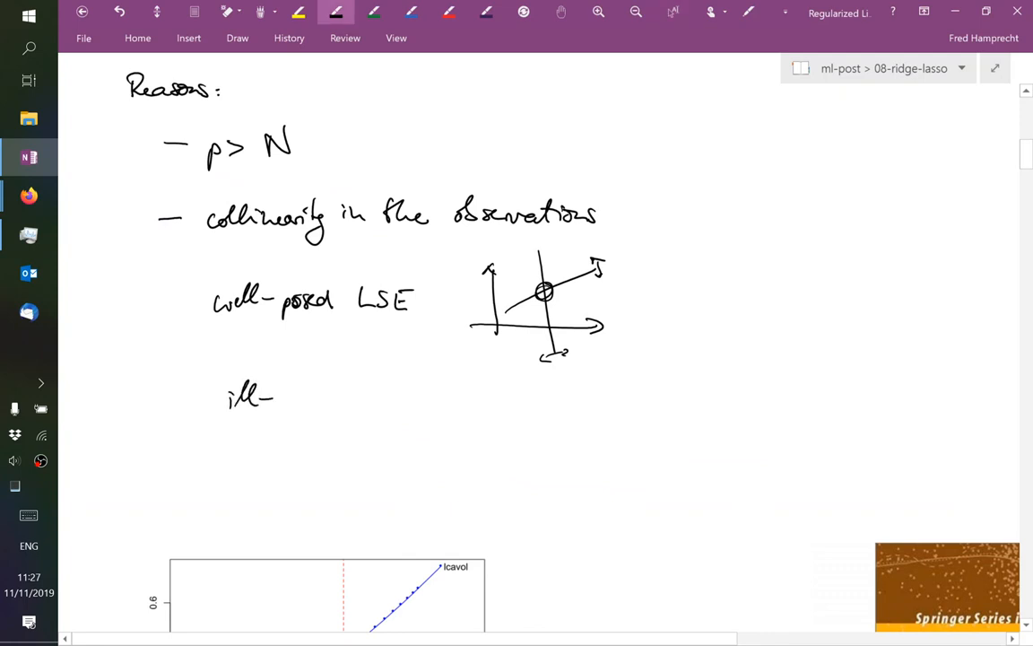
pyautogui.moveTo(287, 399); pyautogui.dragTo(381, 404)
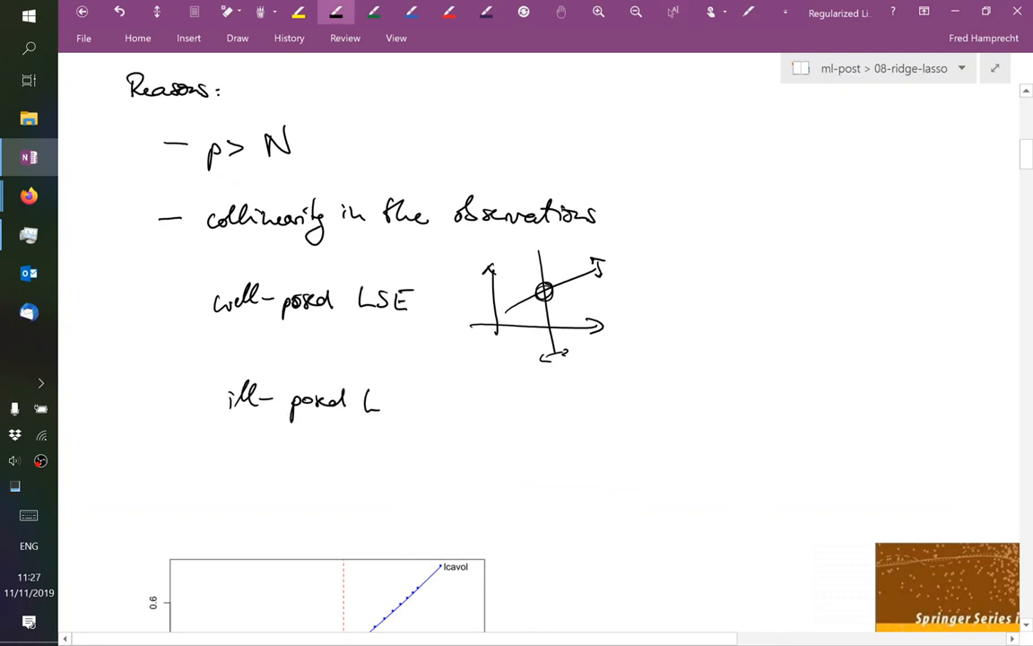
pyautogui.moveTo(479, 372); pyautogui.dragTo(478, 462)
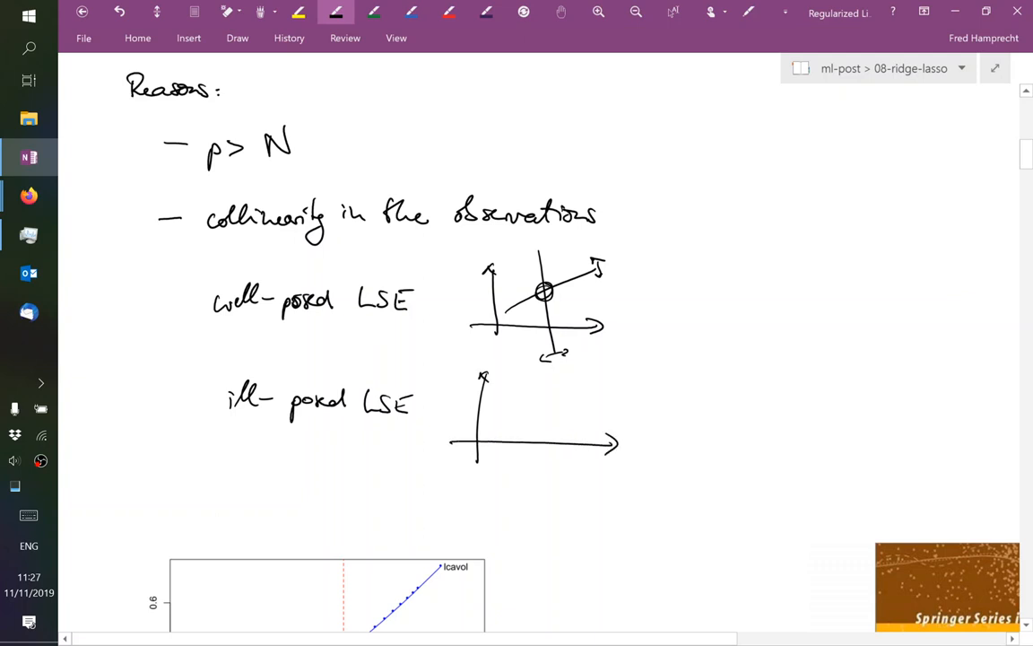
pyautogui.moveTo(484, 440); pyautogui.dragTo(588, 392)
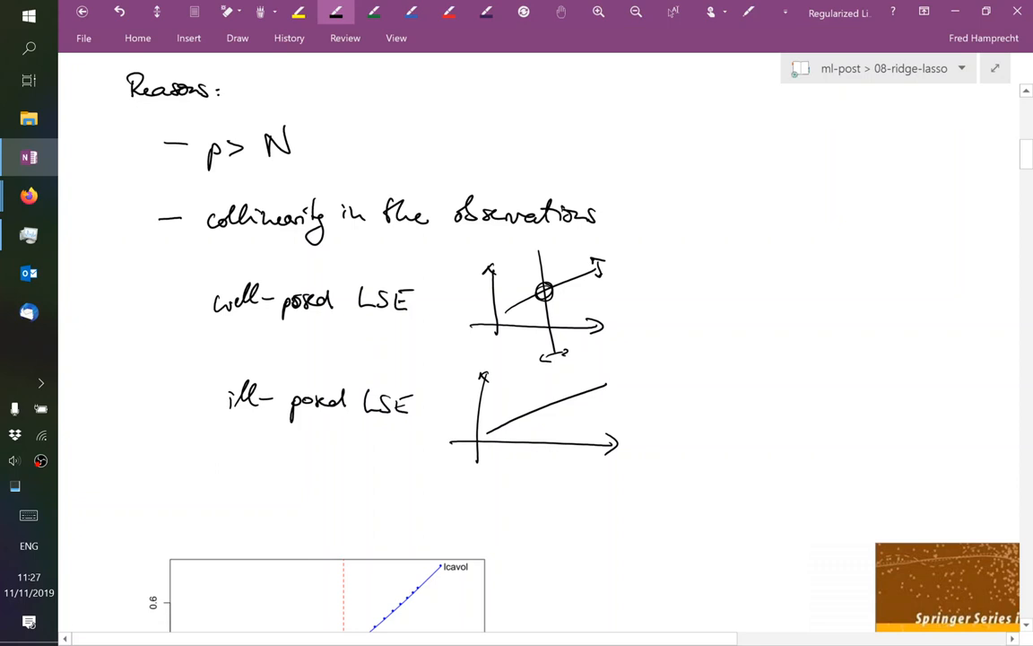
pyautogui.moveTo(485, 429); pyautogui.dragTo(602, 396)
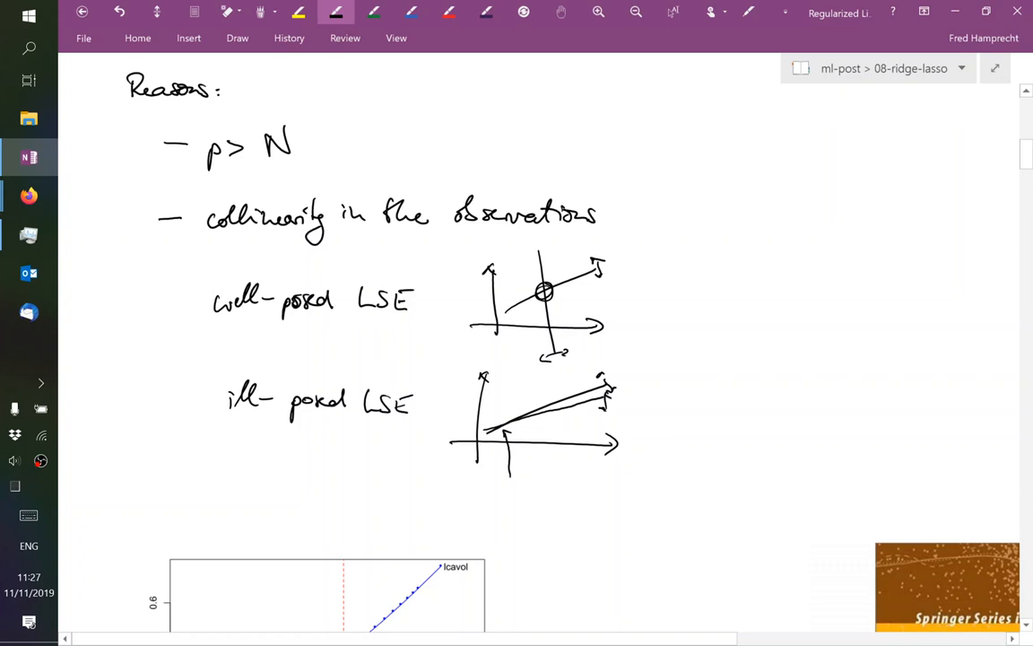
# Trace and circle the parallel lines in green and blue, then erase those annotations
pyautogui.click(375, 12)
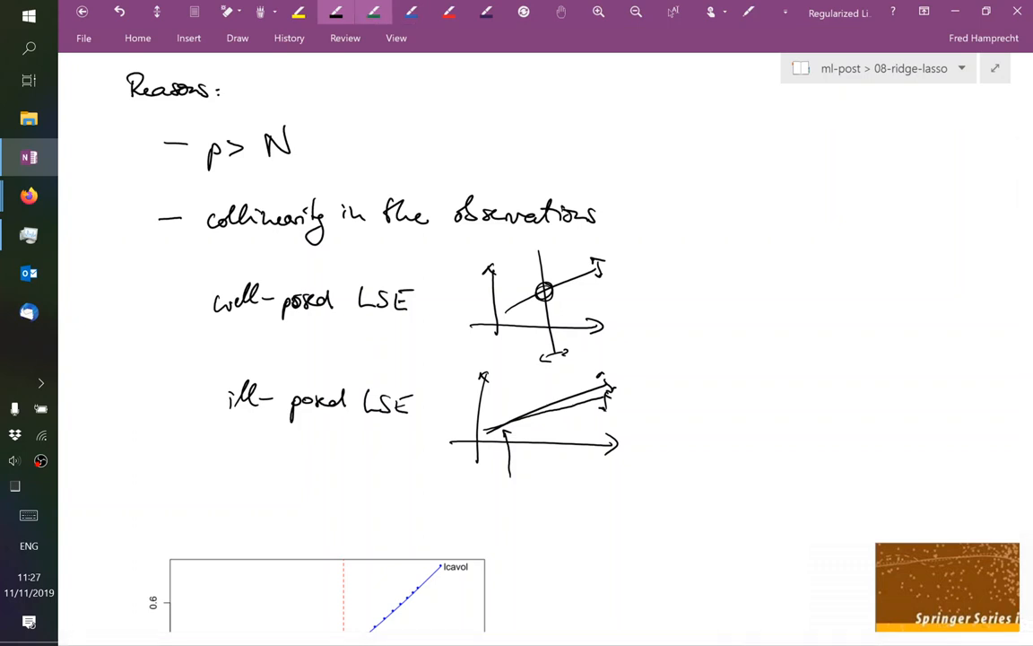
pyautogui.moveTo(462, 436); pyautogui.dragTo(583, 408)
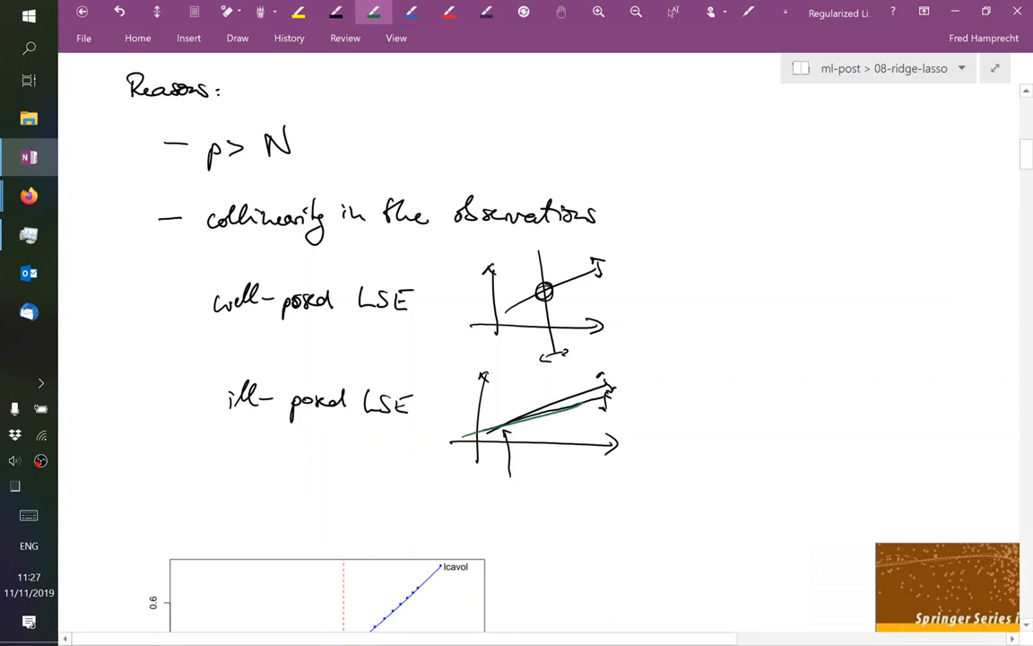
pyautogui.moveTo(453, 439); pyautogui.dragTo(592, 404)
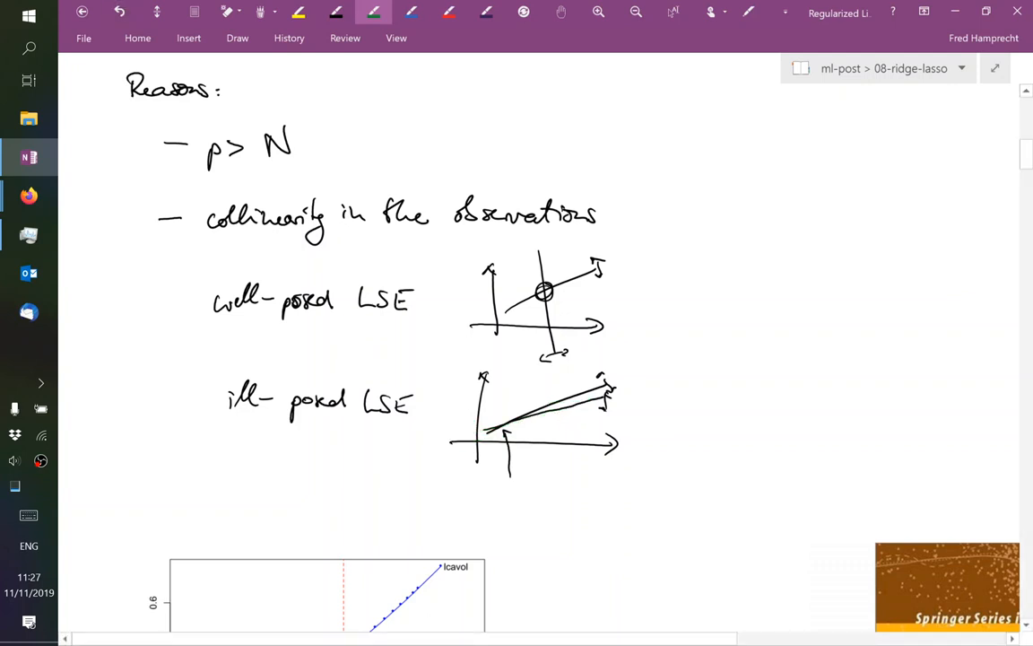
pyautogui.moveTo(408, 462); pyautogui.dragTo(677, 366)
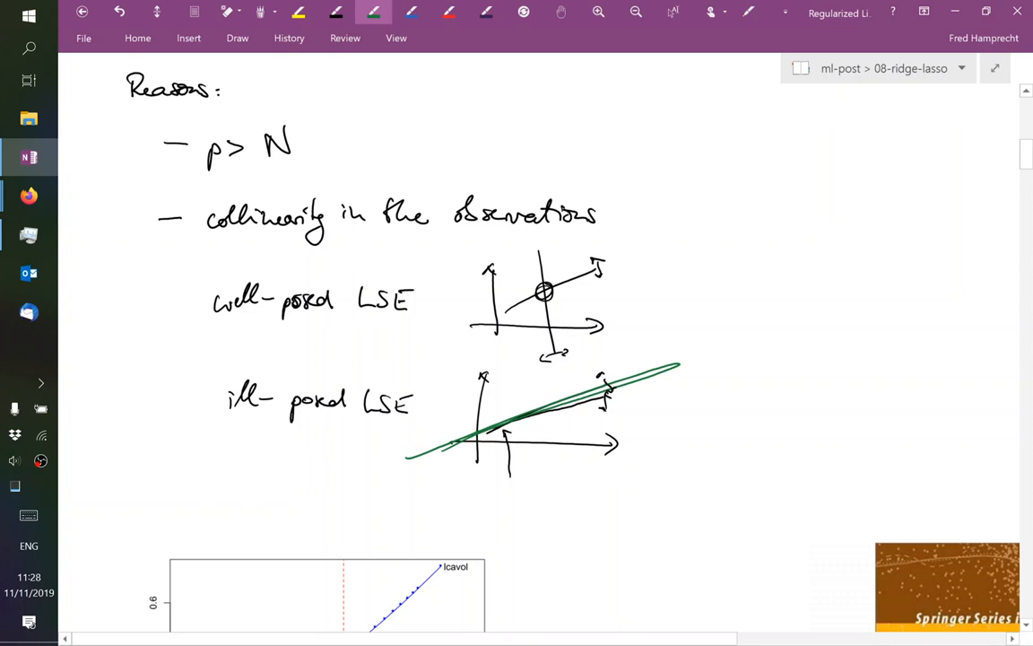
pyautogui.moveTo(502, 404); pyautogui.dragTo(524, 440)
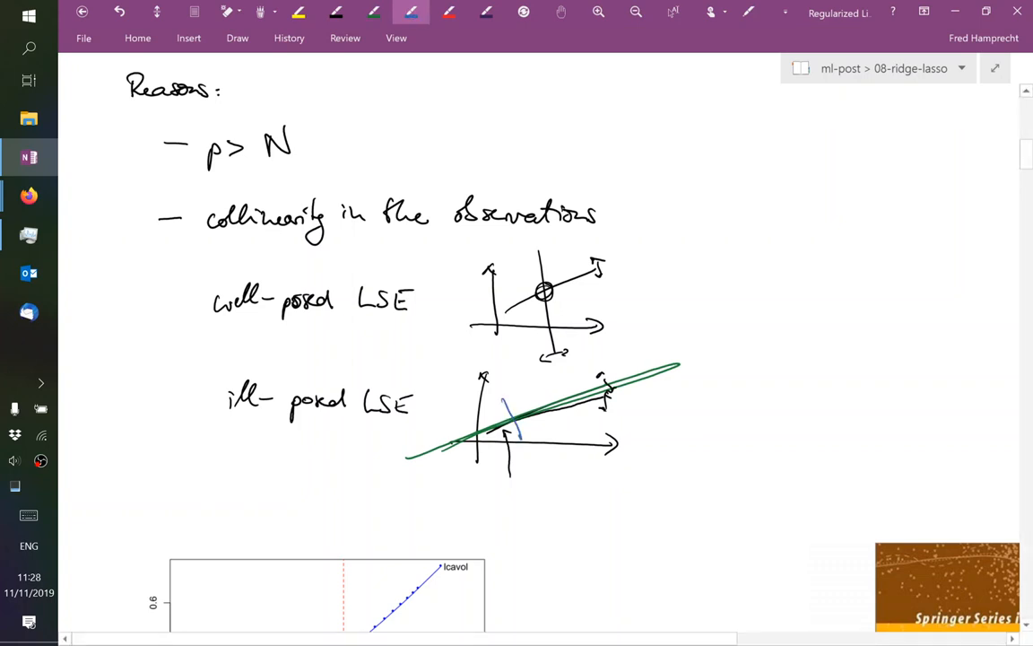
pyautogui.moveTo(505, 402); pyautogui.dragTo(520, 439)
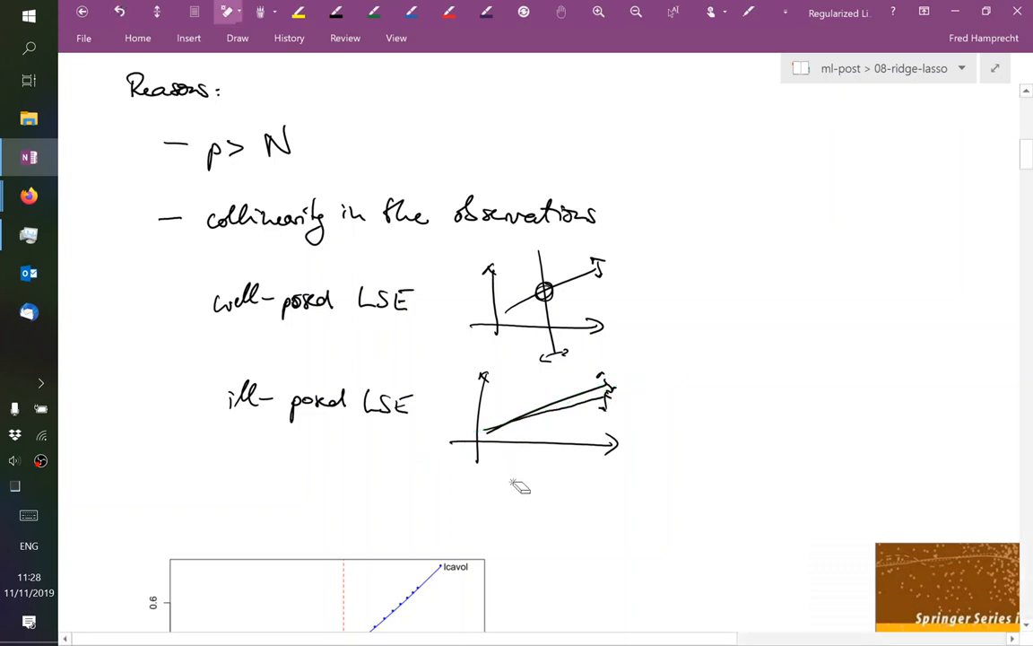
pyautogui.click(411, 12)
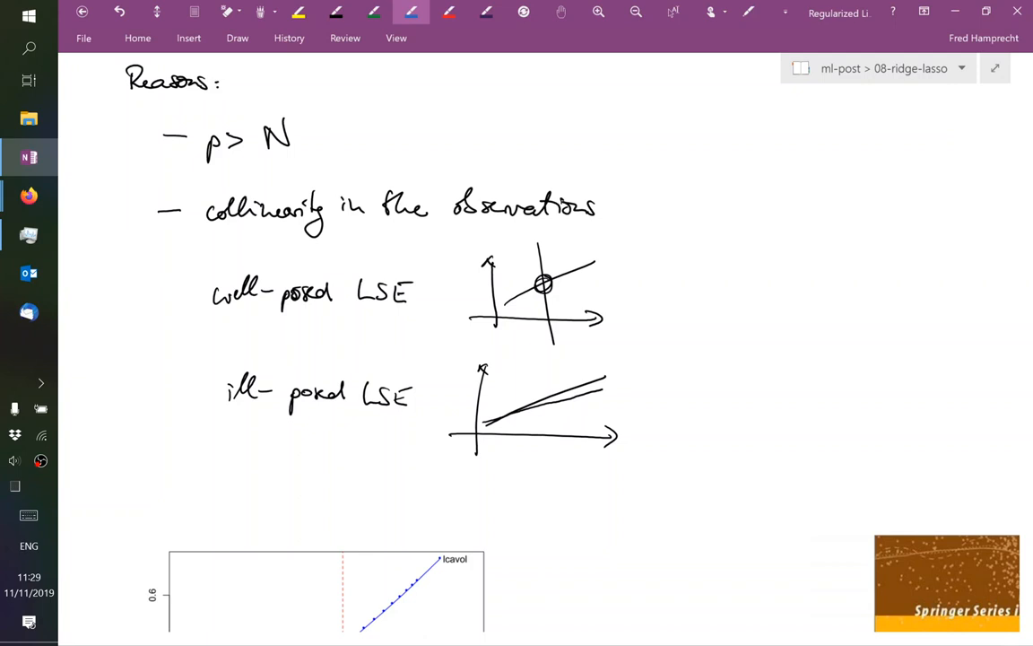
# Below the sketches, write 'Bias-Variance decomposition of mean squared error' and underline it
pyautogui.scroll(-3)
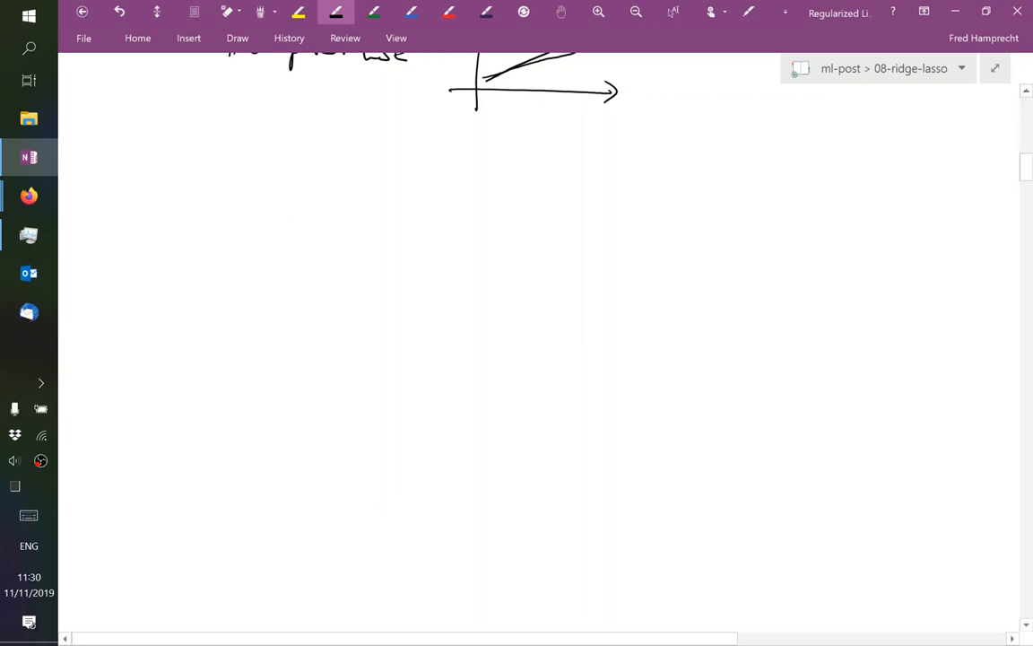
pyautogui.moveTo(99, 162); pyautogui.dragTo(161, 153)
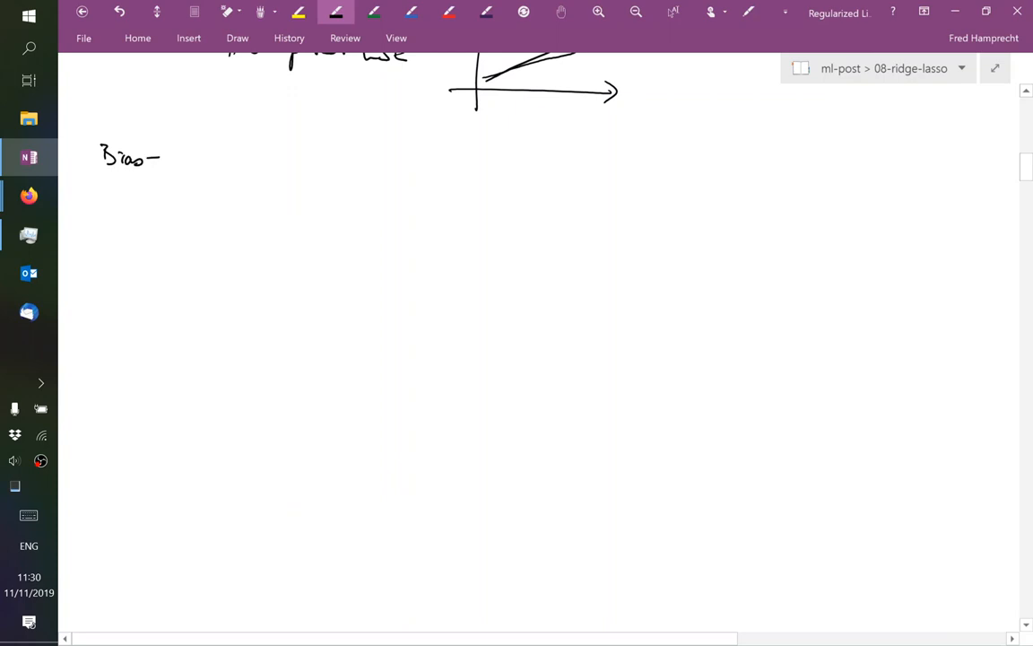
pyautogui.moveTo(179, 157); pyautogui.dragTo(238, 157)
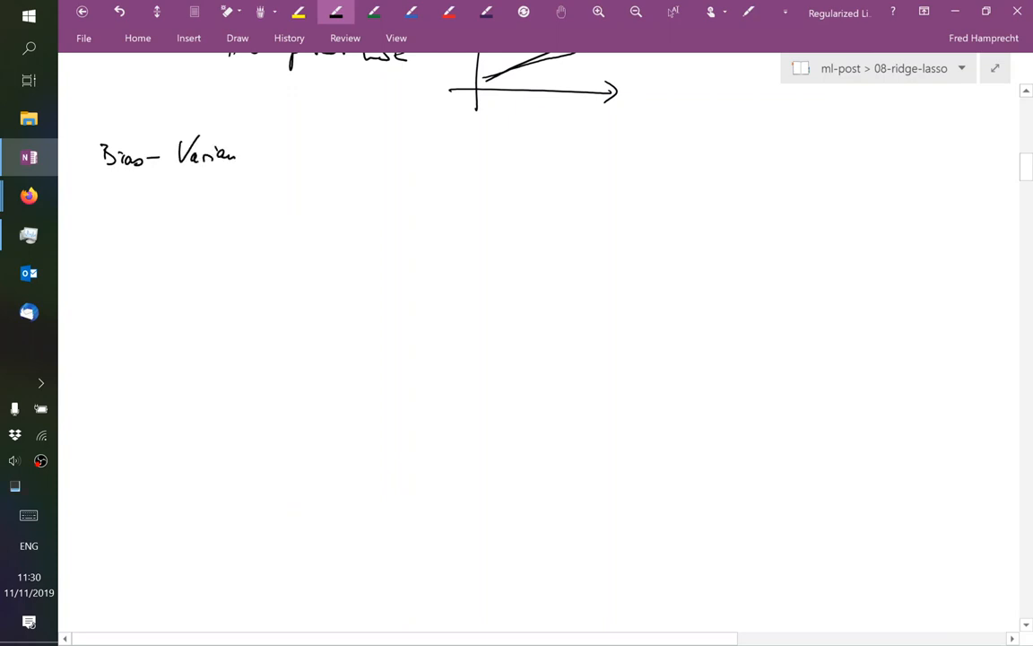
pyautogui.moveTo(287, 157); pyautogui.dragTo(329, 157)
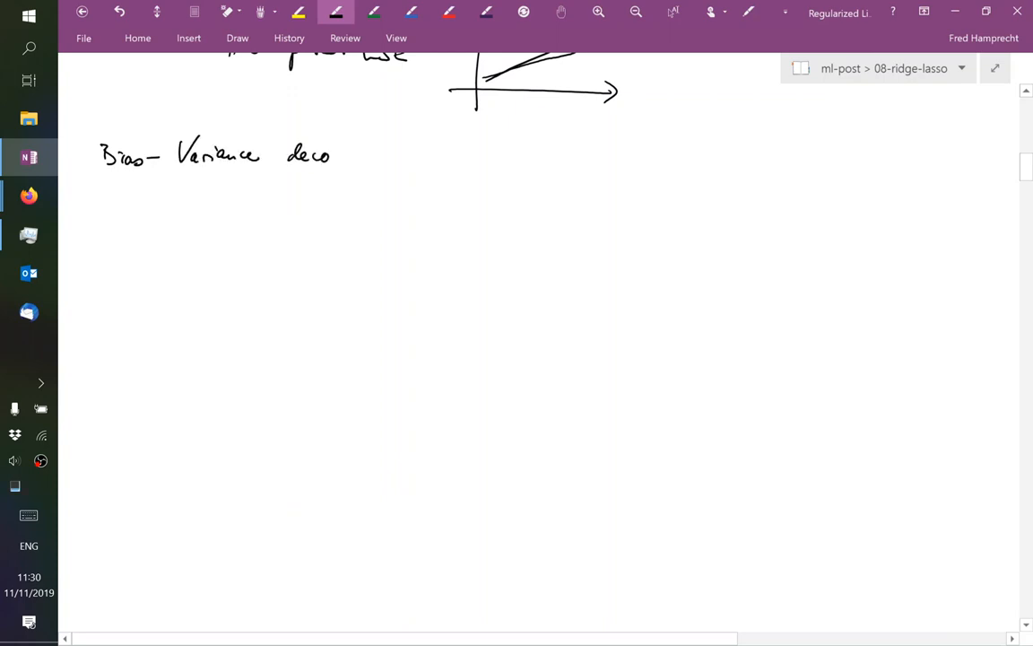
pyautogui.moveTo(329, 157); pyautogui.dragTo(404, 152)
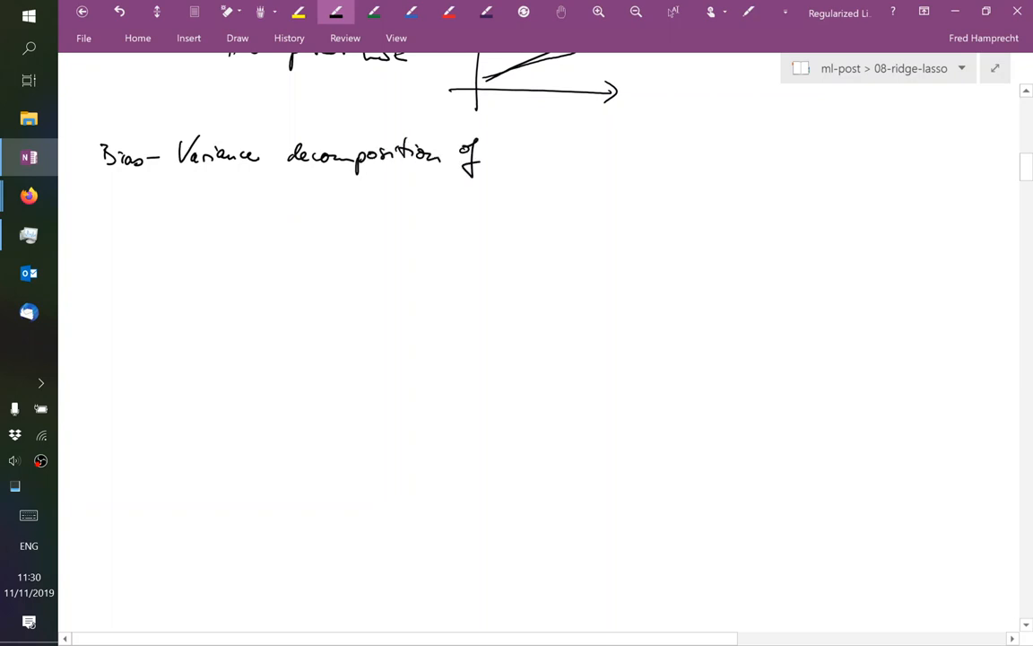
pyautogui.moveTo(508, 157); pyautogui.dragTo(558, 157)
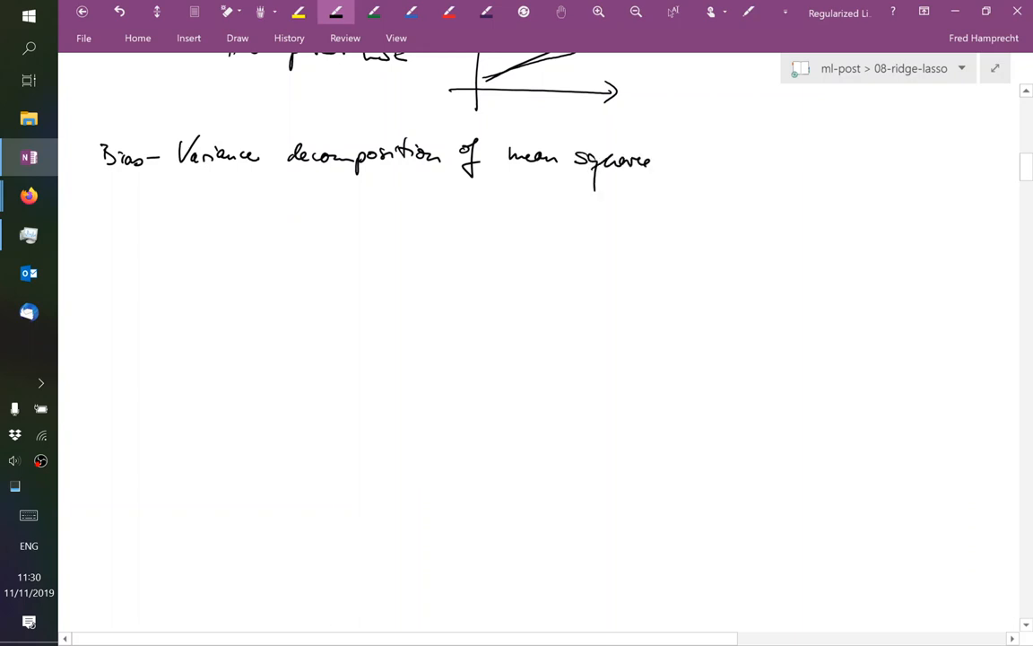
pyautogui.moveTo(655, 161); pyautogui.dragTo(727, 162)
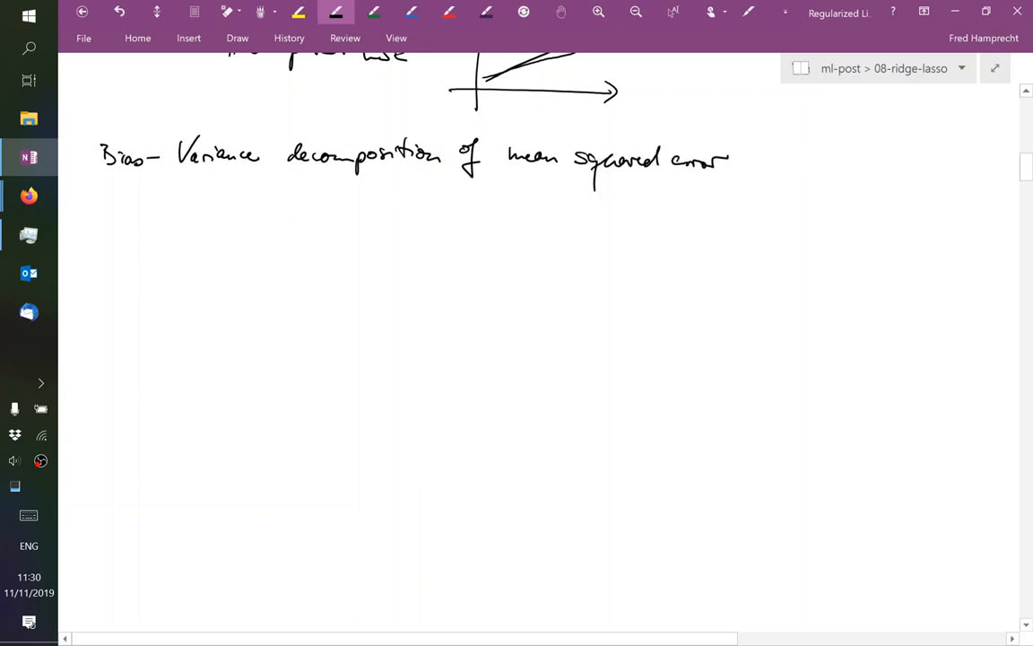
pyautogui.moveTo(93, 188); pyautogui.dragTo(751, 192)
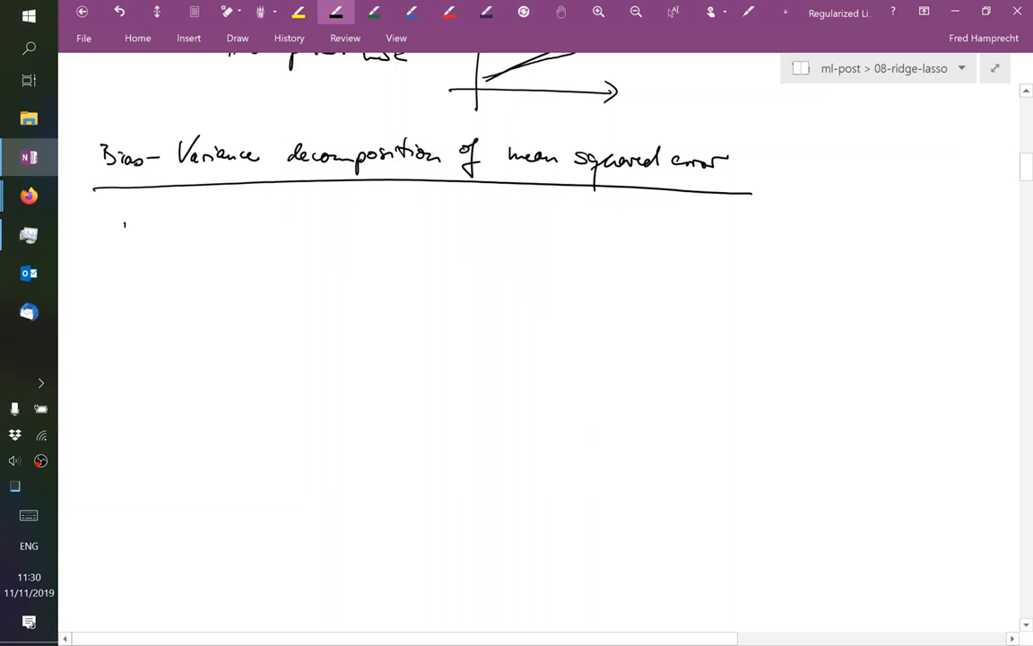
# Write E[(θ̂ − θ)²] = with θ̂ labelled as estimate and θ as true parameter
pyautogui.moveTo(116, 224); pyautogui.dragTo(166, 278)
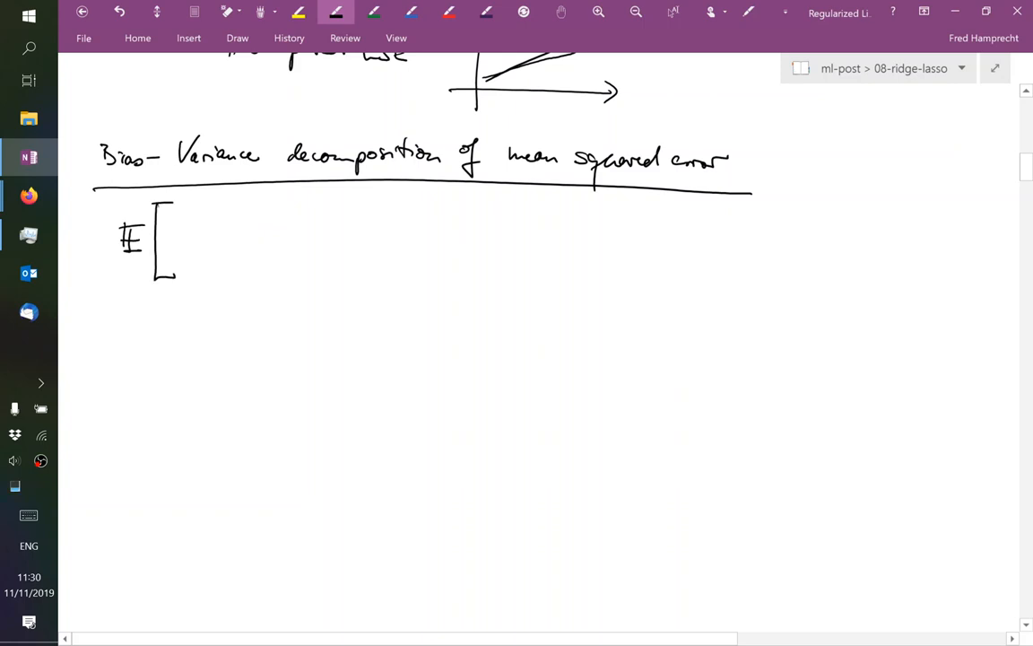
pyautogui.moveTo(193, 243); pyautogui.dragTo(202, 229)
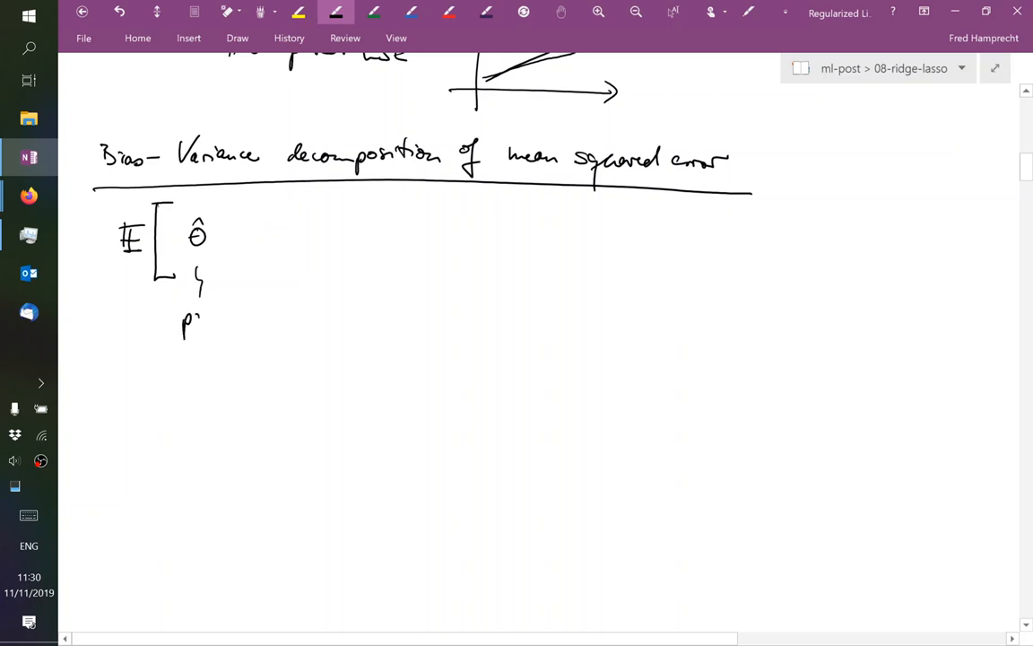
pyautogui.moveTo(197, 323); pyautogui.dragTo(260, 318)
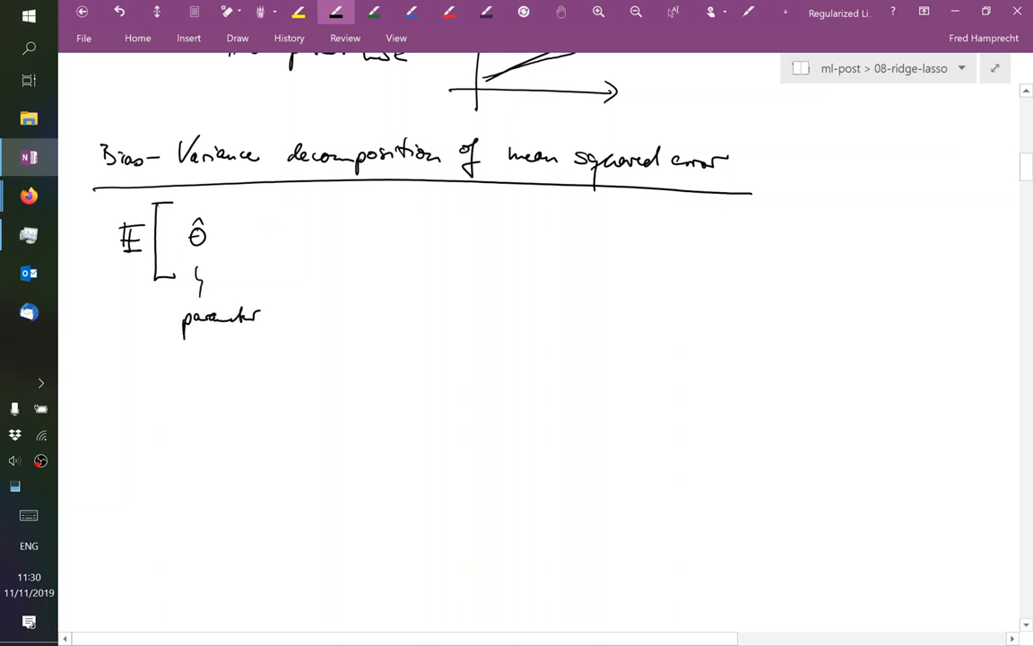
pyautogui.moveTo(195, 341); pyautogui.dragTo(272, 350)
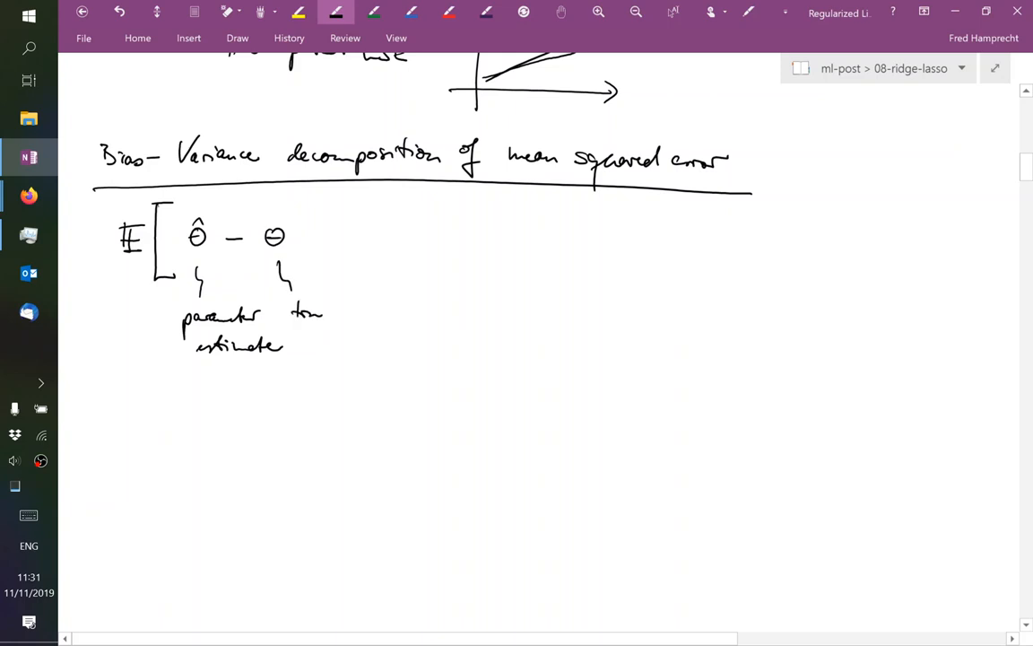
pyautogui.moveTo(327, 342); pyautogui.dragTo(381, 343)
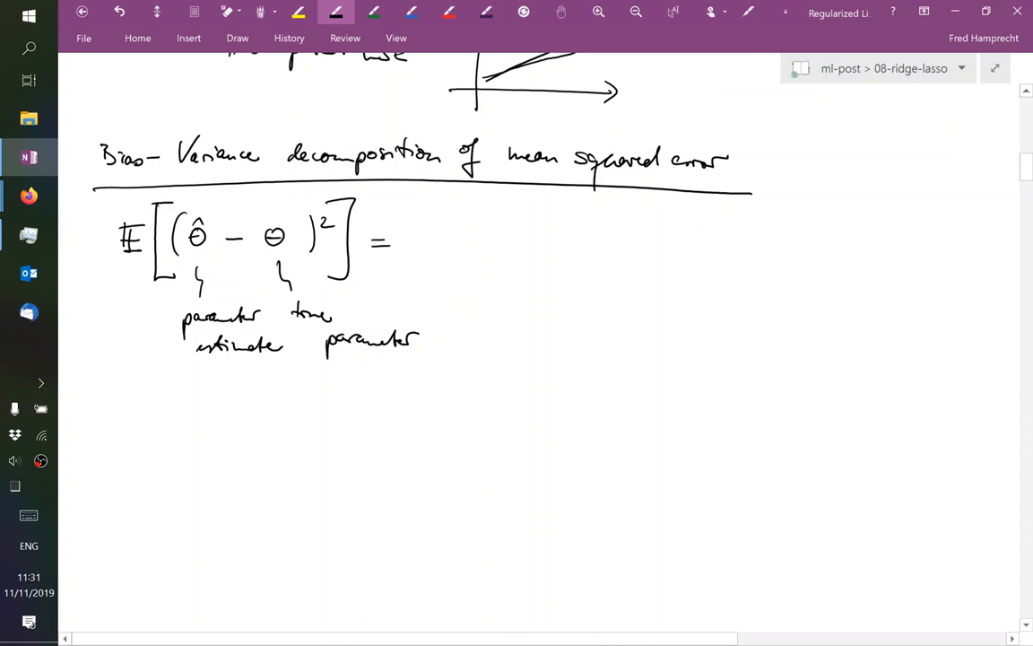
pyautogui.moveTo(403, 229); pyautogui.dragTo(426, 260)
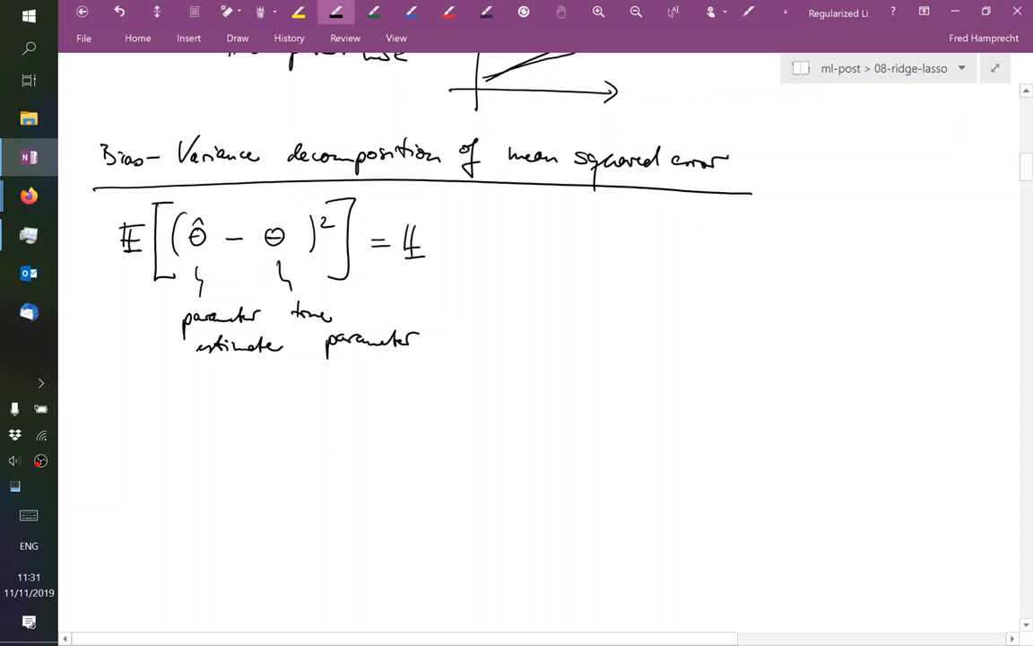
# Write E[(θ̂ − E[θ̂] + E[θ̂] − θ)²] on the right, with 0 under −E[θ̂]+E[θ̂]
pyautogui.moveTo(400, 220); pyautogui.dragTo(449, 278)
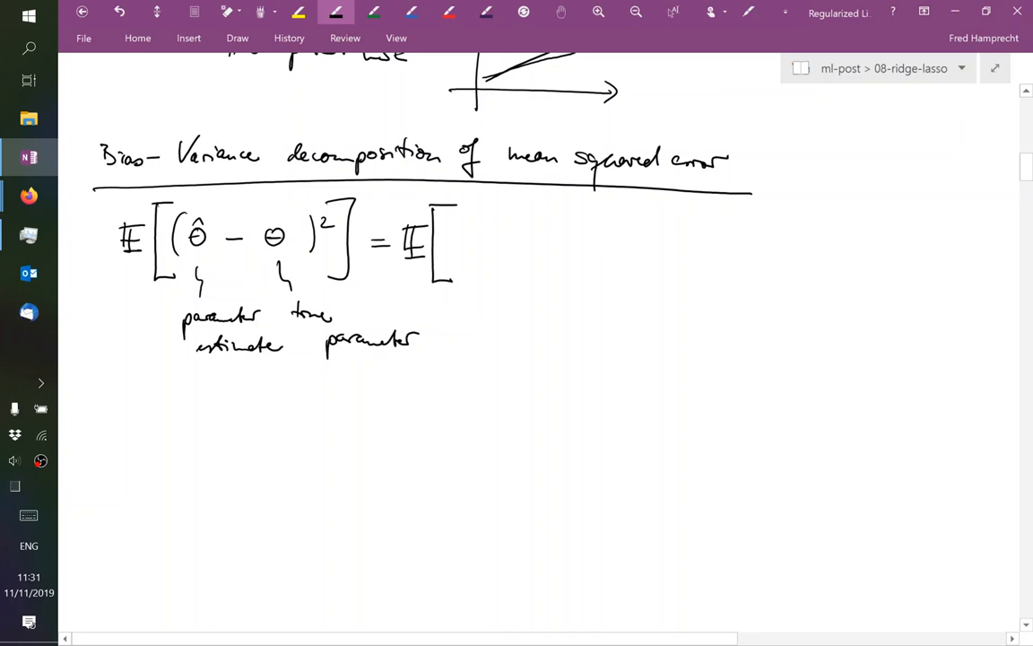
pyautogui.moveTo(457, 225); pyautogui.dragTo(453, 274)
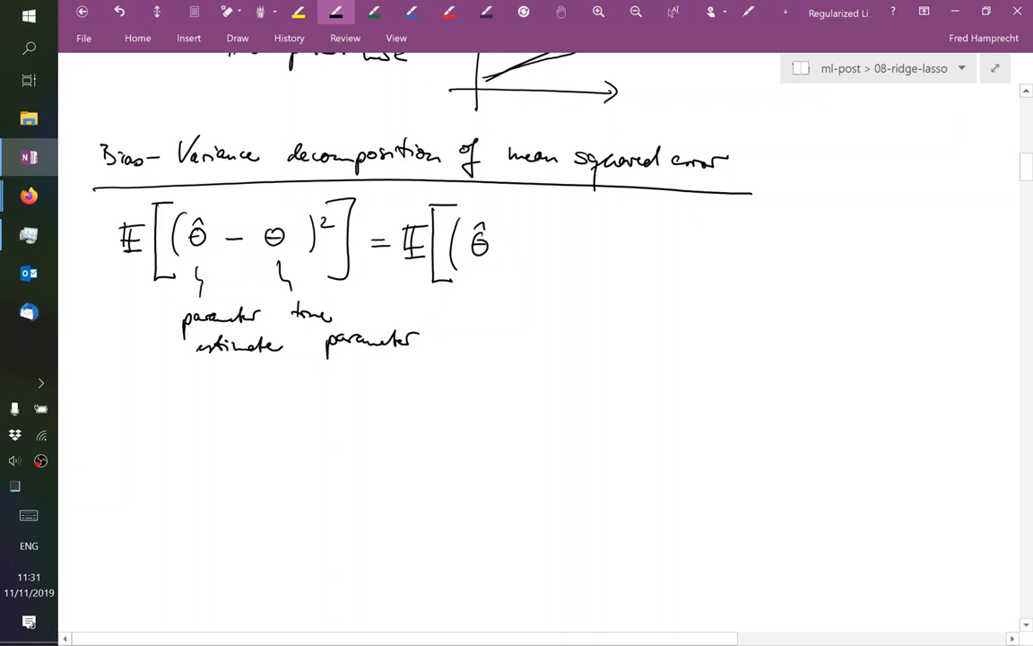
pyautogui.moveTo(503, 246); pyautogui.dragTo(543, 252)
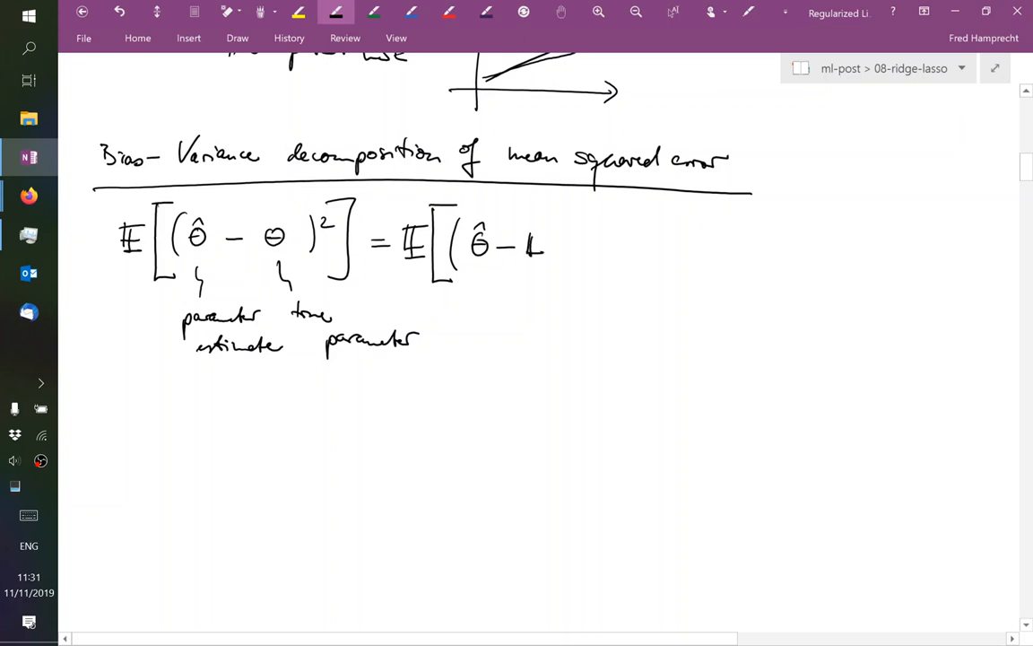
pyautogui.moveTo(539, 238); pyautogui.dragTo(569, 260)
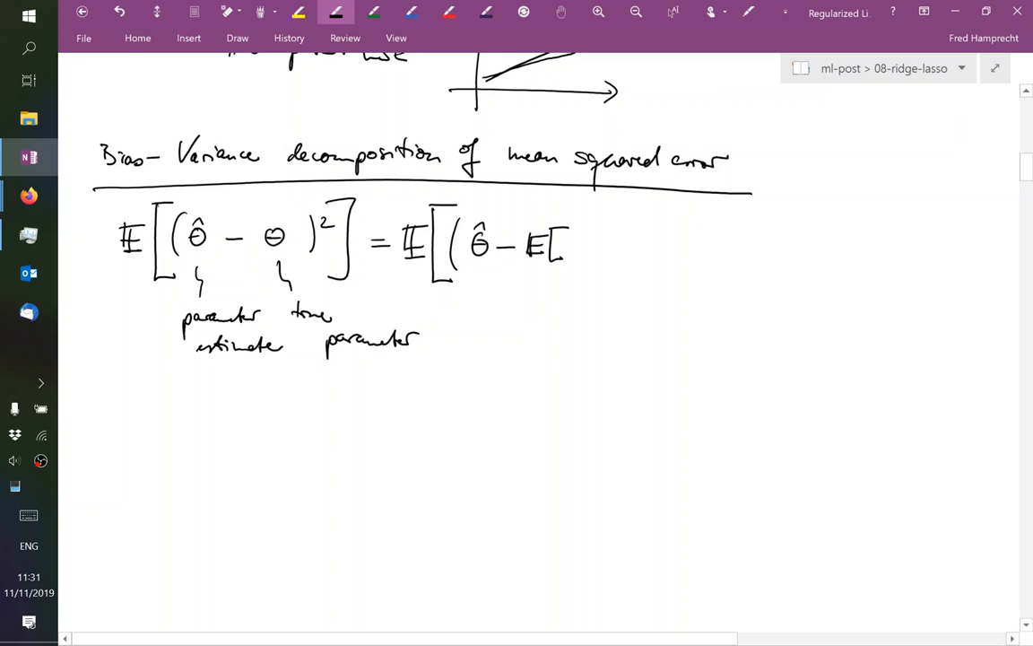
pyautogui.moveTo(561, 242); pyautogui.dragTo(569, 252)
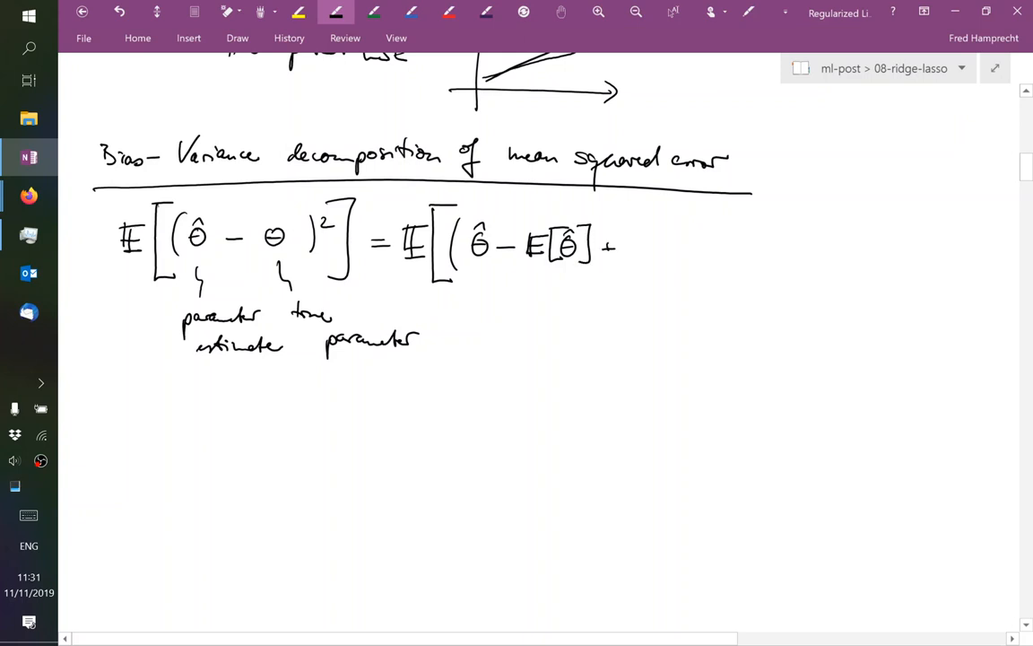
pyautogui.moveTo(610, 247); pyautogui.dragTo(651, 256)
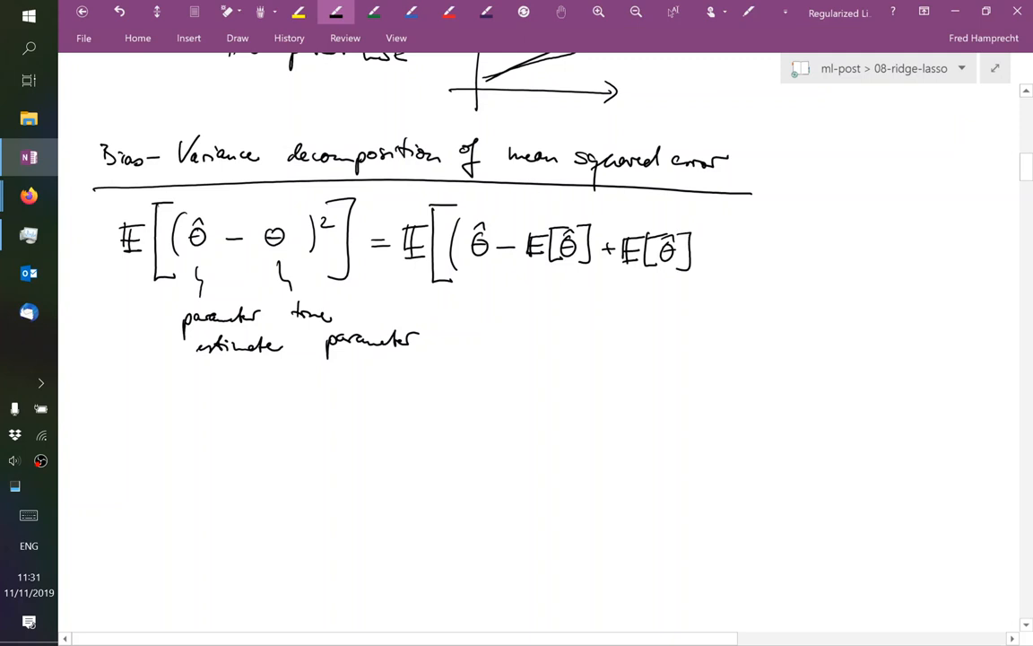
pyautogui.moveTo(709, 249); pyautogui.dragTo(753, 251)
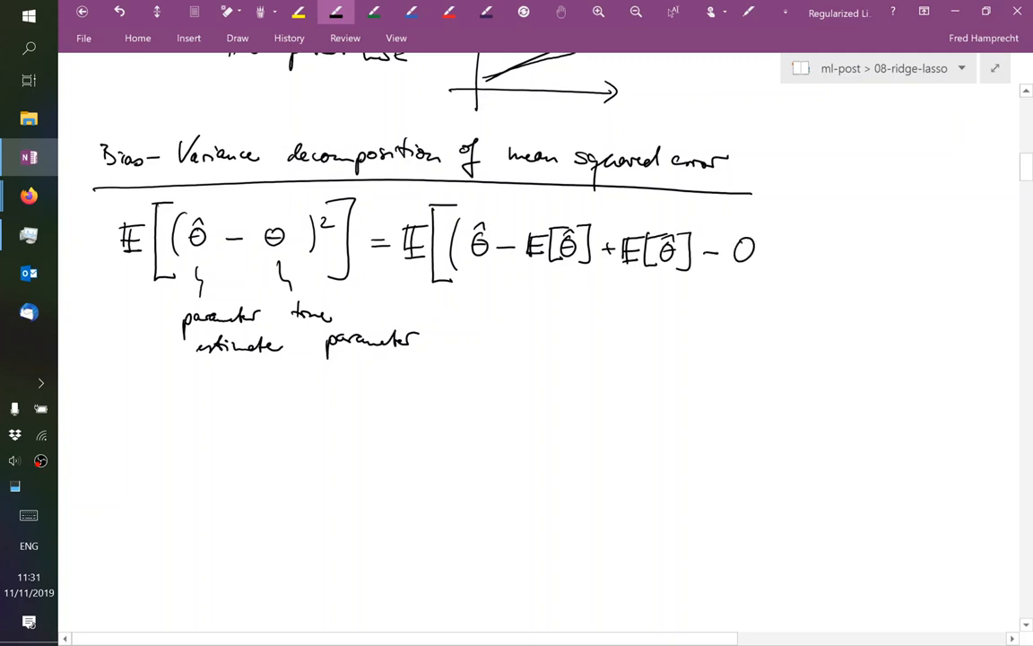
pyautogui.moveTo(736, 260); pyautogui.dragTo(803, 224)
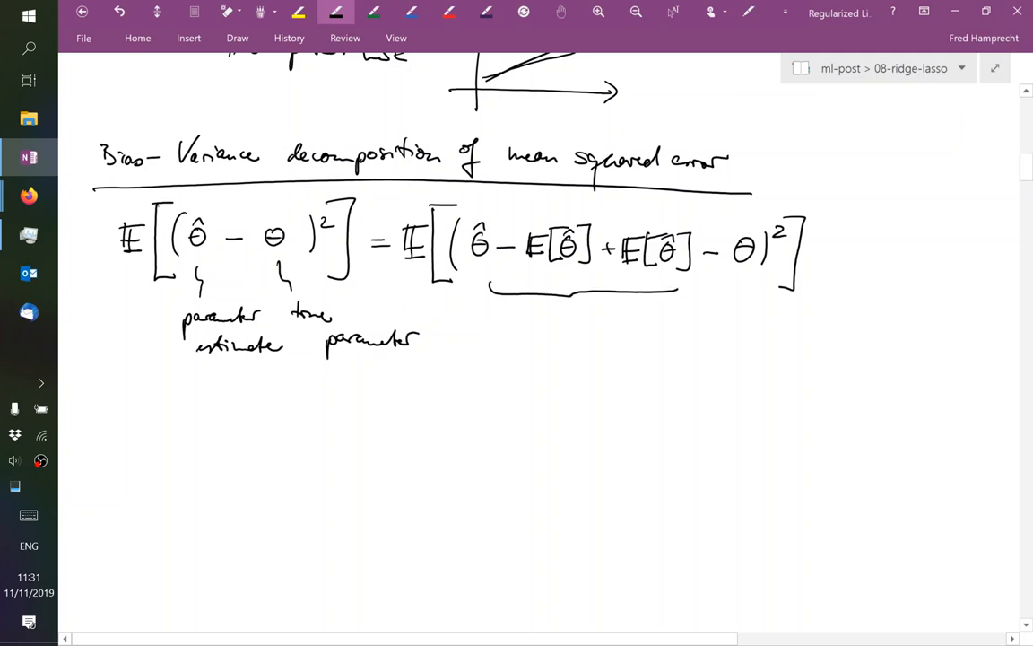
pyautogui.moveTo(556, 323); pyautogui.dragTo(592, 318)
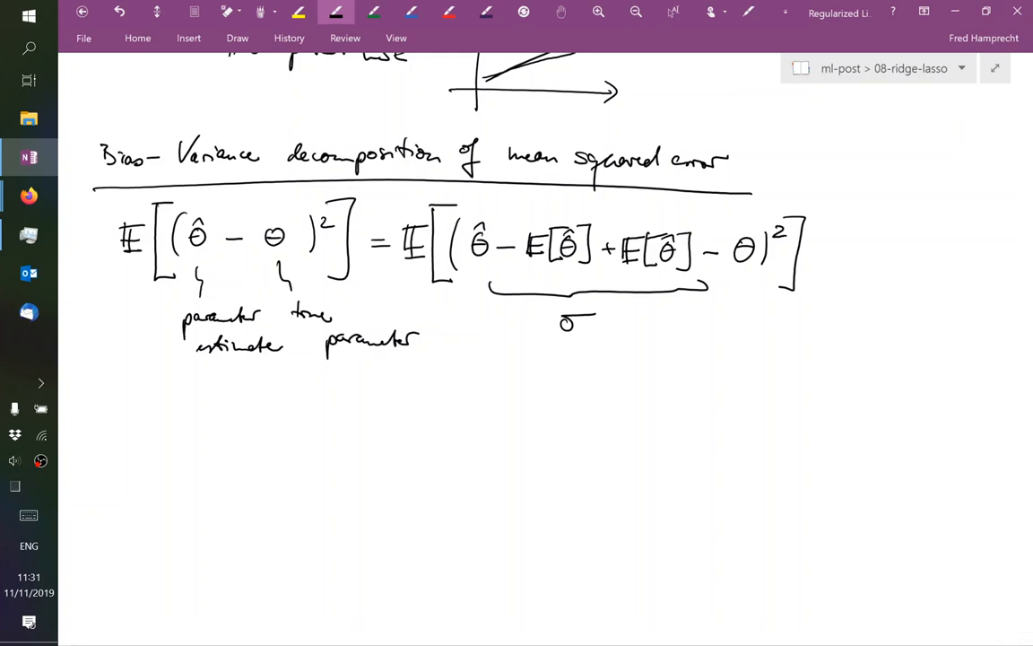
# Start the next line with = E[(θ̂ − E[θ̂])²] +
pyautogui.moveTo(103, 449); pyautogui.dragTo(121, 451)
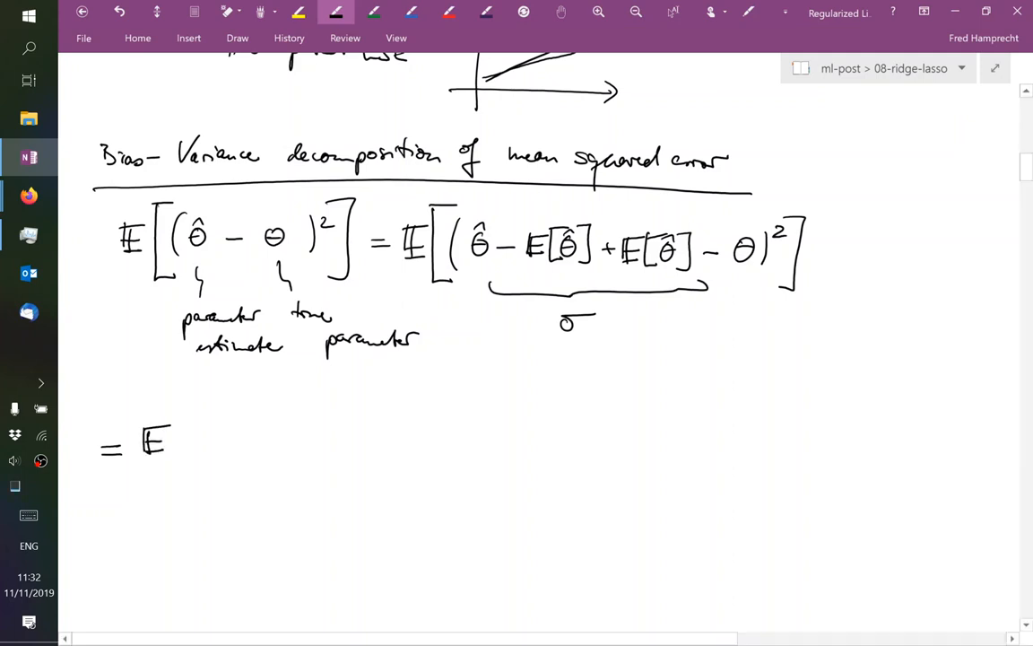
pyautogui.moveTo(192, 399); pyautogui.dragTo(193, 485)
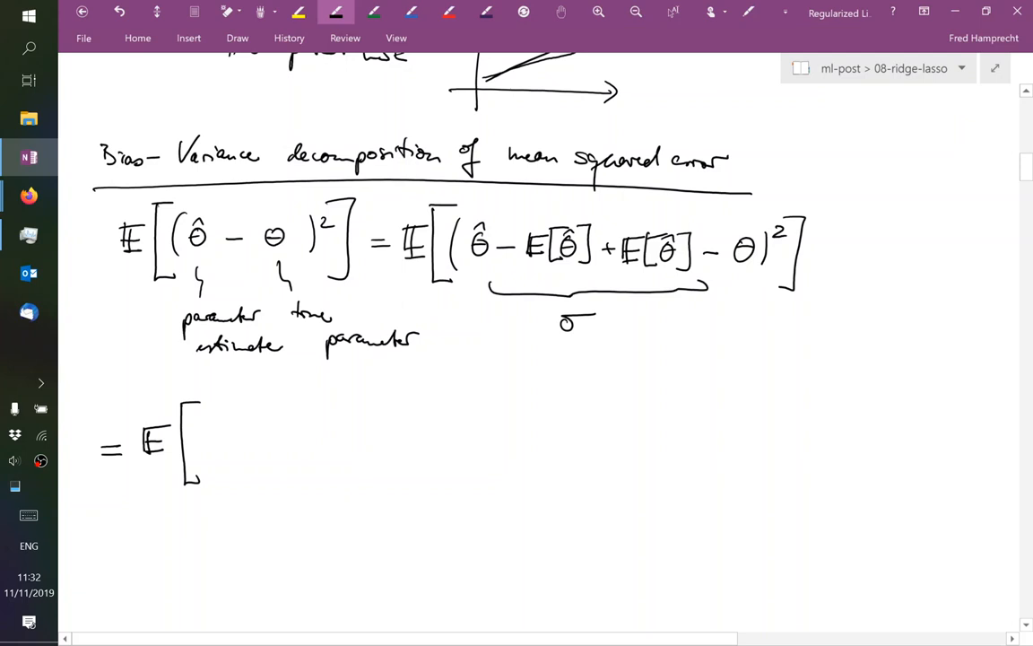
pyautogui.moveTo(224, 448); pyautogui.dragTo(235, 426)
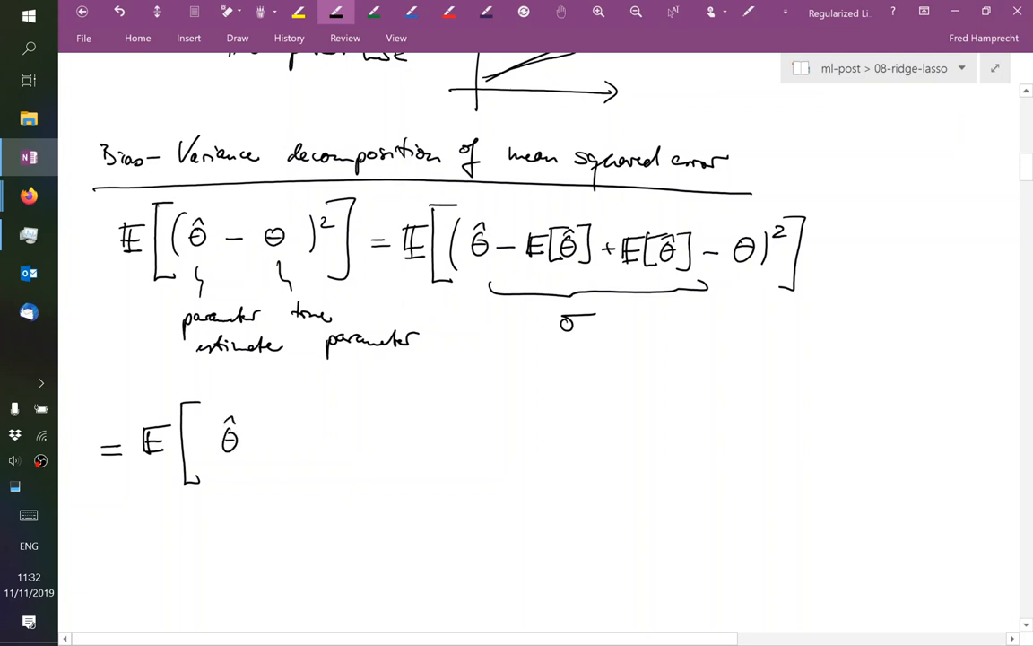
pyautogui.moveTo(252, 439); pyautogui.dragTo(296, 440)
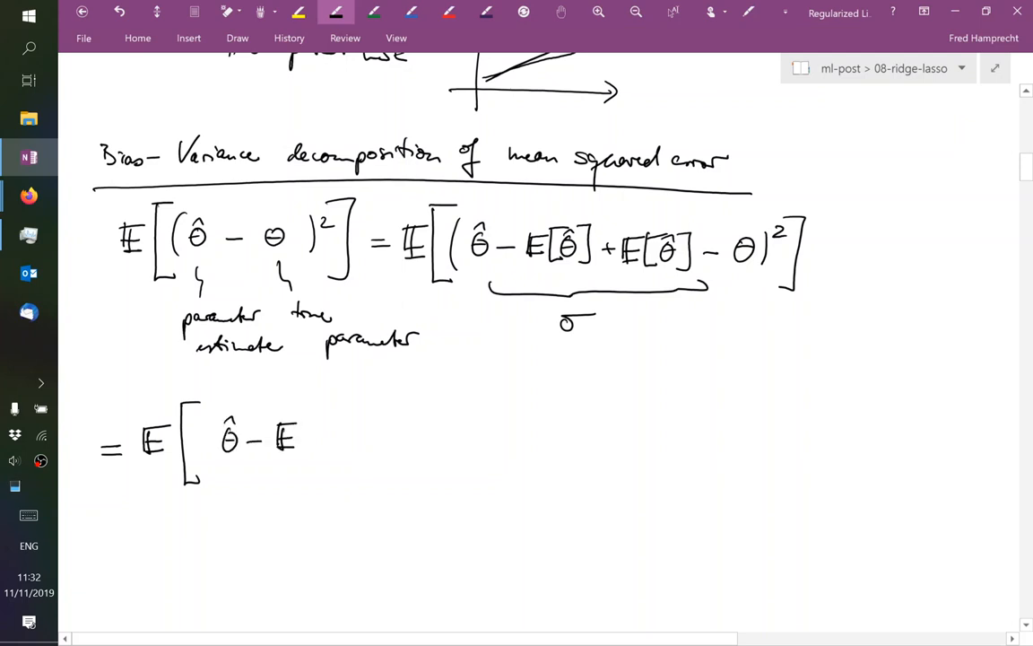
pyautogui.moveTo(296, 439); pyautogui.dragTo(350, 439)
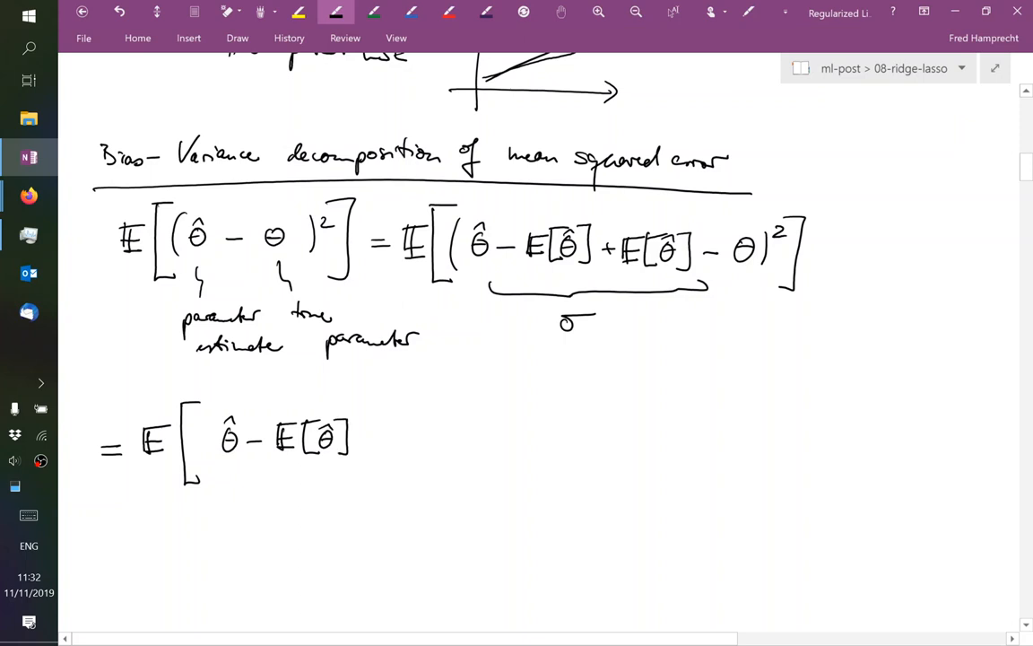
pyautogui.moveTo(205, 417); pyautogui.dragTo(387, 440)
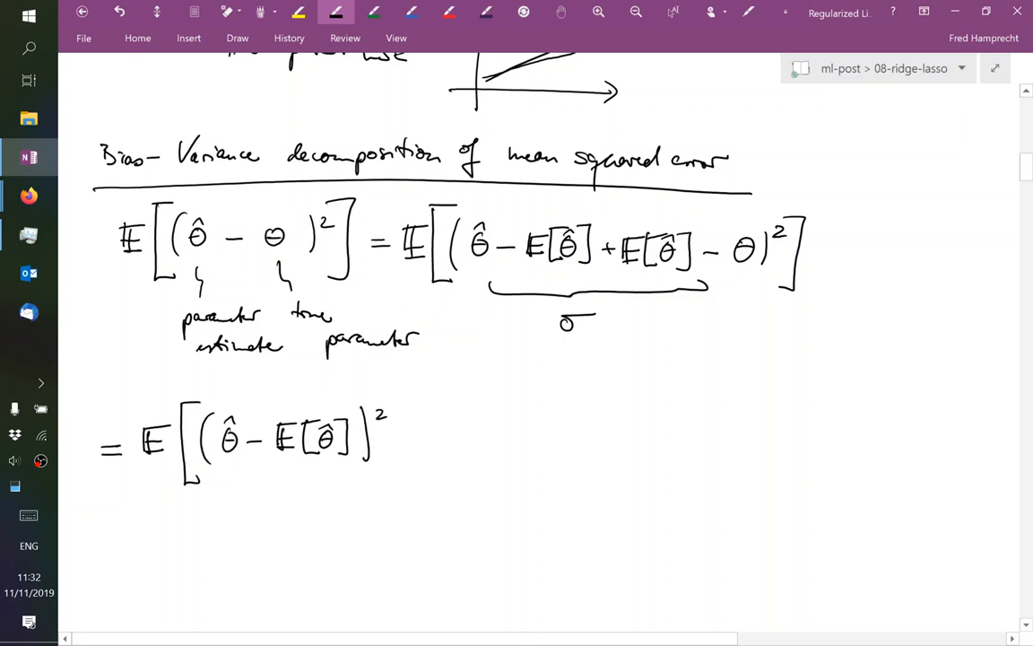
pyautogui.moveTo(394, 404); pyautogui.dragTo(400, 485)
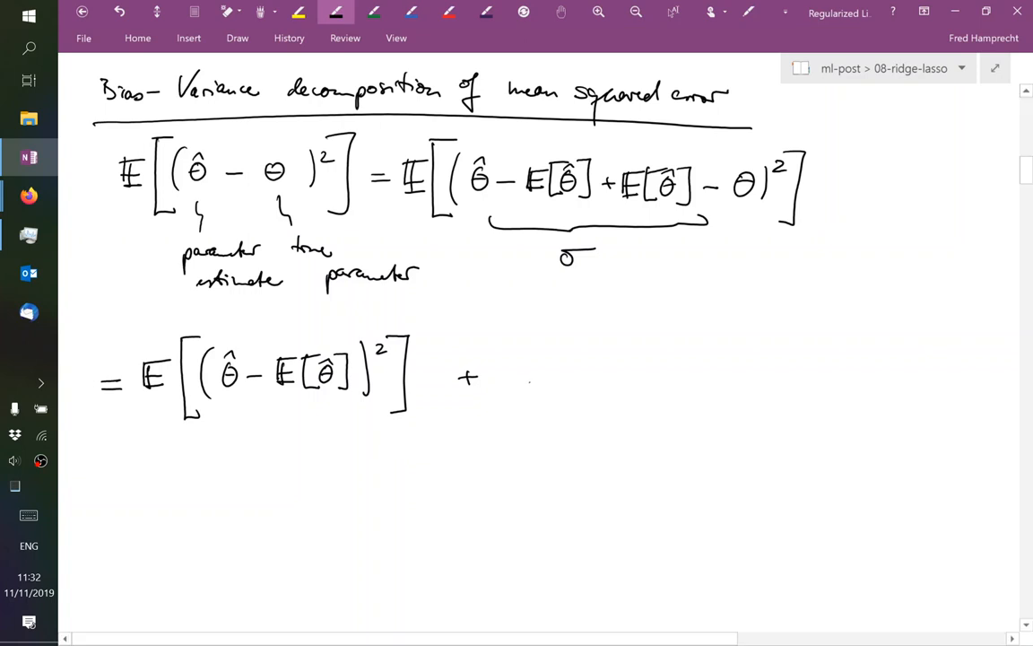
# Add the second term E[(E[θ̂] − θ)²] to the line
pyautogui.moveTo(509, 363); pyautogui.dragTo(530, 386)
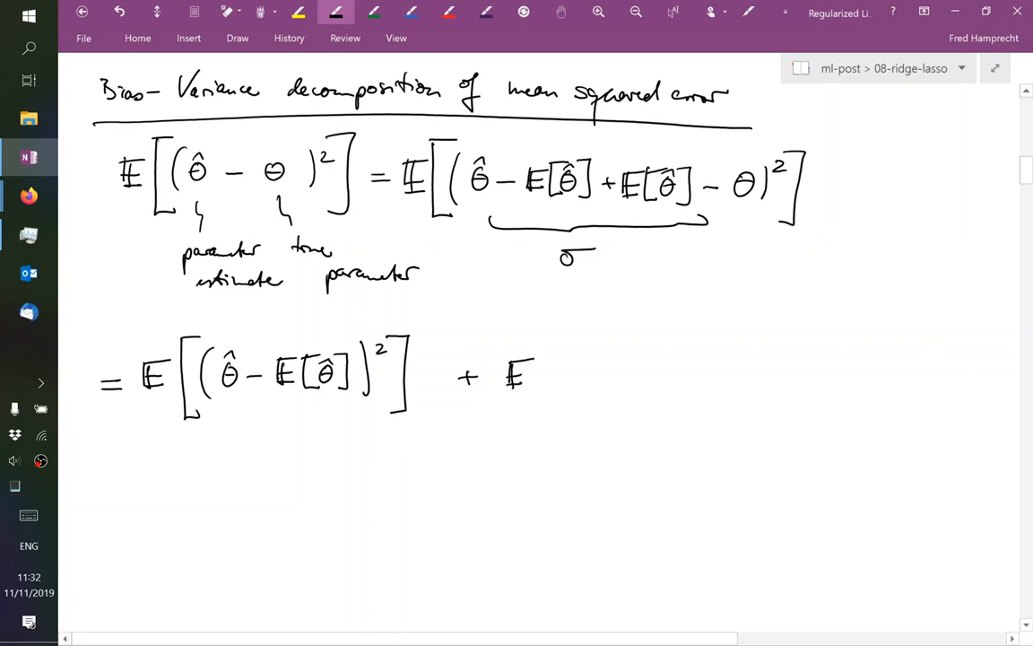
pyautogui.moveTo(544, 345); pyautogui.dragTo(544, 417)
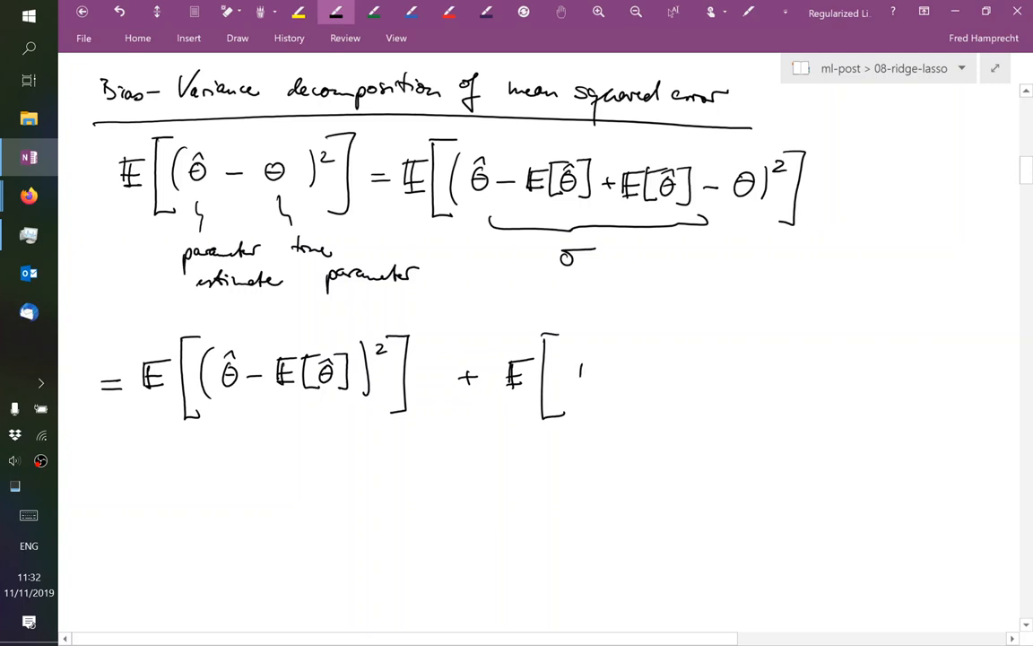
pyautogui.moveTo(578, 372); pyautogui.dragTo(637, 372)
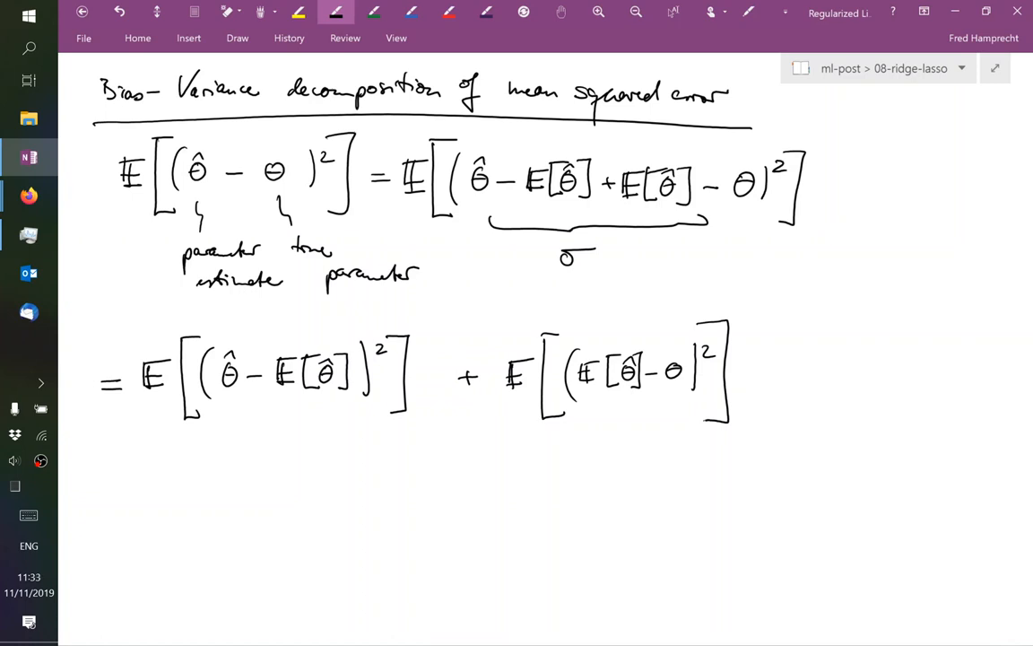
# Begin writing an expectation symbol and bracket beneath the second squared term
pyautogui.scroll(-3)
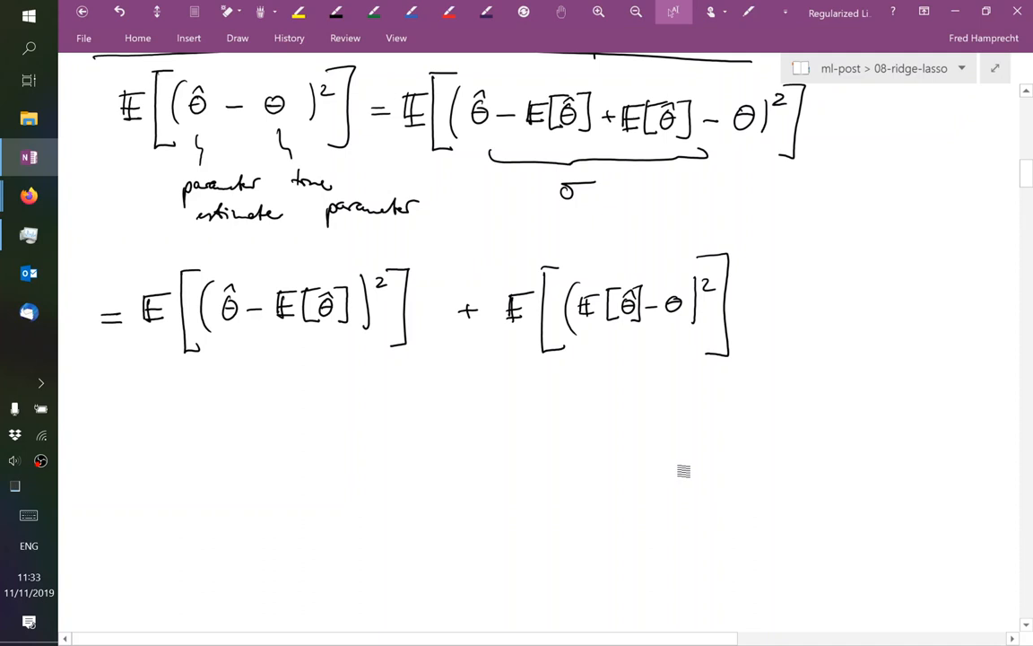
pyautogui.click(337, 11)
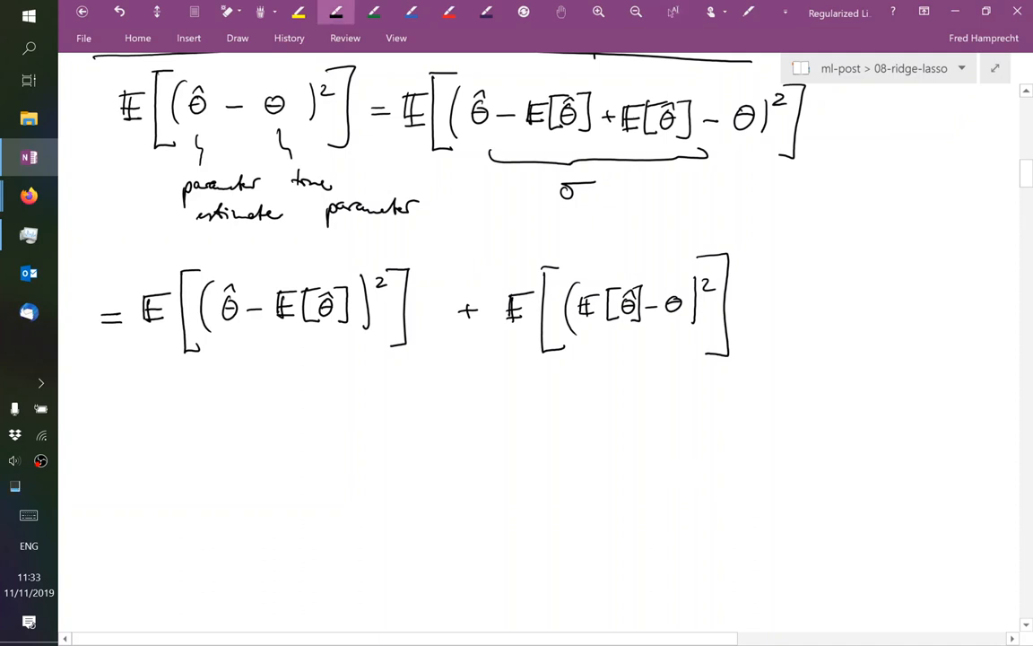
pyautogui.moveTo(572, 396); pyautogui.dragTo(567, 422)
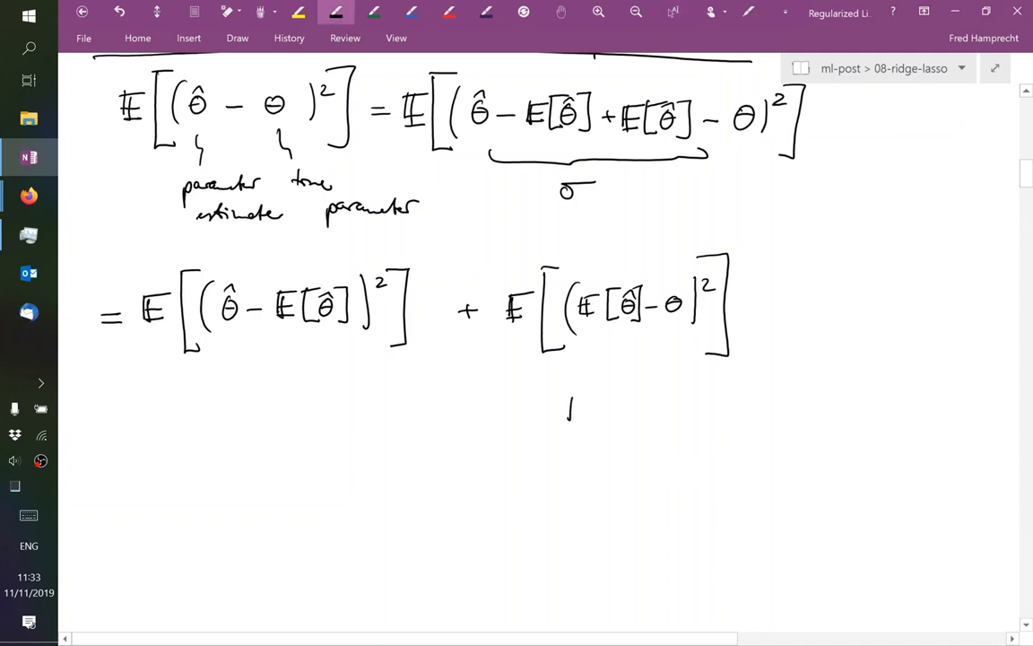
pyautogui.moveTo(569, 399); pyautogui.dragTo(592, 430)
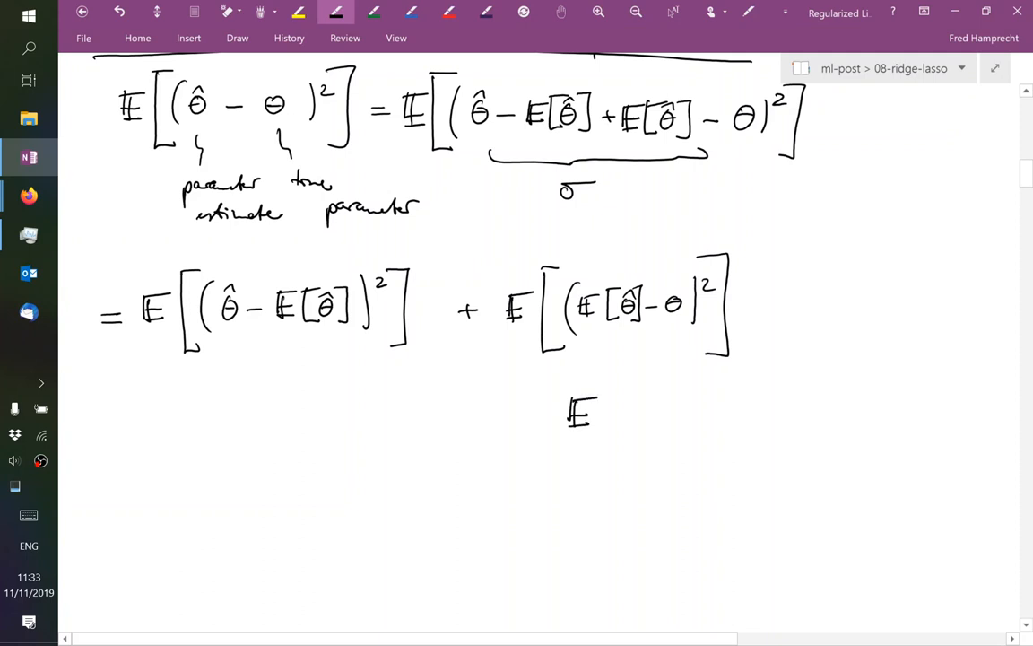
pyautogui.moveTo(610, 368); pyautogui.dragTo(610, 457)
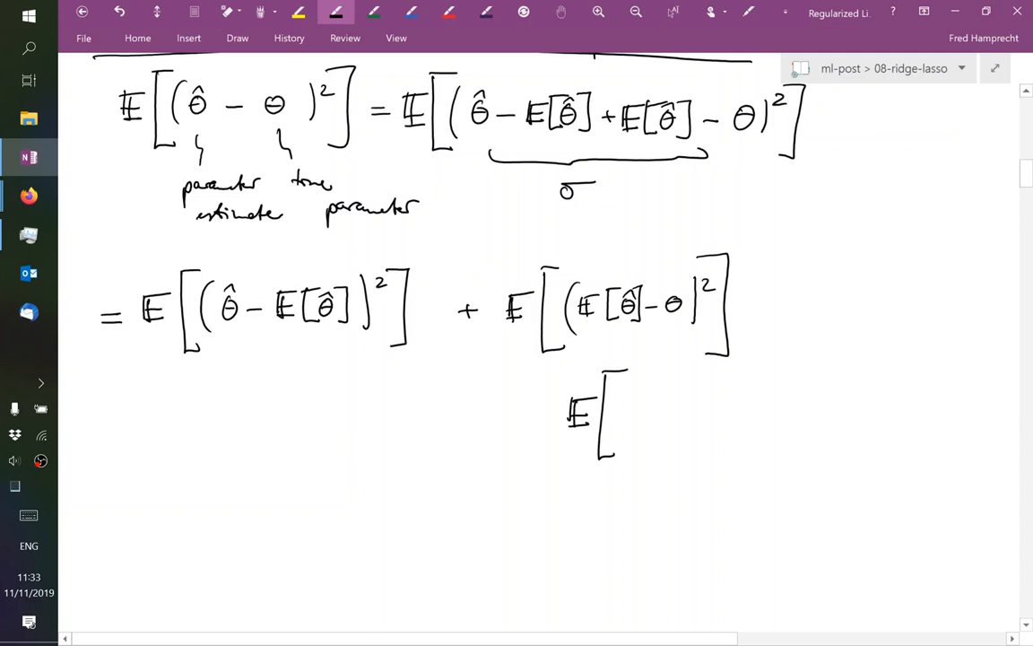
# Erase the half-written expectation and an arrow drawn pointing at θ
pyautogui.click(229, 12)
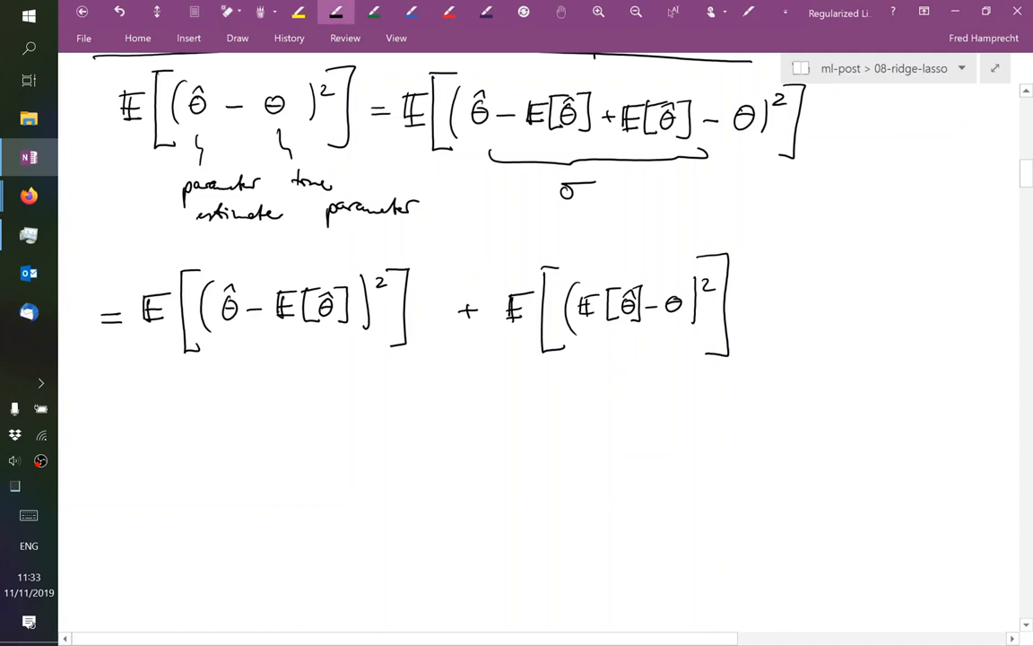
pyautogui.moveTo(636, 388); pyautogui.dragTo(671, 323)
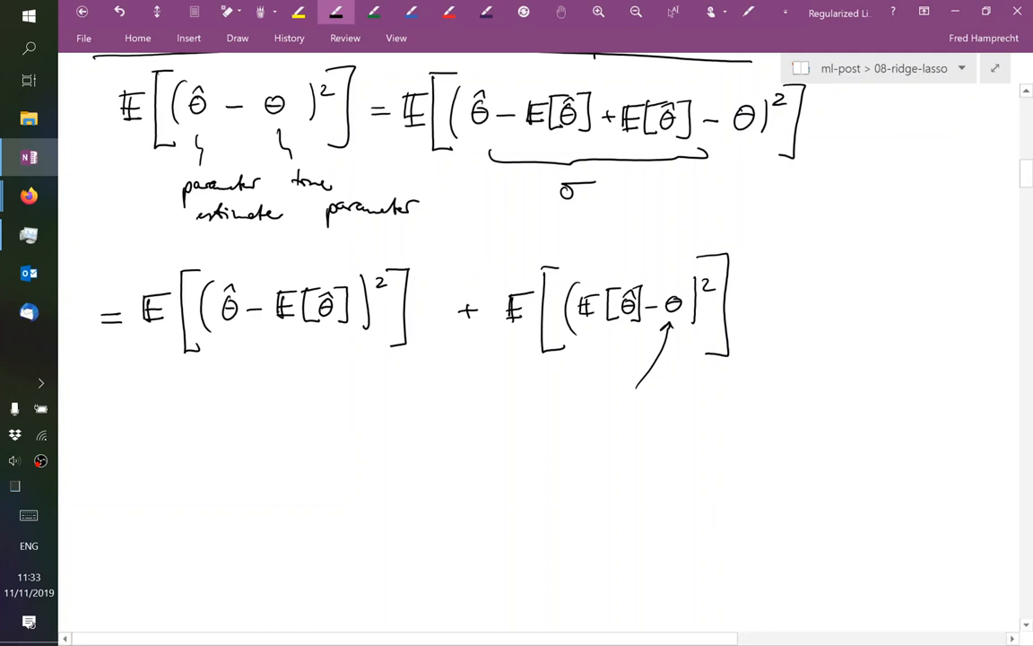
pyautogui.moveTo(562, 417); pyautogui.dragTo(612, 339)
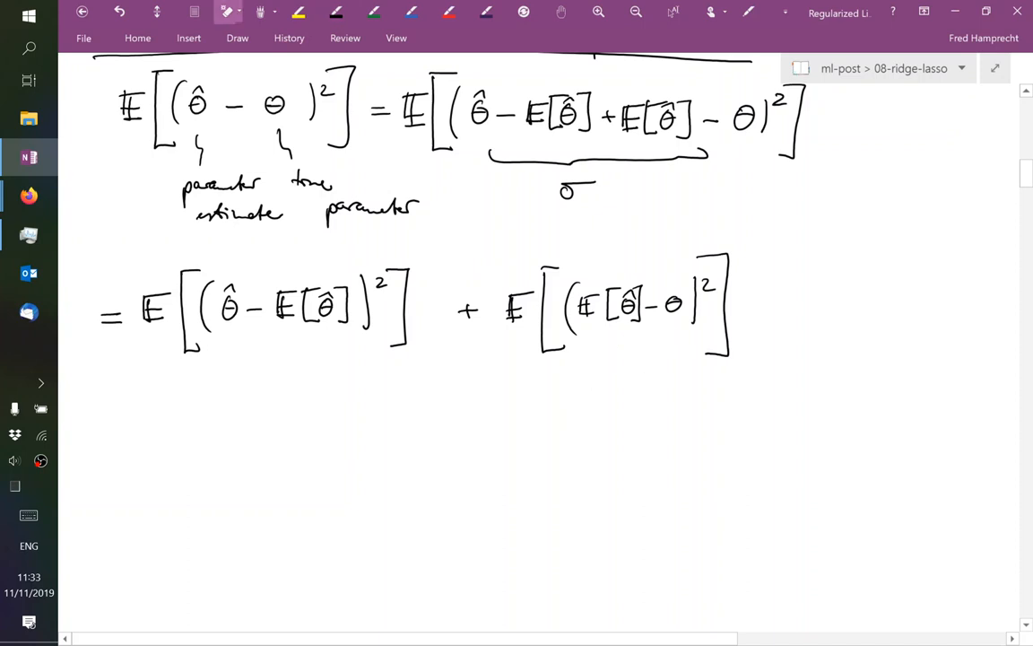
# Cross out the E before the squared bias term and erase the partial expression beneath
pyautogui.click(336, 12)
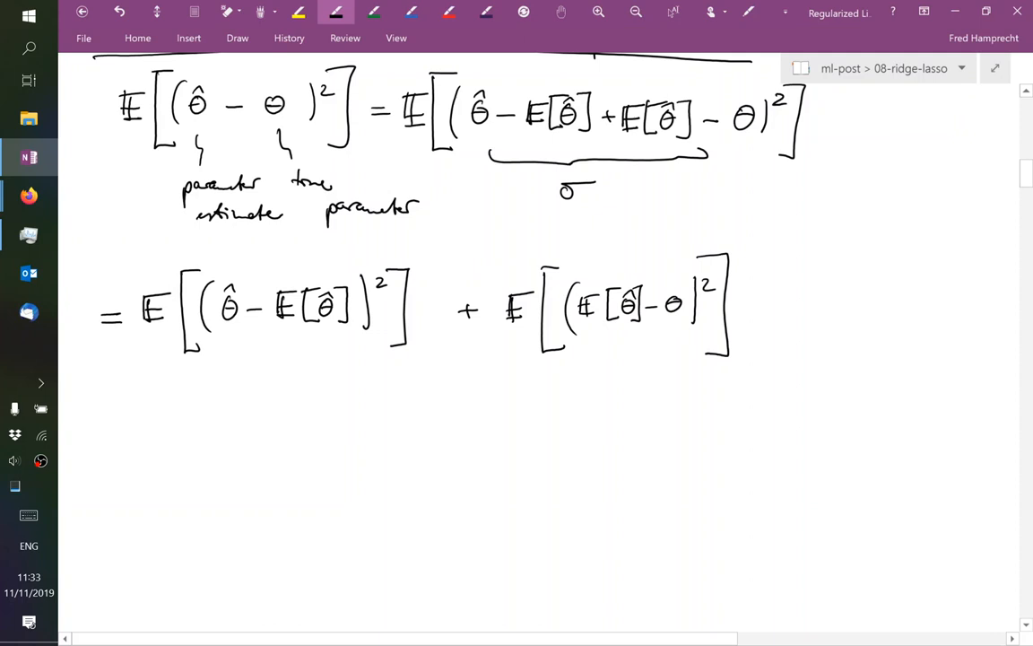
pyautogui.moveTo(494, 269); pyautogui.dragTo(542, 354)
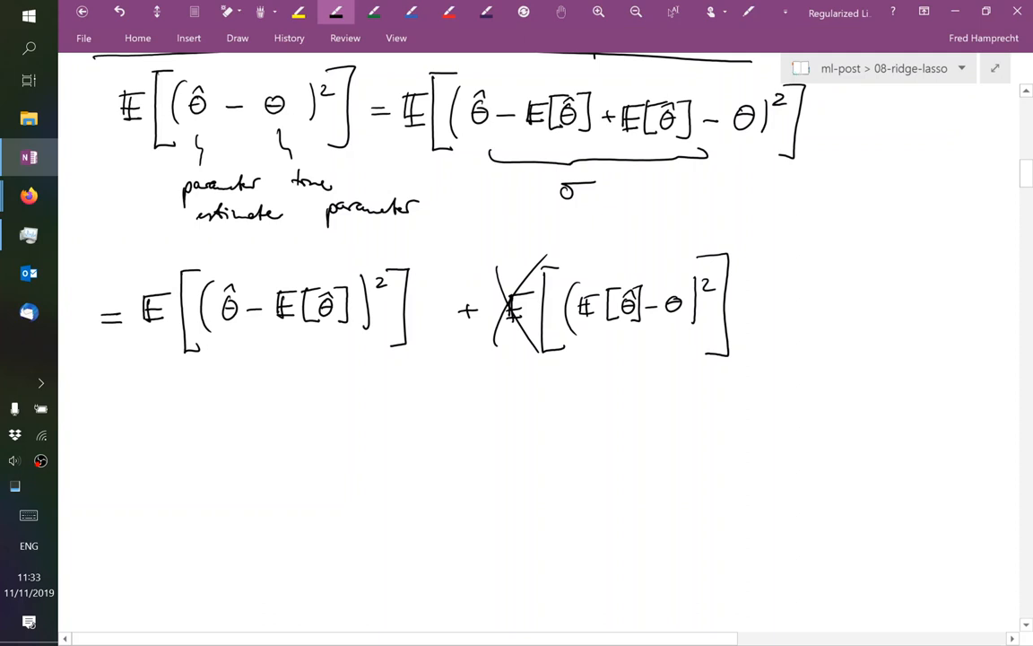
pyautogui.moveTo(561, 404); pyautogui.dragTo(574, 428)
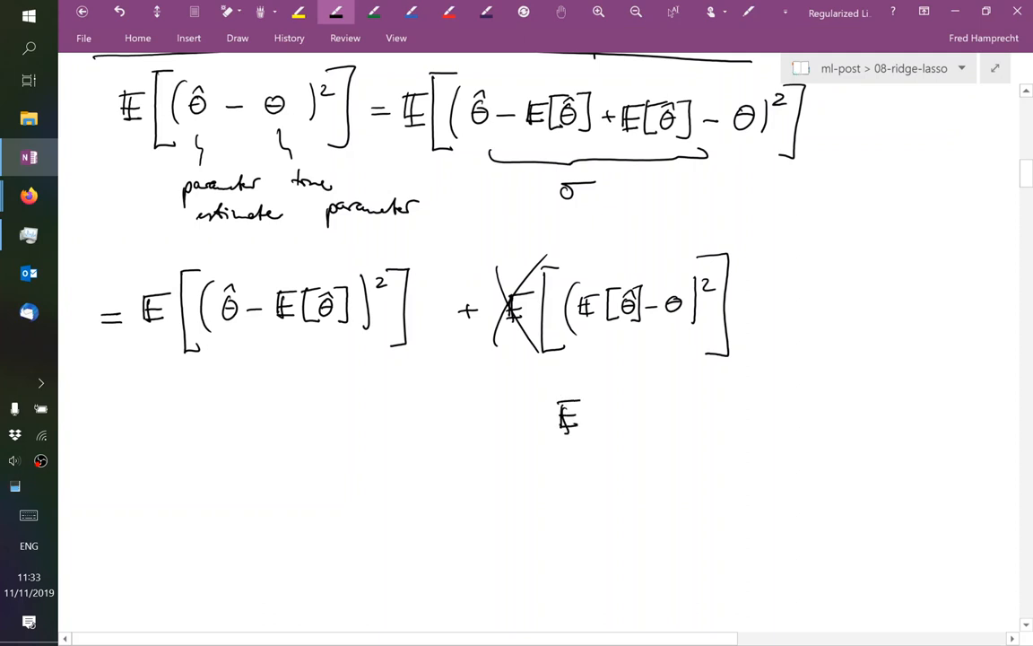
pyautogui.moveTo(592, 404); pyautogui.dragTo(596, 440)
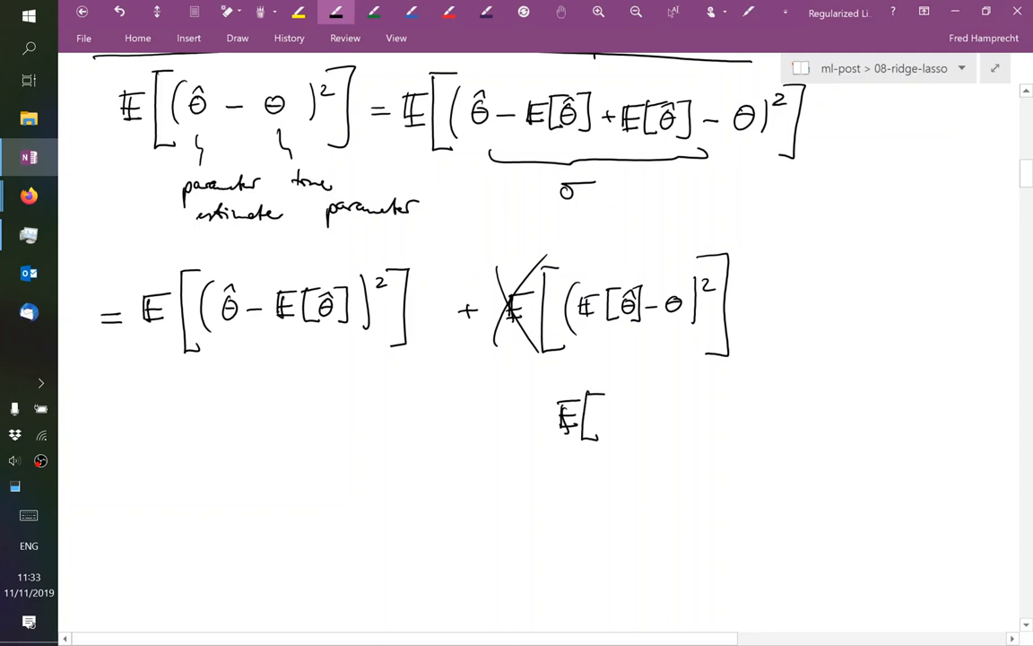
pyautogui.moveTo(610, 404); pyautogui.dragTo(623, 421)
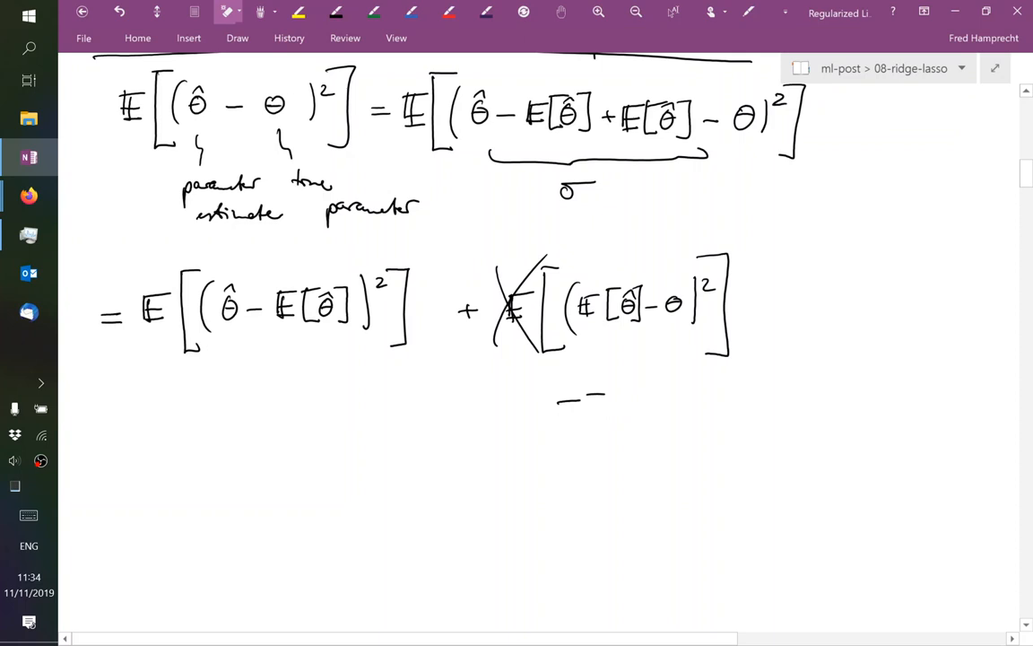
# Handwrite E[θ̂] − θ beneath the term with an underbrace labelled 'Bias'
pyautogui.click(337, 12)
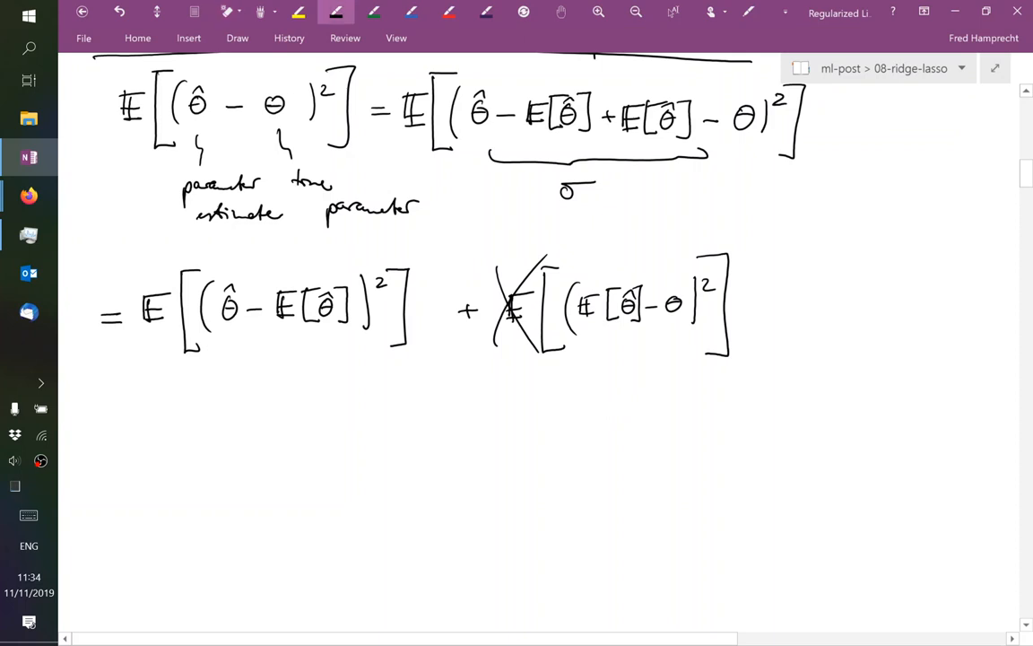
pyautogui.moveTo(561, 394); pyautogui.dragTo(596, 422)
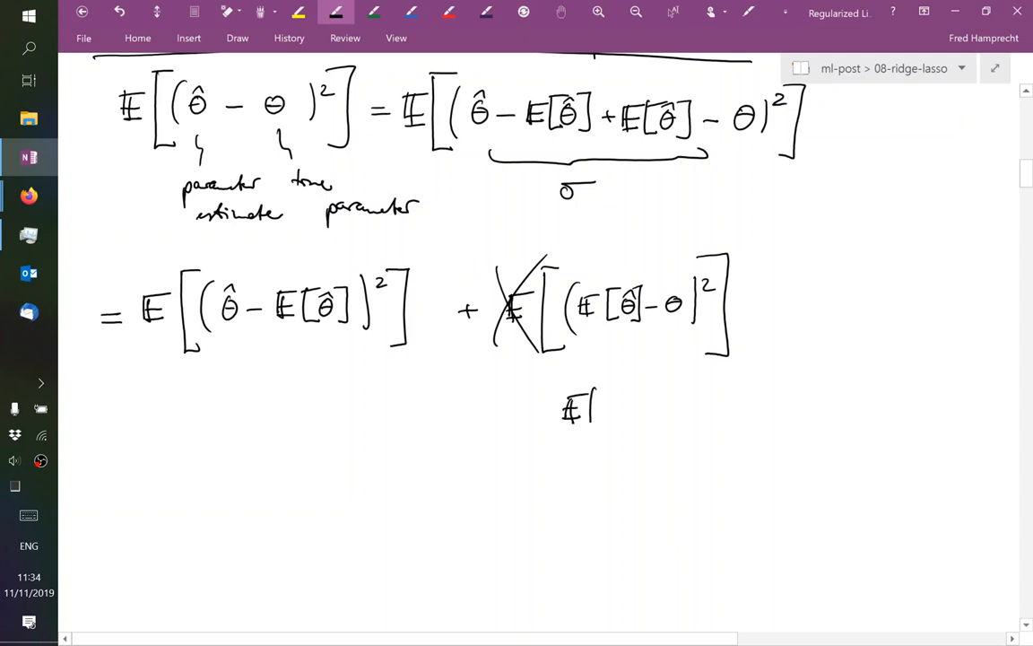
pyautogui.moveTo(596, 404); pyautogui.dragTo(619, 417)
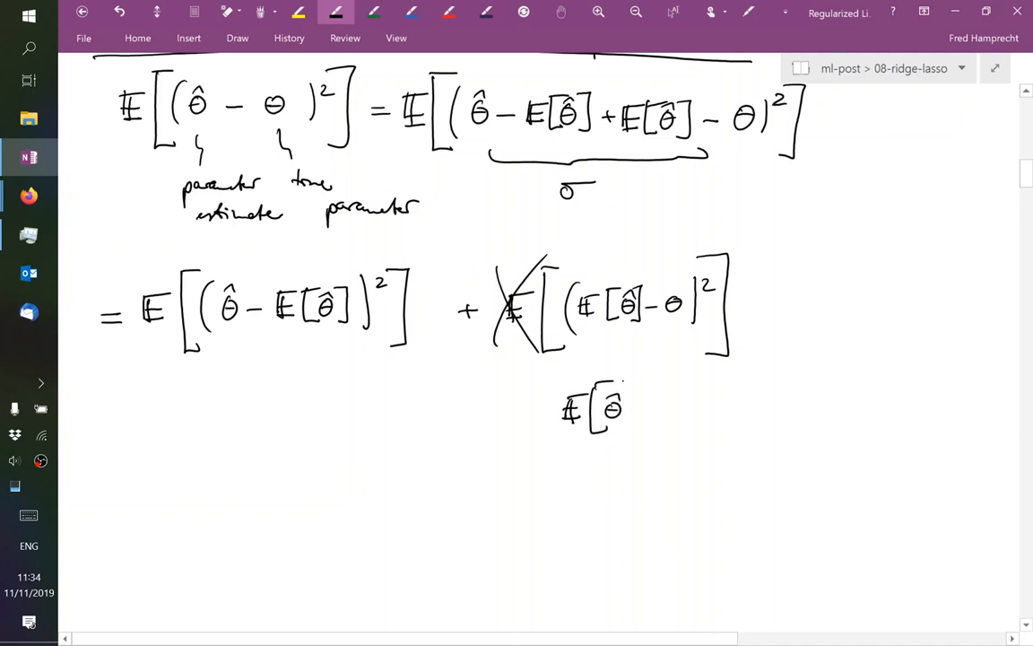
pyautogui.moveTo(628, 408); pyautogui.dragTo(677, 412)
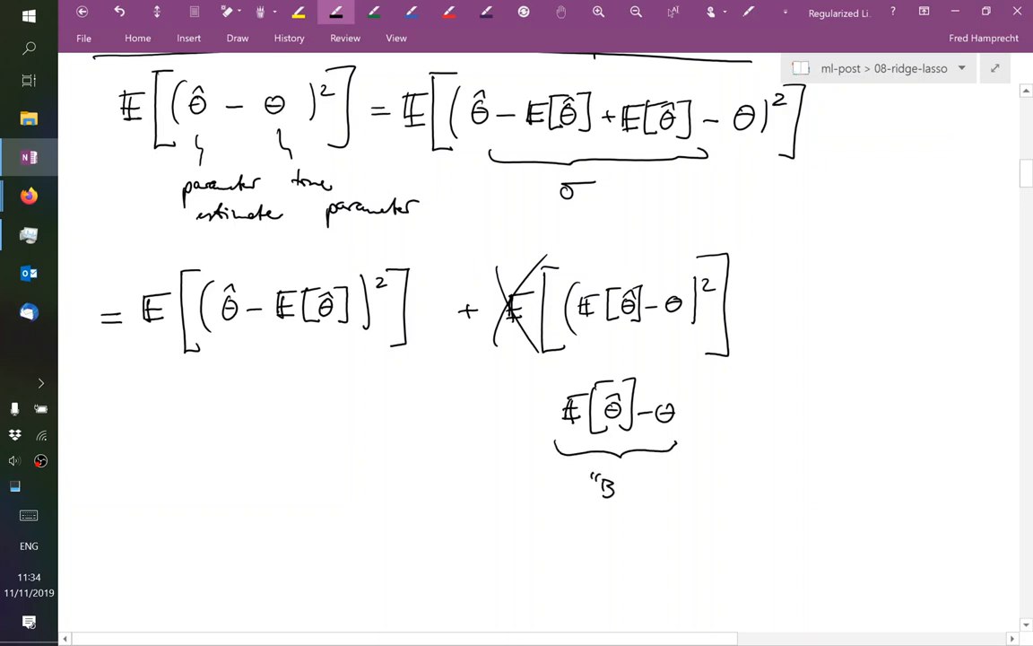
pyautogui.write('Bias"')
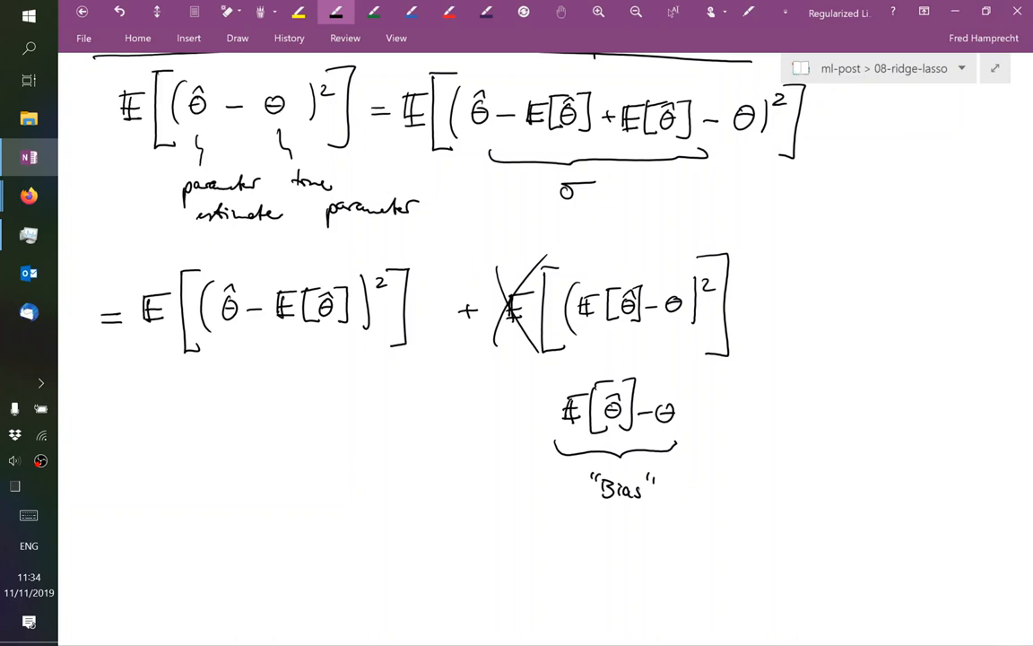
pyautogui.moveTo(717, 401)
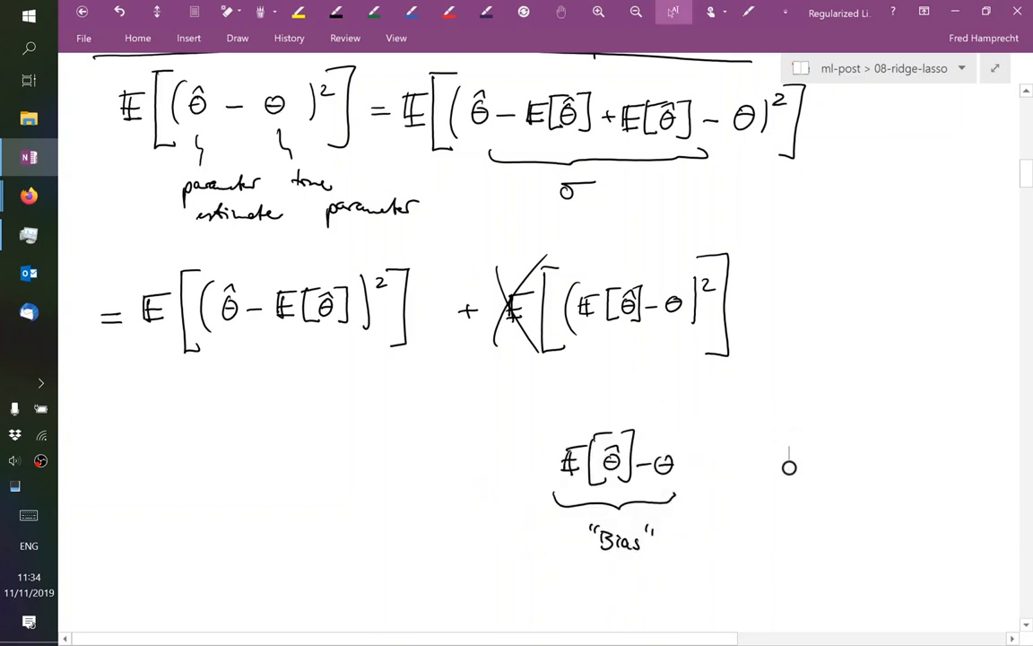
# Move the Bias expression lower and underbrace the first expectation term as the Variance
pyautogui.moveTo(525, 377); pyautogui.dragTo(669, 373)
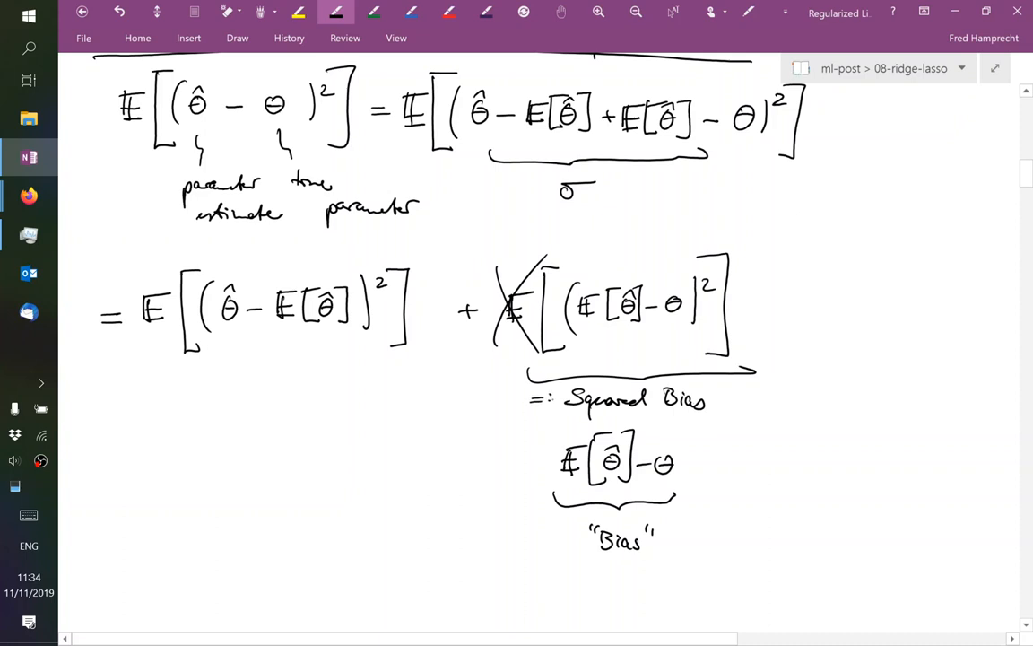
pyautogui.click(146, 391)
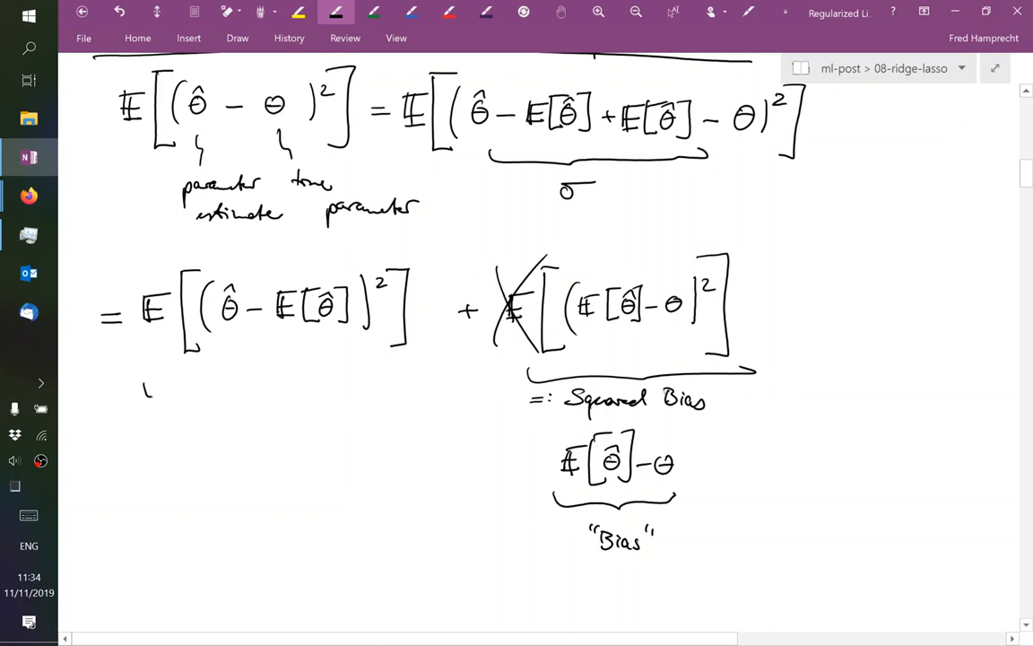
pyautogui.moveTo(143, 390); pyautogui.dragTo(426, 381)
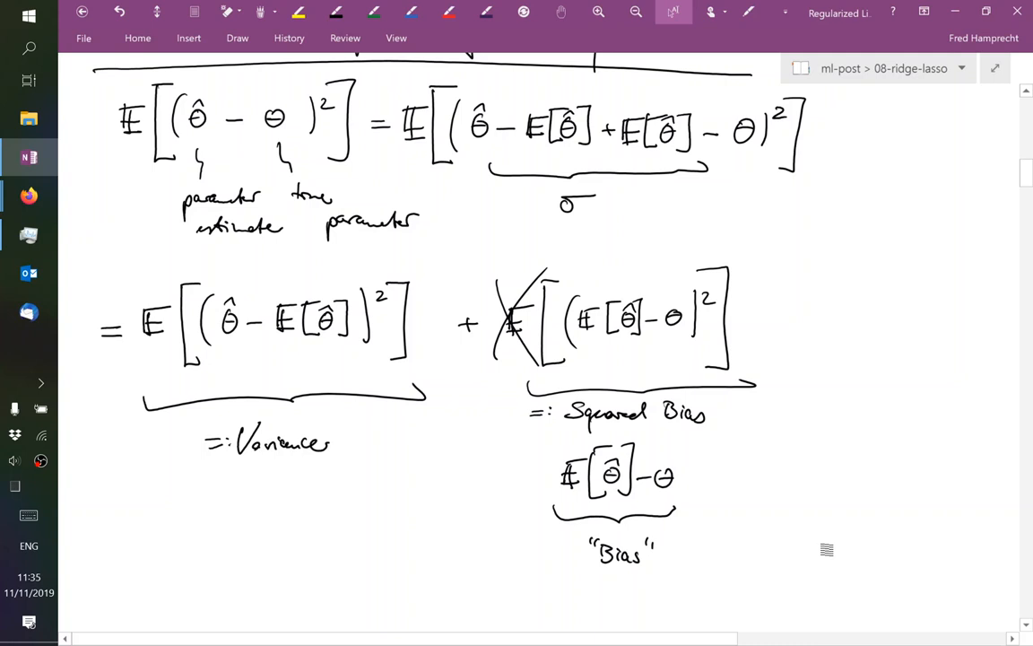
# Write the cross term E[(θ̂−E[θ̂])(E[θ̂]−θ)] below the derivation
pyautogui.click(336, 12)
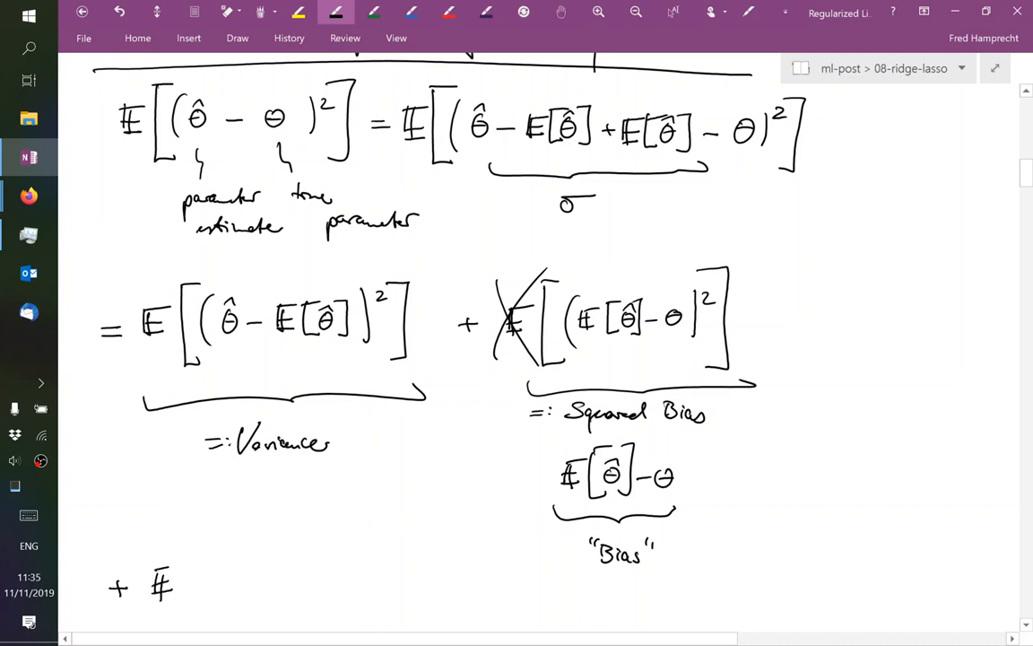
pyautogui.moveTo(179, 551); pyautogui.dragTo(184, 619)
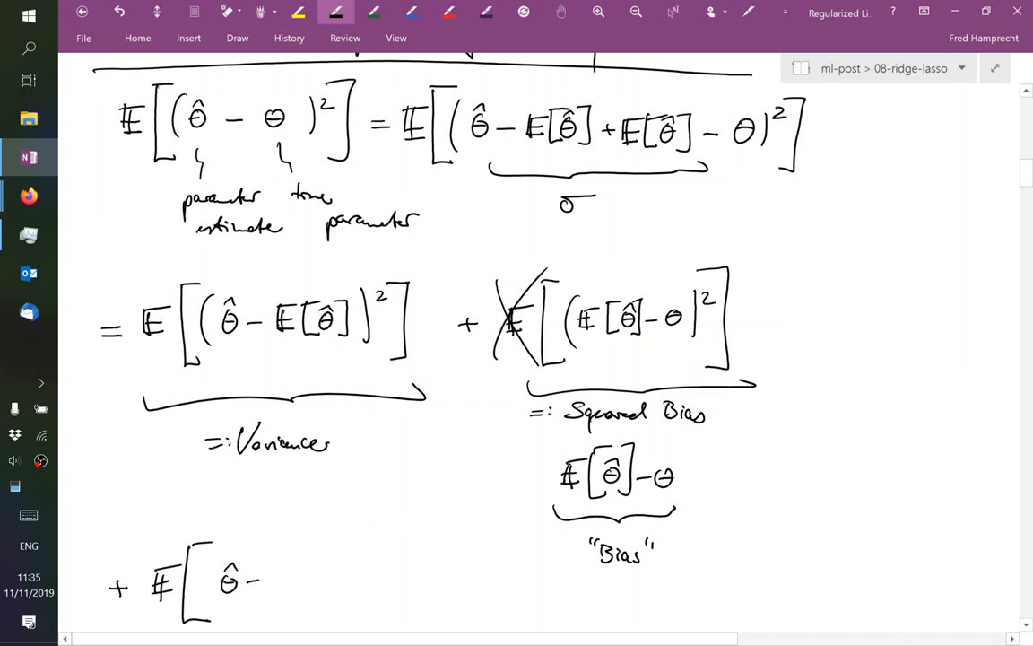
pyautogui.moveTo(270, 578); pyautogui.dragTo(301, 579)
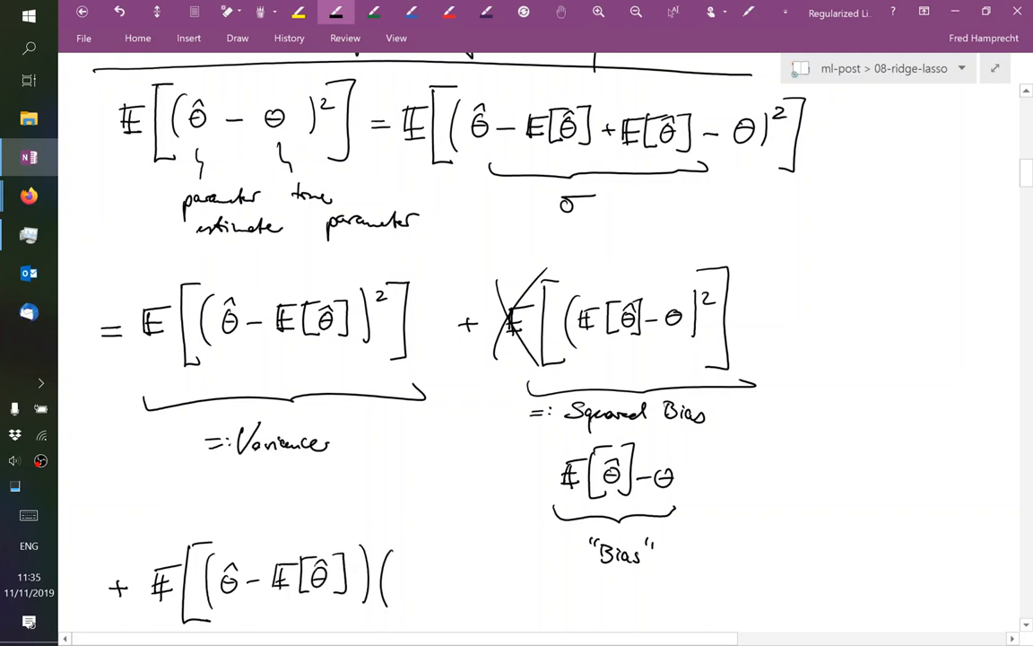
pyautogui.click(421, 582)
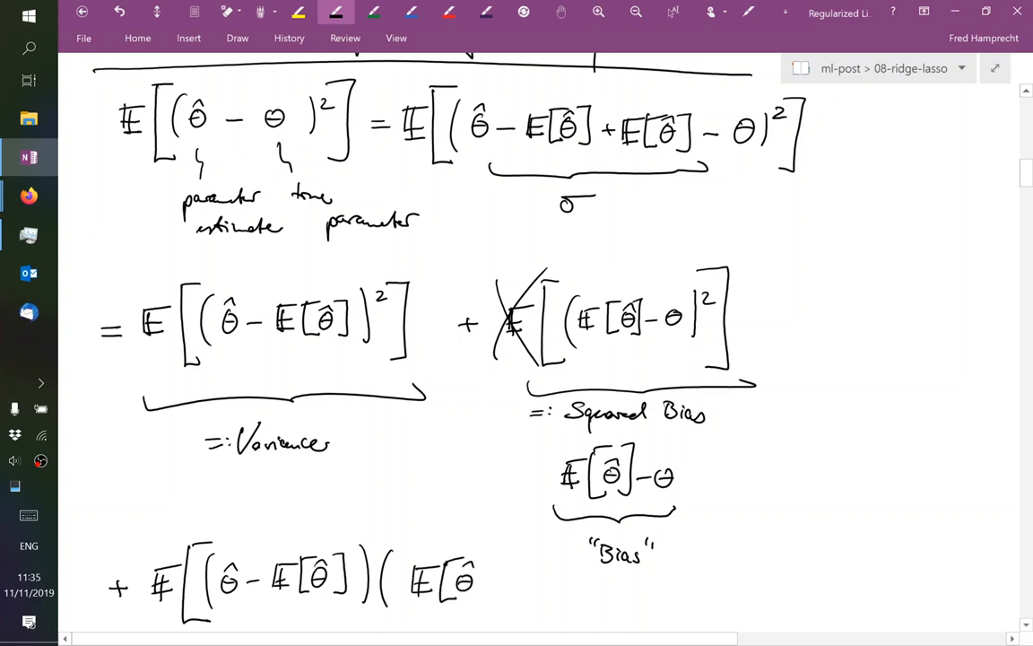
pyautogui.click(506, 579)
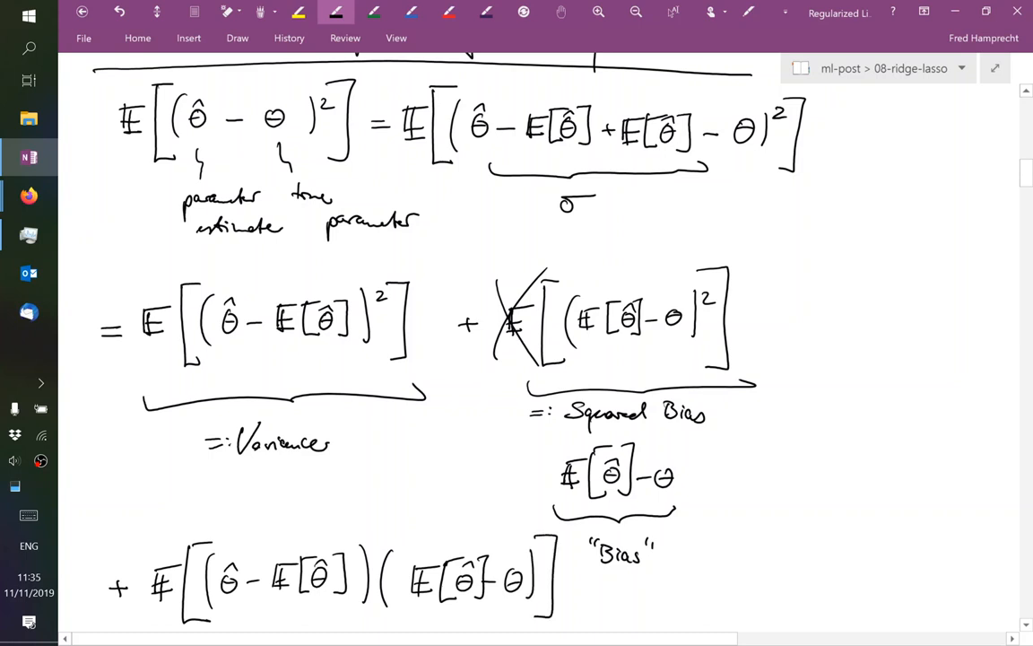
pyautogui.scroll(-3)
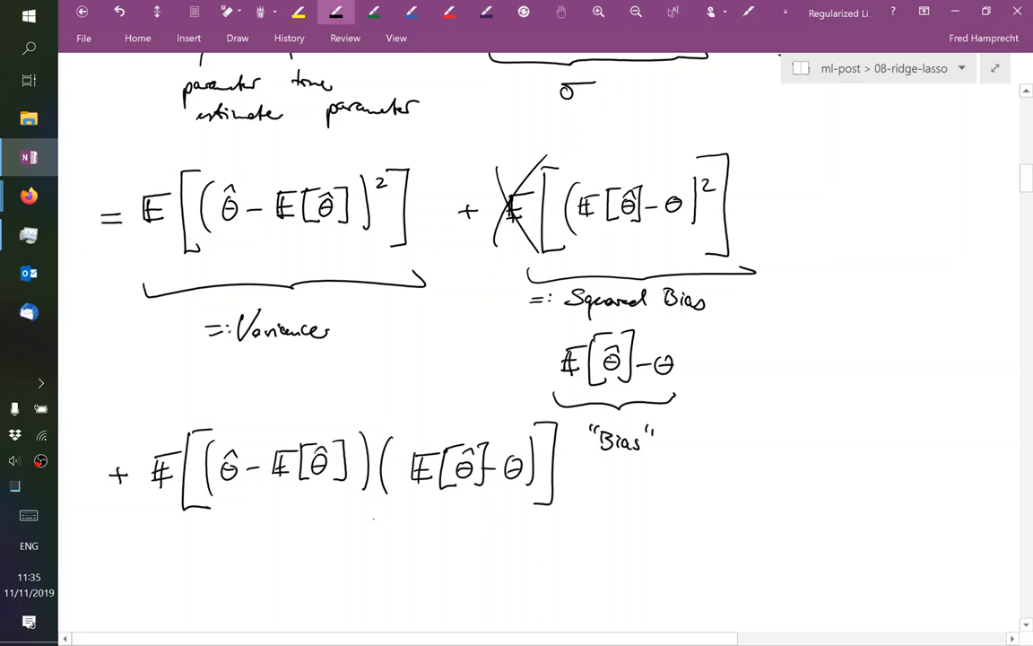
# Expand the cross term, brace (E[θ̂] − E[θ̂]) as 0, and strike the term through
pyautogui.moveTo(372, 520); pyautogui.dragTo(525, 520)
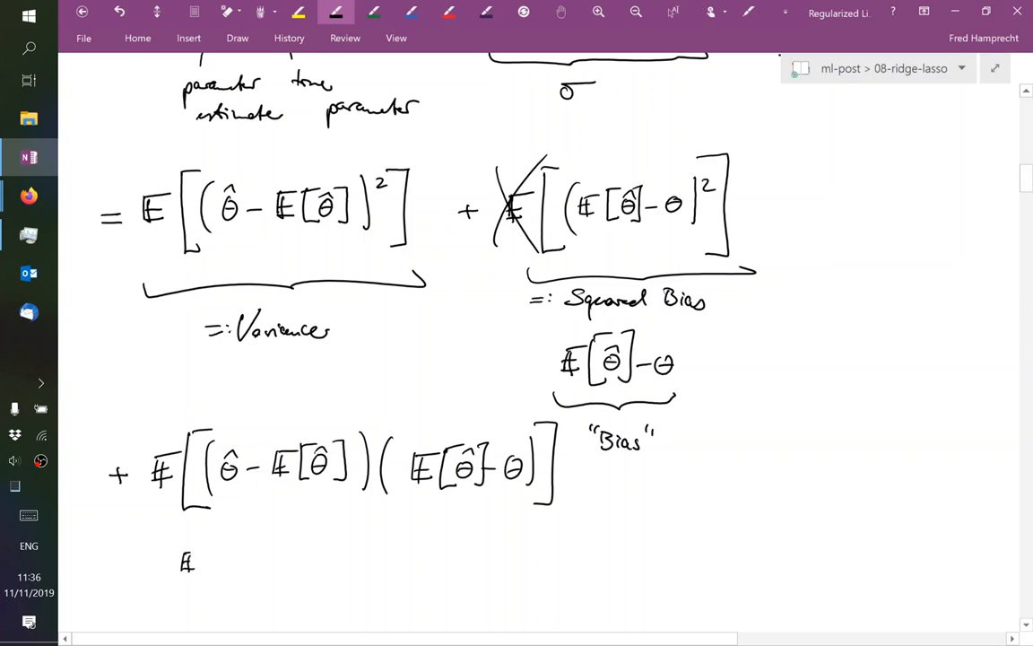
pyautogui.moveTo(198, 556); pyautogui.dragTo(238, 547)
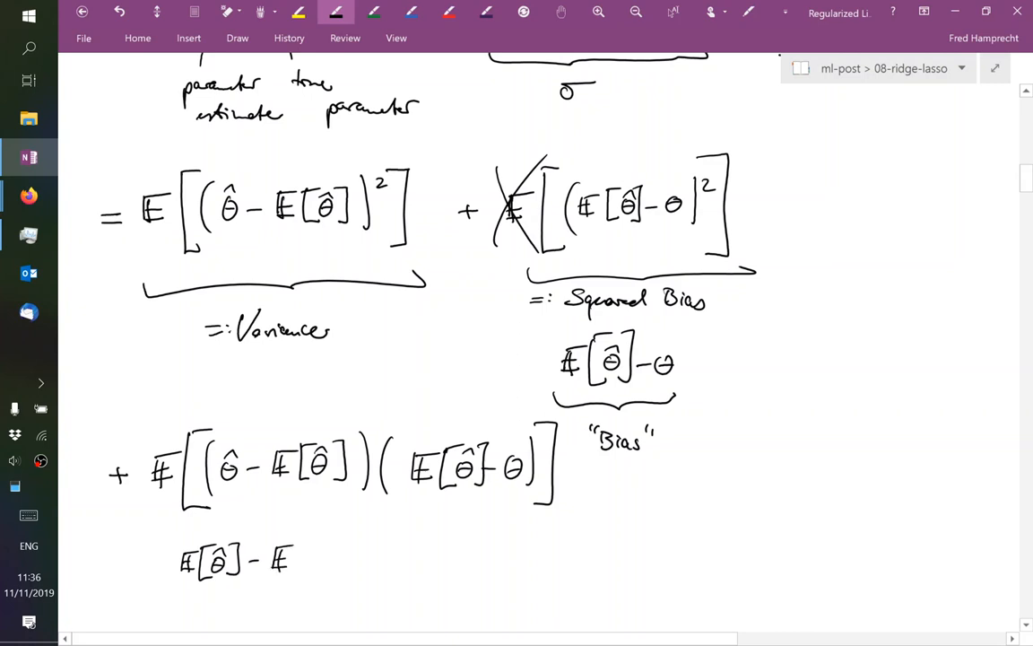
pyautogui.moveTo(296, 561); pyautogui.dragTo(327, 556)
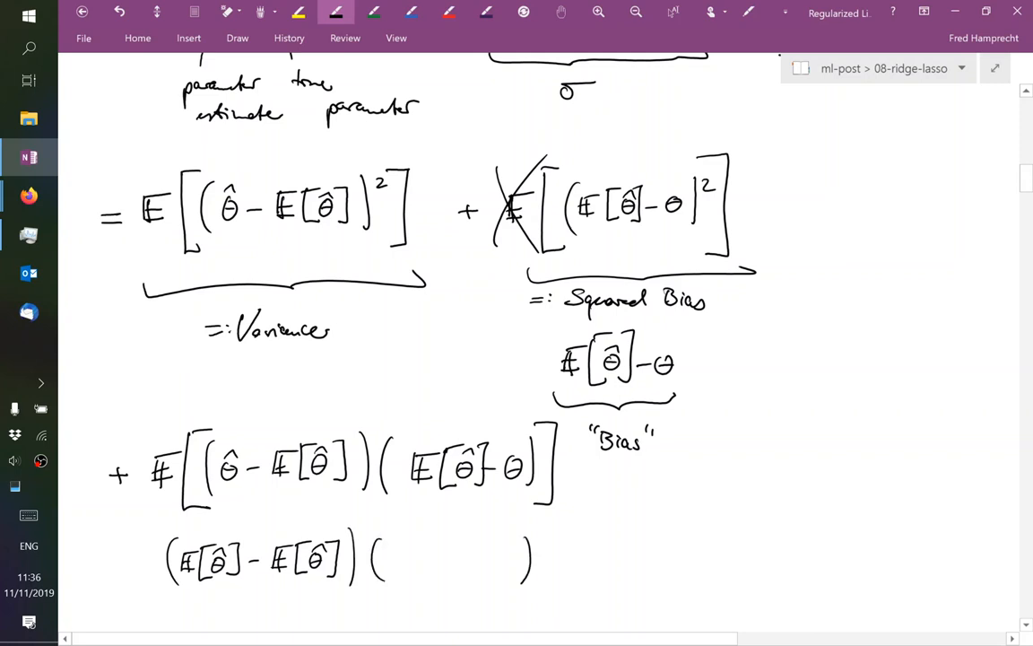
pyautogui.scroll(-3)
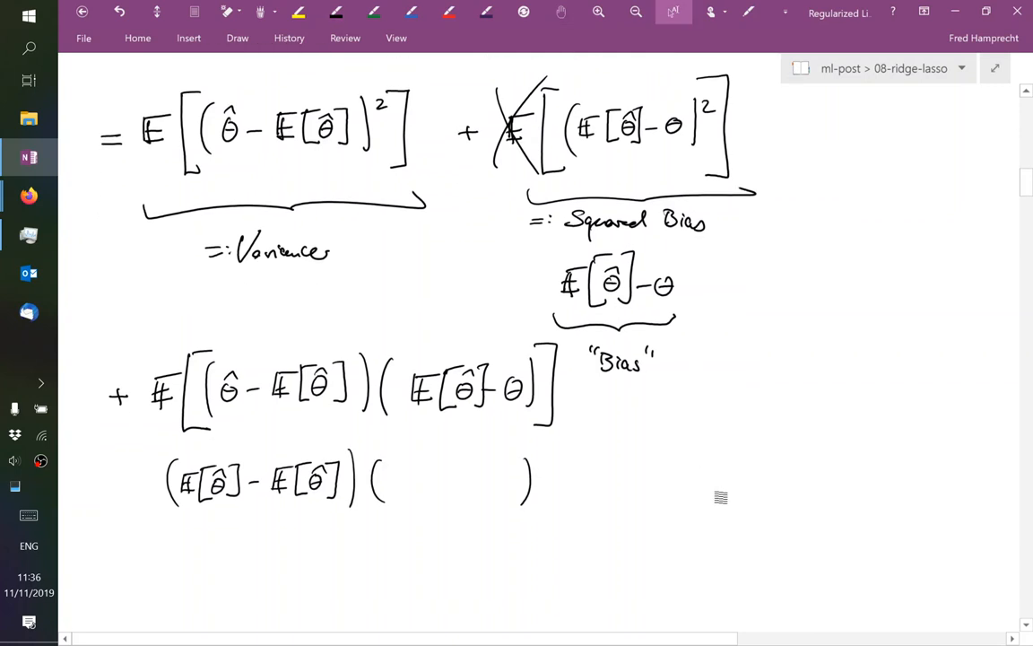
pyautogui.click(337, 12)
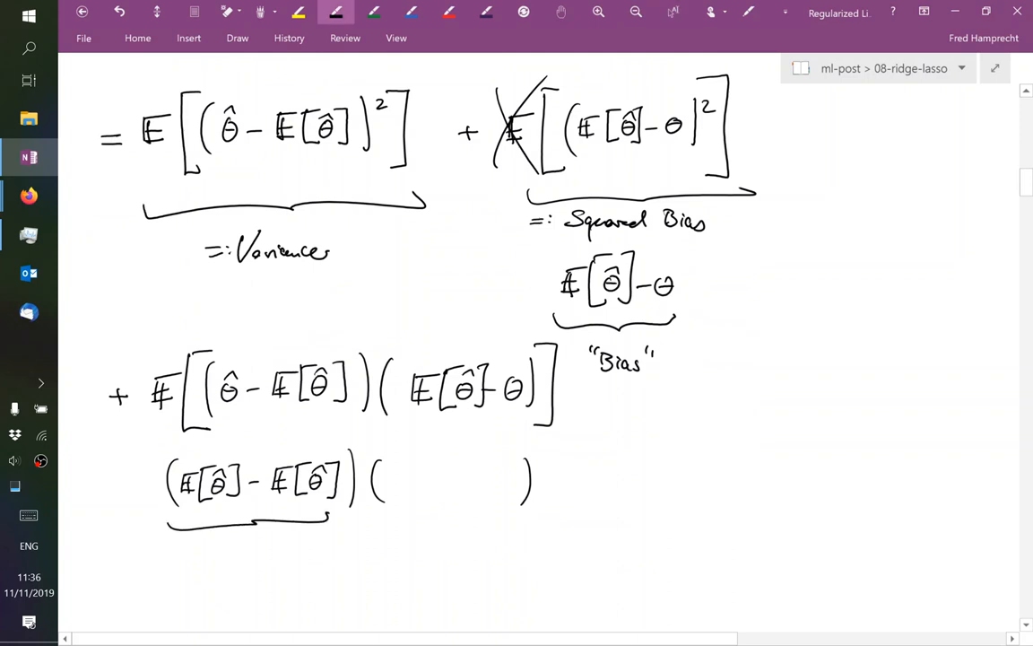
pyautogui.moveTo(238, 547); pyautogui.dragTo(265, 551)
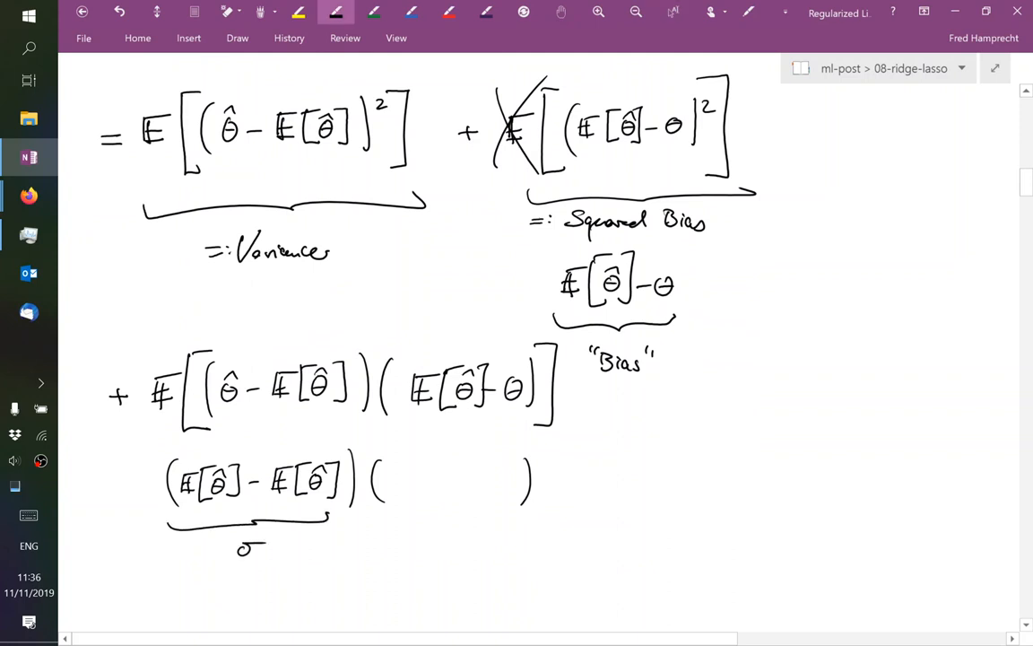
pyautogui.moveTo(94, 605); pyautogui.dragTo(408, 357)
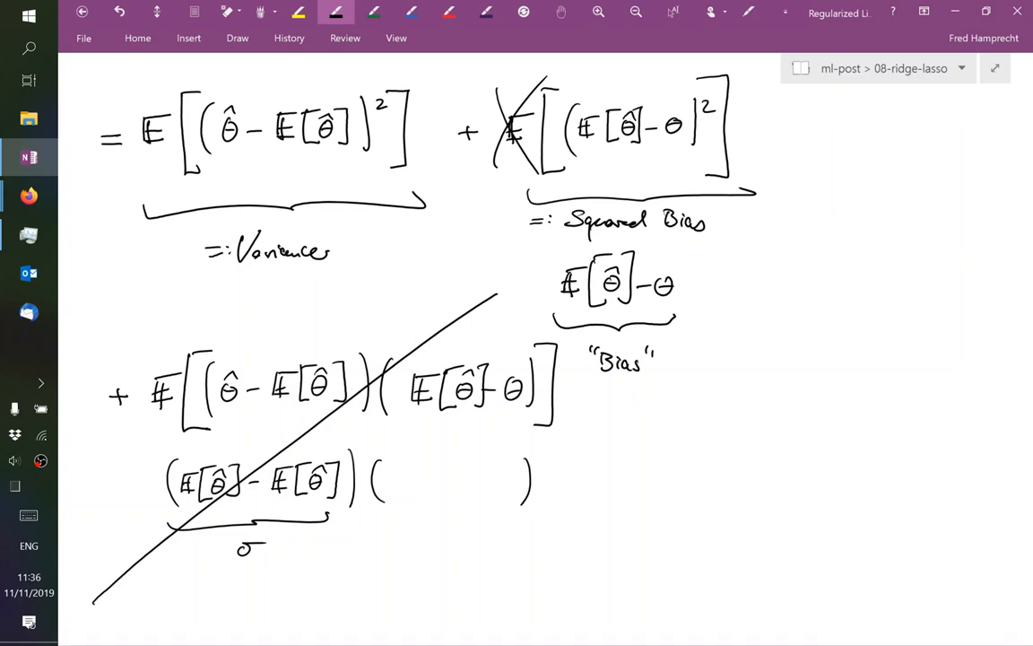
# Handwrite 'MSE = Variance + Squared Bias' below the struck-out cross term
pyautogui.scroll(-3)
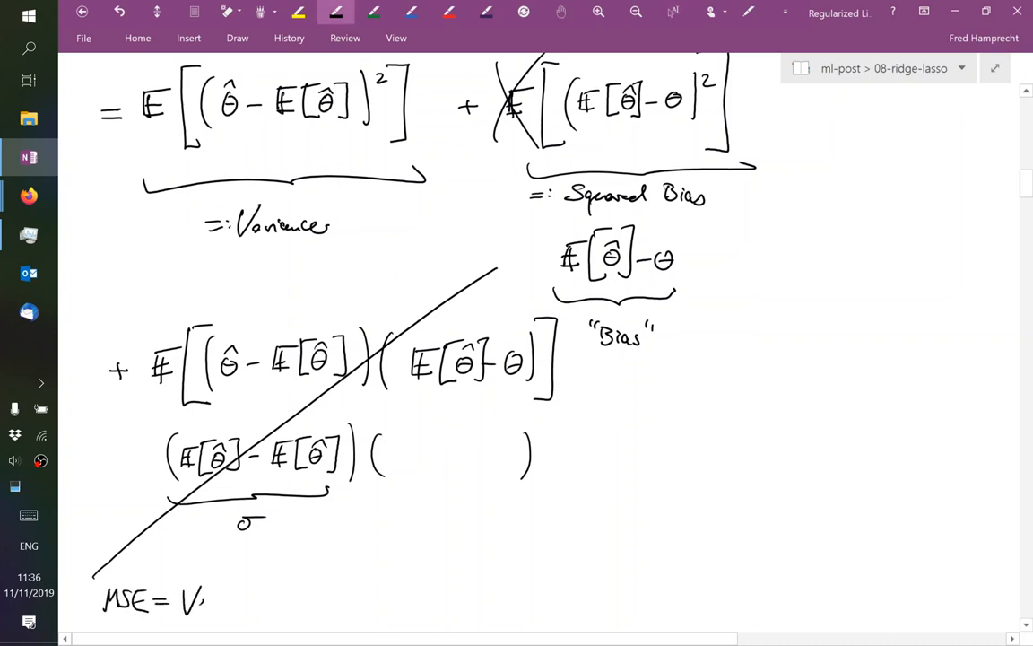
pyautogui.write('Variance -')
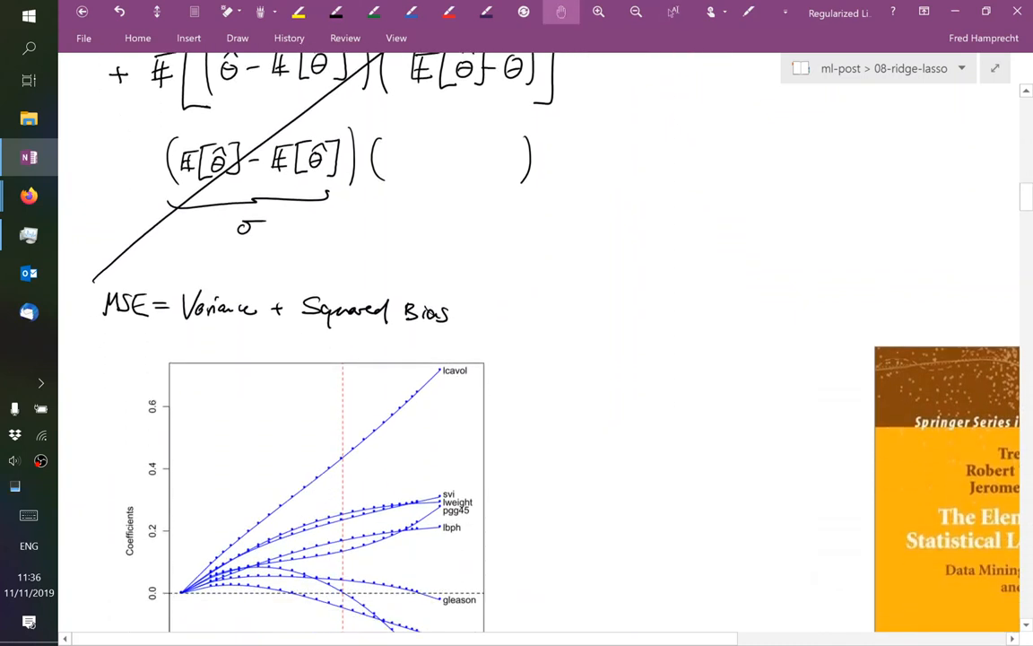
# Write 'Empirically:' and draw plot axes labelled flexibility and capacity
pyautogui.scroll(-3)
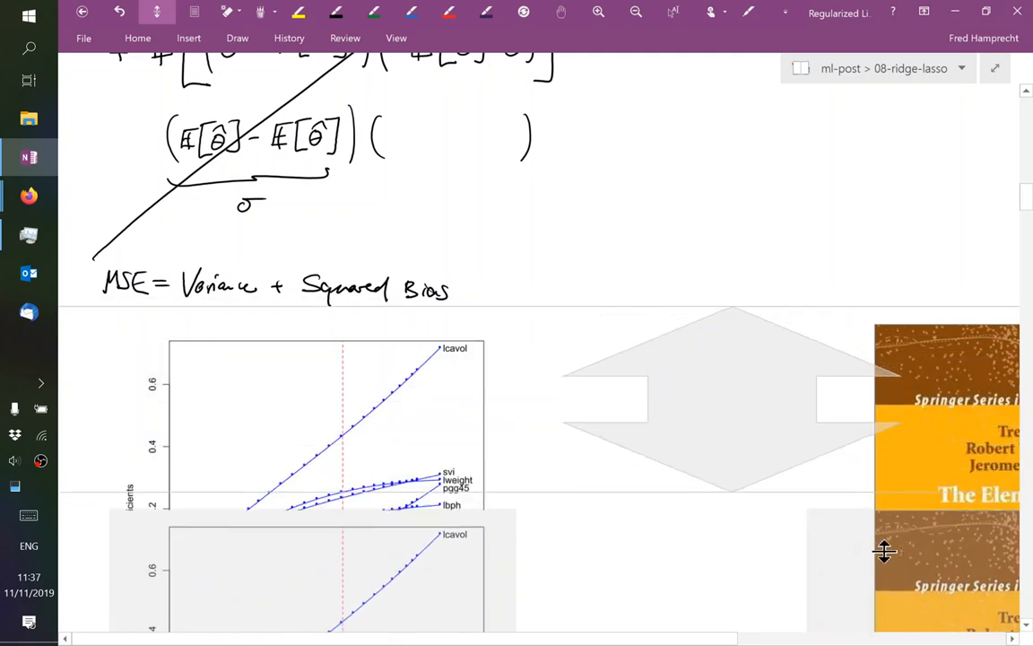
pyautogui.scroll(-3)
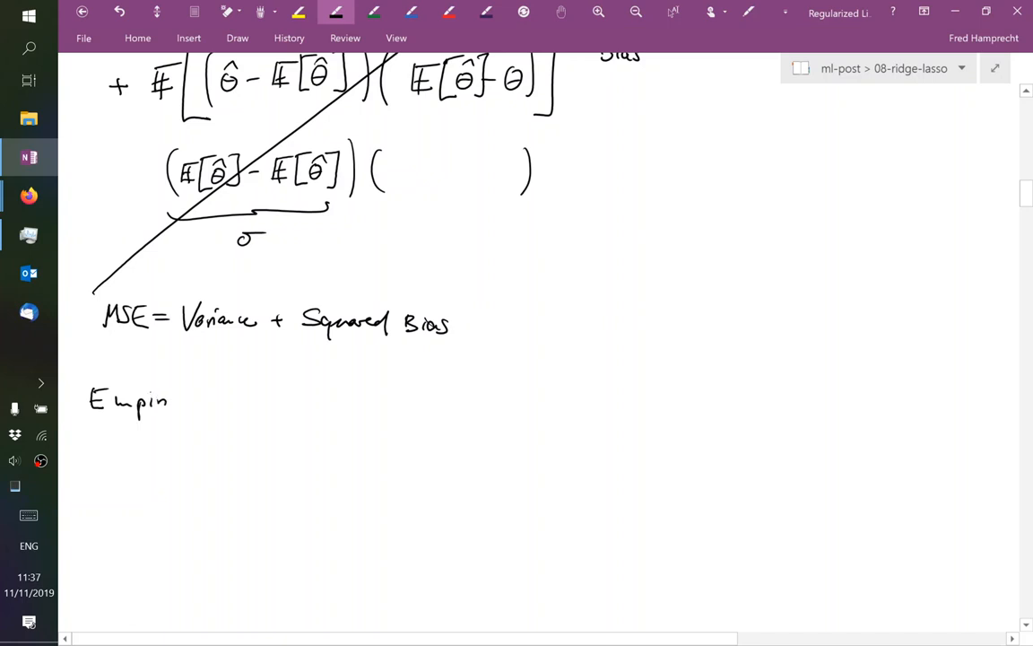
pyautogui.moveTo(166, 403); pyautogui.dragTo(238, 408)
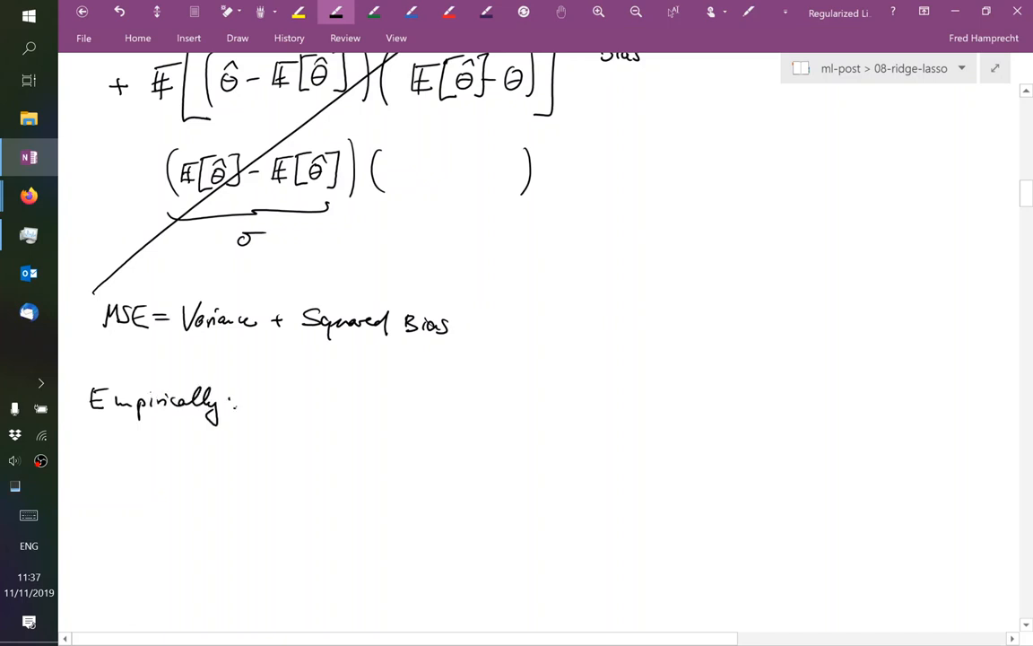
pyautogui.moveTo(276, 424); pyautogui.dragTo(272, 553)
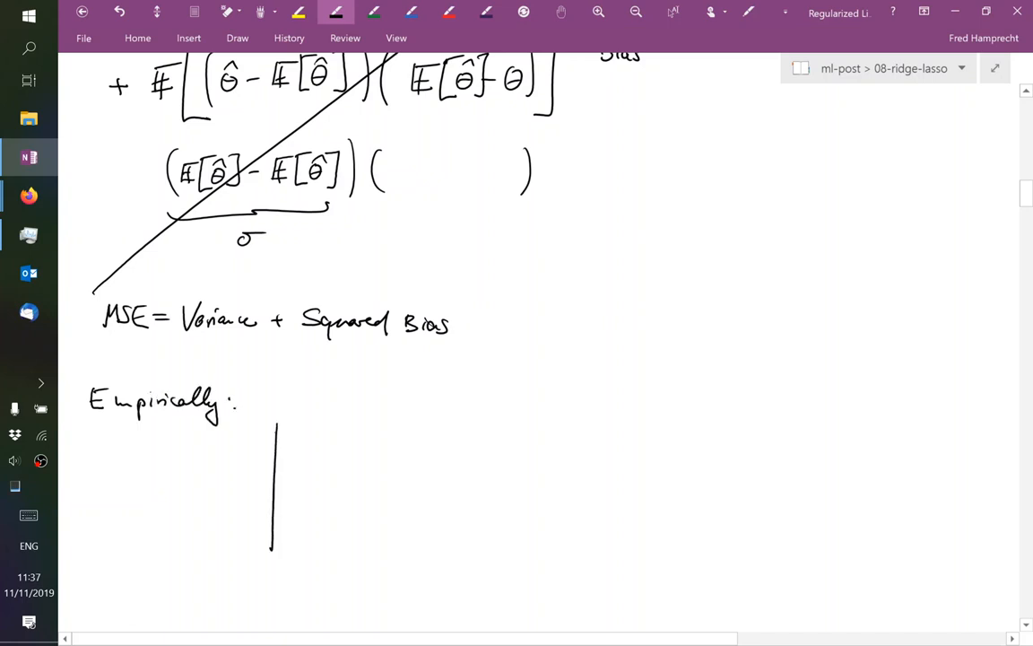
pyautogui.moveTo(274, 547); pyautogui.dragTo(276, 423)
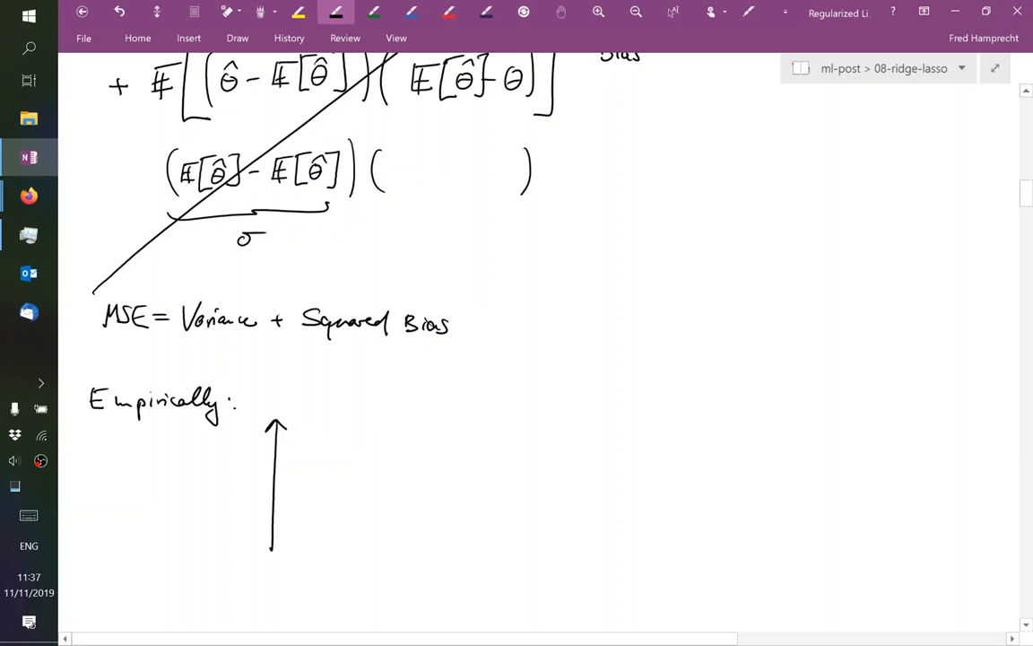
pyautogui.moveTo(249, 543); pyautogui.dragTo(402, 540)
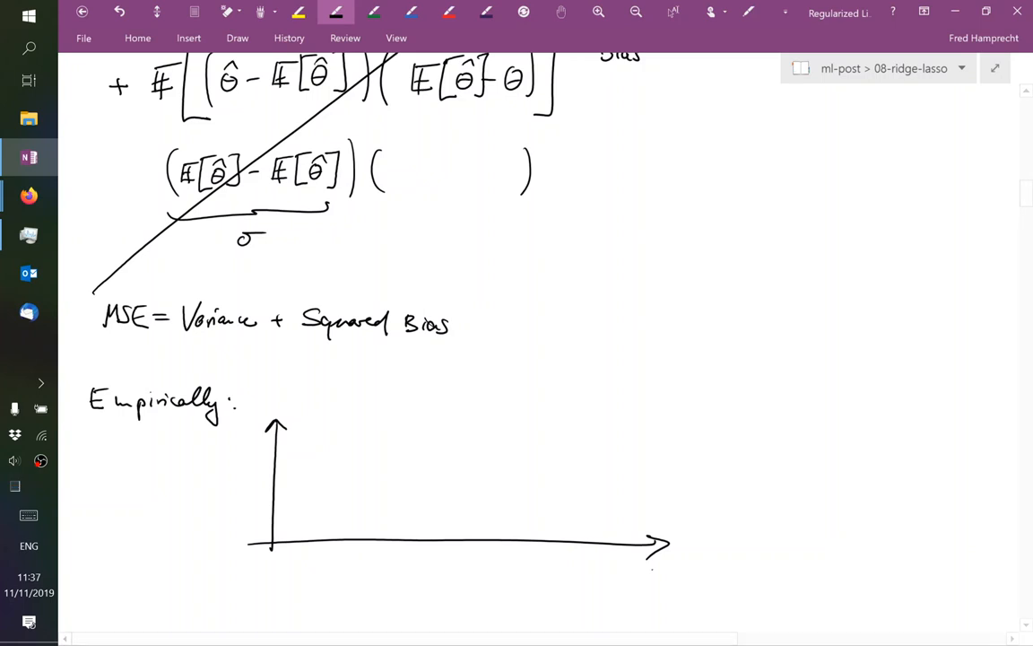
pyautogui.write('flexibility')
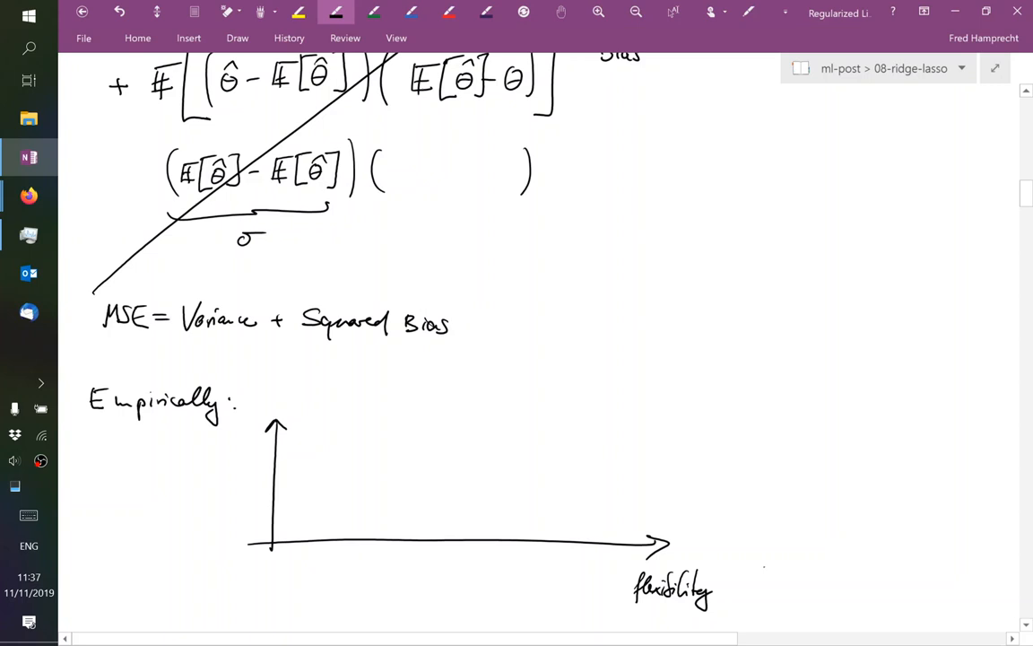
pyautogui.scroll(-3)
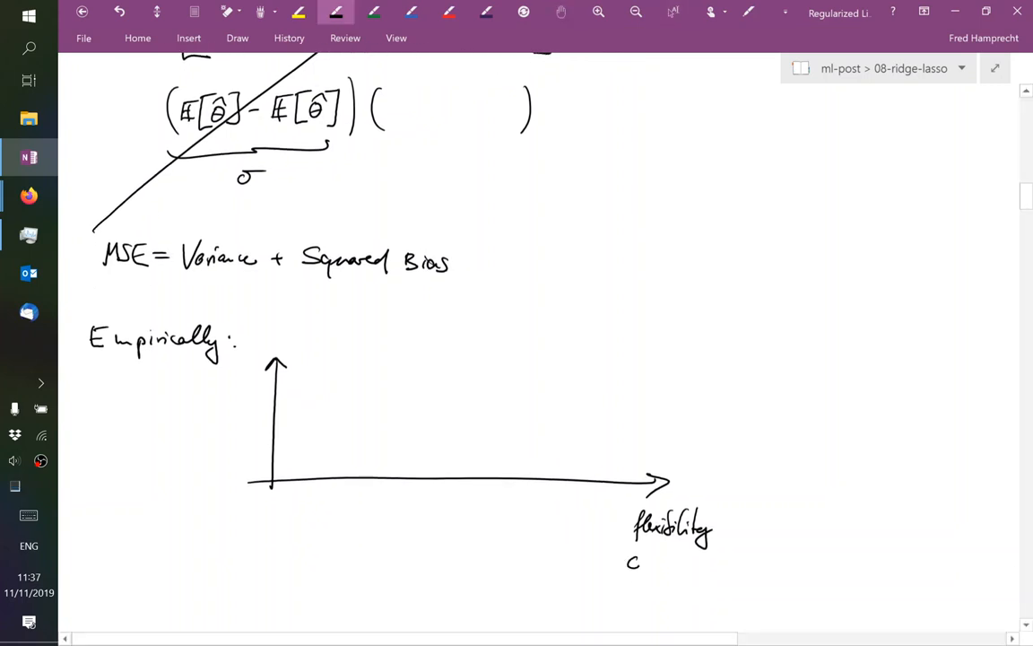
pyautogui.write('Capacity')
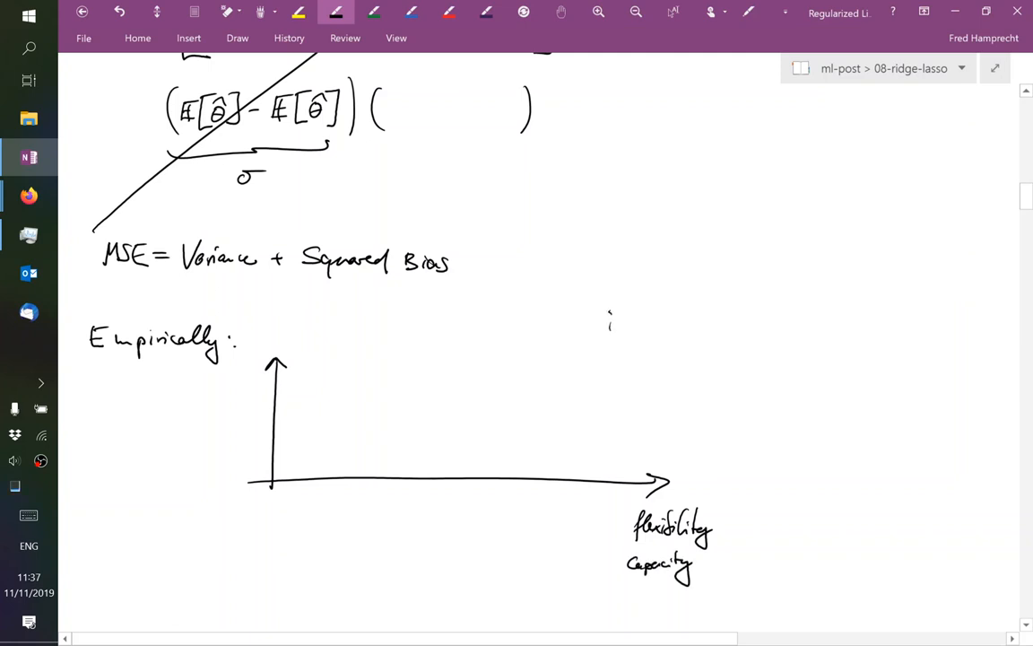
# Mark OLS with a dashed line, regularization arrow and MSE dot, then sketch crossing curves
pyautogui.moveTo(610, 314); pyautogui.dragTo(607, 470)
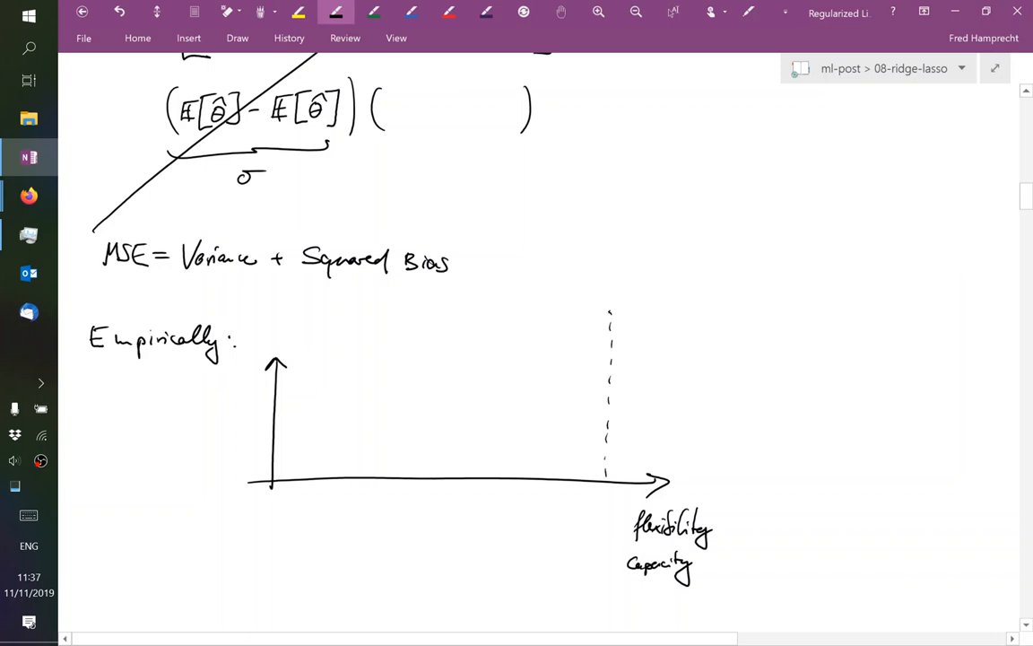
pyautogui.write('OLS')
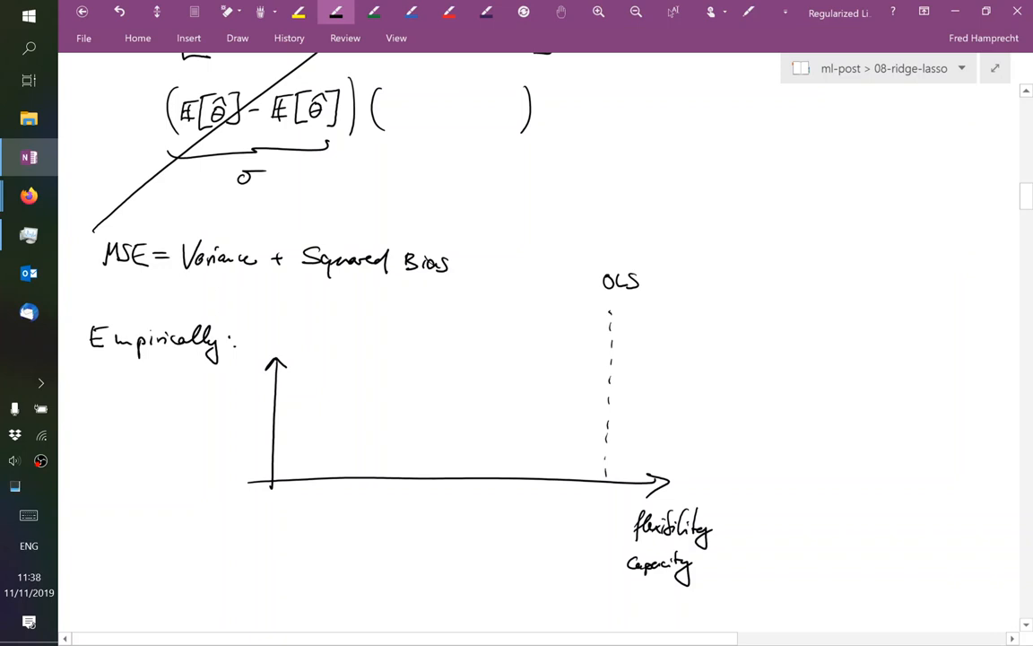
pyautogui.moveTo(480, 522); pyautogui.dragTo(421, 522)
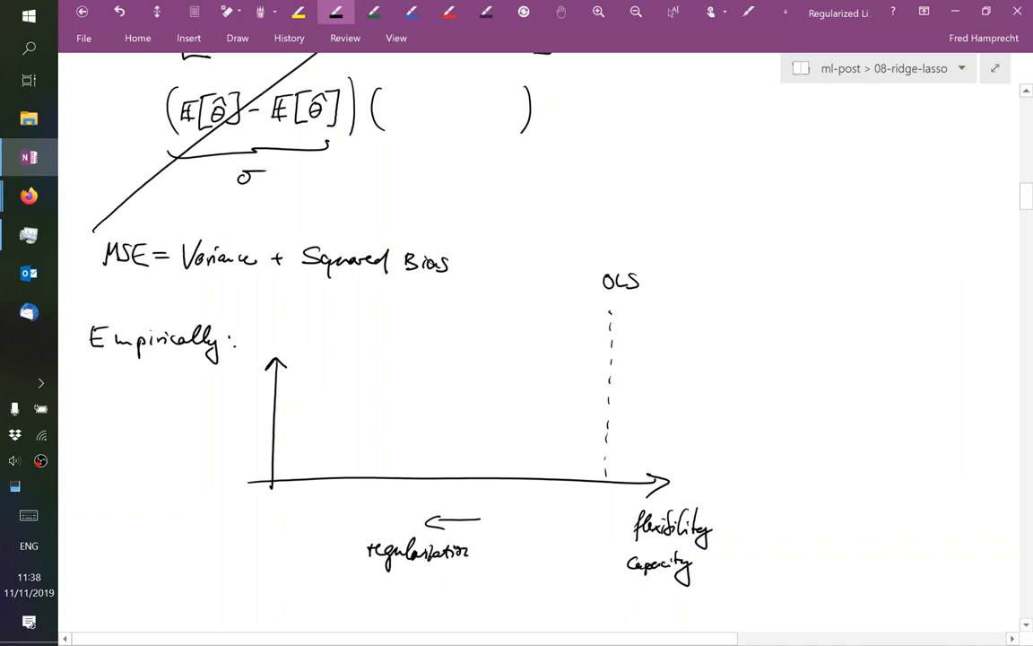
pyautogui.moveTo(464, 550)
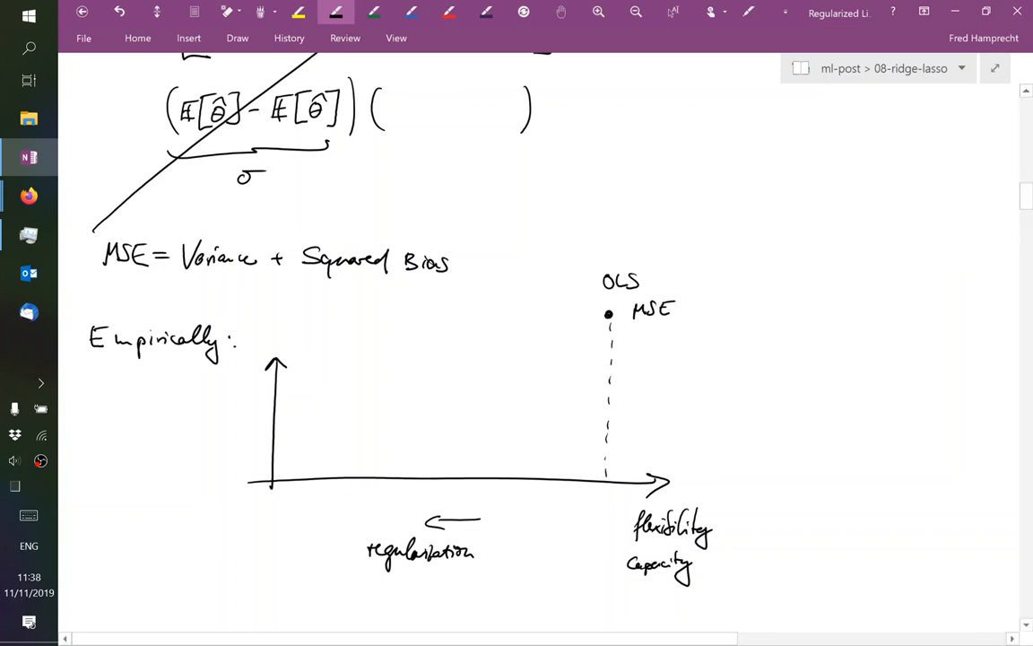
pyautogui.click(603, 481)
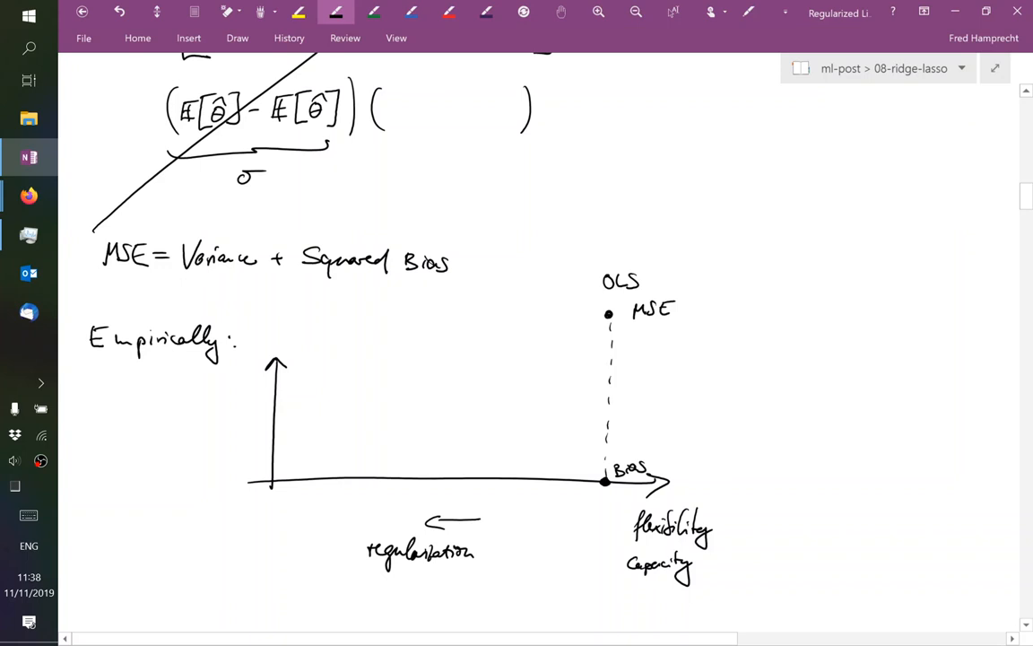
pyautogui.moveTo(399, 411); pyautogui.dragTo(592, 480)
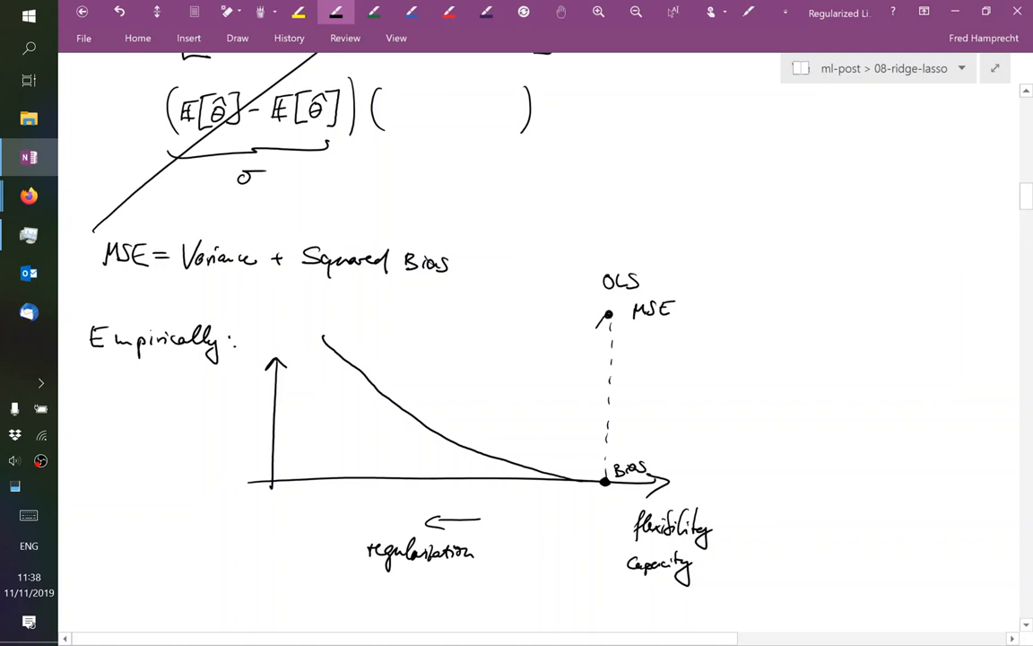
pyautogui.moveTo(466, 432); pyautogui.dragTo(595, 328)
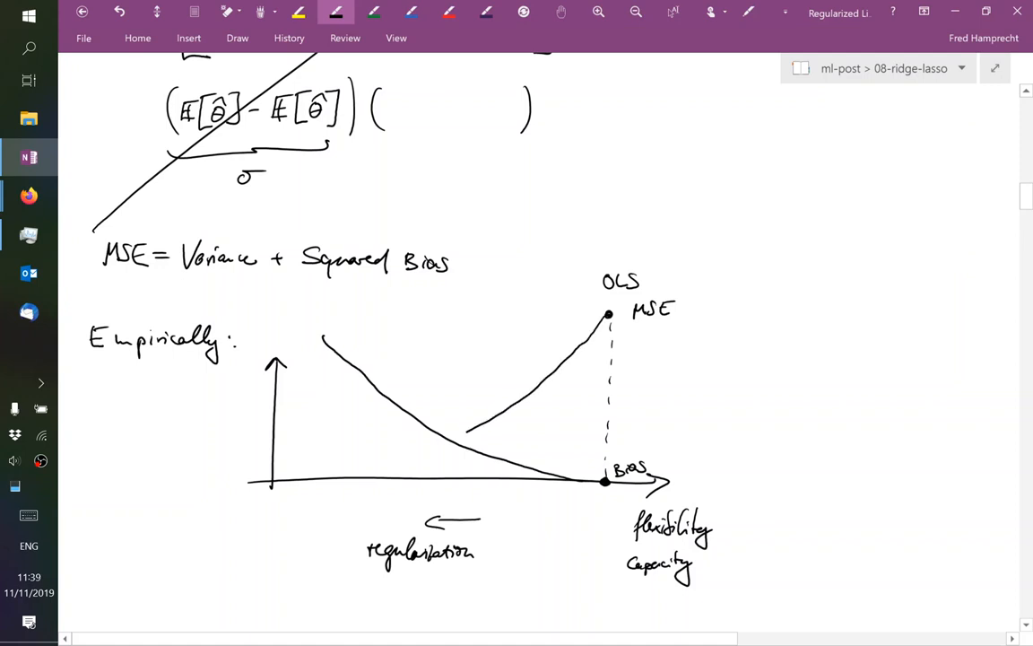
pyautogui.moveTo(324, 473); pyautogui.dragTo(608, 315)
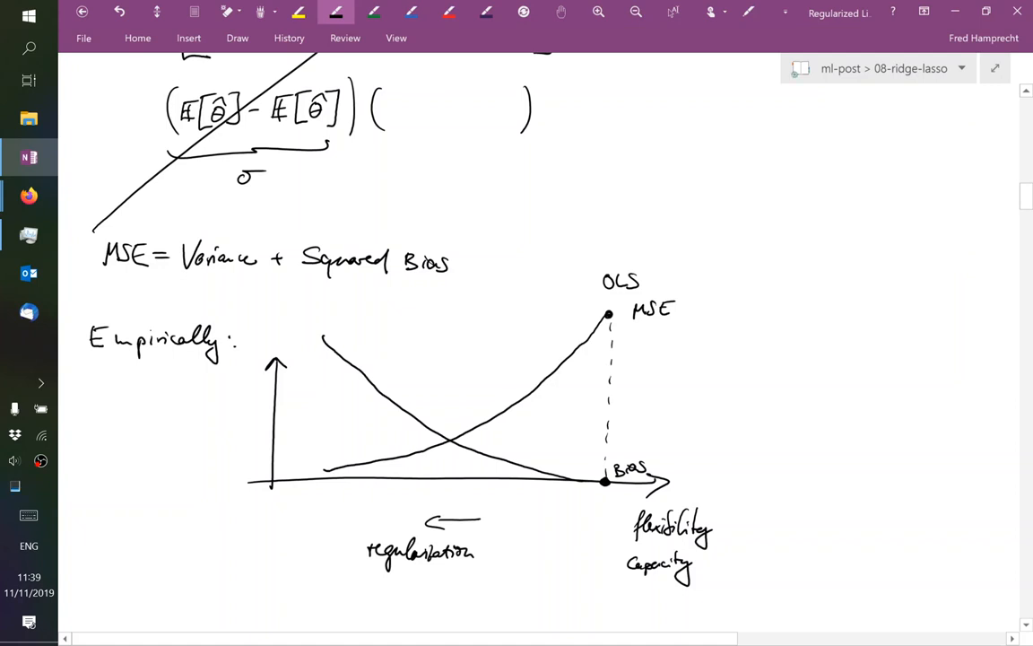
# Trace the falling curve green and rising curve blue, labelling 'Squared Bias'
pyautogui.click(373, 13)
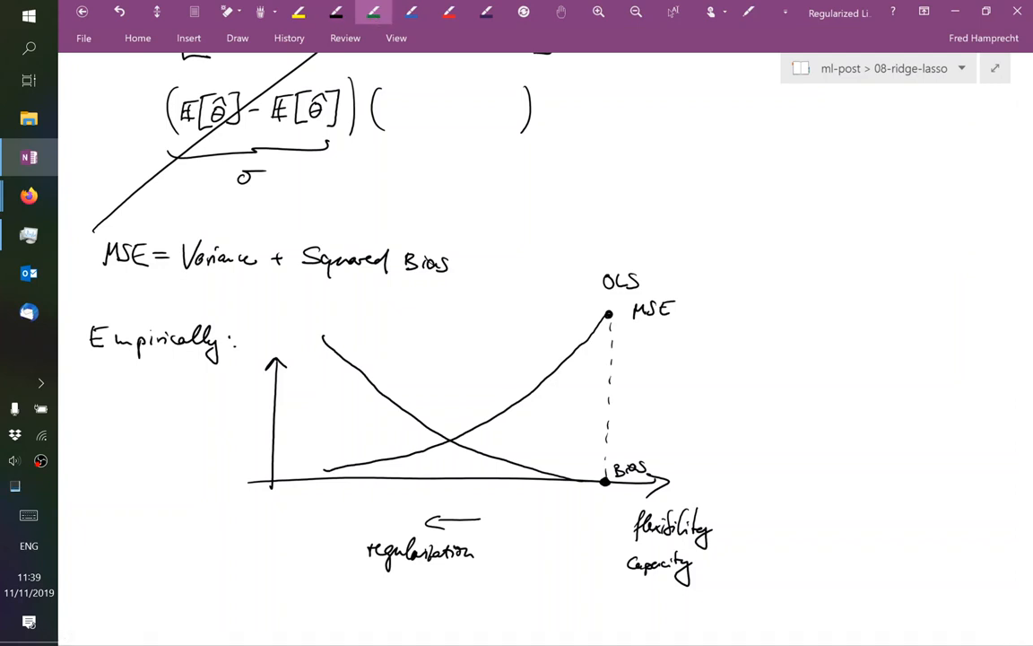
pyautogui.moveTo(320, 337); pyautogui.dragTo(516, 460)
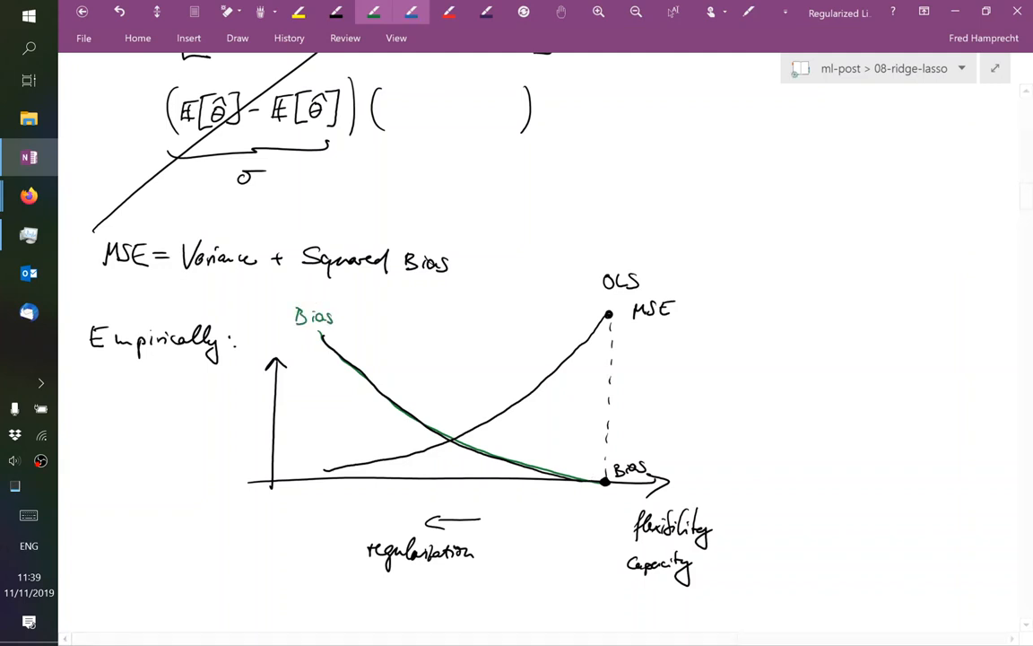
pyautogui.moveTo(498, 413); pyautogui.dragTo(603, 318)
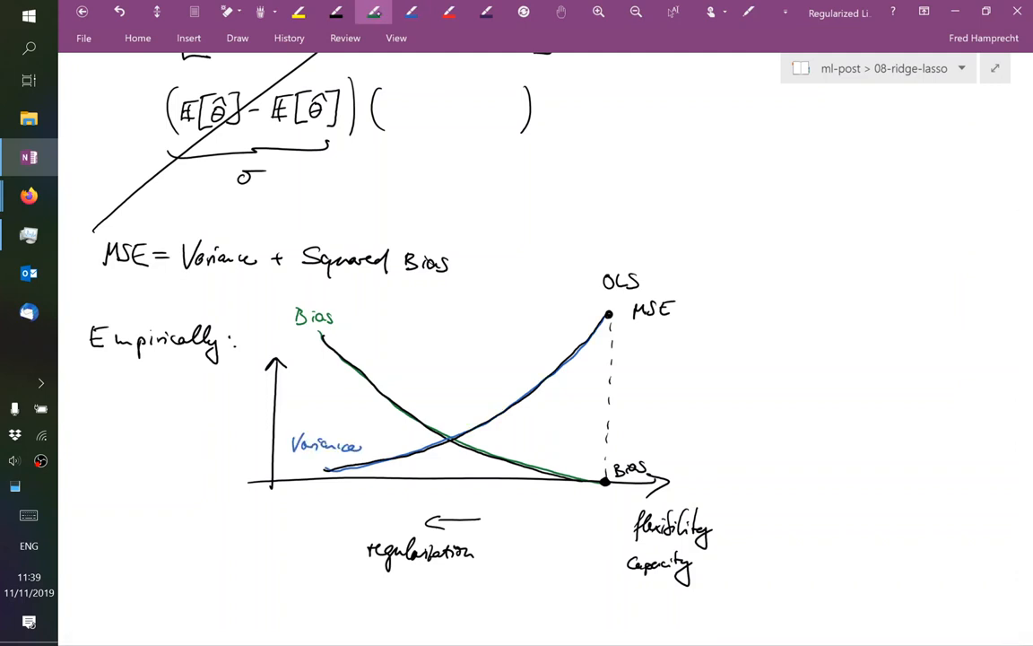
pyautogui.write('Squar')
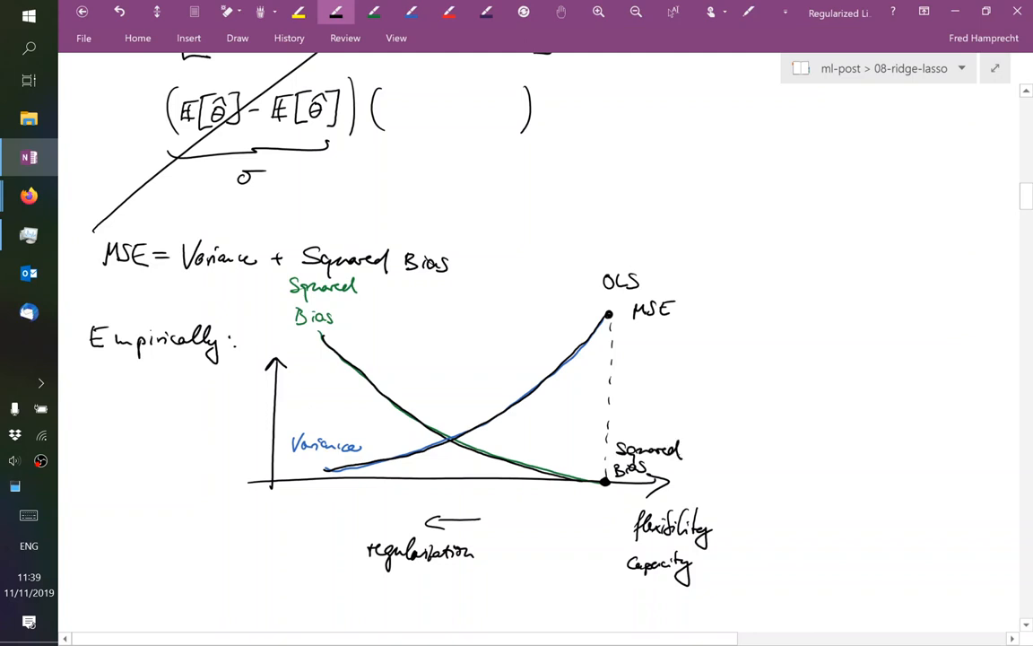
# Underline MSE in red, erase the black rising curve, and redraw it in blue
pyautogui.click(448, 12)
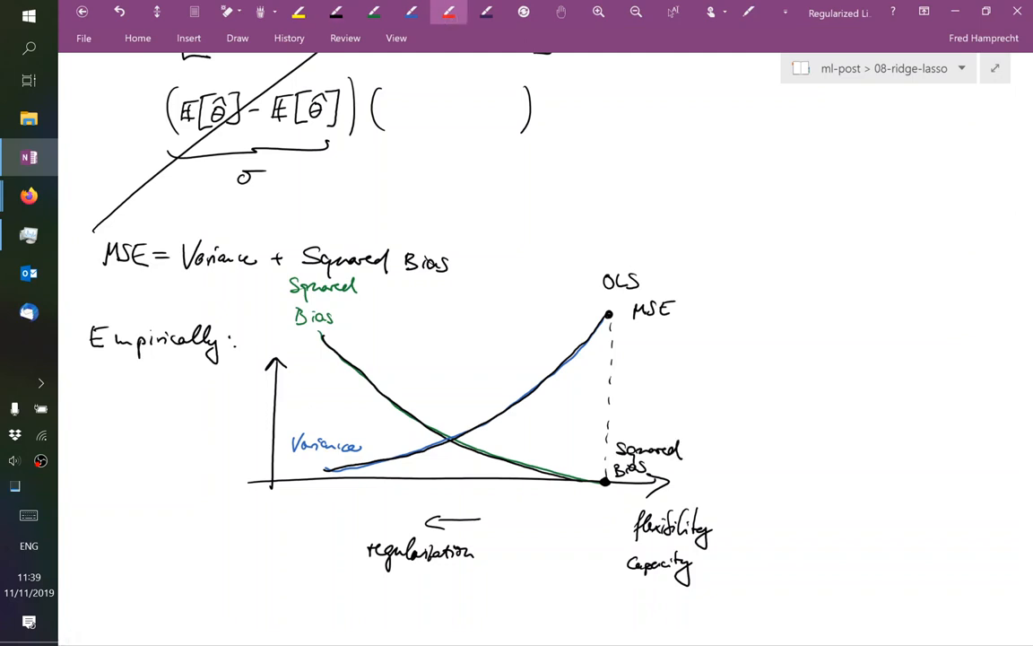
pyautogui.moveTo(633, 330); pyautogui.dragTo(689, 330)
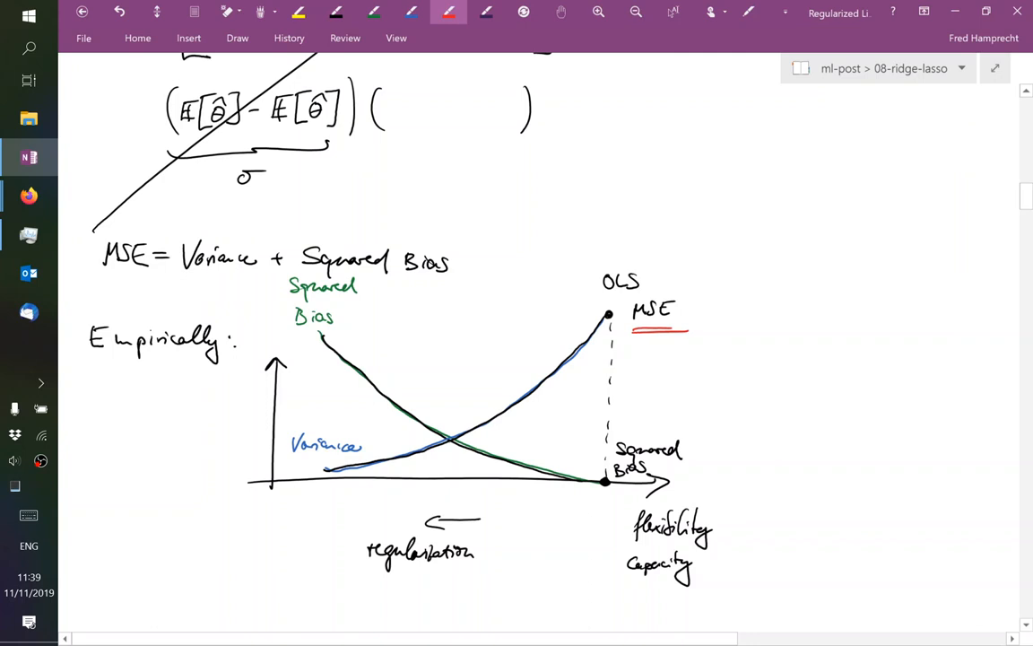
pyautogui.moveTo(336, 325); pyautogui.dragTo(507, 318)
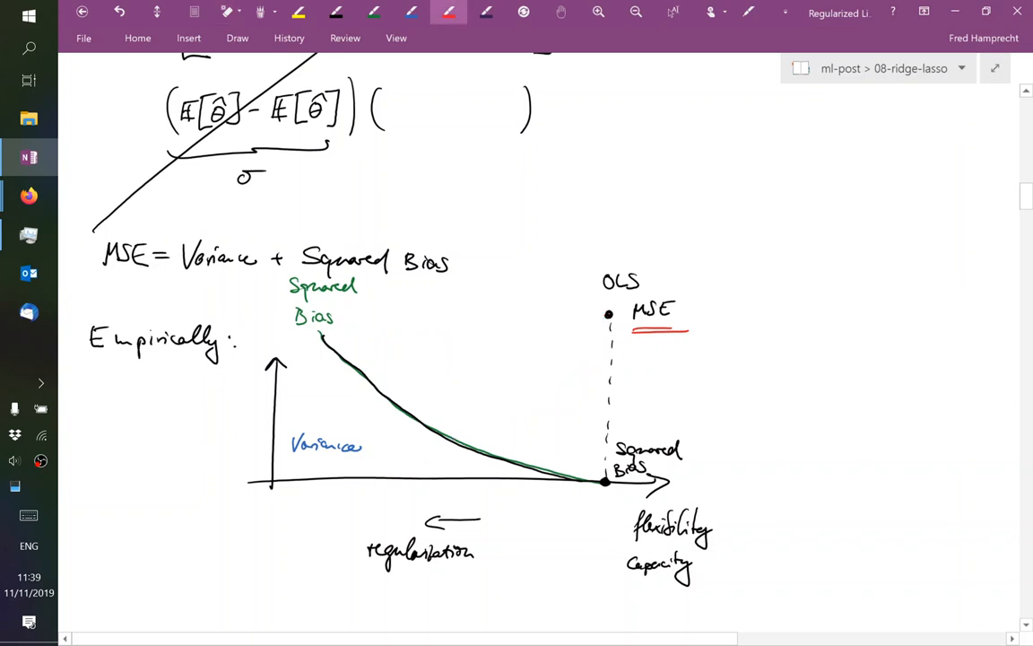
pyautogui.click(374, 11)
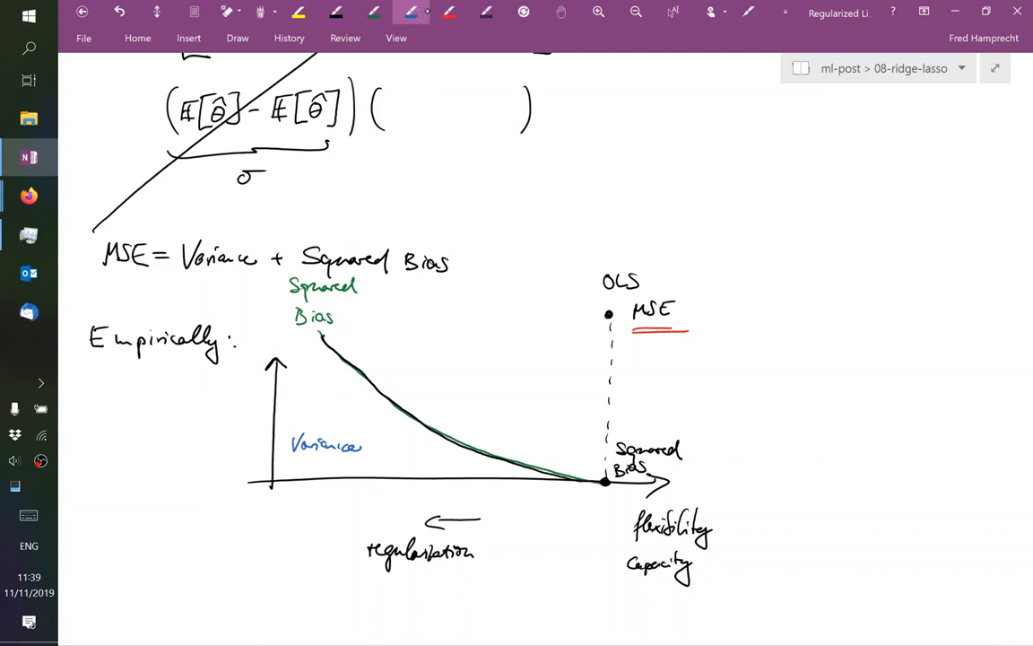
pyautogui.moveTo(482, 422); pyautogui.dragTo(604, 316)
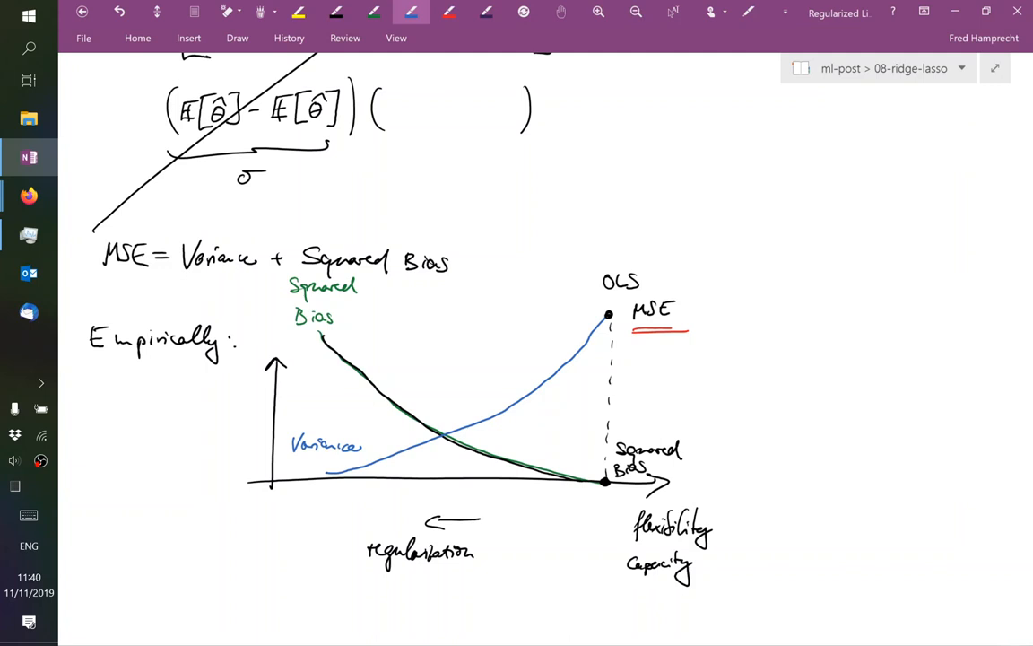
pyautogui.click(449, 12)
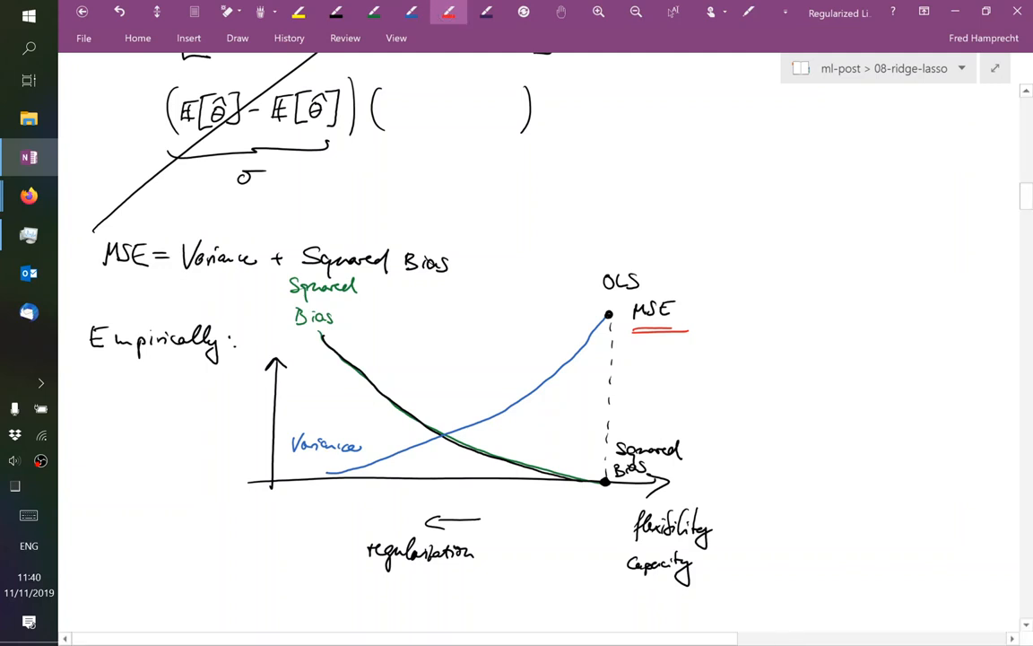
# Draw the red U-shaped MSE curve and a thick vertical line at its minimum
pyautogui.moveTo(476, 386); pyautogui.dragTo(608, 316)
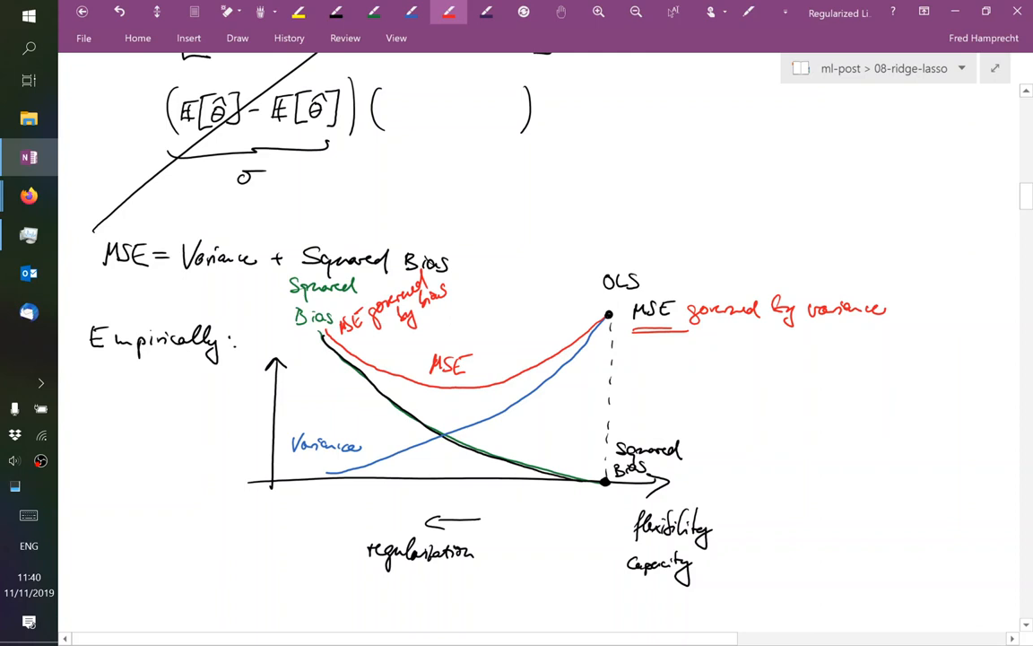
pyautogui.moveTo(459, 391); pyautogui.dragTo(456, 489)
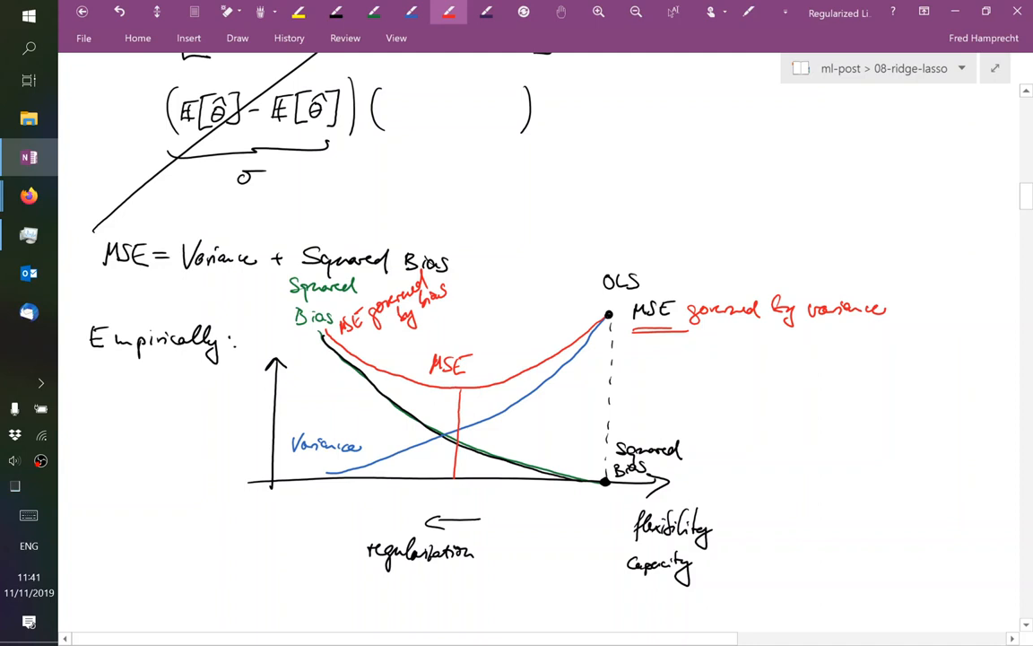
pyautogui.moveTo(416, 382); pyautogui.dragTo(417, 422)
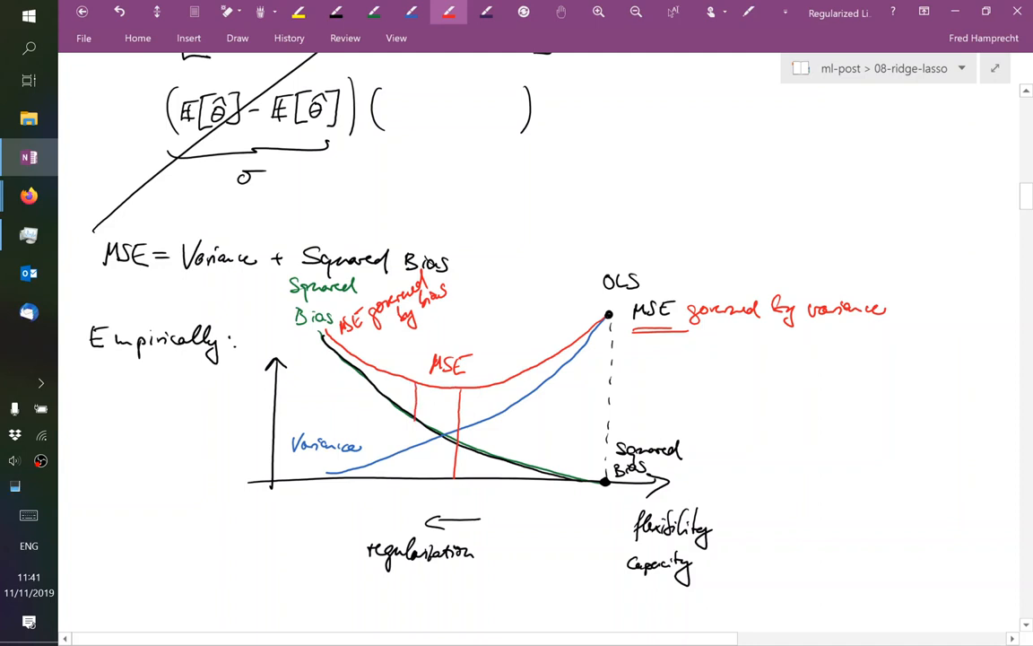
pyautogui.moveTo(417, 385); pyautogui.dragTo(404, 498)
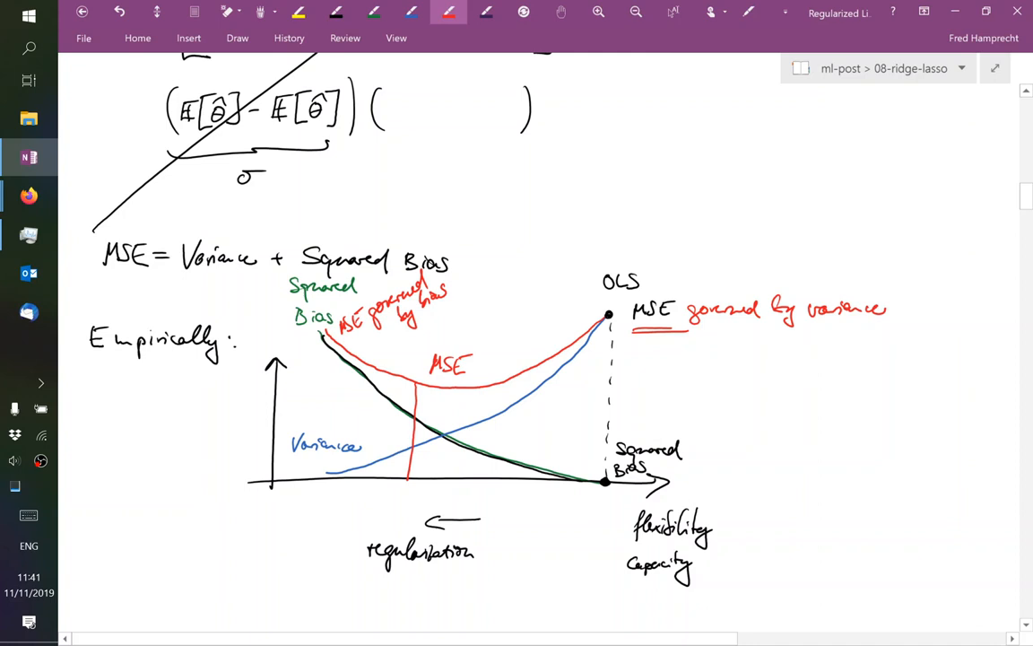
pyautogui.moveTo(411, 387); pyautogui.dragTo(408, 484)
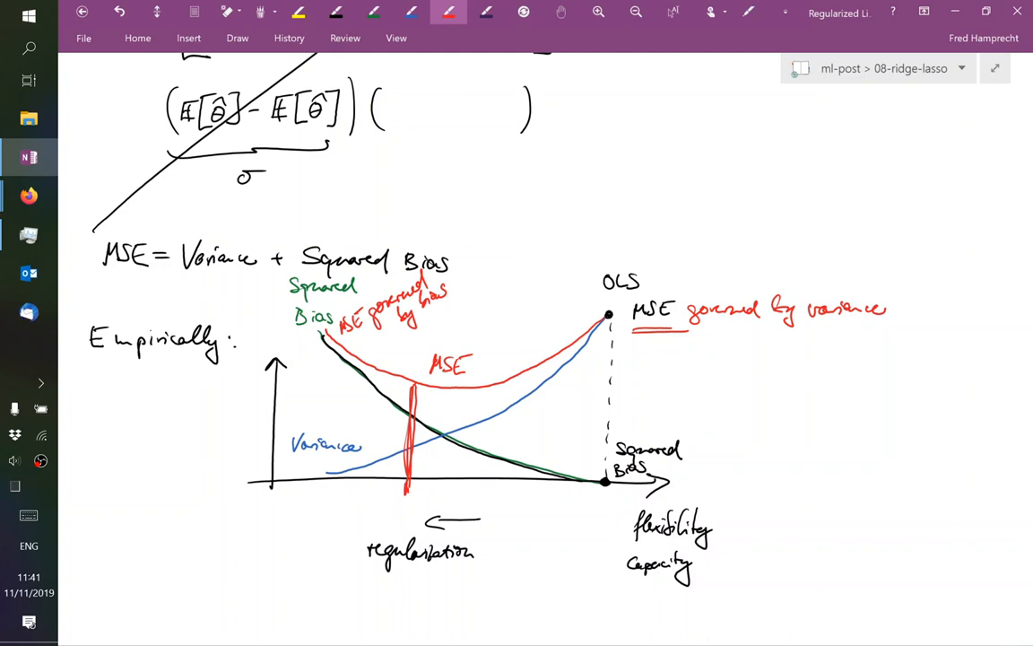
# Handwrite 'reduce variance by limiting flexibility of model; choose a sweet spot by cross-validation'
pyautogui.scroll(-3)
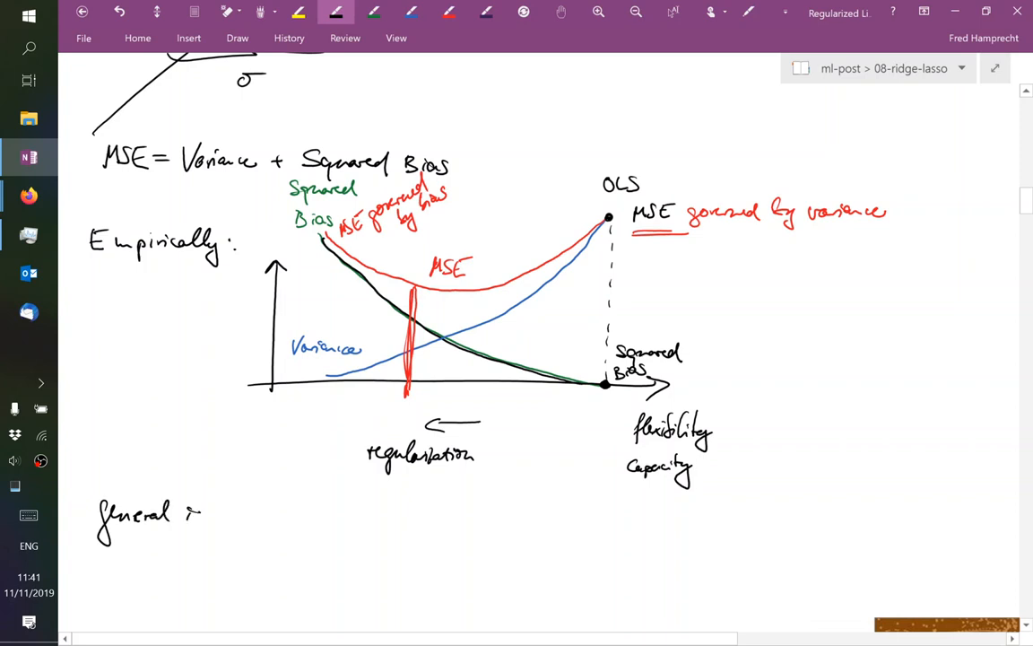
pyautogui.scroll(-3)
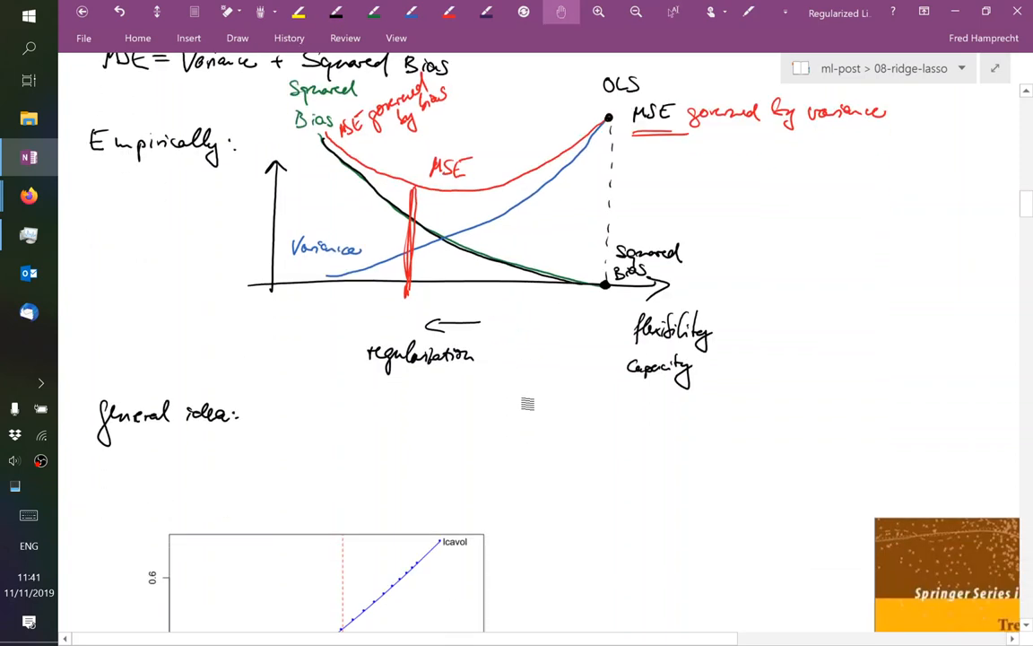
pyautogui.scroll(-3)
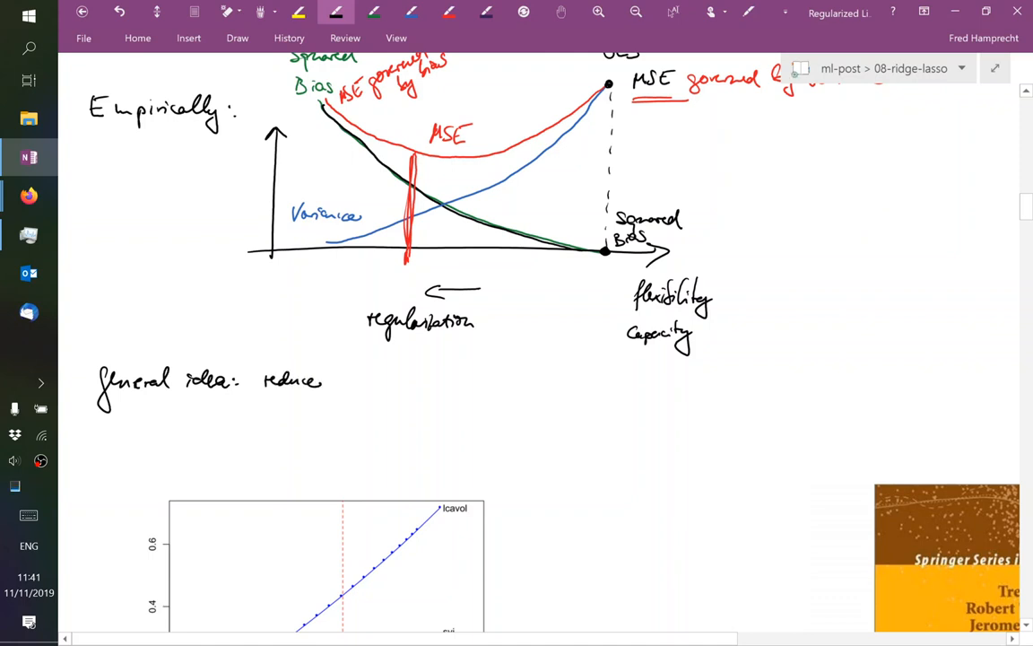
pyautogui.write('variance by h')
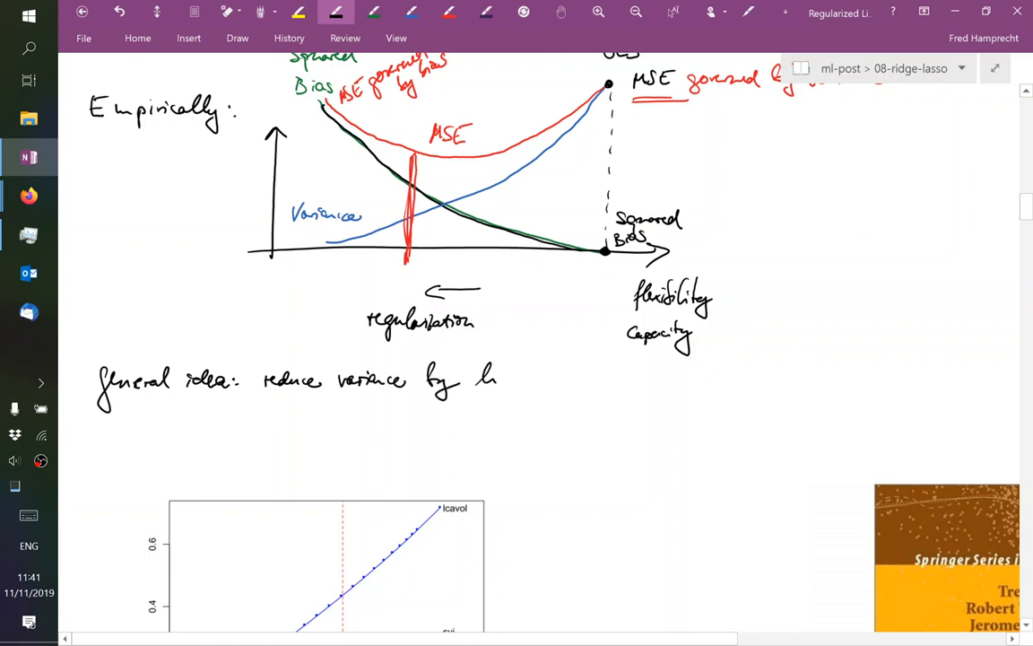
pyautogui.moveTo(498, 377); pyautogui.dragTo(565, 376)
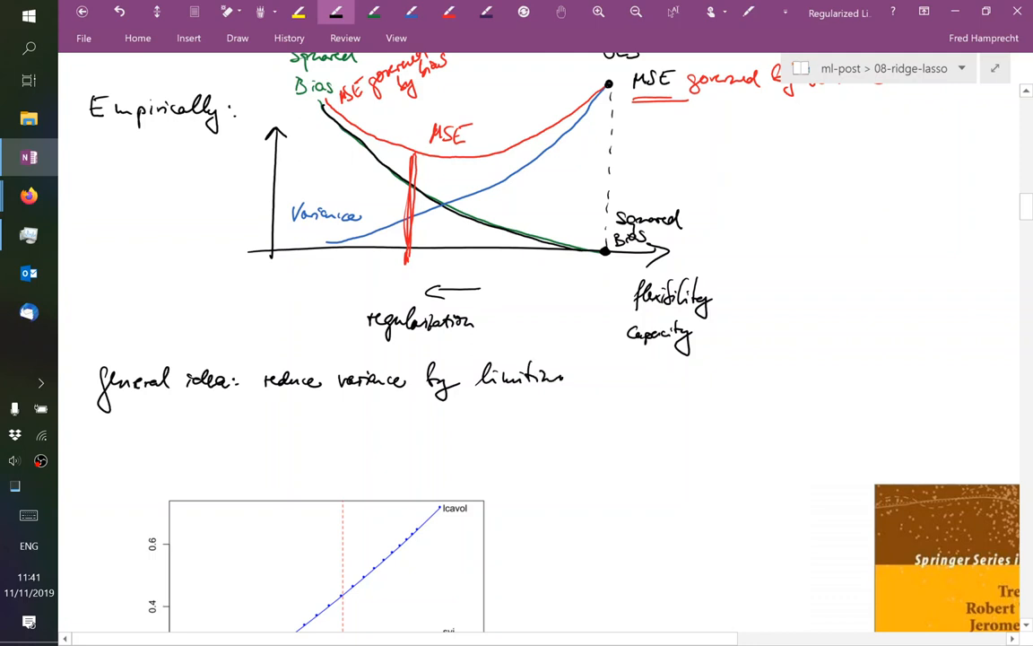
pyautogui.moveTo(538, 377); pyautogui.dragTo(565, 404)
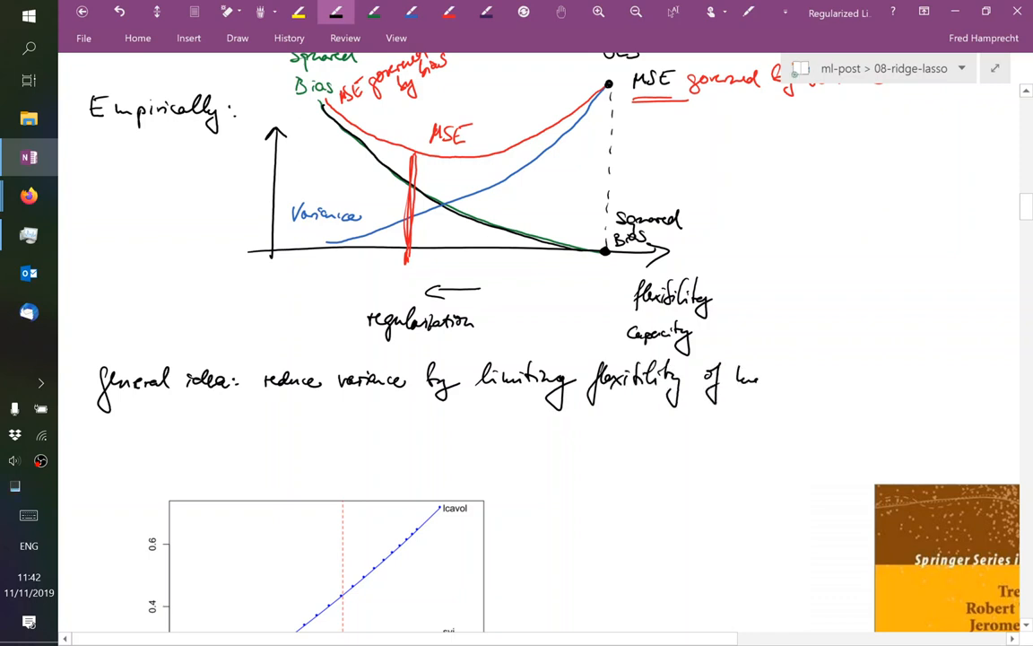
pyautogui.write('model;')
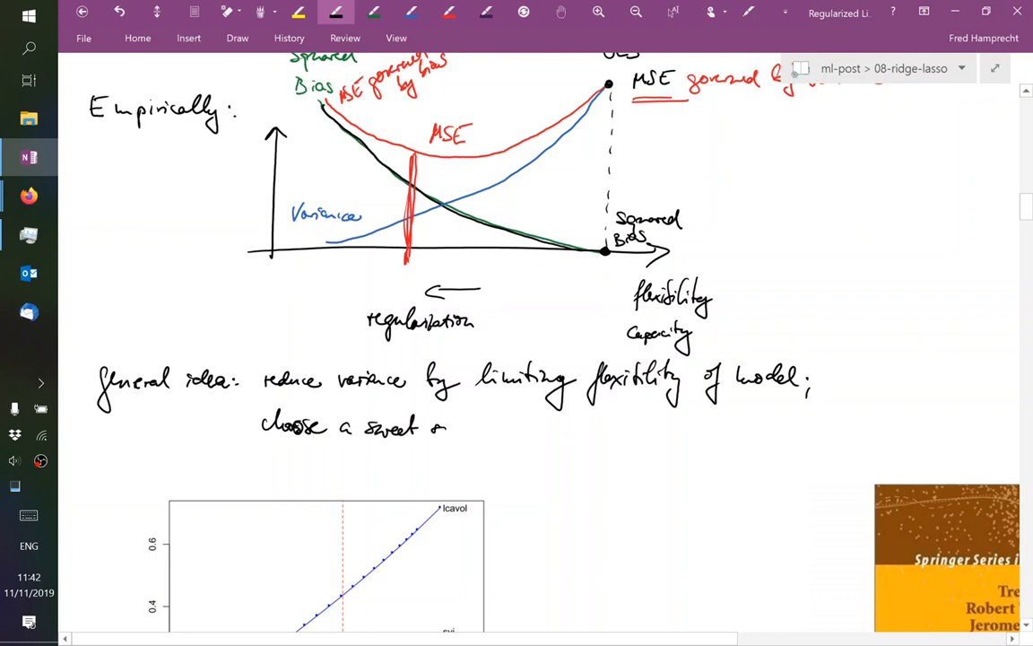
pyautogui.moveTo(440, 426); pyautogui.dragTo(516, 440)
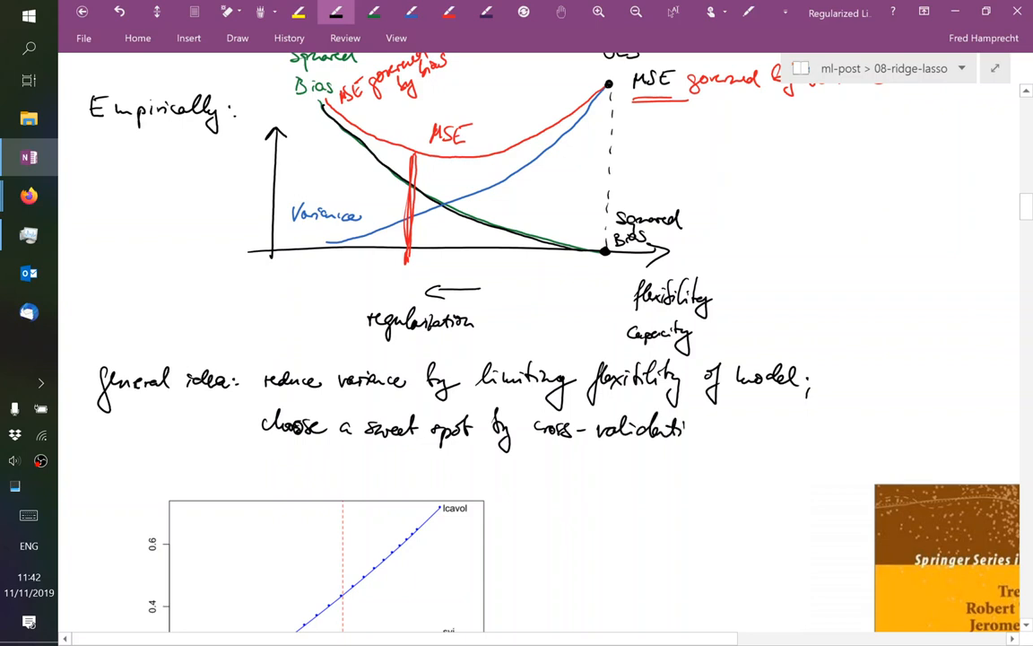
pyautogui.scroll(-3)
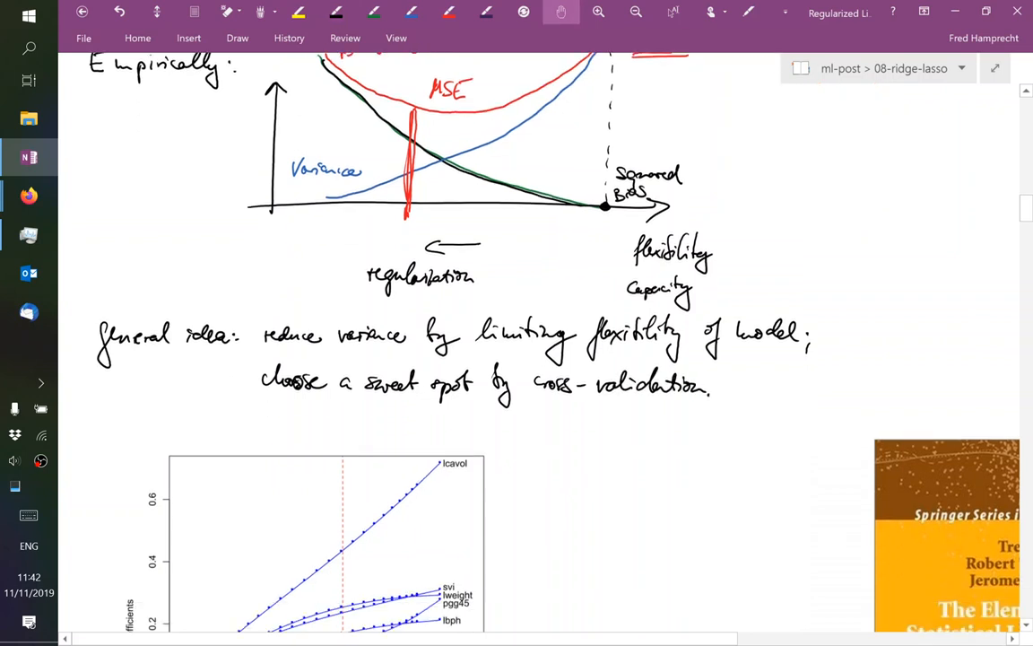
pyautogui.scroll(-3)
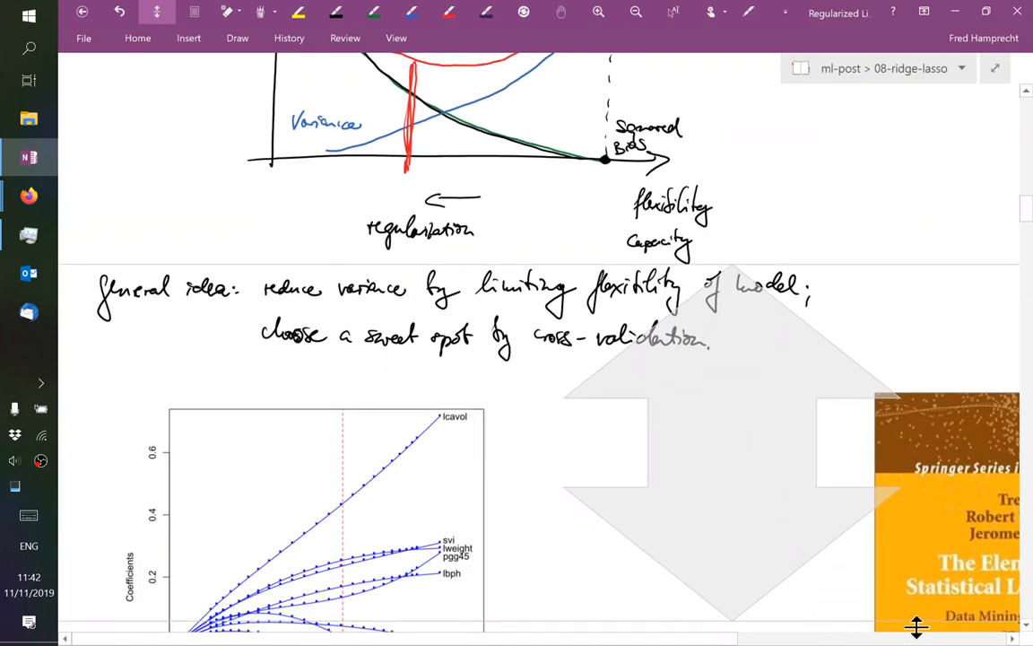
pyautogui.scroll(-3)
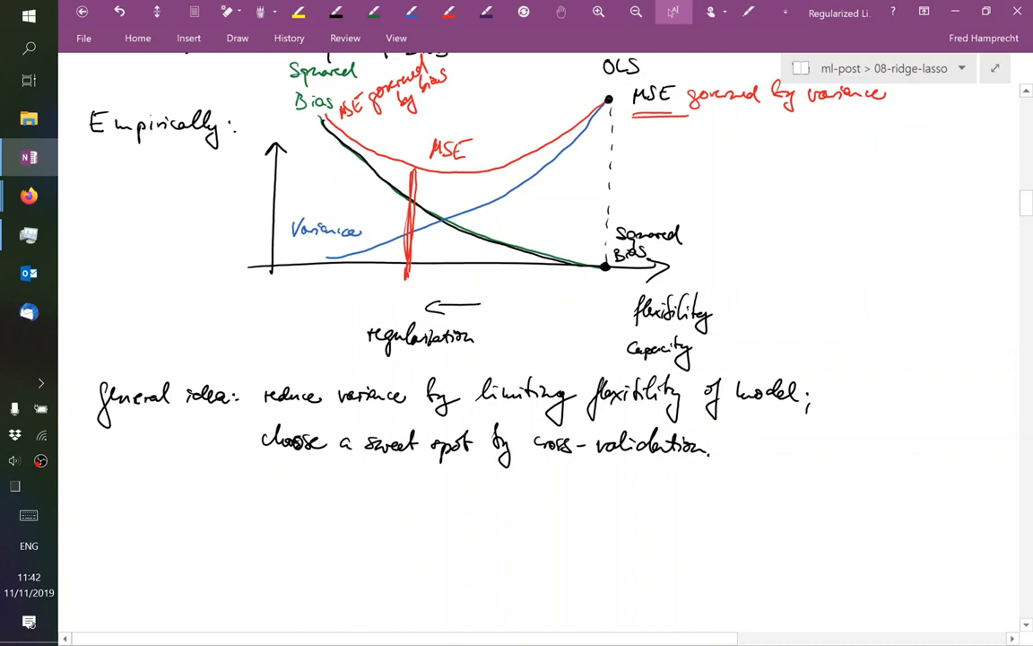
pyautogui.scroll(-3)
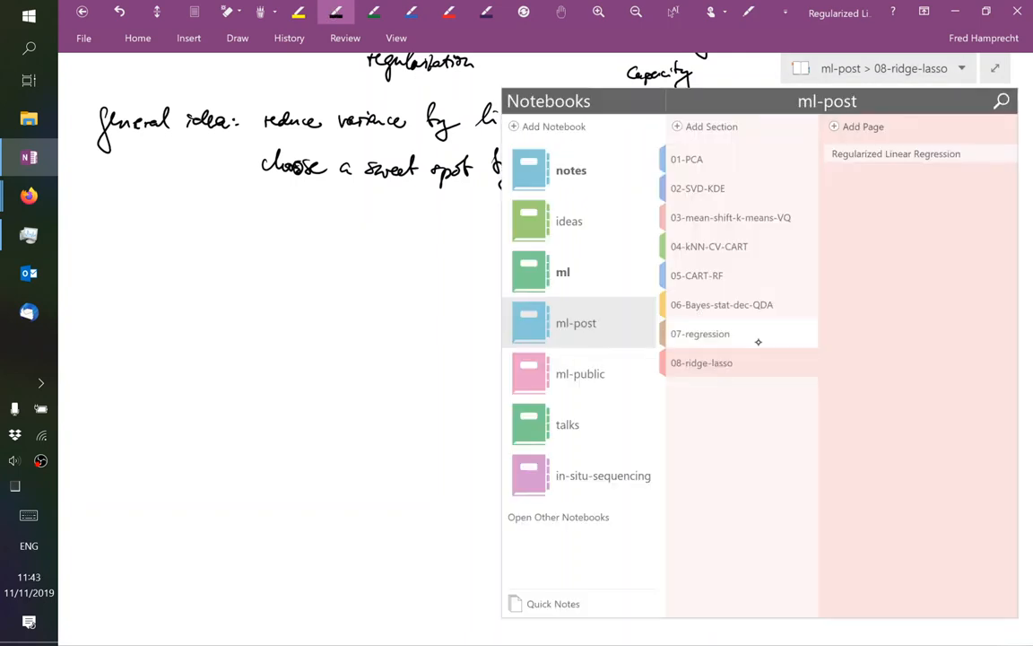
pyautogui.click(701, 333)
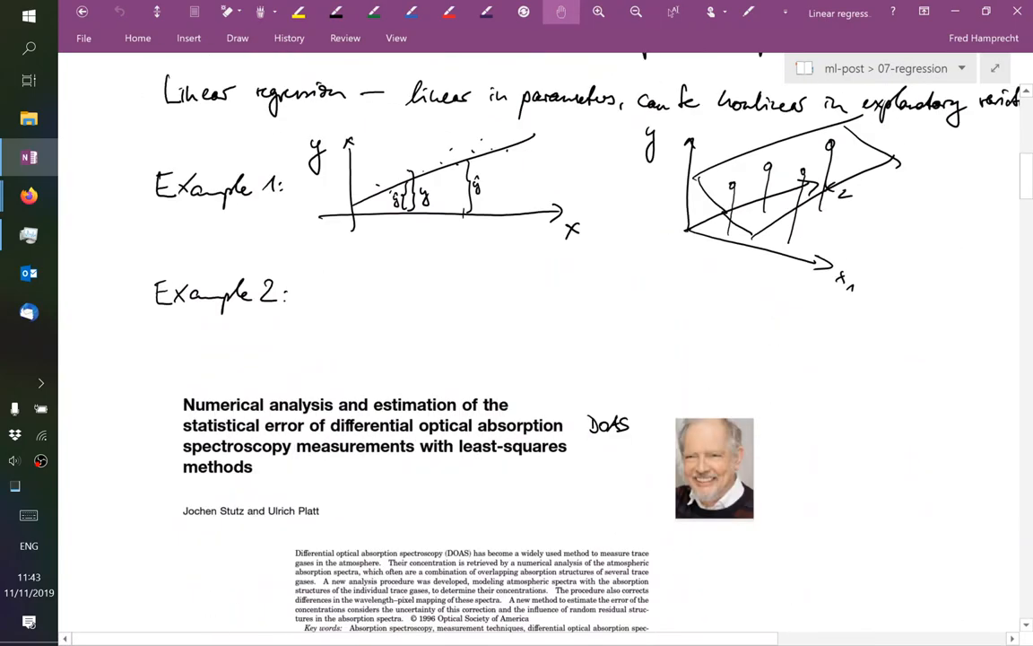
# Scroll through the residuals and collinearity sketches, then open the notebook sections list
pyautogui.scroll(-3)
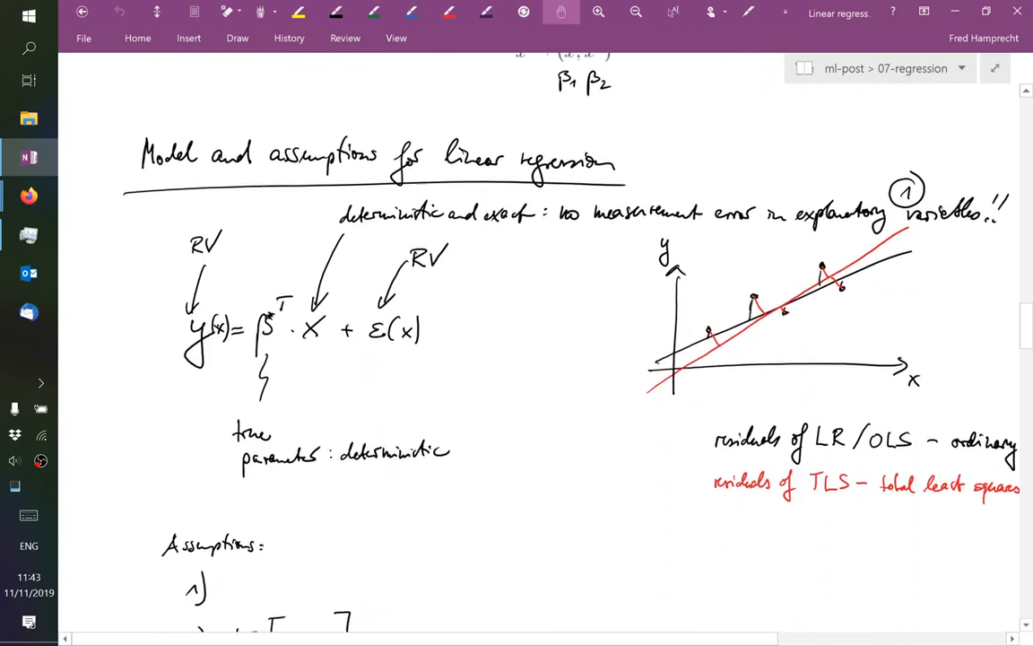
pyautogui.scroll(-3)
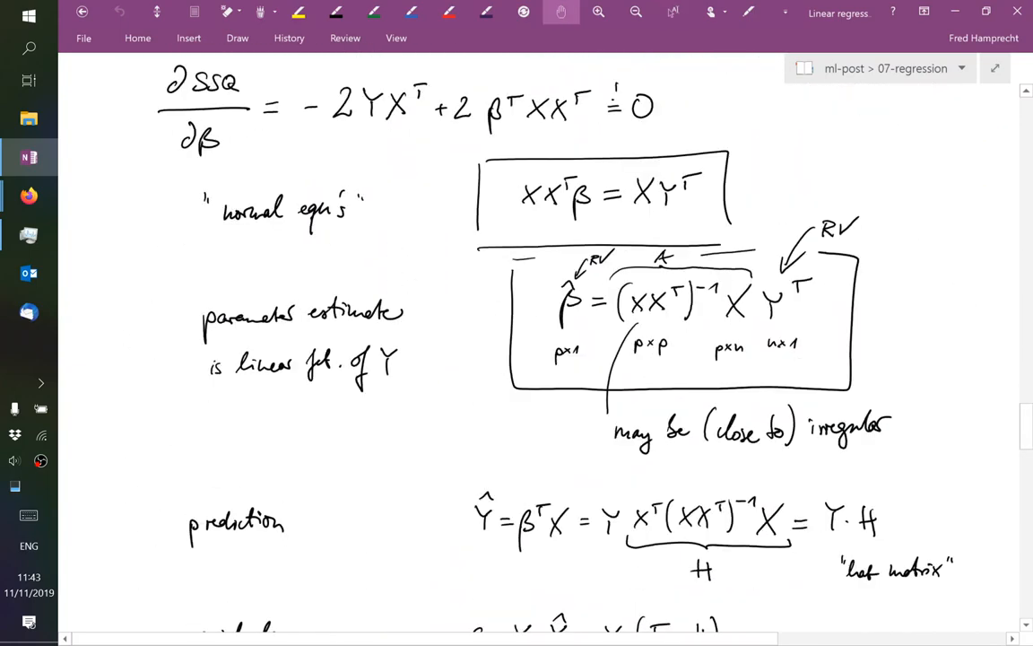
pyautogui.scroll(-3)
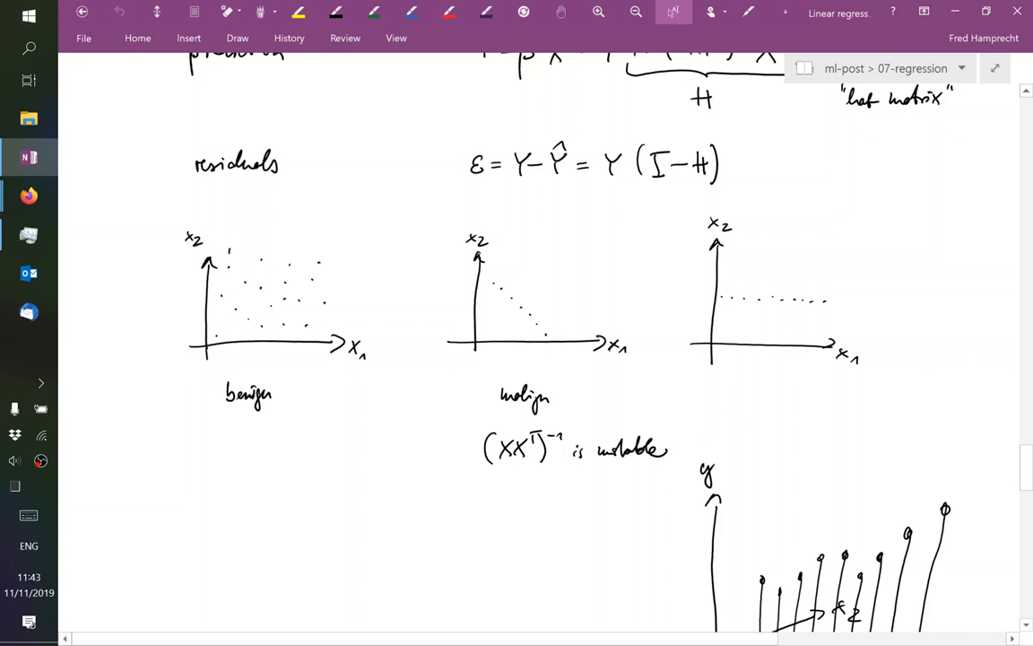
pyautogui.click(886, 68)
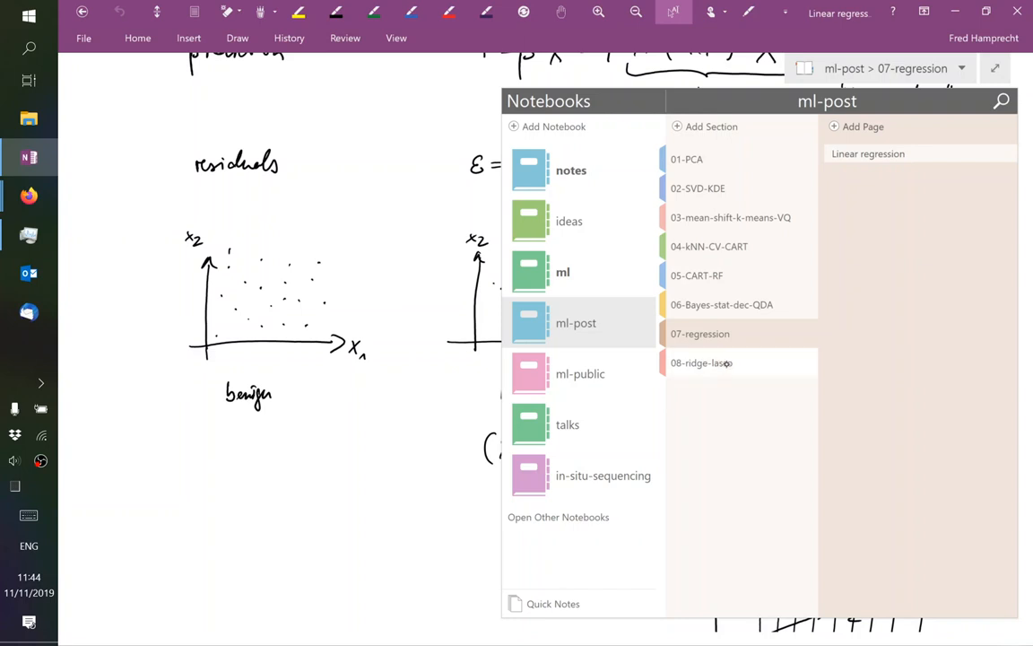
# Open the 08-ridge-lasso section and handwrite the heading 'Concrete methods:' in black
pyautogui.click(702, 362)
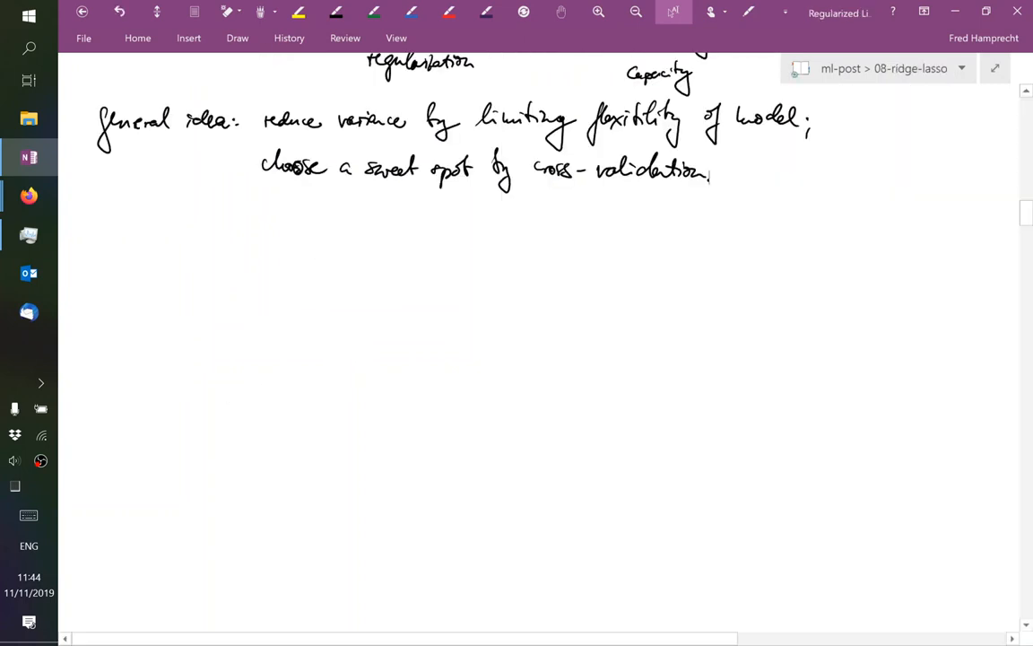
pyautogui.click(337, 12)
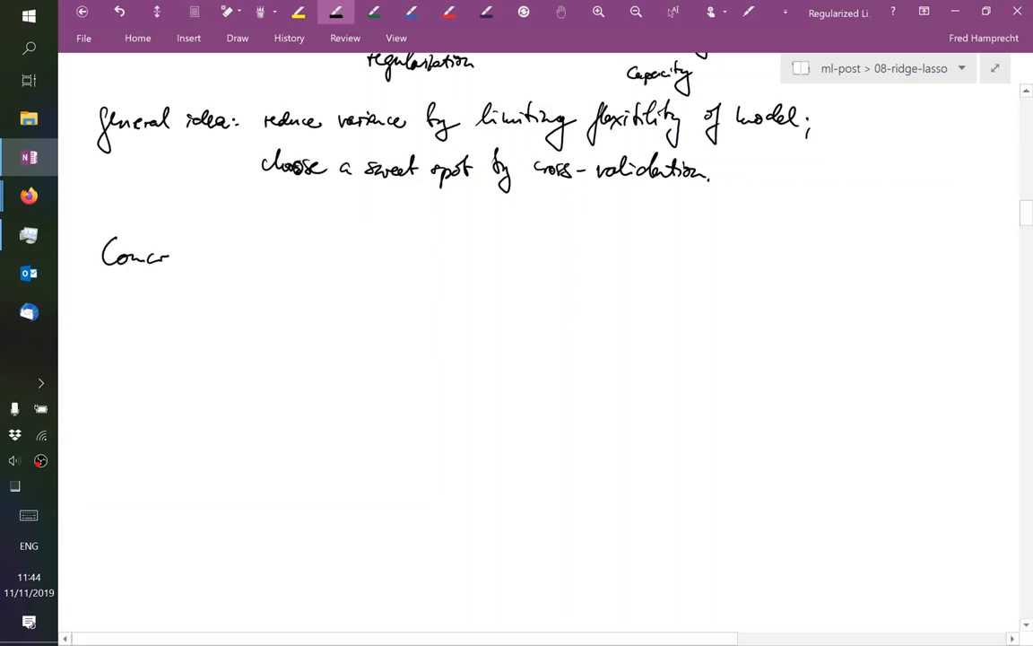
pyautogui.moveTo(166, 256); pyautogui.dragTo(266, 251)
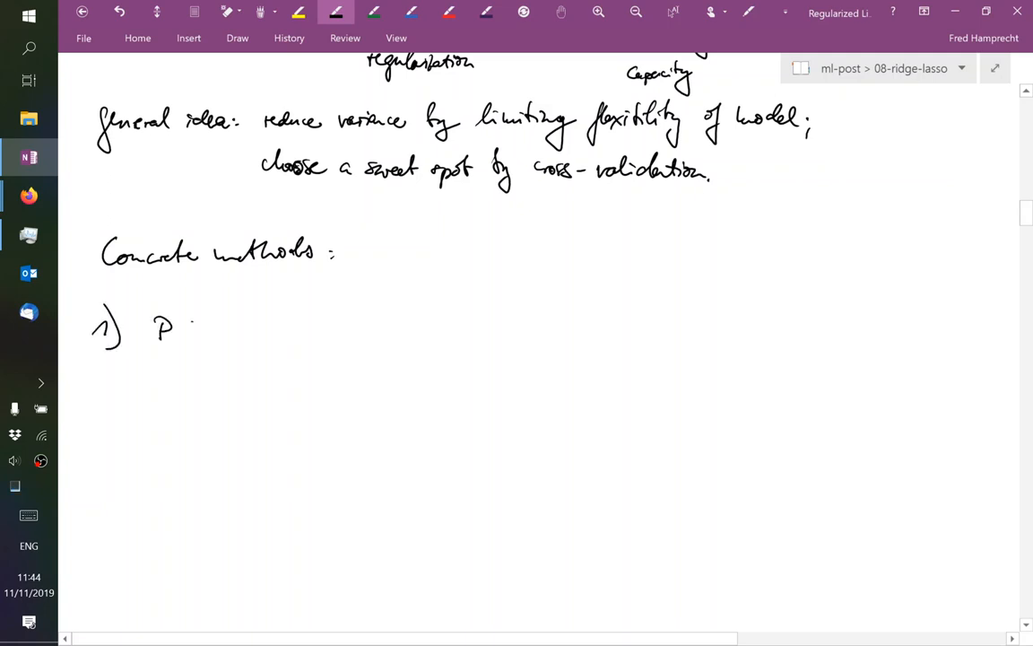
# Write the item '1) PCR – Principal Component Regression'
pyautogui.moveTo(179, 328); pyautogui.dragTo(215, 336)
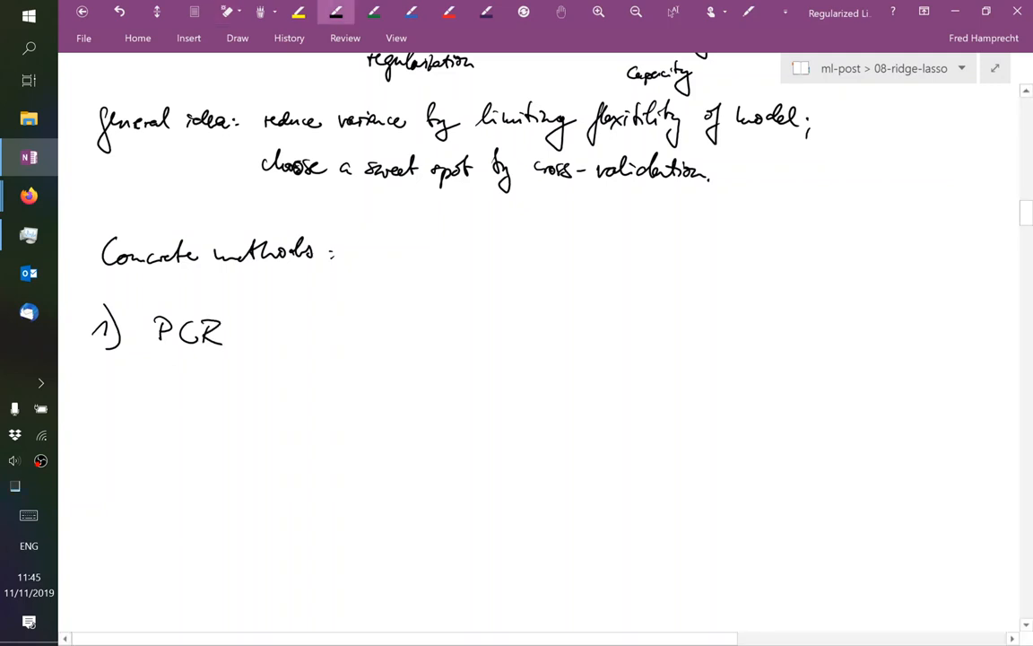
pyautogui.moveTo(238, 334); pyautogui.dragTo(258, 334)
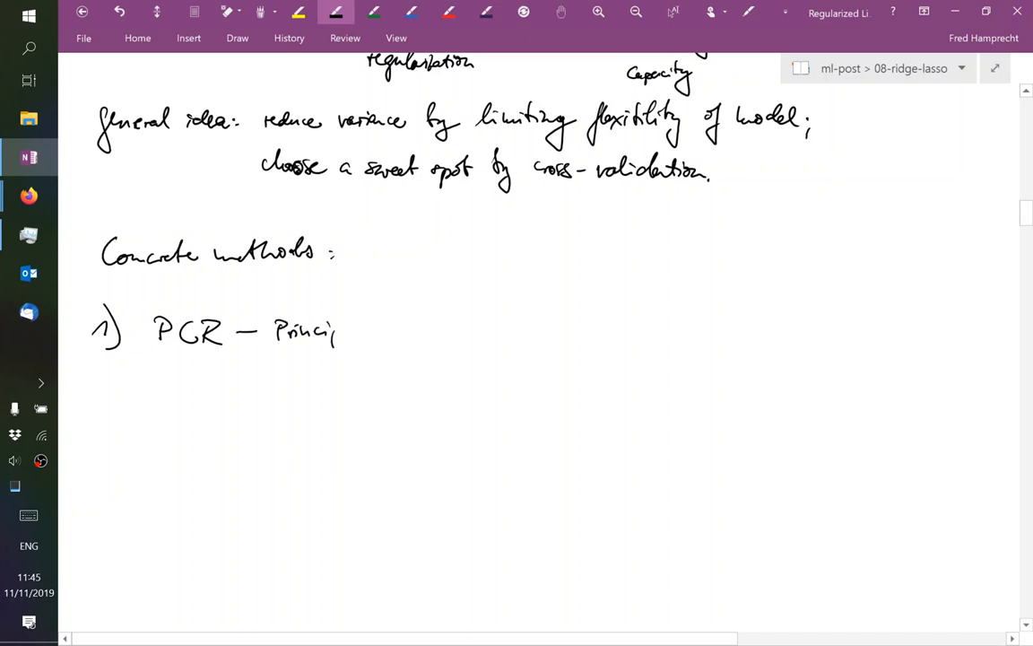
pyautogui.moveTo(337, 332); pyautogui.dragTo(417, 332)
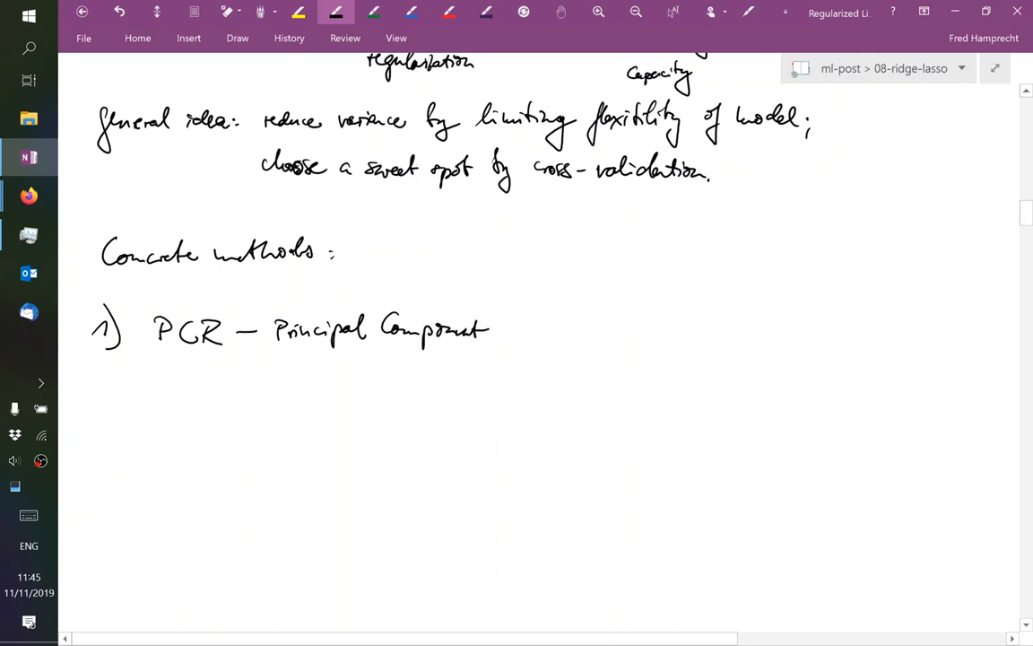
pyautogui.moveTo(502, 336); pyautogui.dragTo(579, 336)
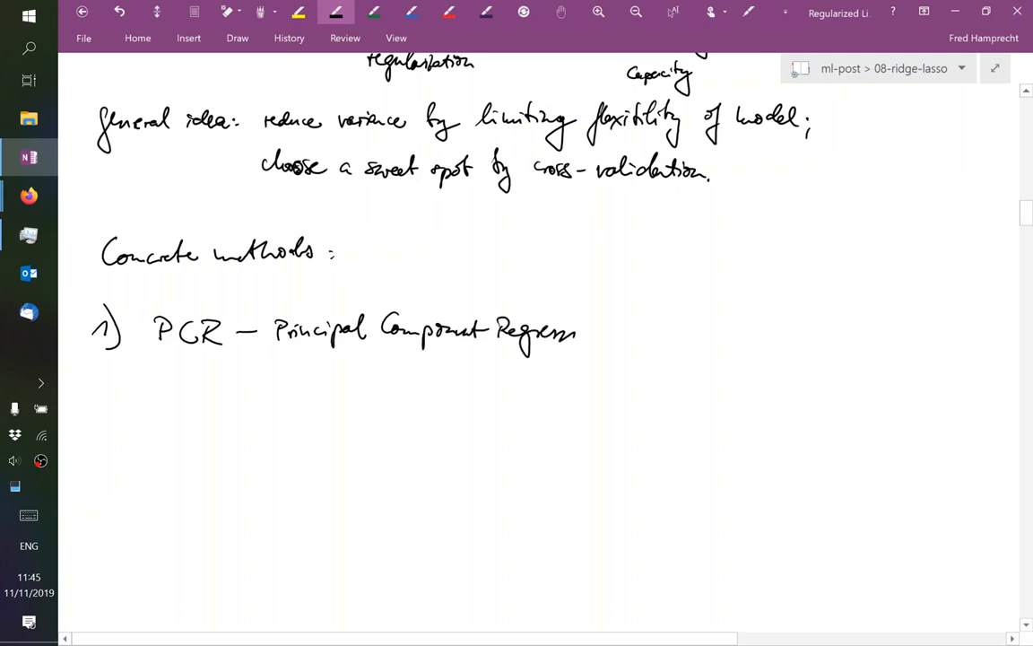
pyautogui.moveTo(579, 332); pyautogui.dragTo(606, 339)
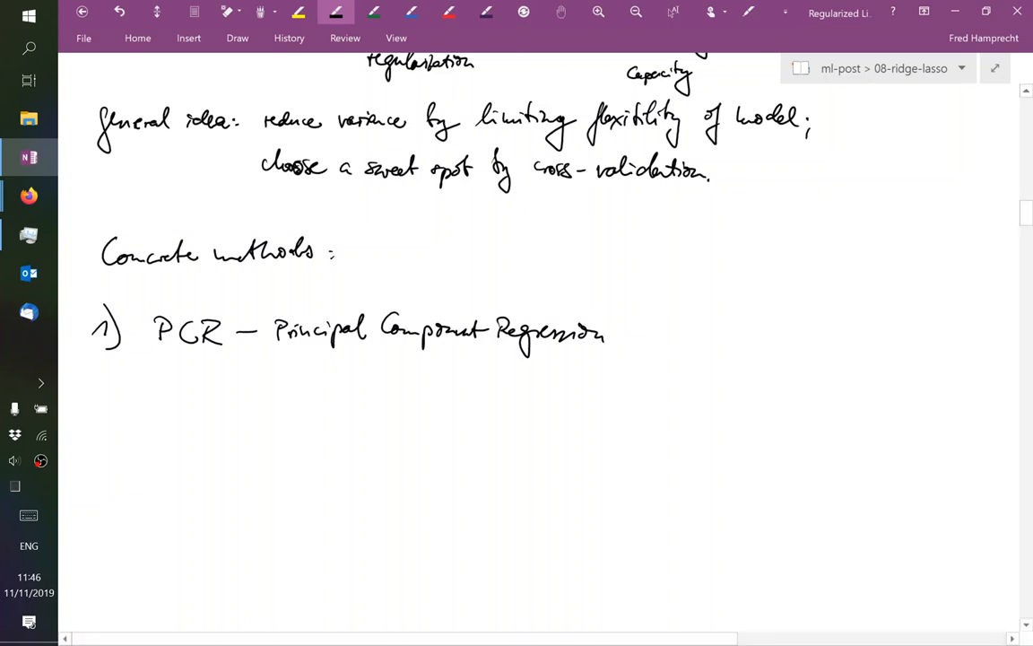
# Add PCR bullets 'project data to r<p dimensional subspace' and 'then do OLS', underlining PCR
pyautogui.moveTo(148, 402); pyautogui.dragTo(165, 400)
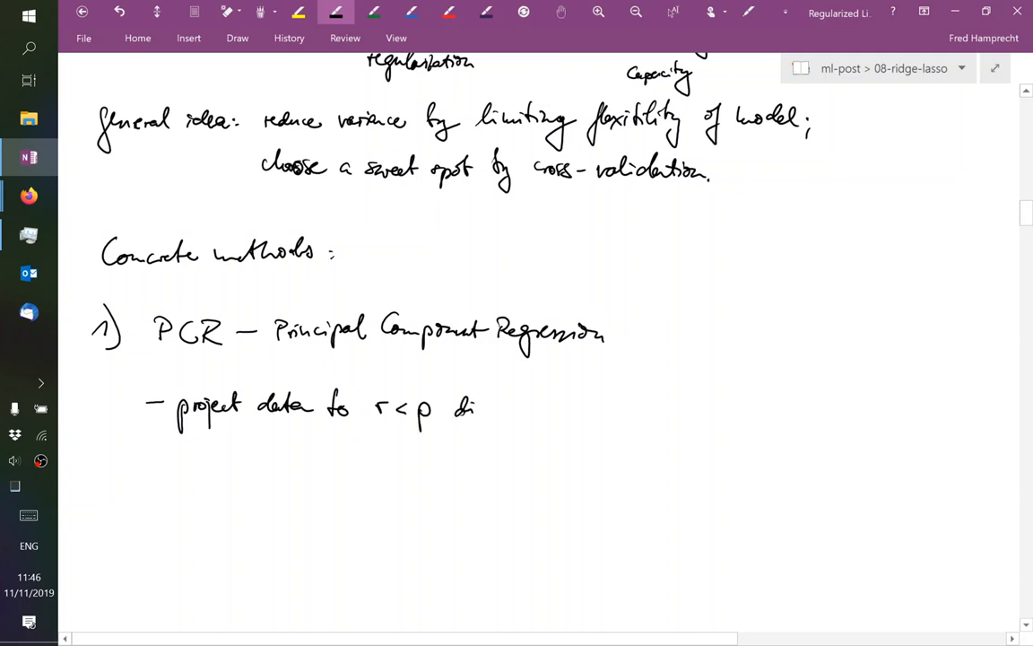
pyautogui.write('dimensional subspace')
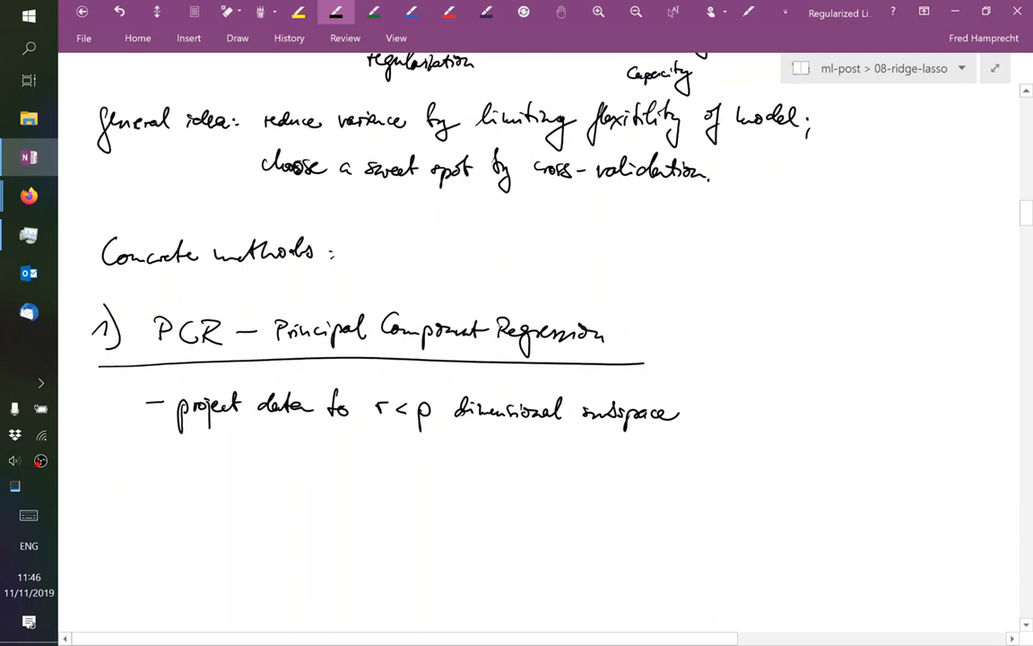
pyautogui.moveTo(139, 468); pyautogui.dragTo(159, 466)
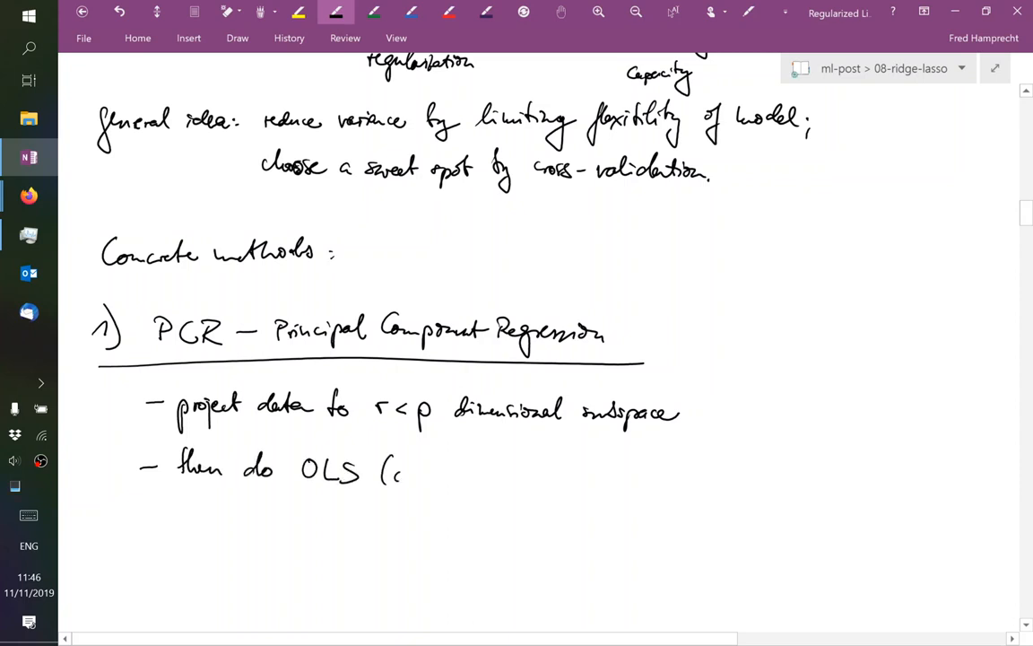
pyautogui.write('ordinary least squares) in that subspace')
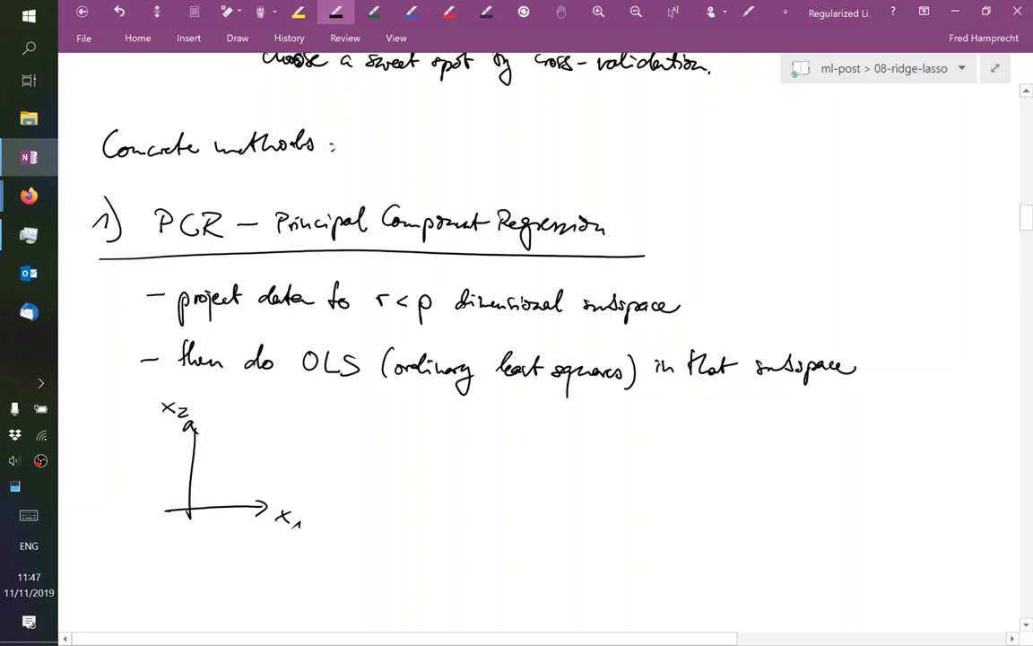
# Sketch collinear points with a green principal-direction line, then a y-versus-PC1 plot with scattered points
pyautogui.moveTo(204, 447); pyautogui.dragTo(254, 502)
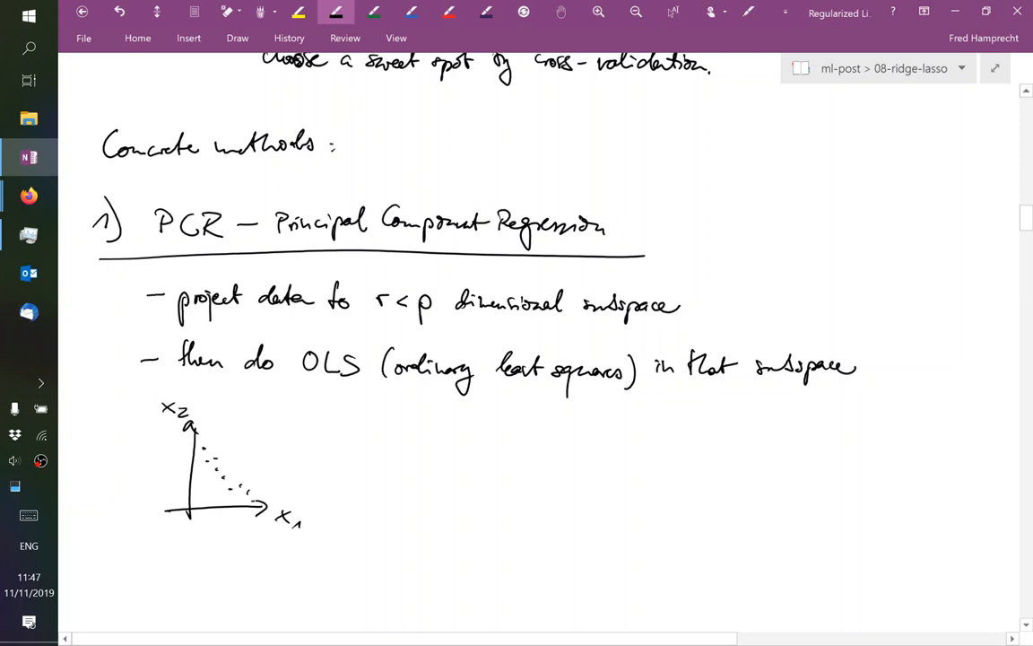
pyautogui.click(374, 13)
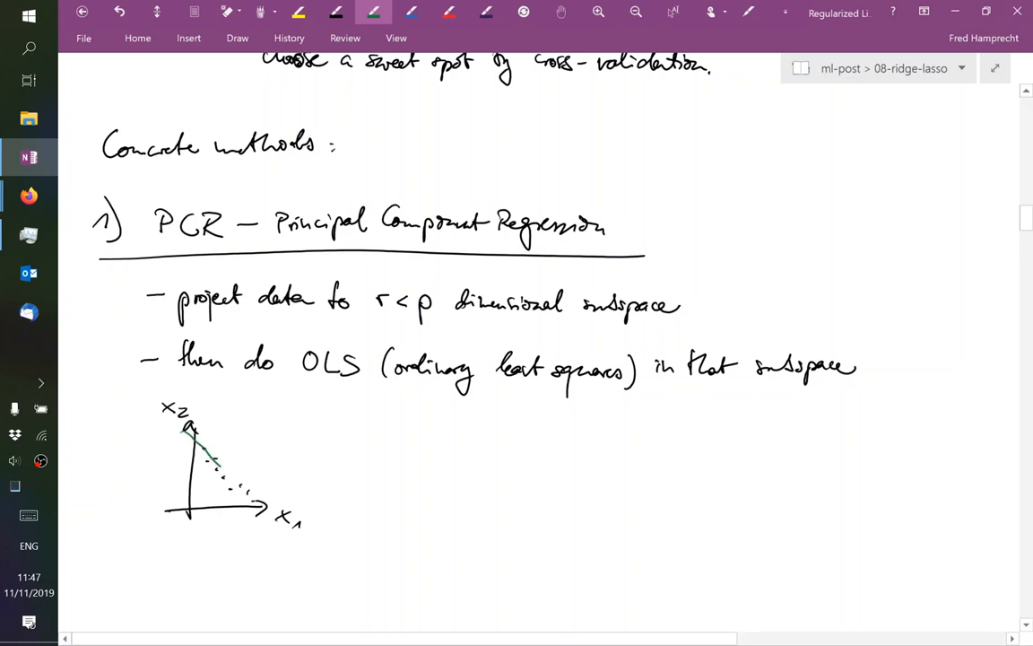
pyautogui.moveTo(189, 435); pyautogui.dragTo(291, 546)
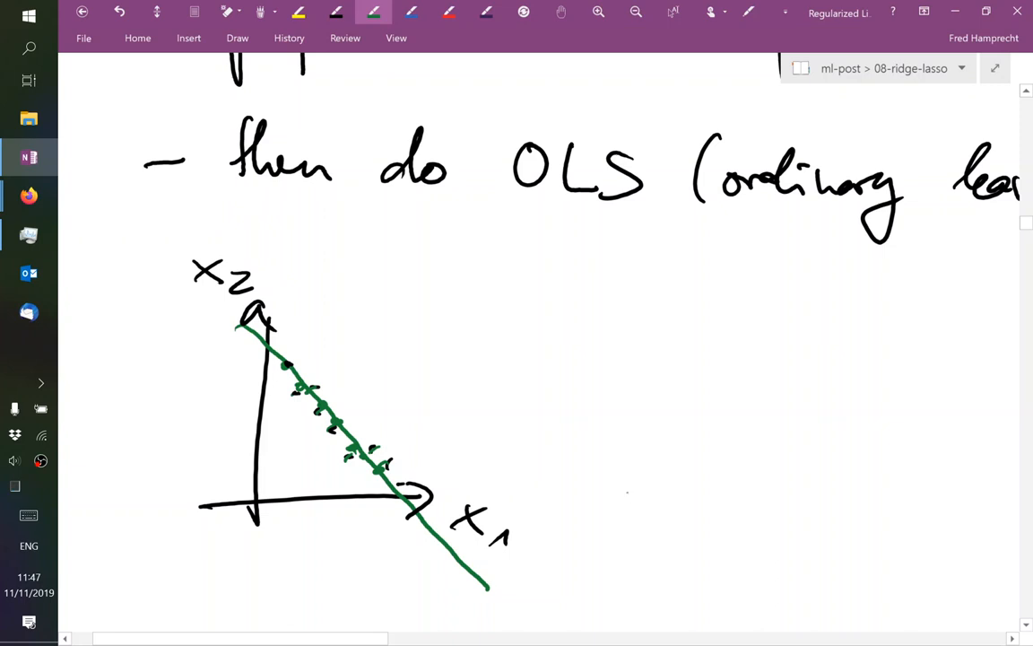
pyautogui.moveTo(597, 498); pyautogui.dragTo(866, 489)
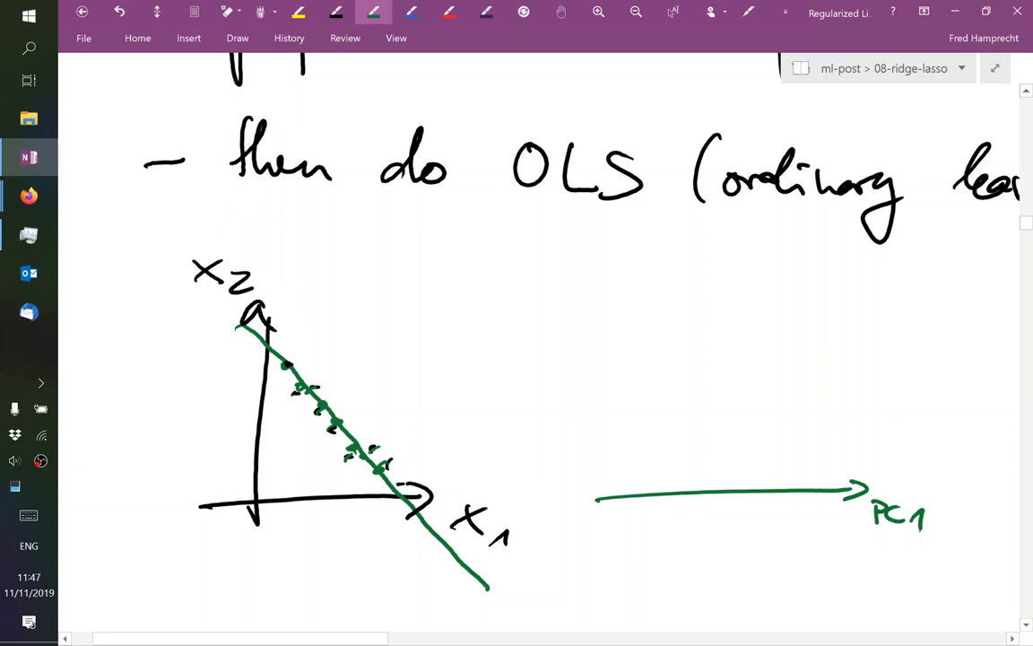
pyautogui.moveTo(617, 533); pyautogui.dragTo(617, 310)
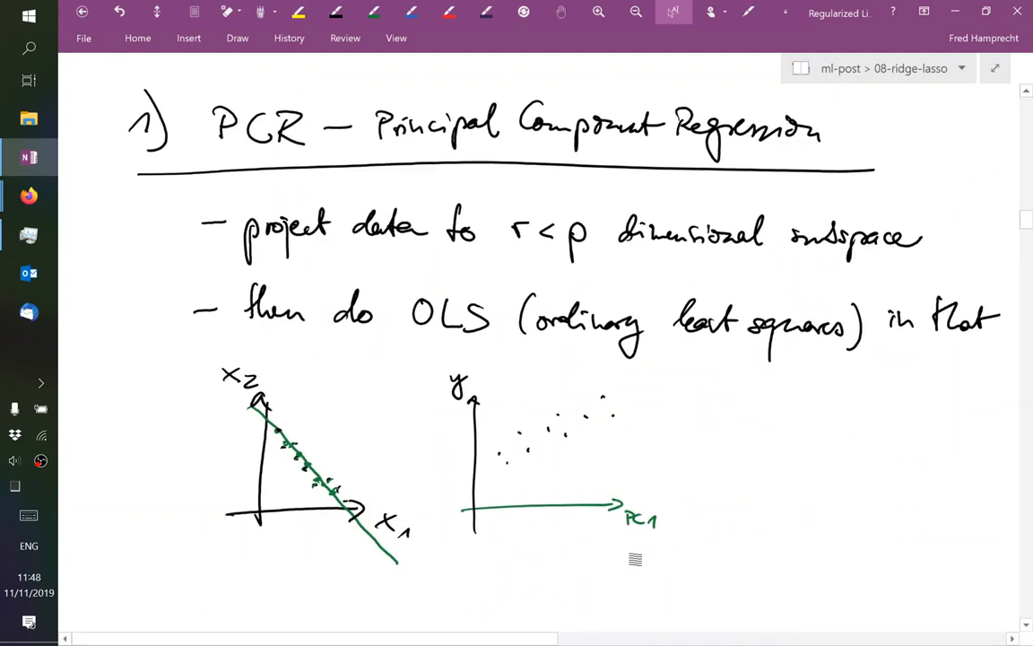
# Switch back to black ink and begin handwriting 'Eigenvalues of XXᵀ' below the sketches
pyautogui.scroll(-3)
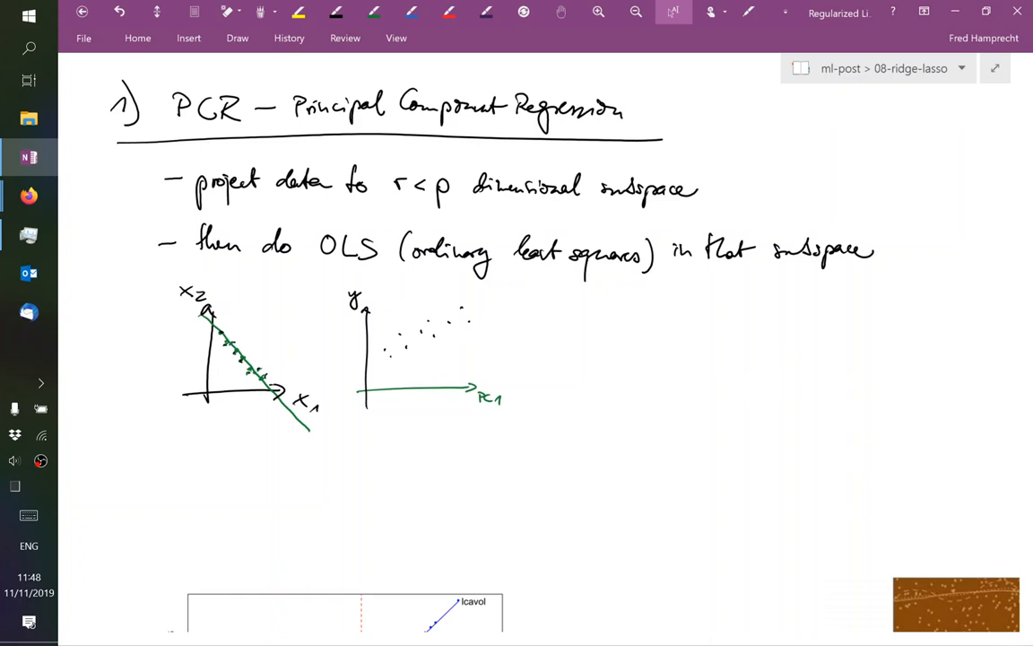
pyautogui.click(337, 11)
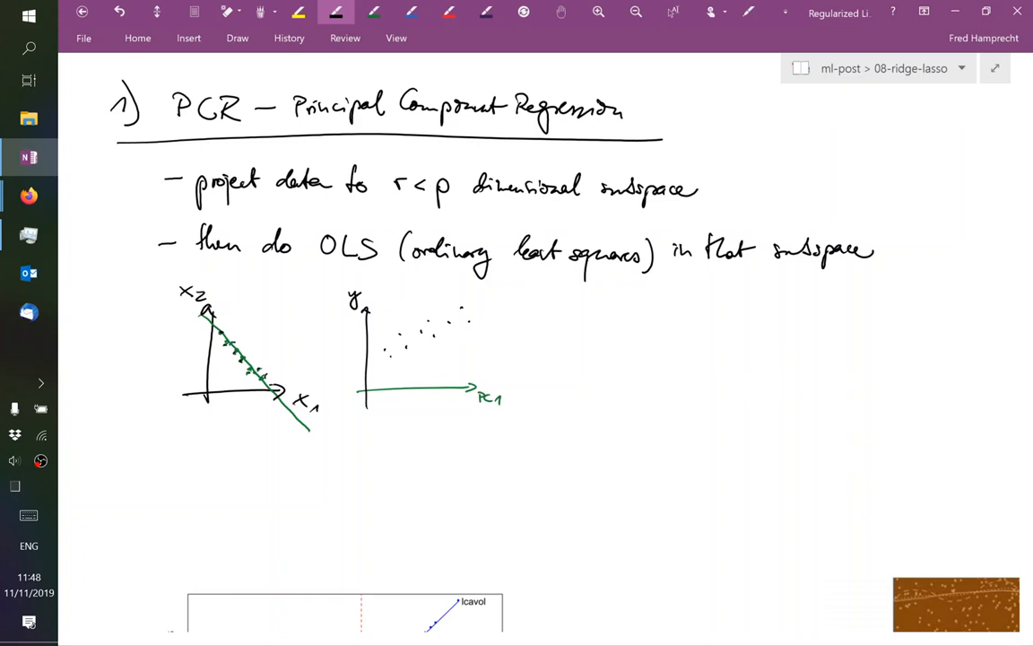
pyautogui.scroll(-3)
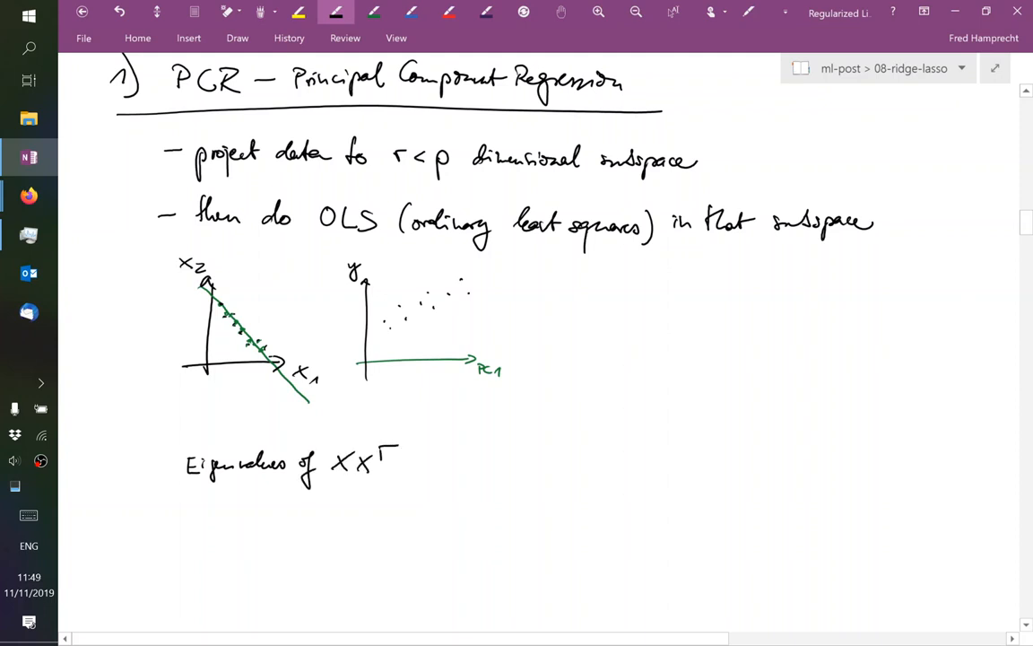
pyautogui.moveTo(230, 579); pyautogui.dragTo(233, 493)
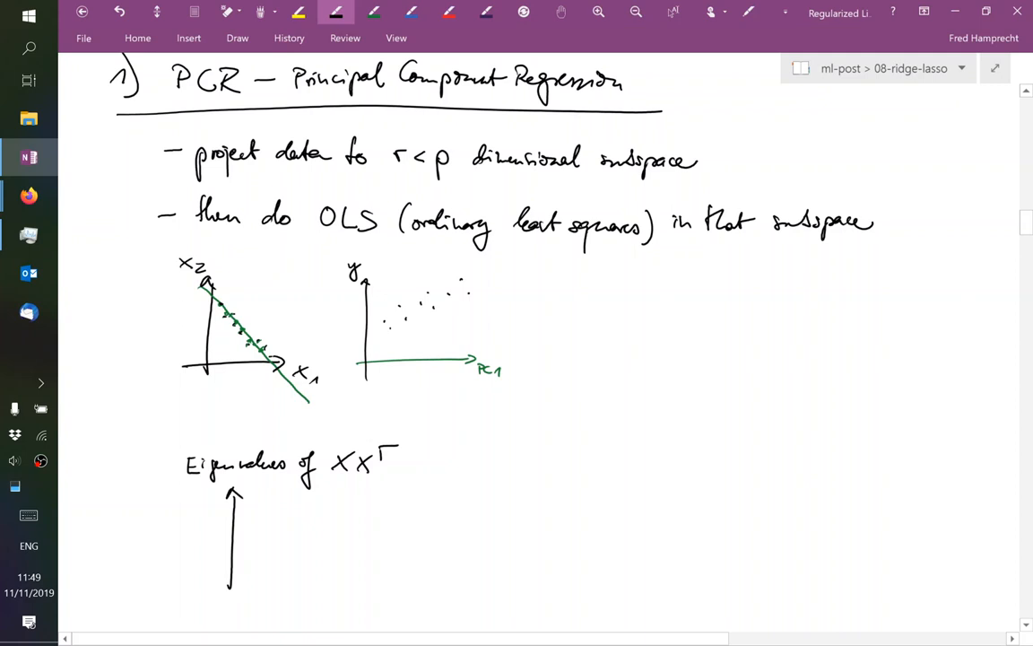
# Draw the eigenvalue axis with a few tall leading bars followed by many tiny ones
pyautogui.moveTo(211, 583); pyautogui.dragTo(462, 579)
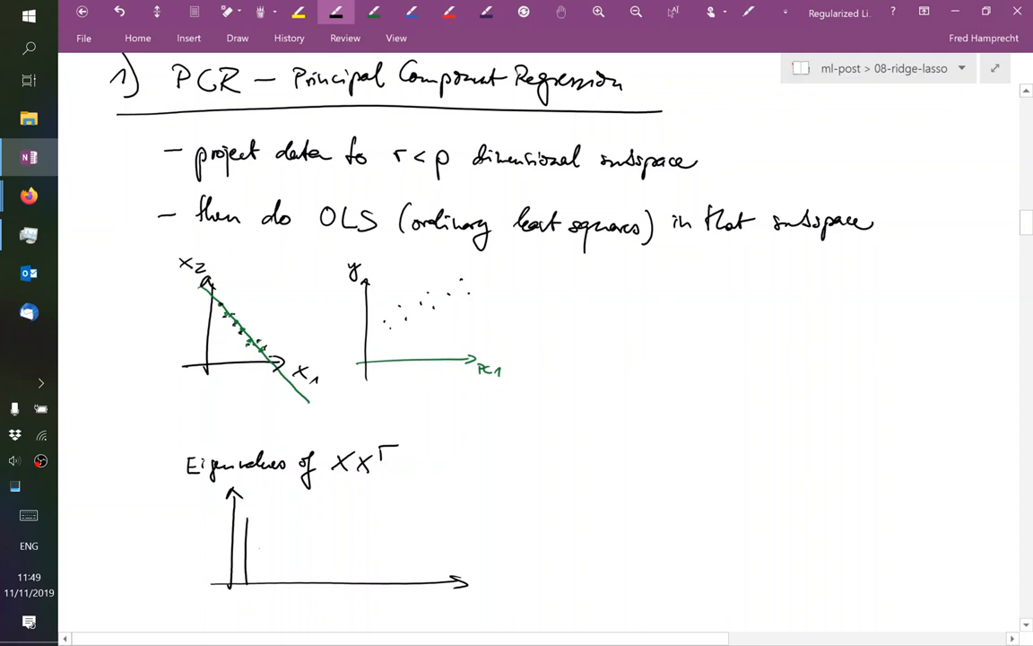
pyautogui.moveTo(265, 552); pyautogui.dragTo(269, 583)
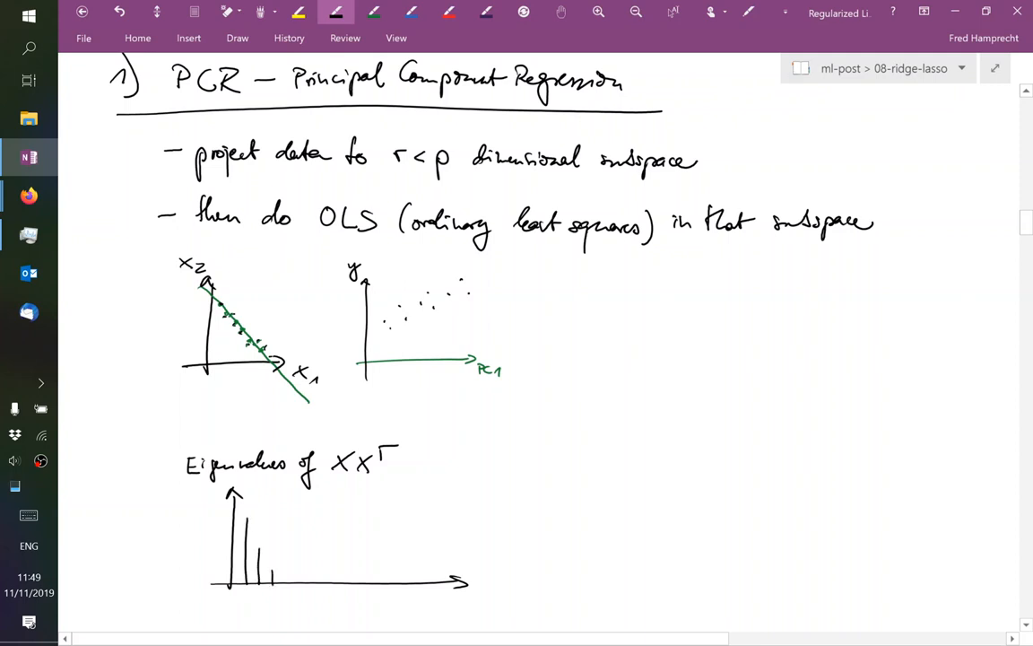
pyautogui.moveTo(273, 581); pyautogui.dragTo(319, 578)
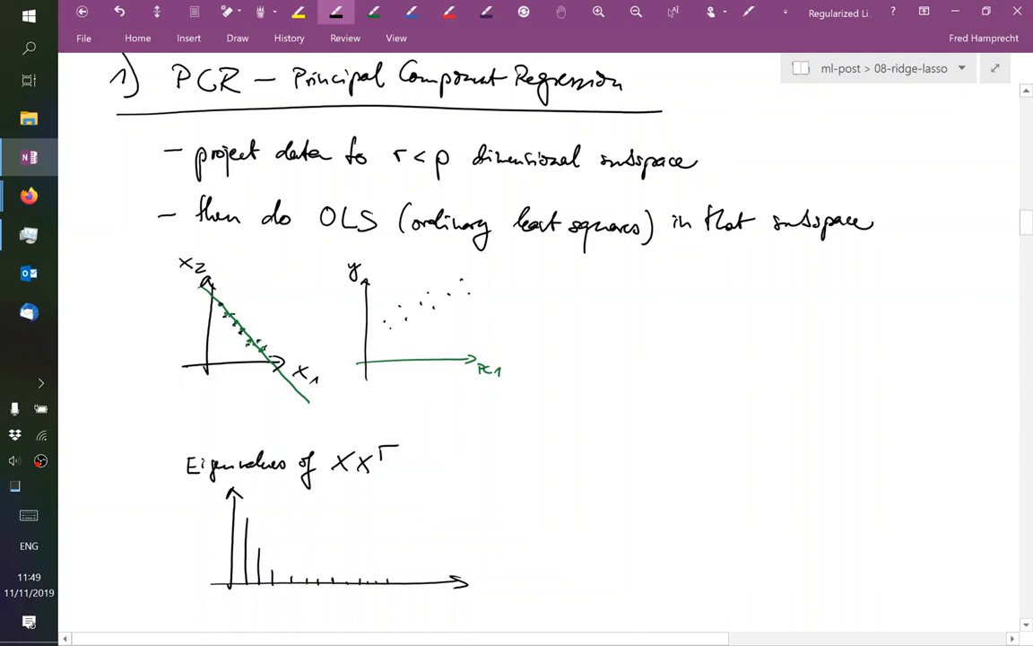
pyautogui.scroll(-3)
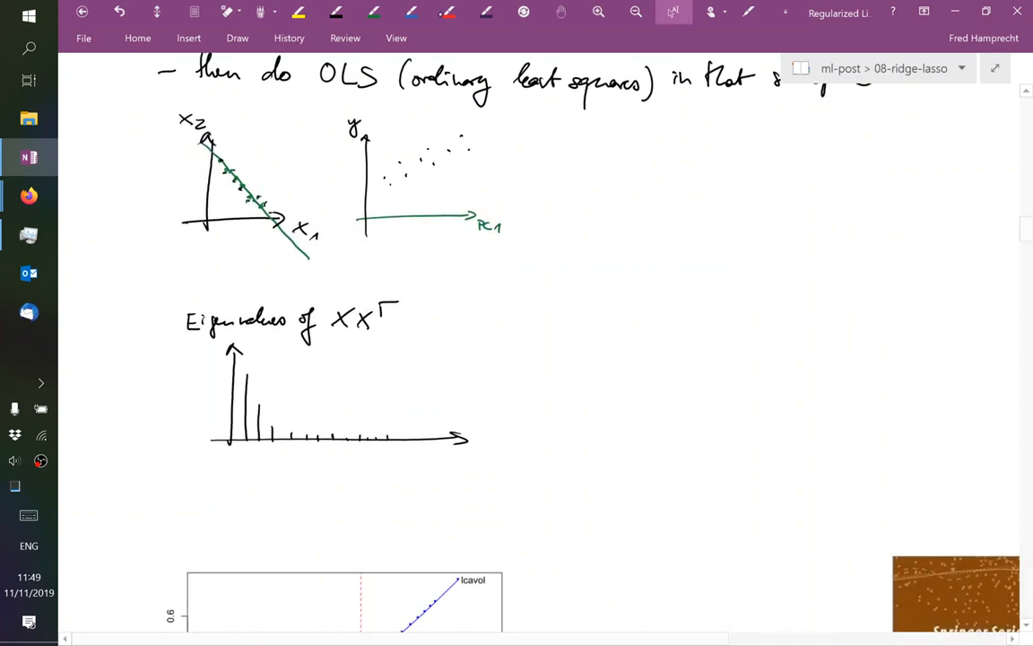
# Write (XXᵀ)⁻¹ beside the eigenvalue plot, marking the large and tiny eigenvalues
pyautogui.scroll(-3)
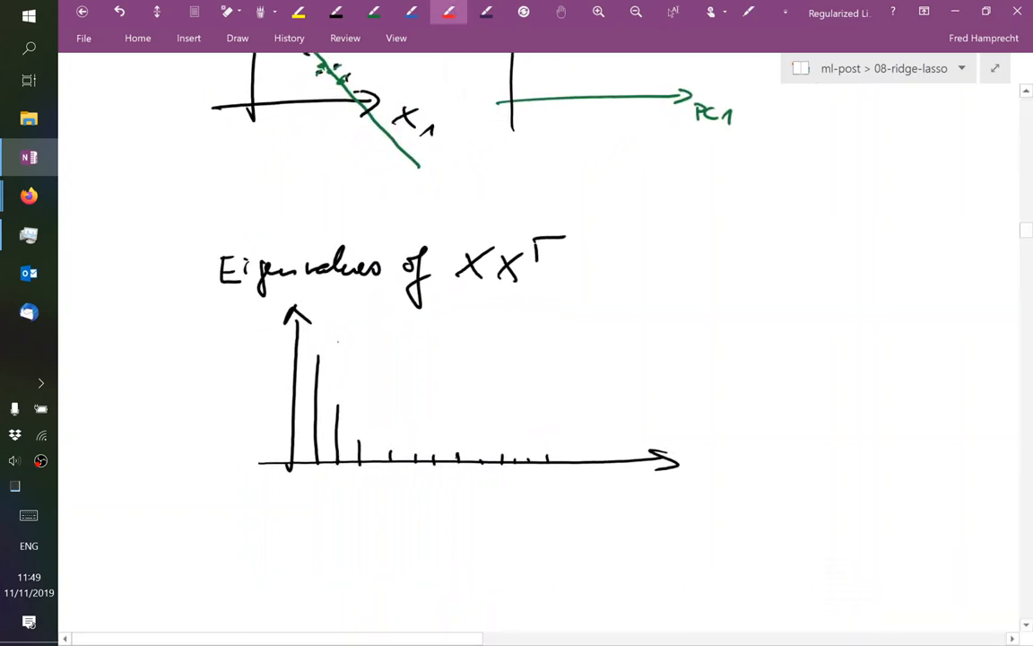
pyautogui.moveTo(309, 341); pyautogui.dragTo(350, 502)
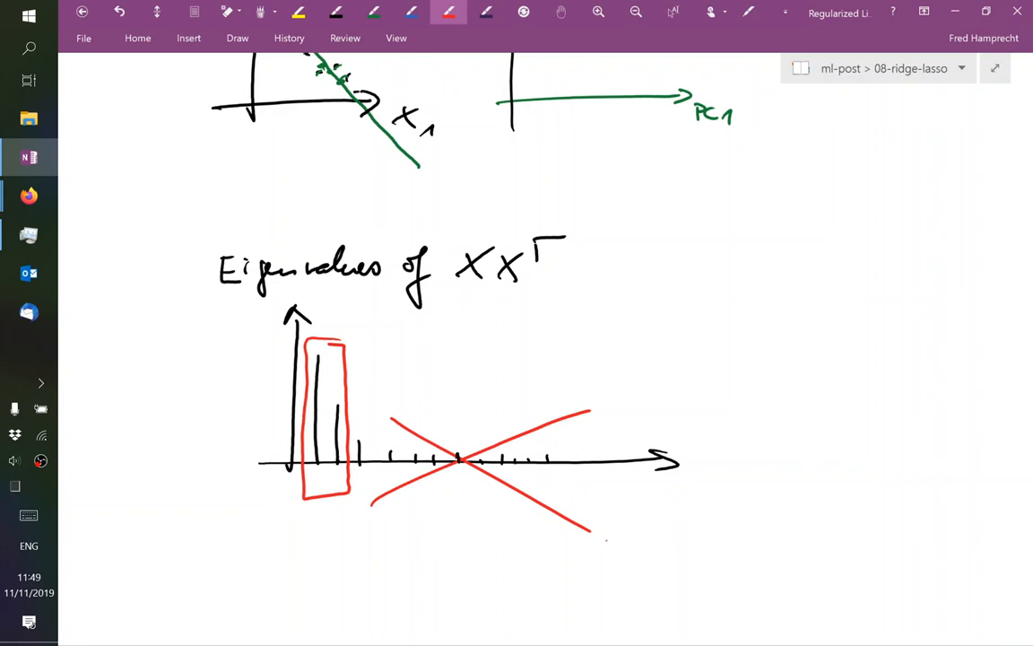
pyautogui.click(336, 12)
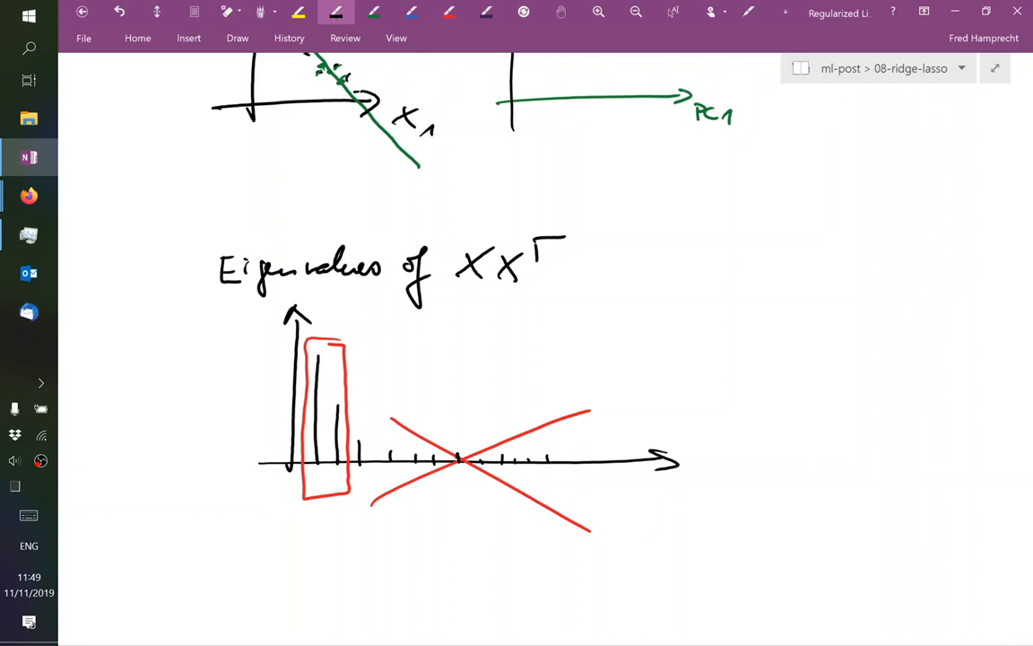
pyautogui.moveTo(749, 359); pyautogui.dragTo(770, 379)
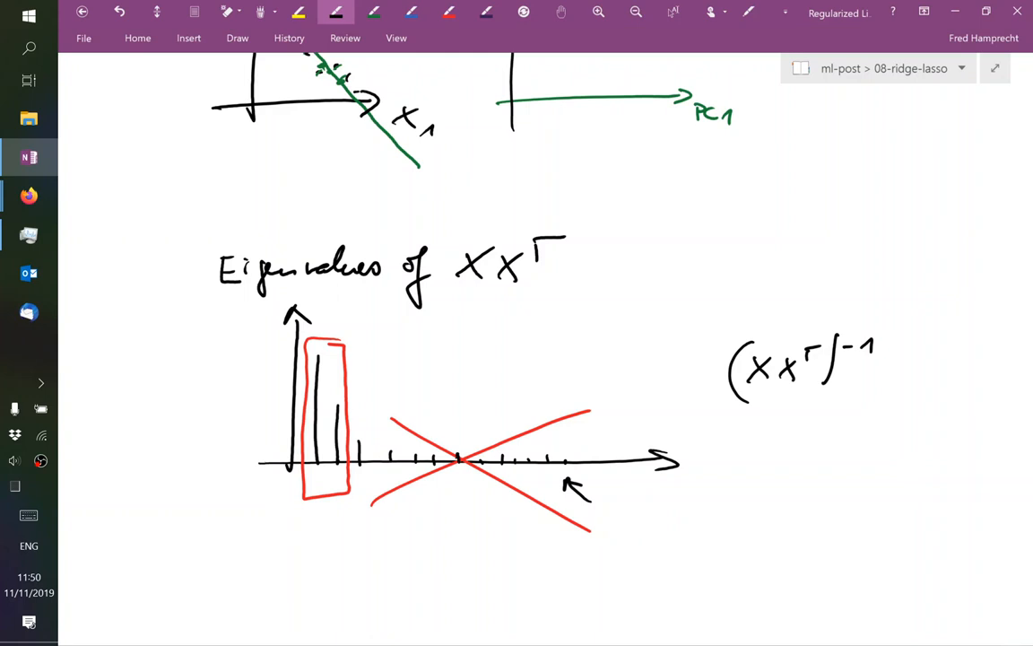
pyautogui.click(194, 12)
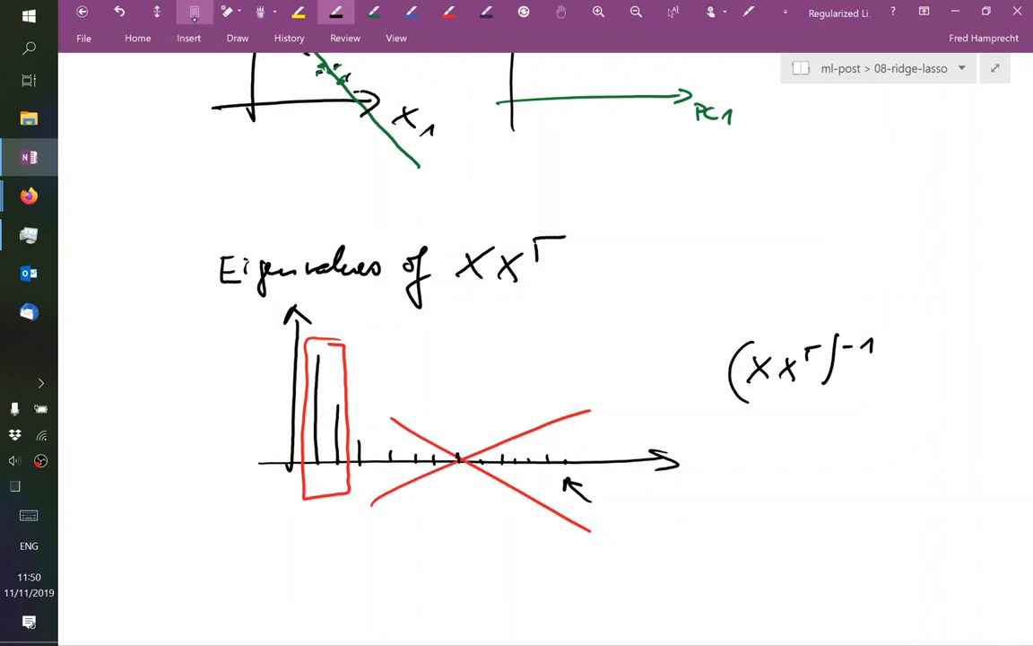
# Write and underline the heading '2) Ridge regression'
pyautogui.scroll(-3)
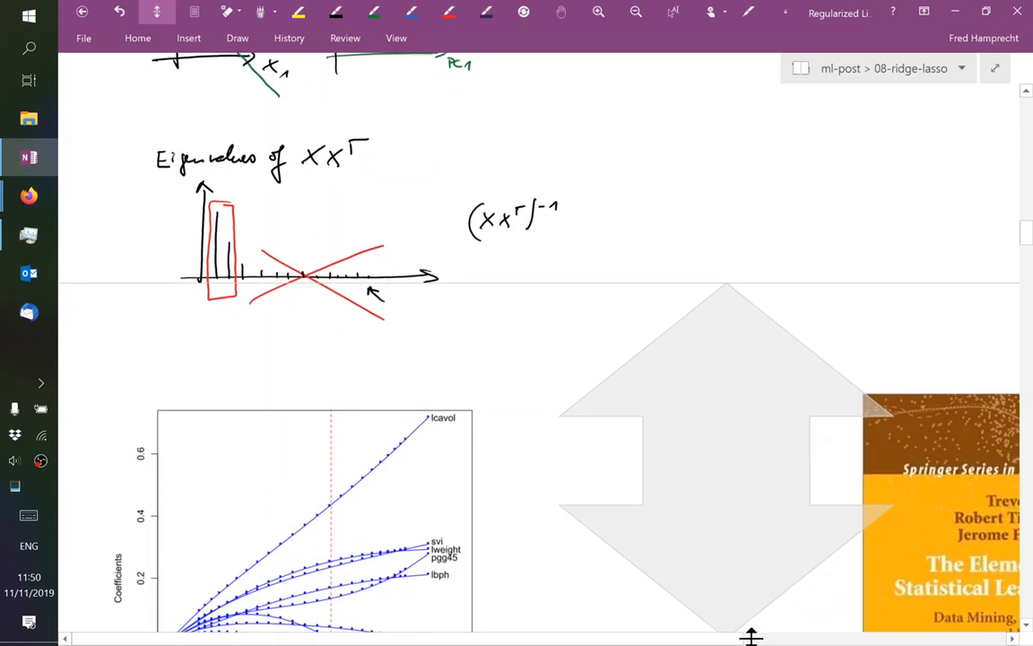
pyautogui.scroll(-3)
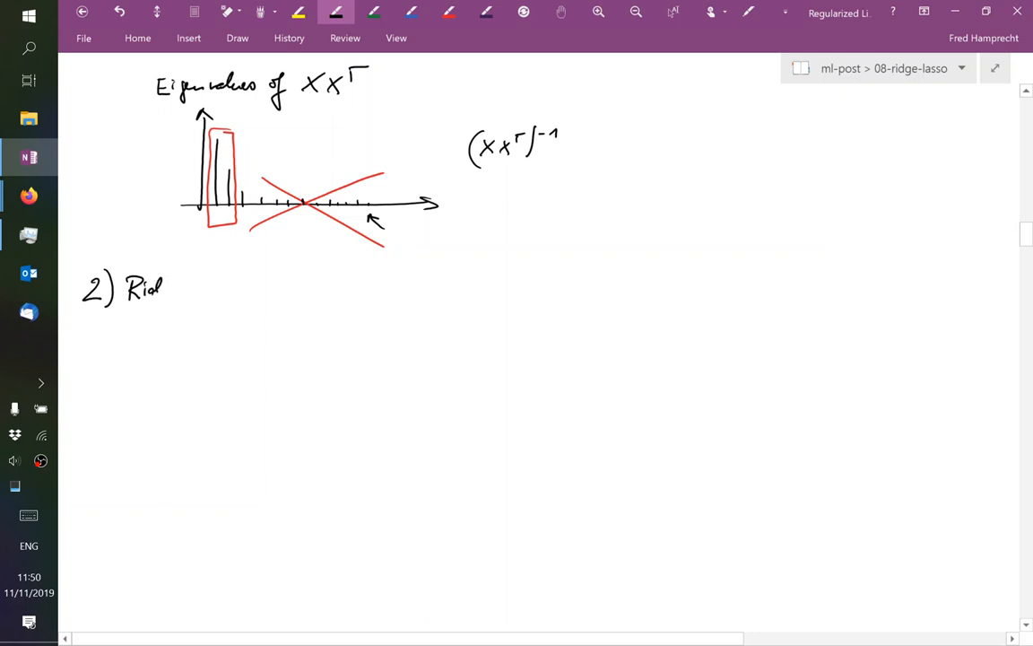
pyautogui.moveTo(162, 292); pyautogui.dragTo(242, 305)
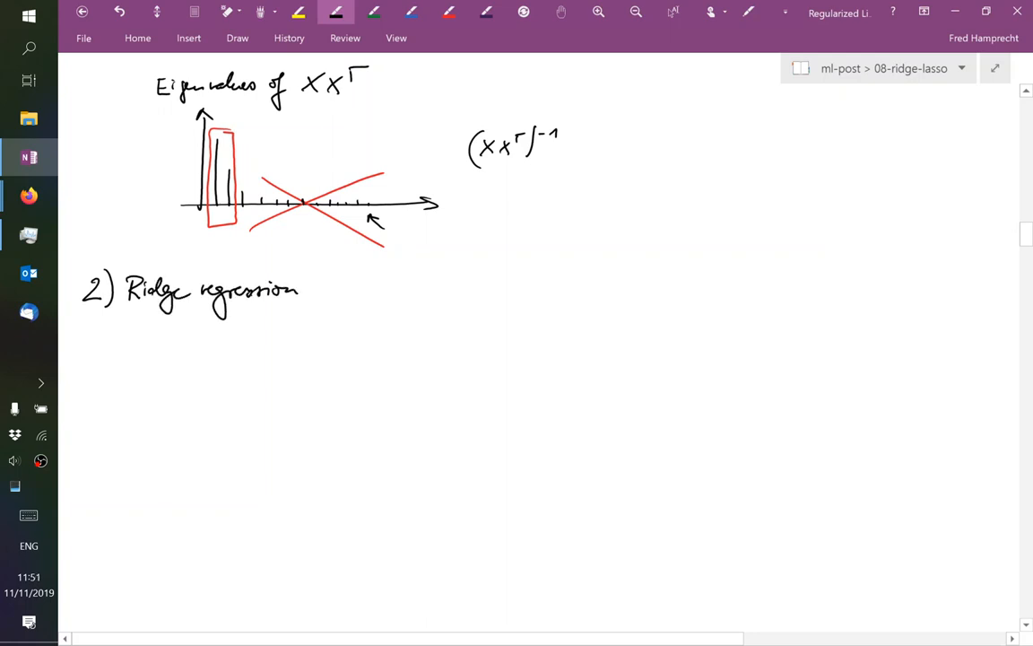
pyautogui.moveTo(89, 316); pyautogui.dragTo(354, 309)
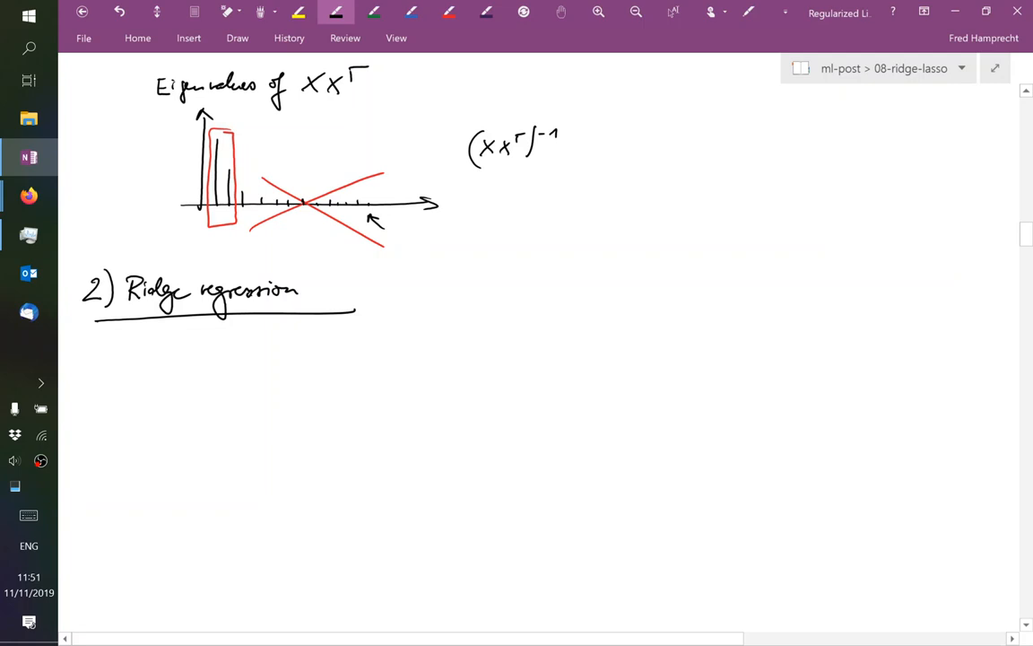
# Write min ‖Y − βᵀX‖², brace it as OLS, and add + λ
pyautogui.moveTo(121, 368); pyautogui.dragTo(166, 368)
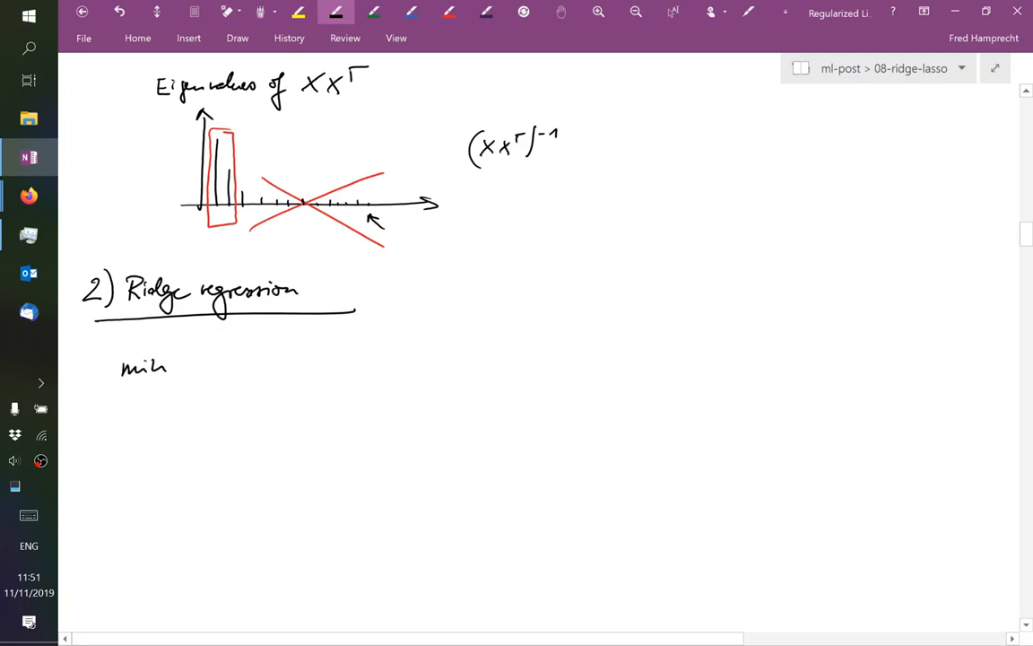
pyautogui.moveTo(228, 350); pyautogui.dragTo(237, 381)
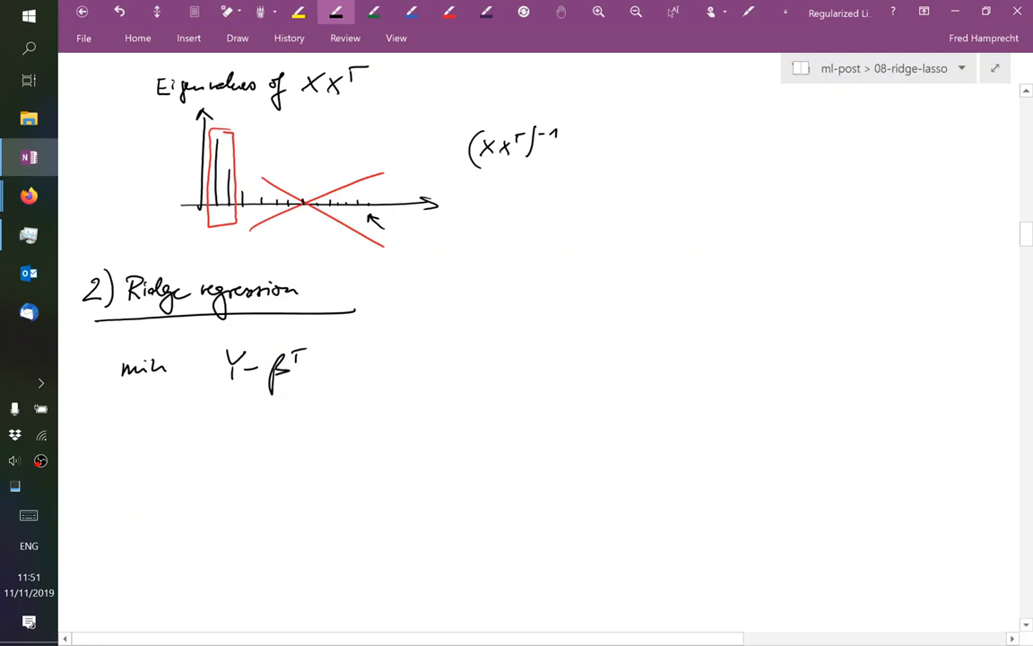
pyautogui.moveTo(310, 355); pyautogui.dragTo(327, 376)
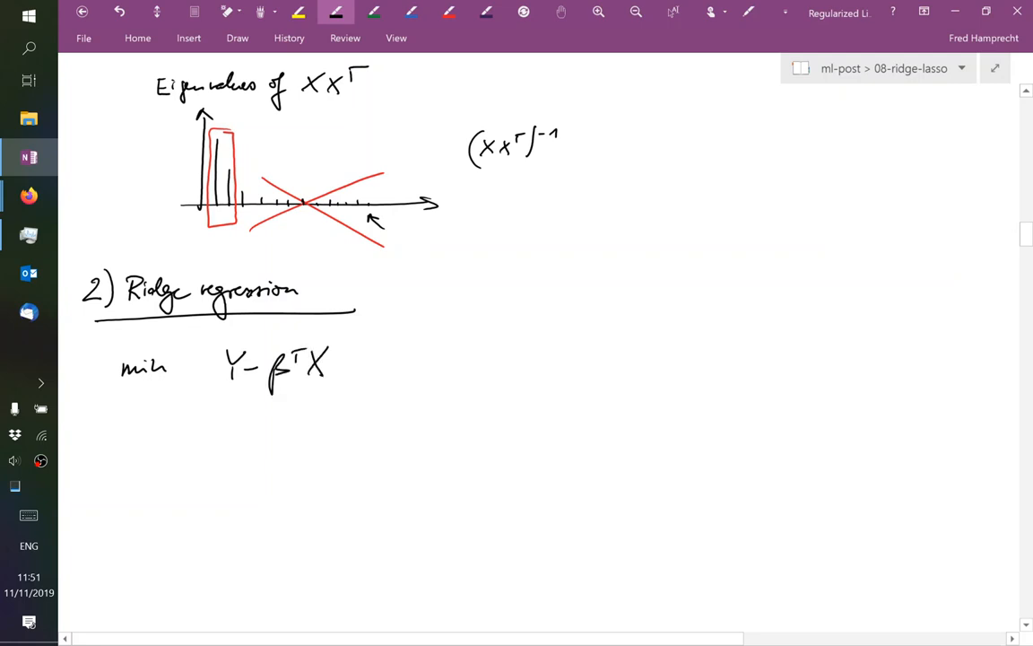
pyautogui.moveTo(208, 350); pyautogui.dragTo(339, 382)
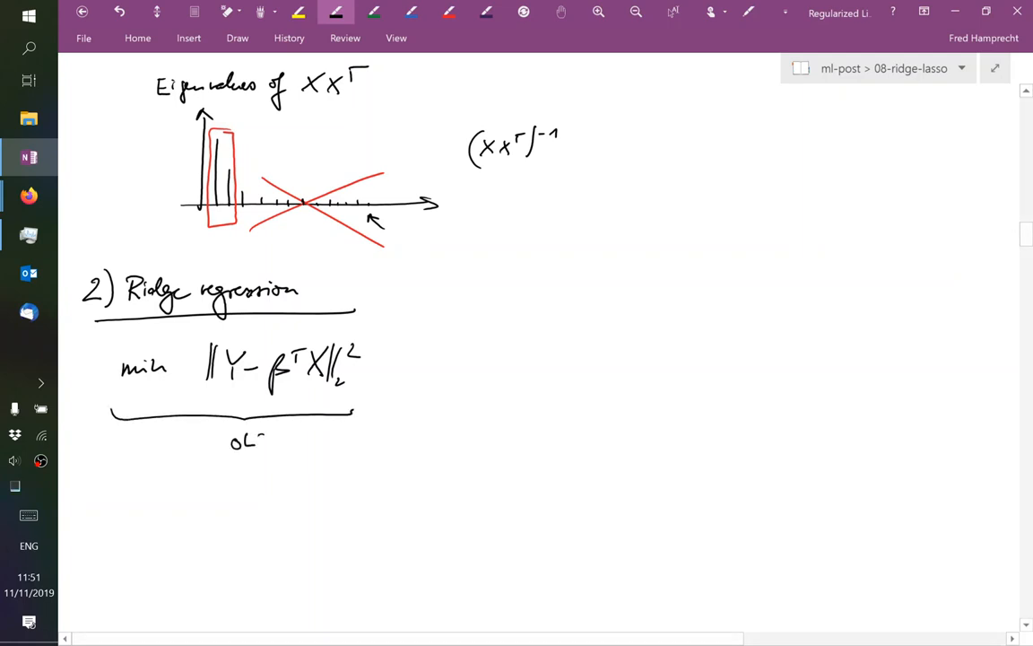
pyautogui.moveTo(139, 399); pyautogui.dragTo(265, 439)
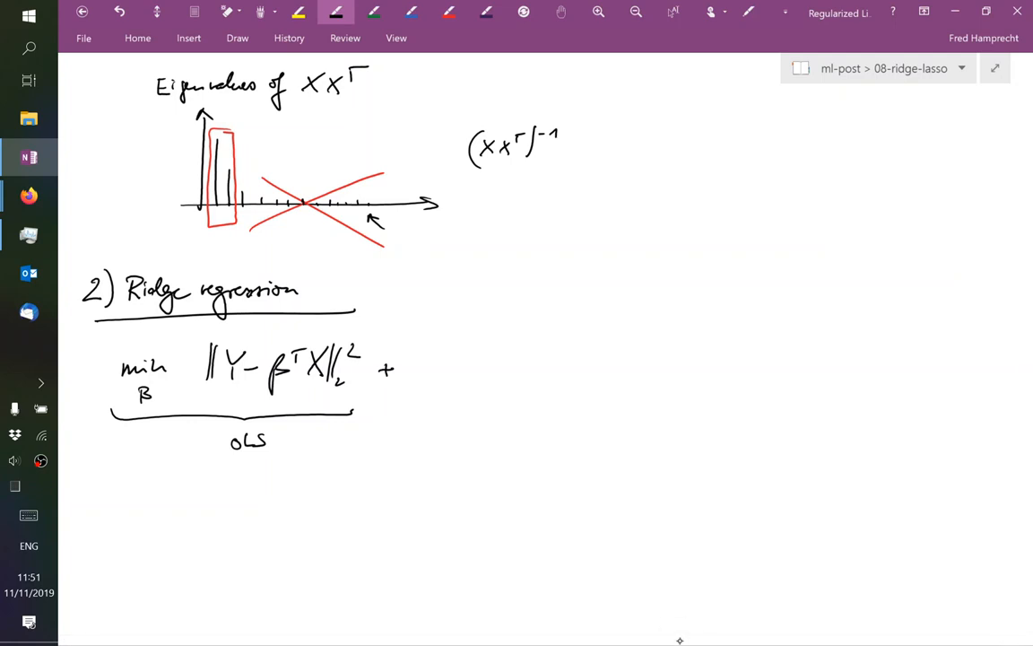
pyautogui.write('λ')
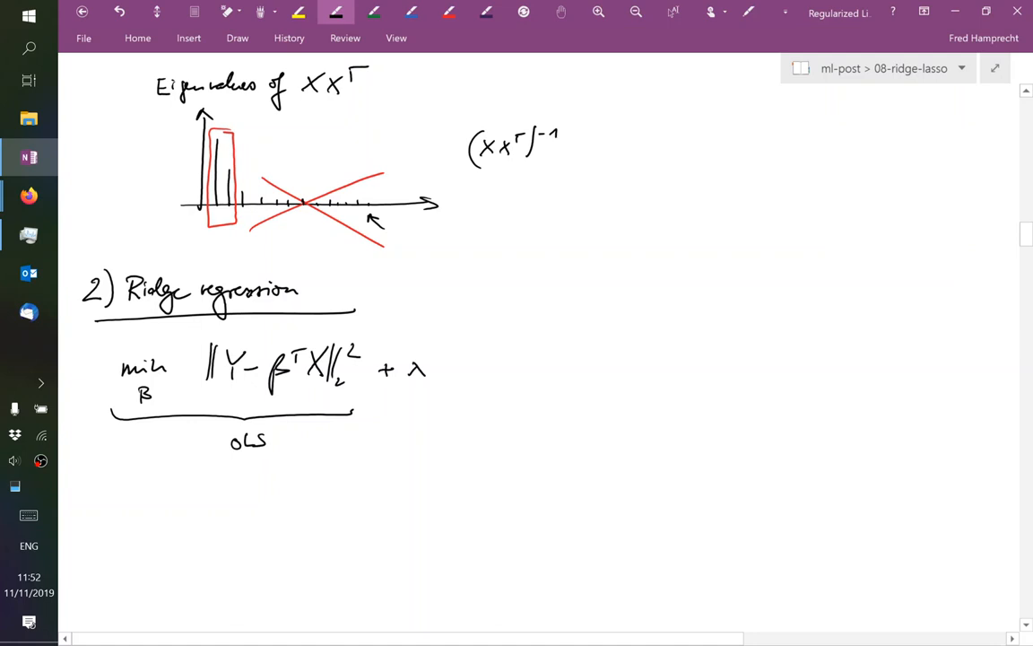
# Label λ regularization strength, add the ‖β‖²₂ penalty, and note it biases towards modest slopes
pyautogui.moveTo(410, 399); pyautogui.dragTo(415, 426)
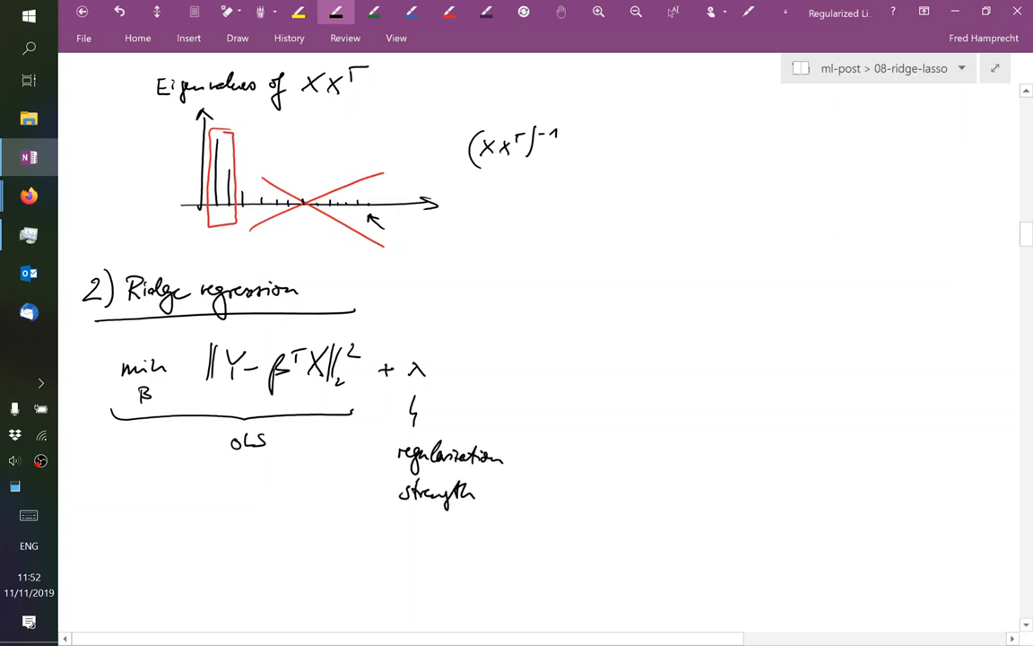
pyautogui.moveTo(444, 358); pyautogui.dragTo(457, 376)
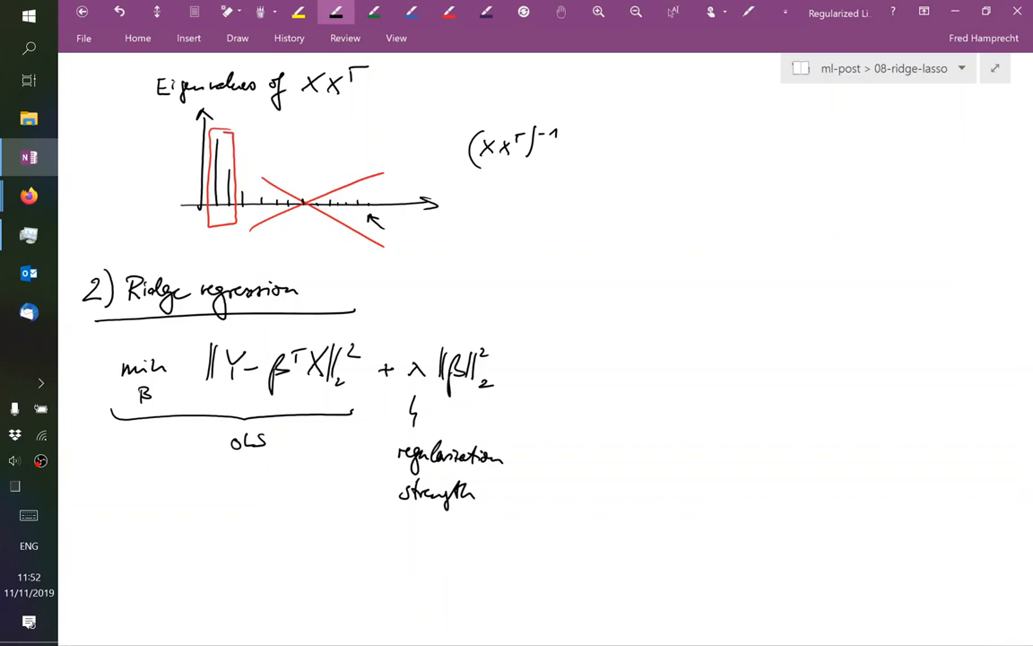
pyautogui.click(374, 12)
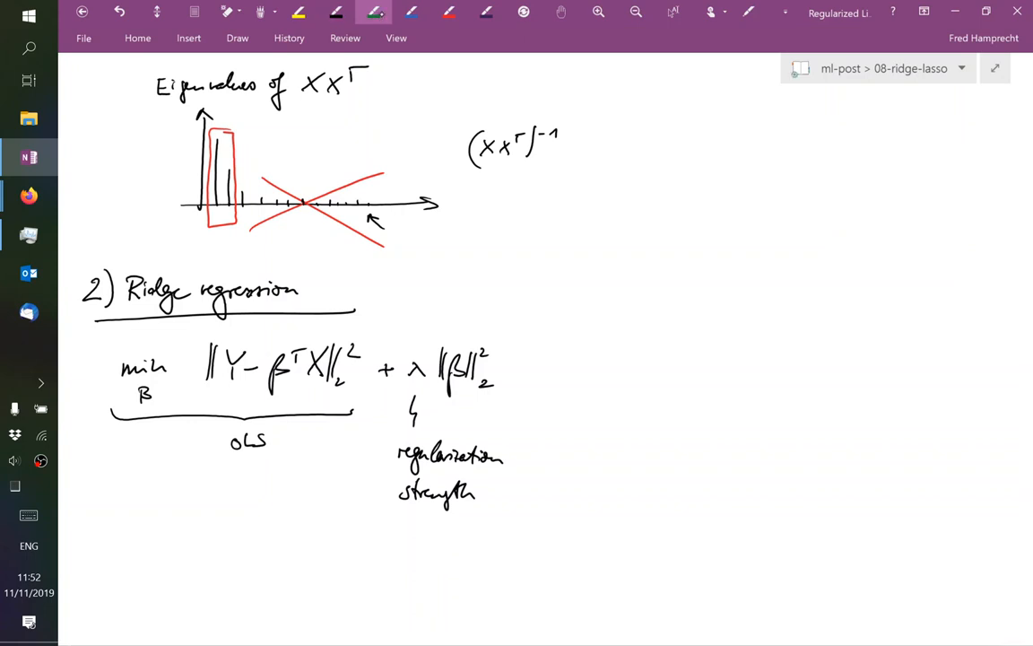
pyautogui.click(337, 13)
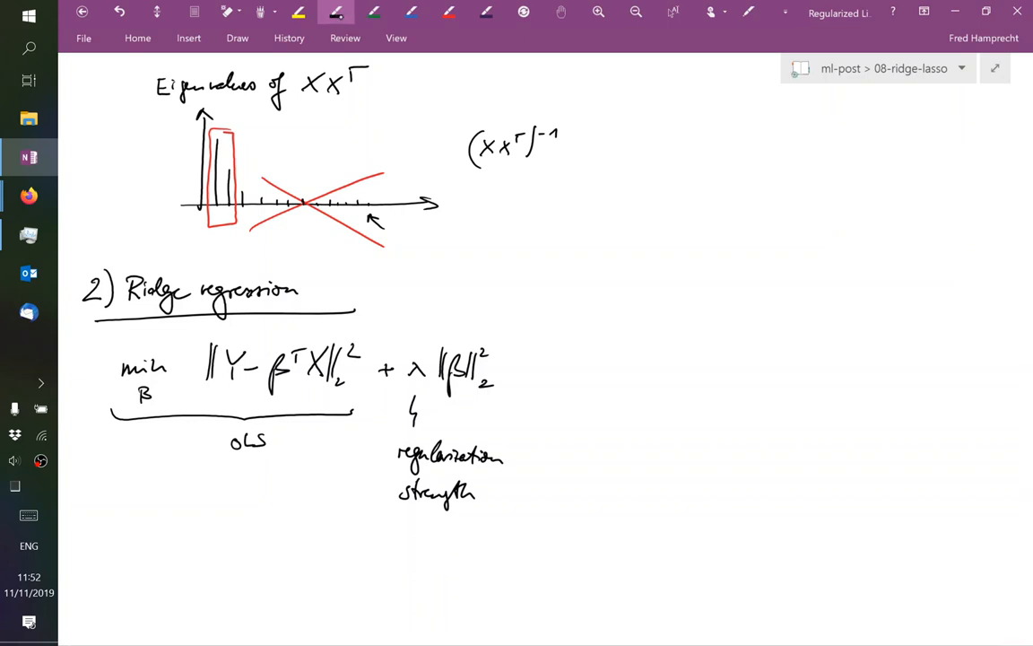
pyautogui.moveTo(539, 365); pyautogui.dragTo(628, 365)
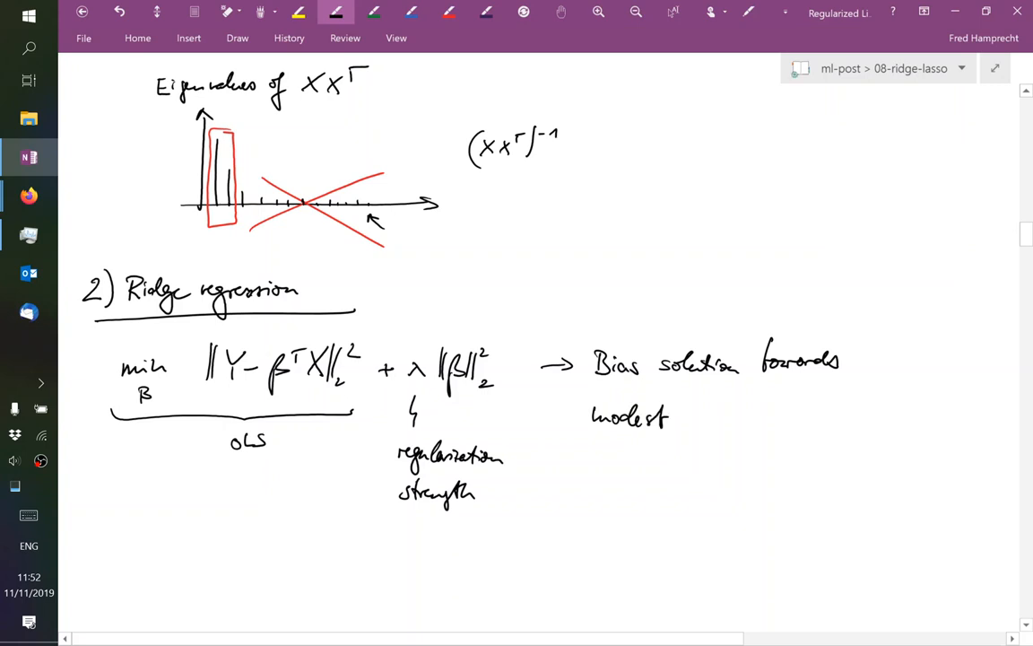
pyautogui.moveTo(690, 417); pyautogui.dragTo(755, 417)
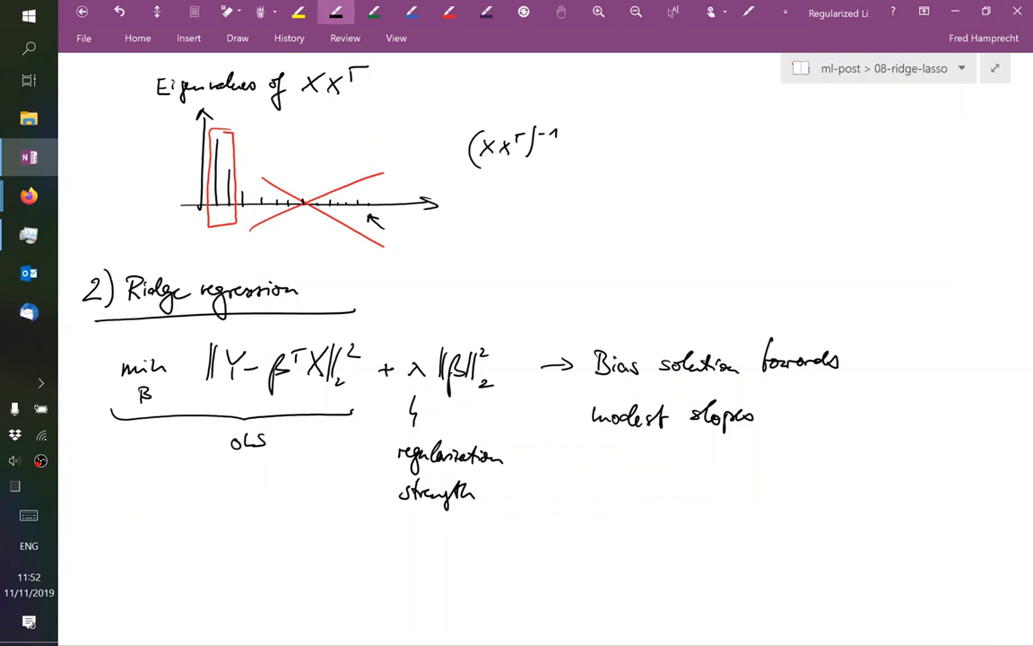
# Add '(1970s)' after the Ridge regression heading
pyautogui.scroll(-3)
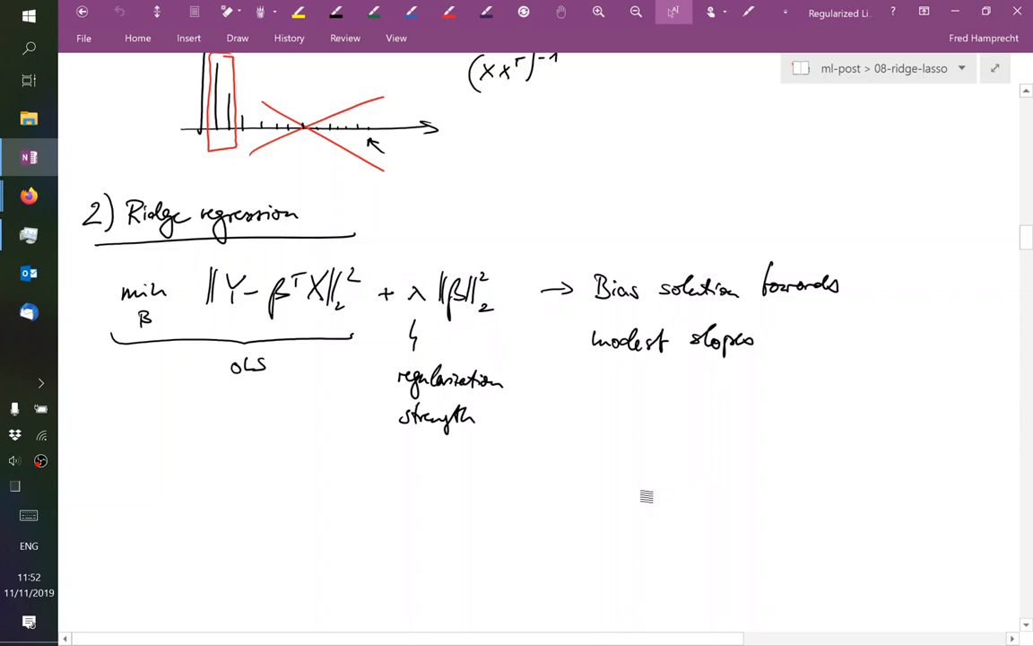
pyautogui.click(337, 11)
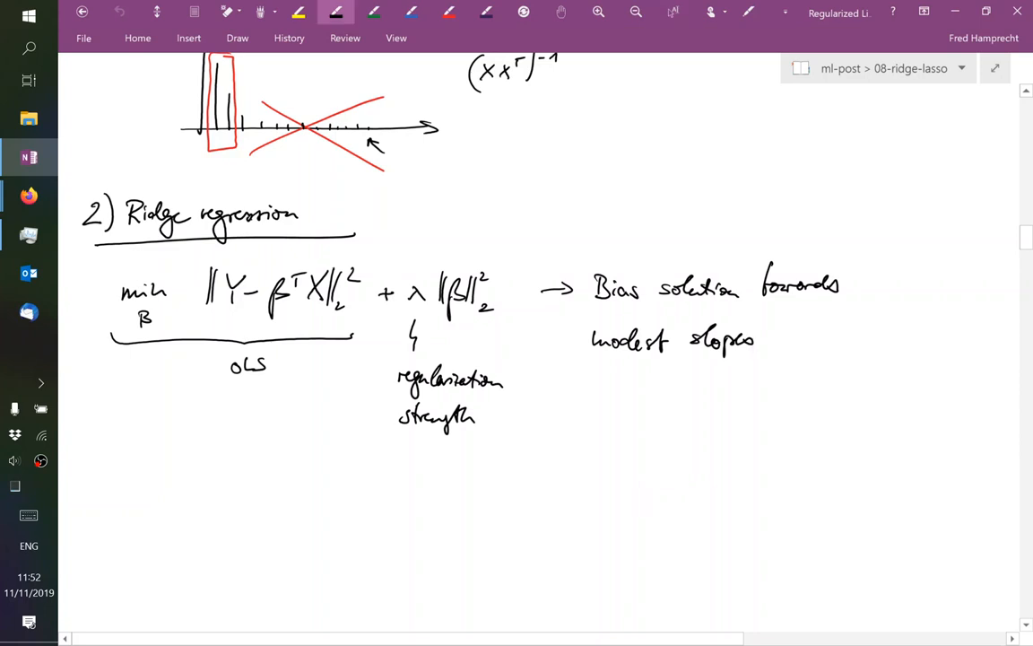
pyautogui.write('197')
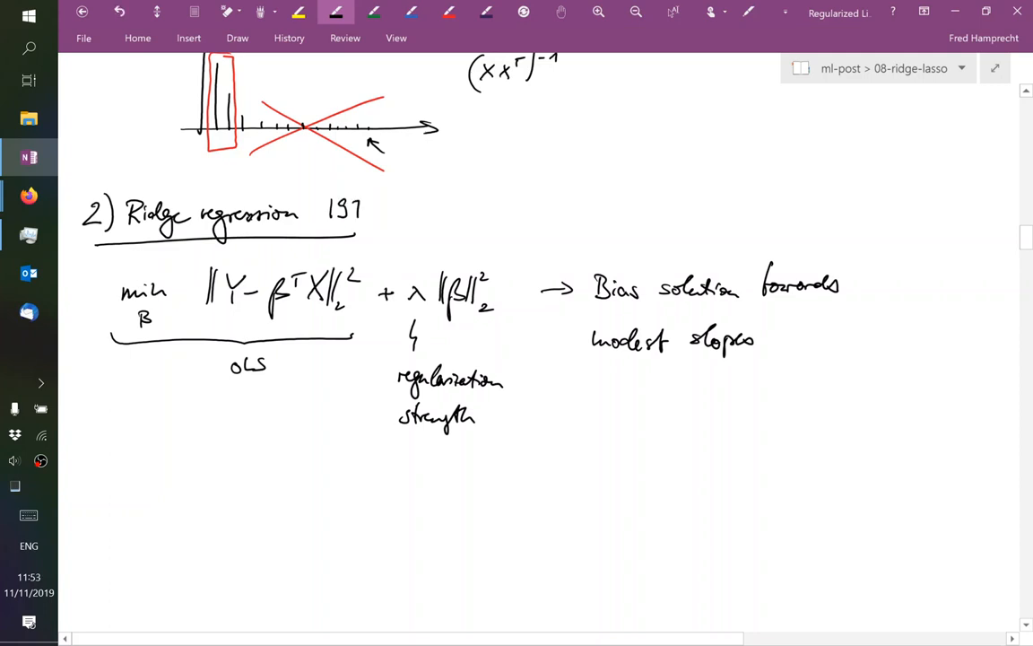
pyautogui.write('(1970s')
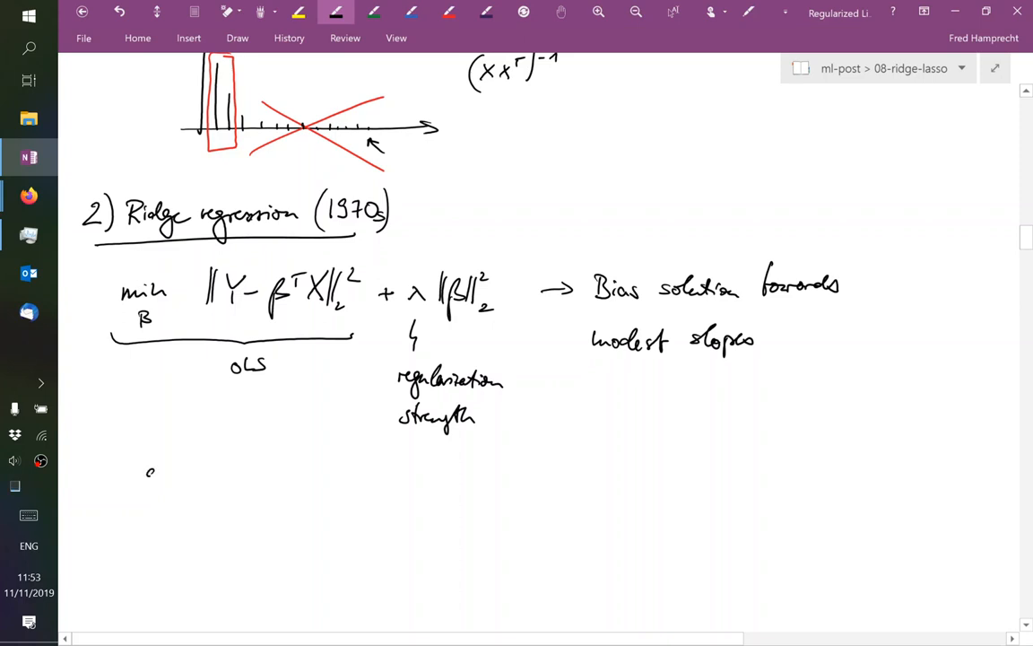
# Draw the ∂/∂β derivative frame and start the next line with an equals sign
pyautogui.moveTo(150, 466); pyautogui.dragTo(206, 462)
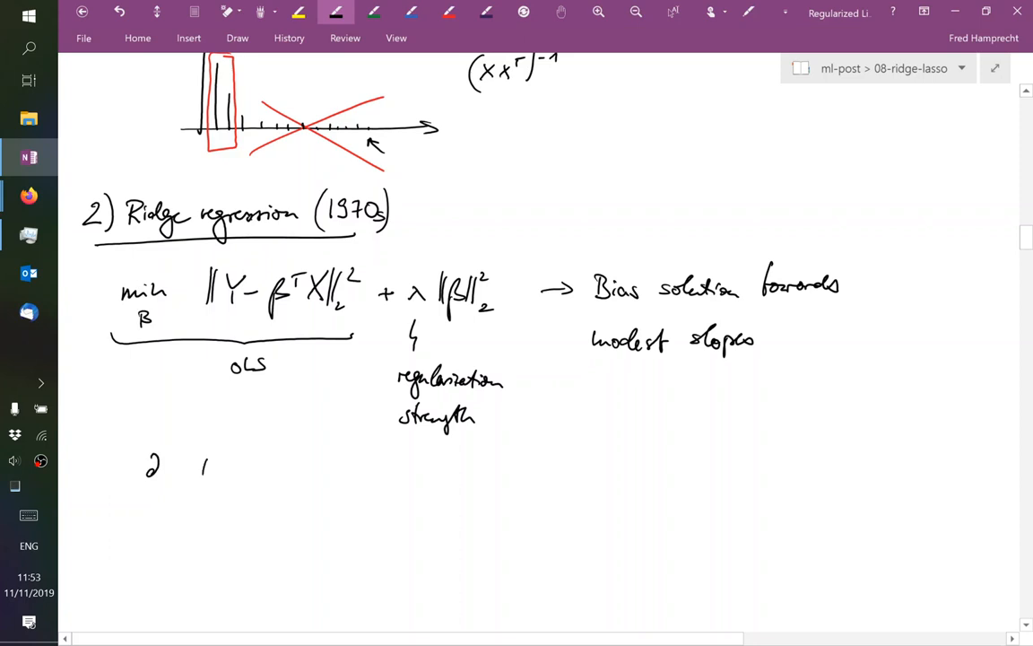
pyautogui.moveTo(195, 467); pyautogui.dragTo(276, 466)
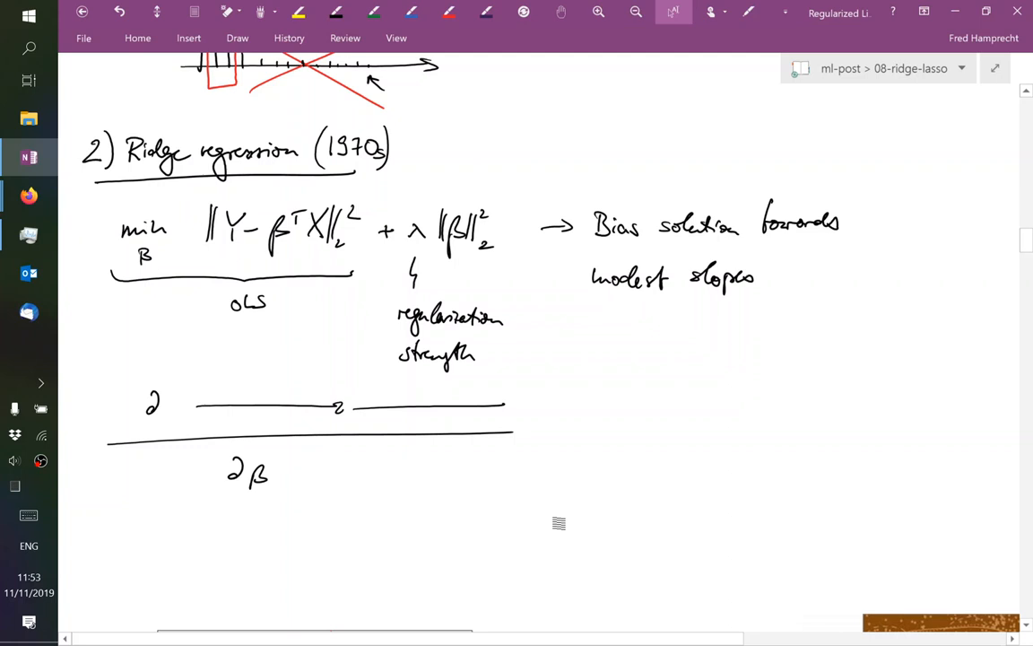
pyautogui.click(336, 11)
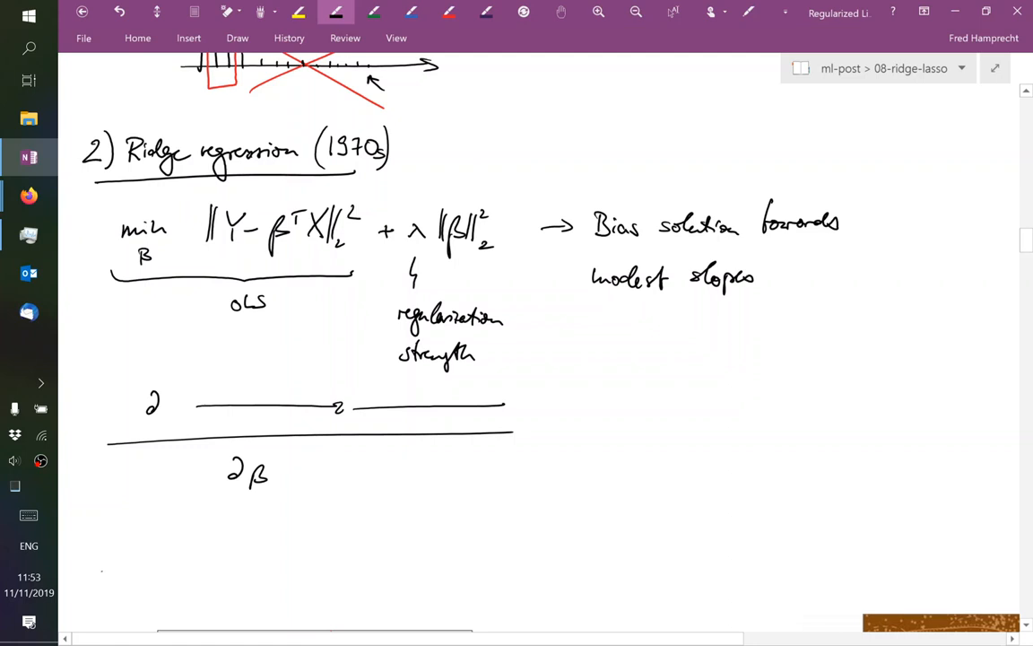
pyautogui.moveTo(98, 578); pyautogui.dragTo(115, 576)
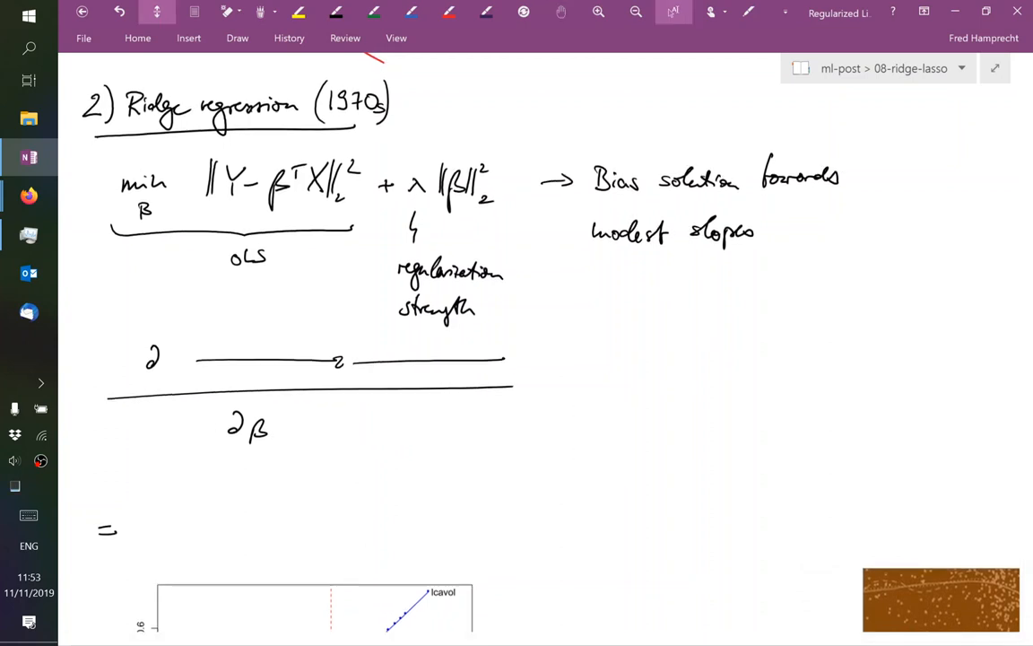
# Handwrite the expansion YYᵀ − 2YXᵀβ + βᵀXXᵀβ + λβᵀβ
pyautogui.scroll(-3)
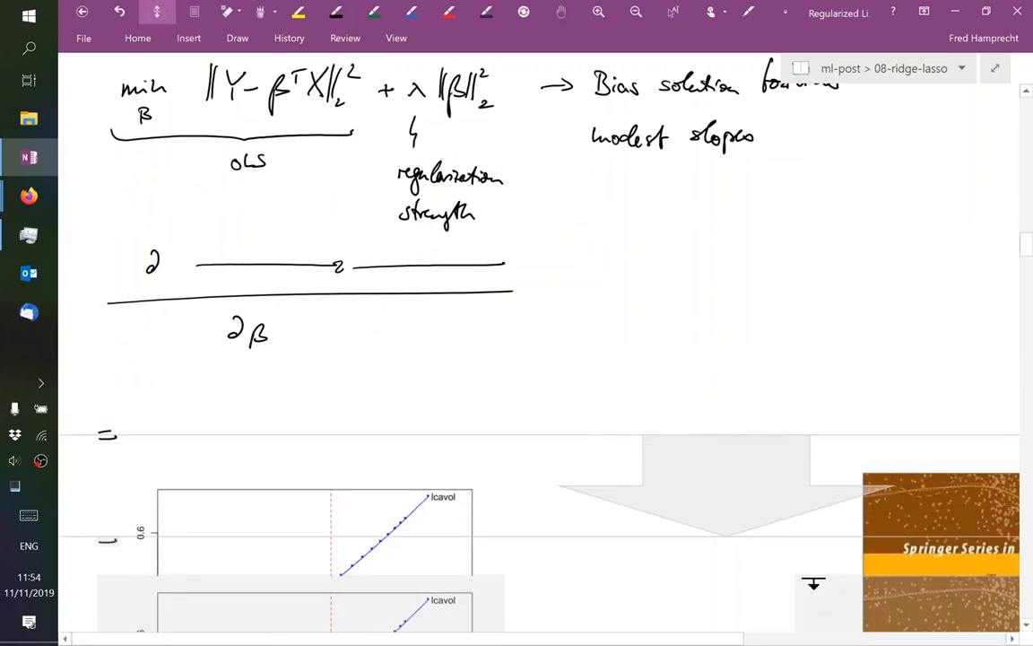
pyautogui.scroll(-3)
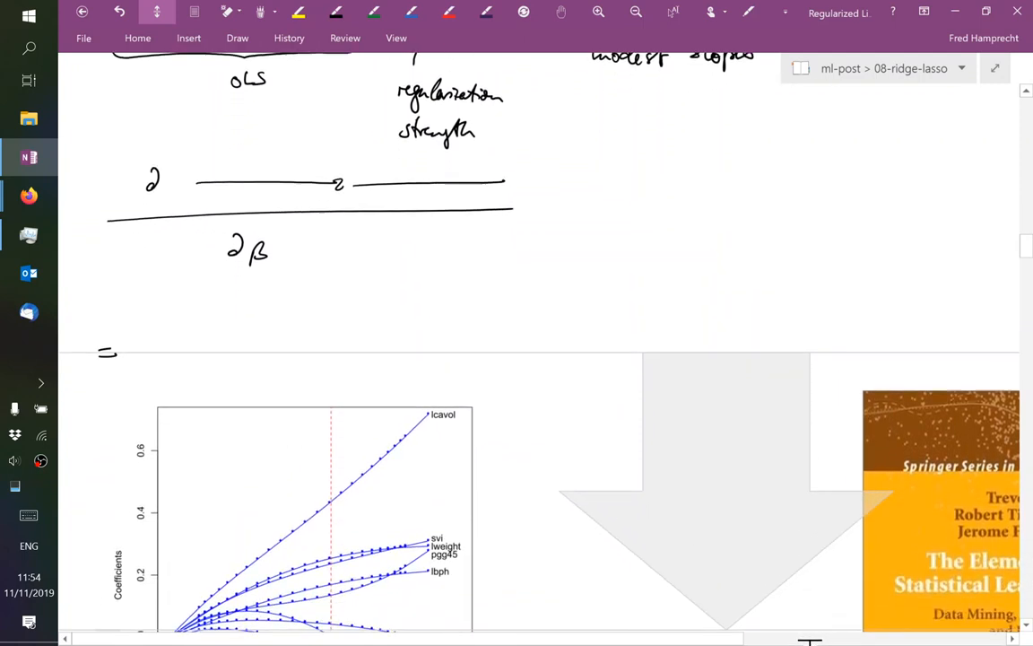
pyautogui.scroll(-3)
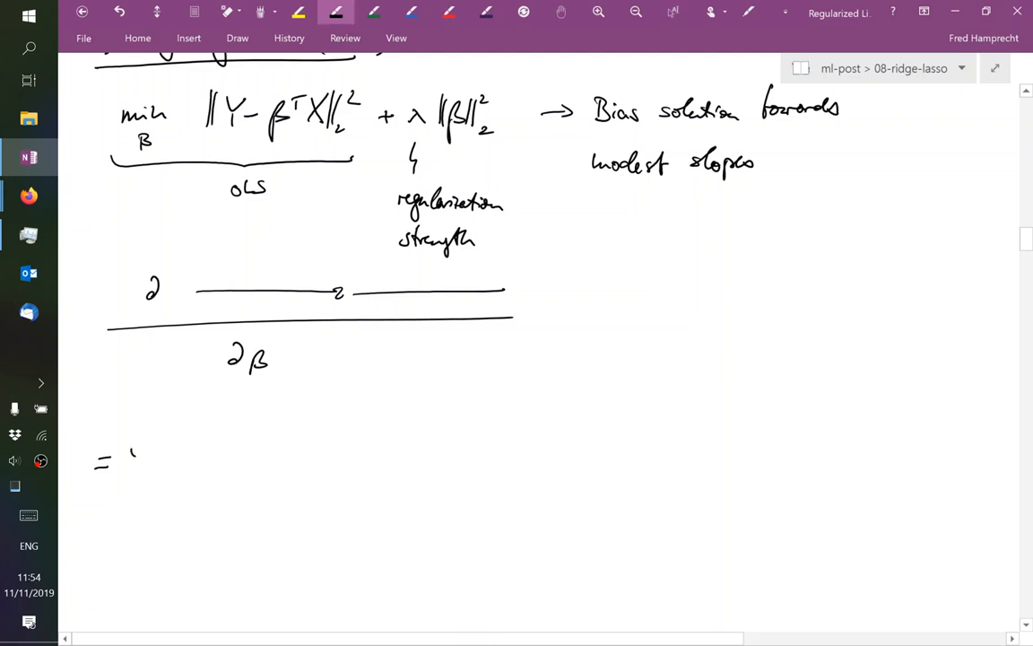
pyautogui.moveTo(125, 457); pyautogui.dragTo(179, 453)
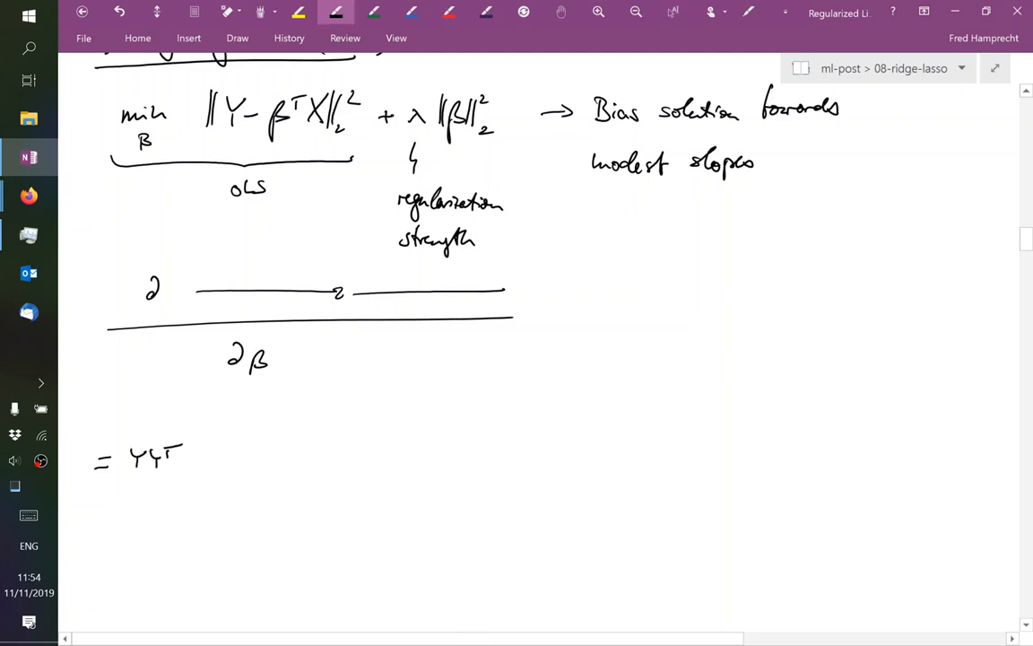
pyautogui.moveTo(190, 458); pyautogui.dragTo(204, 456)
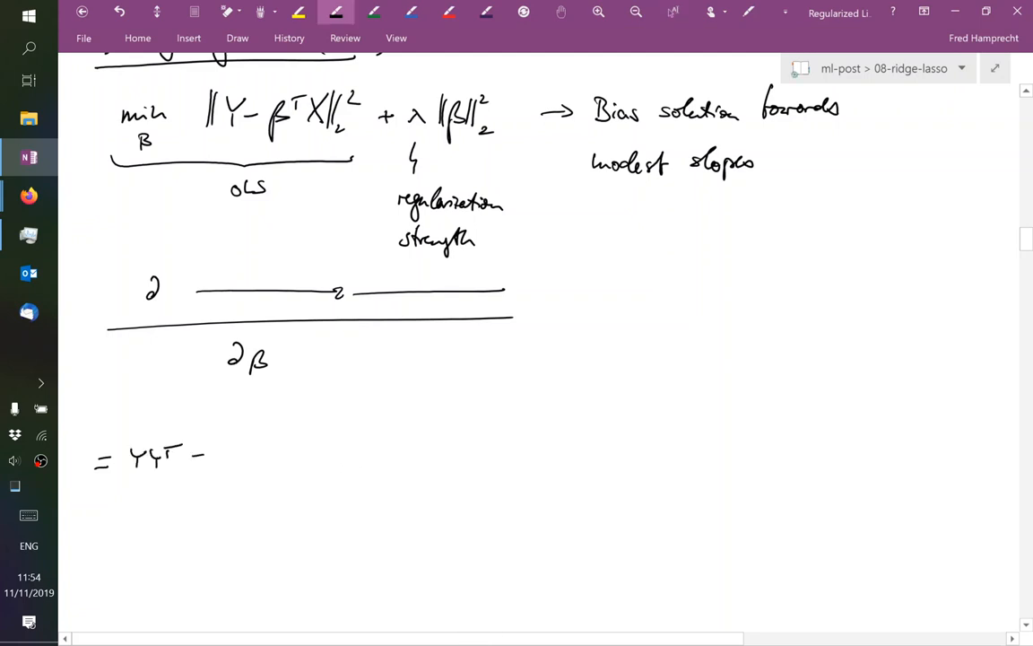
pyautogui.moveTo(206, 453); pyautogui.dragTo(260, 453)
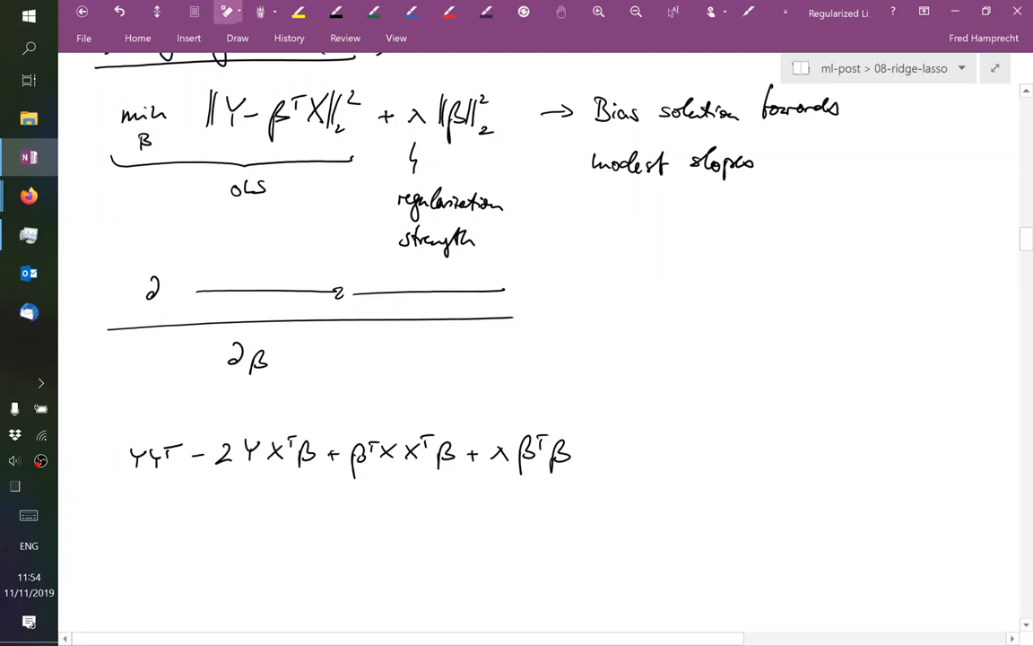
# Prefix the expansion with ∂/∂β in black ink
pyautogui.click(337, 13)
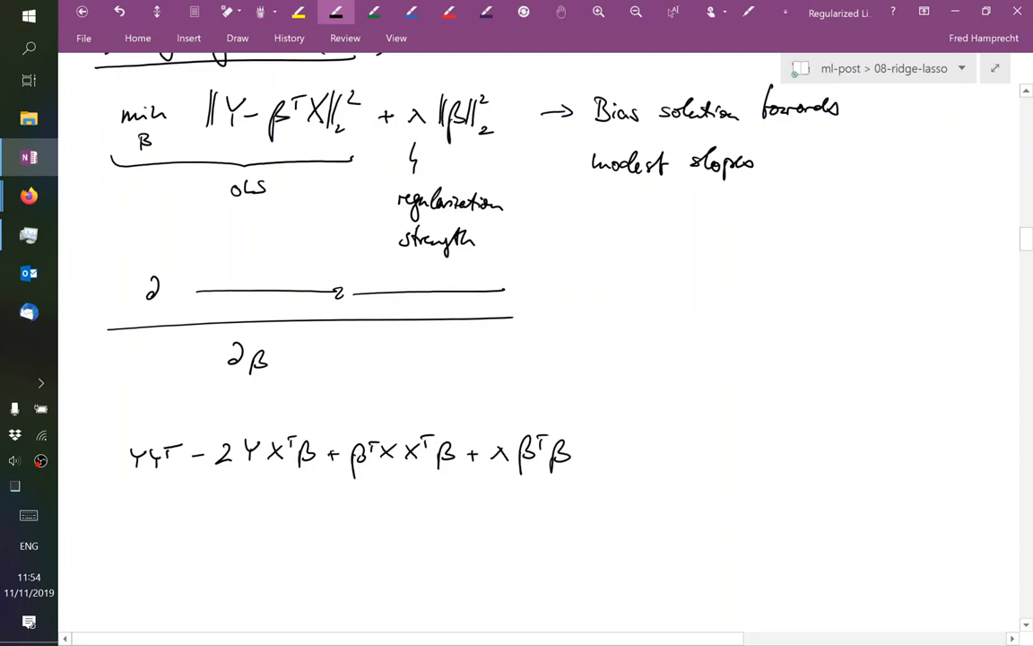
pyautogui.moveTo(89, 449); pyautogui.dragTo(106, 462)
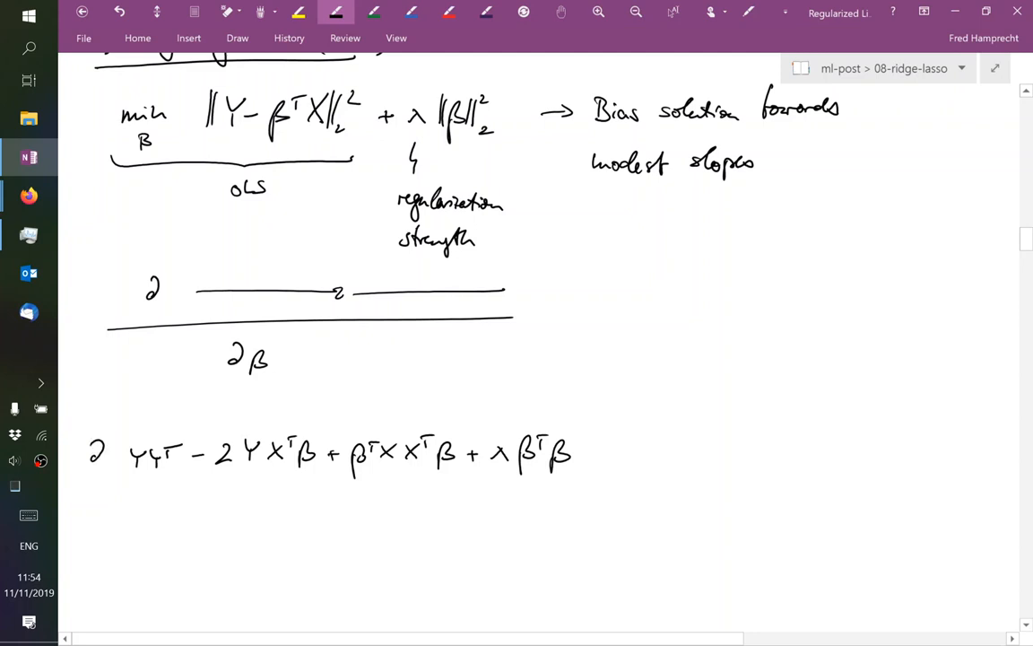
pyautogui.moveTo(95, 448); pyautogui.dragTo(95, 498)
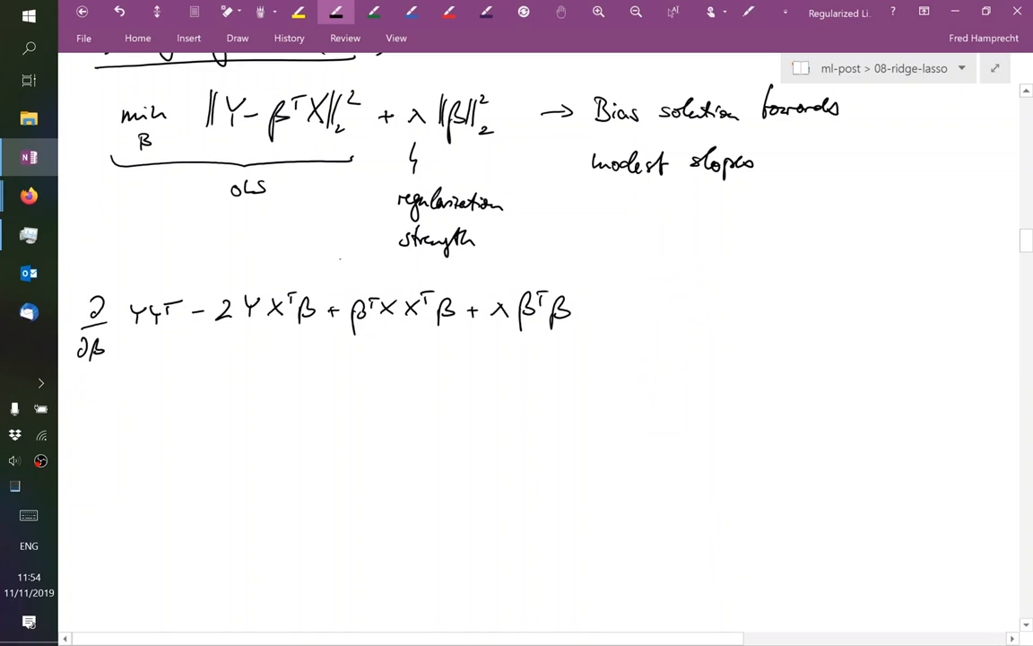
# Write the gradient −2YXᵀ + 2βᵀXXᵀ + 2λβᵀ ≐ 0 and factor out βᵀ(XXᵀ + λI)
pyautogui.moveTo(90, 393); pyautogui.dragTo(108, 393)
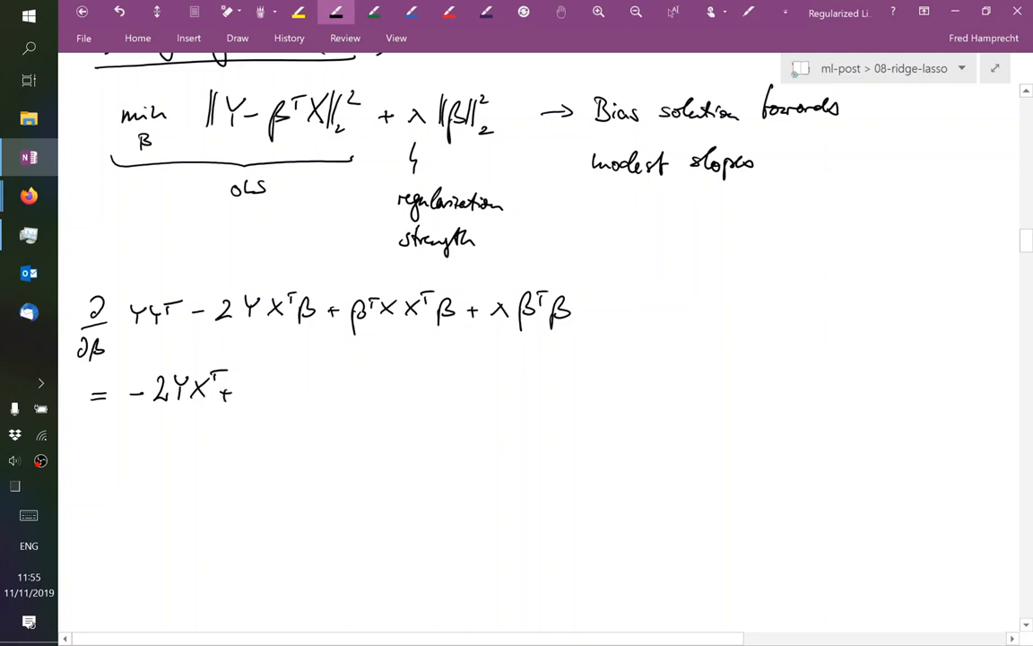
pyautogui.moveTo(259, 399); pyautogui.dragTo(278, 375)
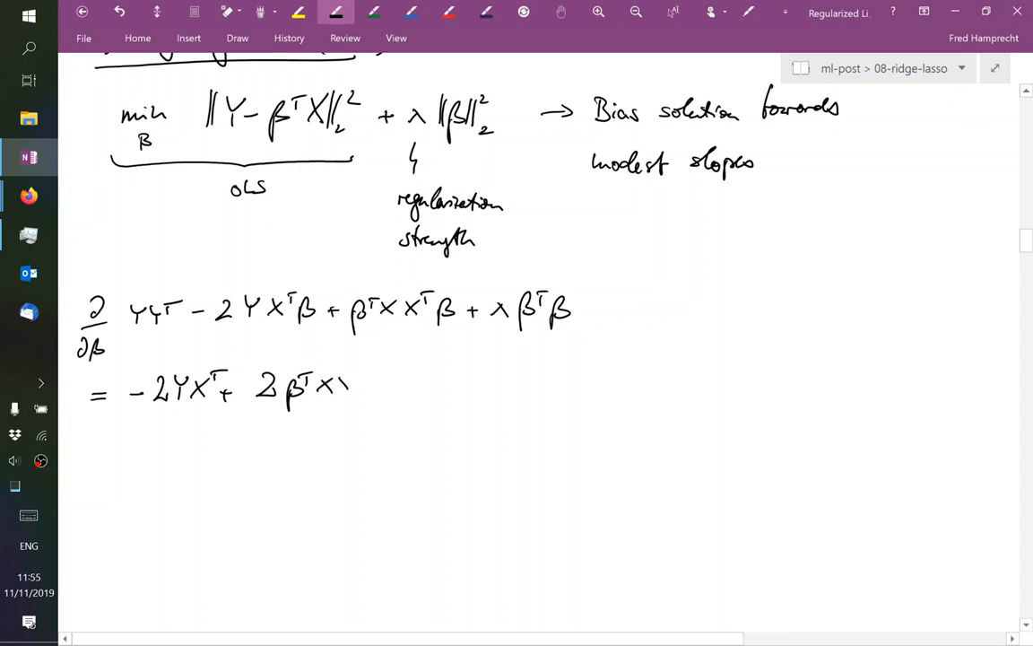
pyautogui.moveTo(337, 386); pyautogui.dragTo(385, 385)
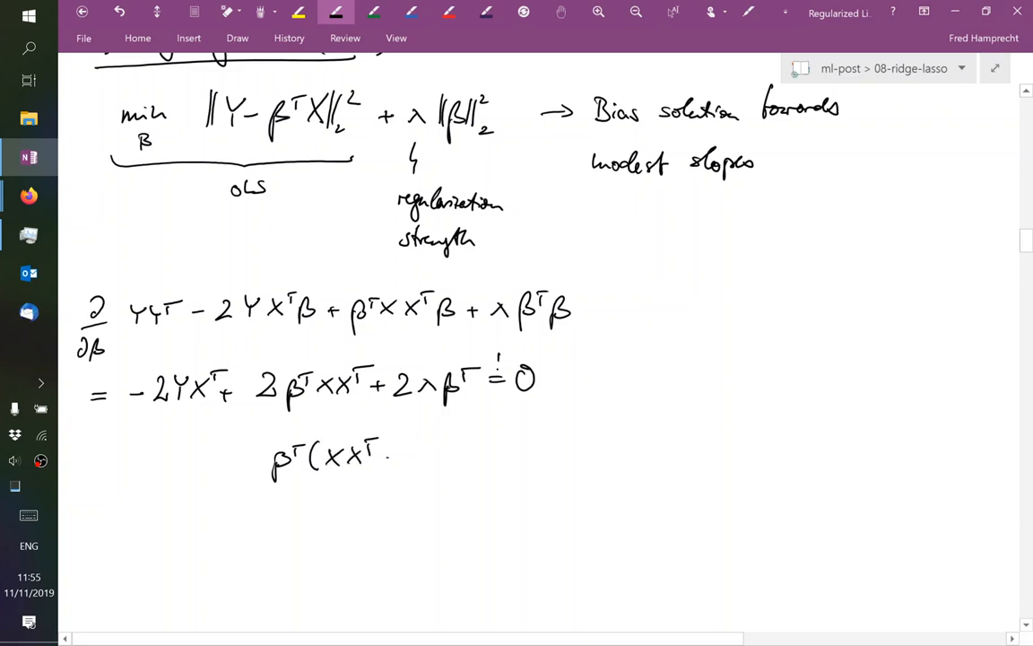
pyautogui.moveTo(393, 455); pyautogui.dragTo(405, 456)
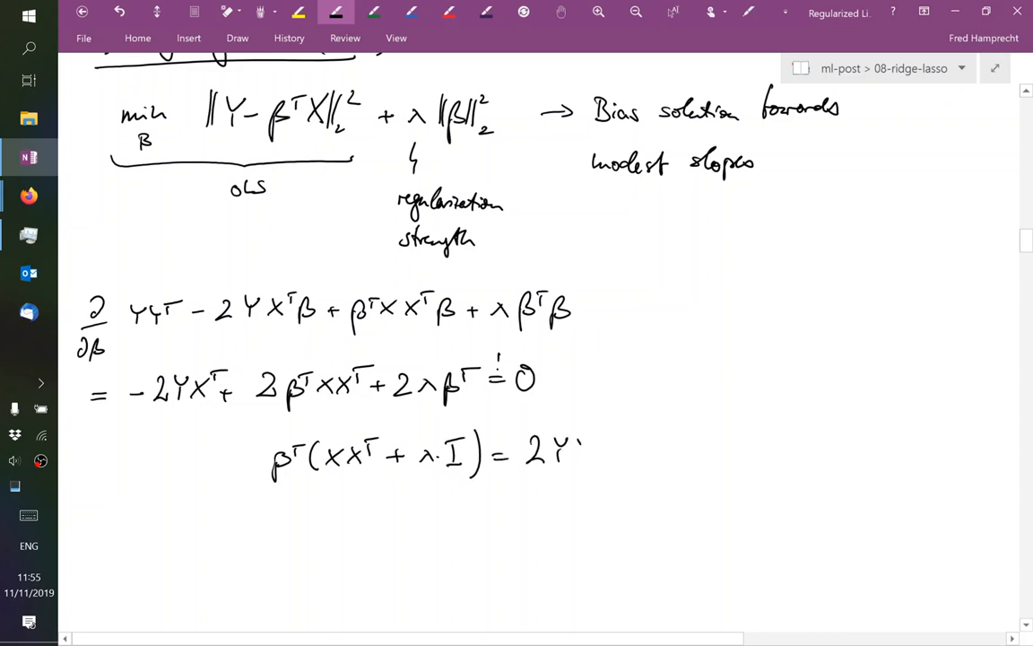
# Write the closed-form solution β̂ = (XXᵀ + λI)⁻¹XYᵀ
pyautogui.scroll(-3)
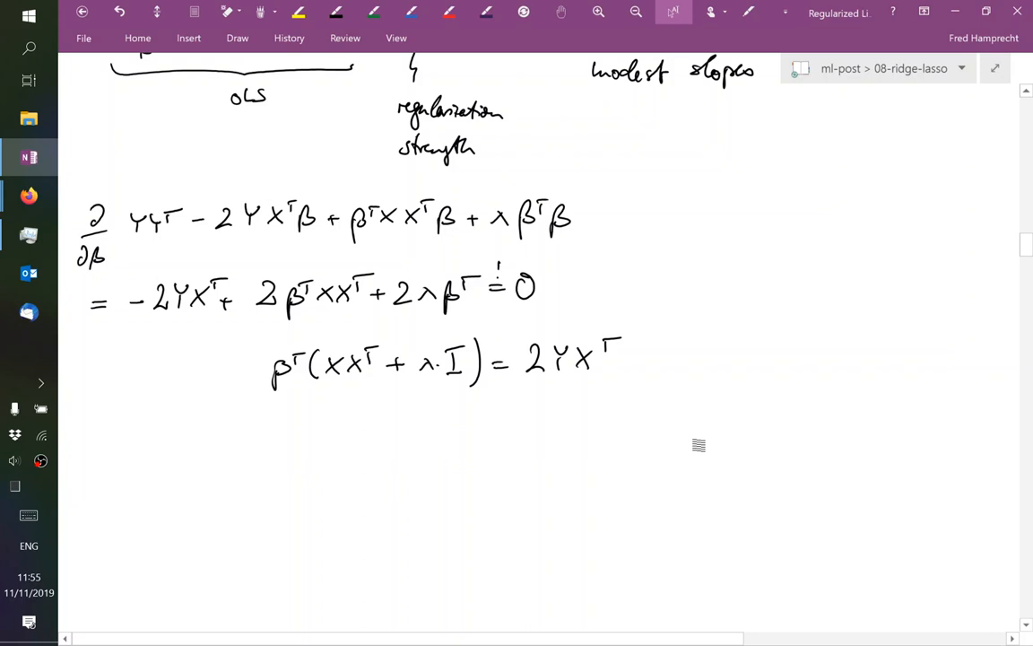
pyautogui.click(336, 11)
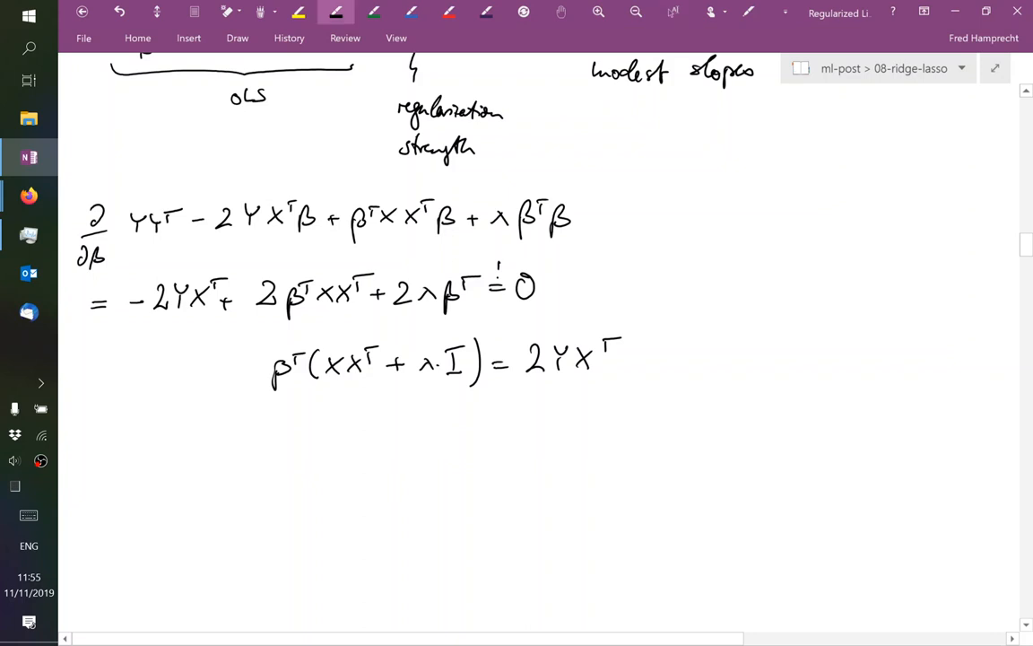
pyautogui.moveTo(431, 471); pyautogui.dragTo(447, 448)
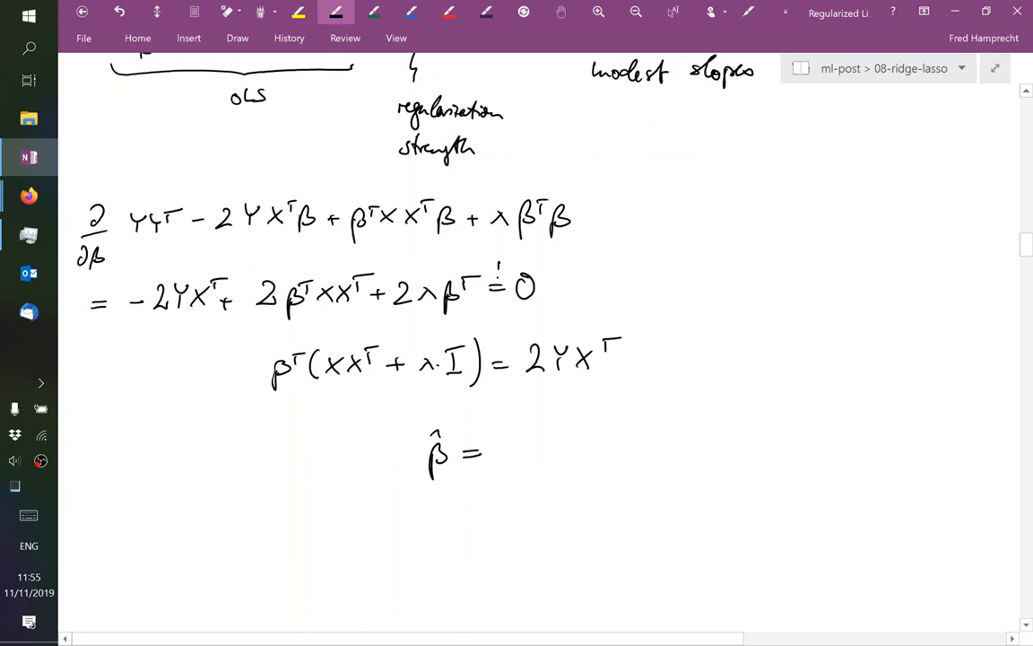
pyautogui.moveTo(502, 453); pyautogui.dragTo(551, 439)
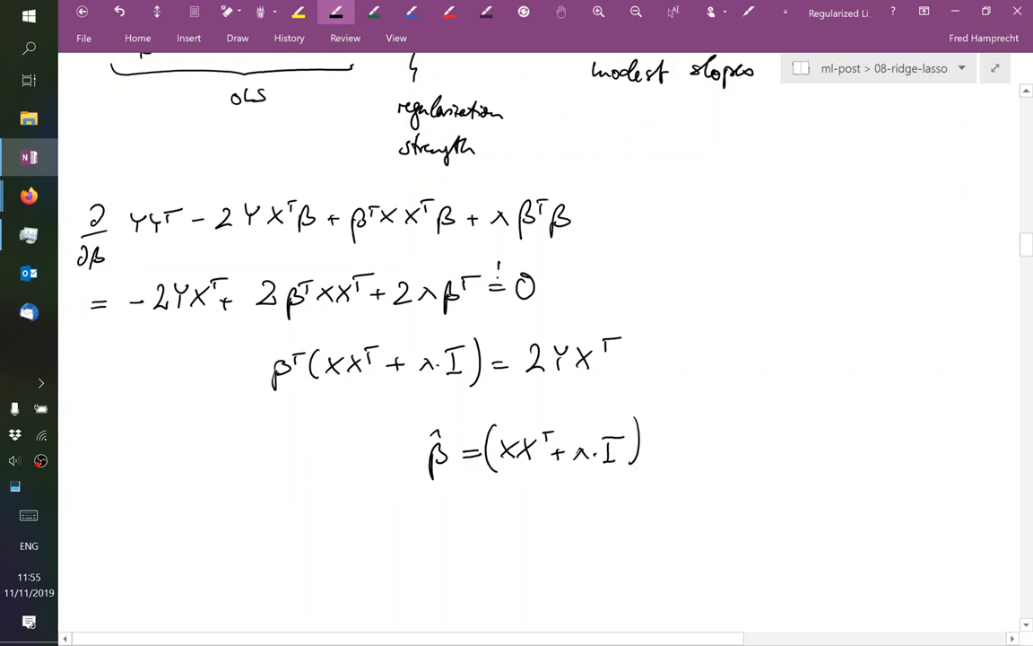
pyautogui.moveTo(646, 440); pyautogui.dragTo(687, 462)
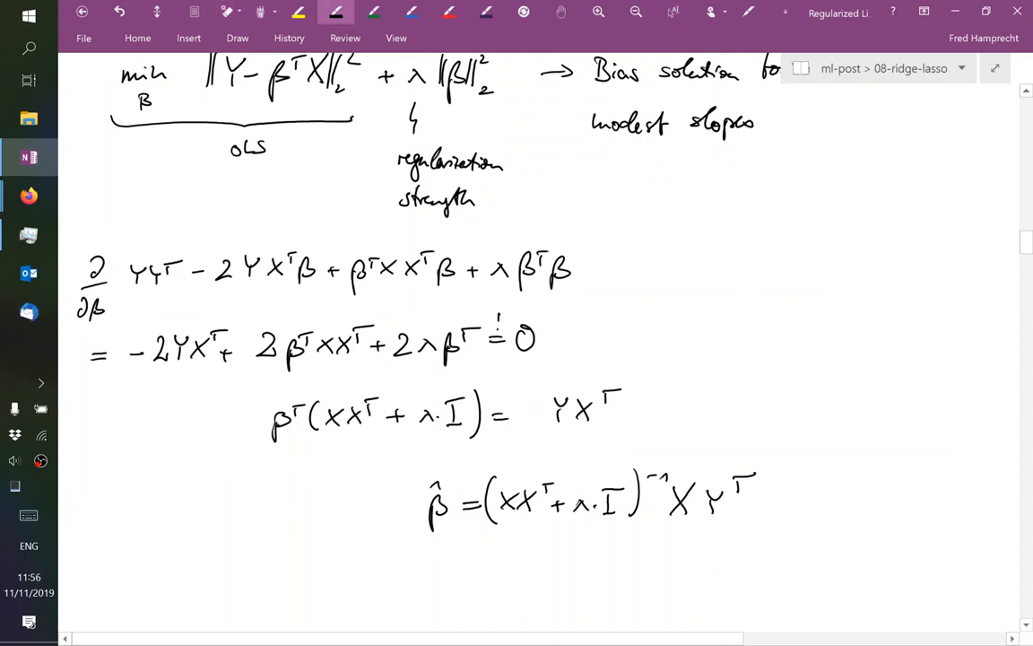
# Brace λI as 'ridge', sketch bars with red λ offsets, labelled 'new eigenvalues of XXᵀ'
pyautogui.click(449, 13)
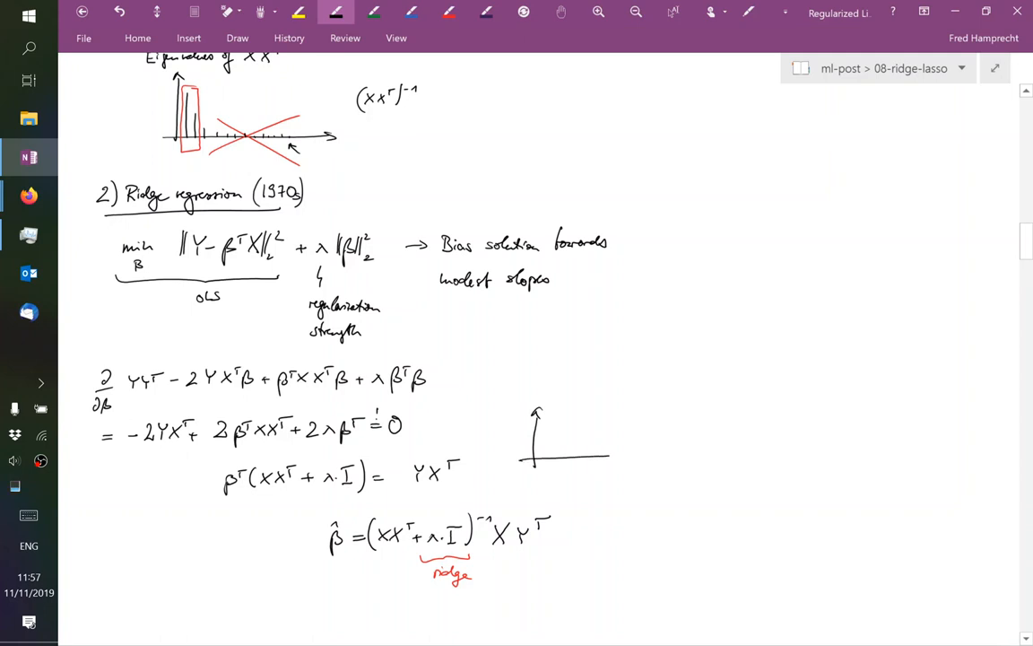
pyautogui.moveTo(518, 457); pyautogui.dragTo(705, 455)
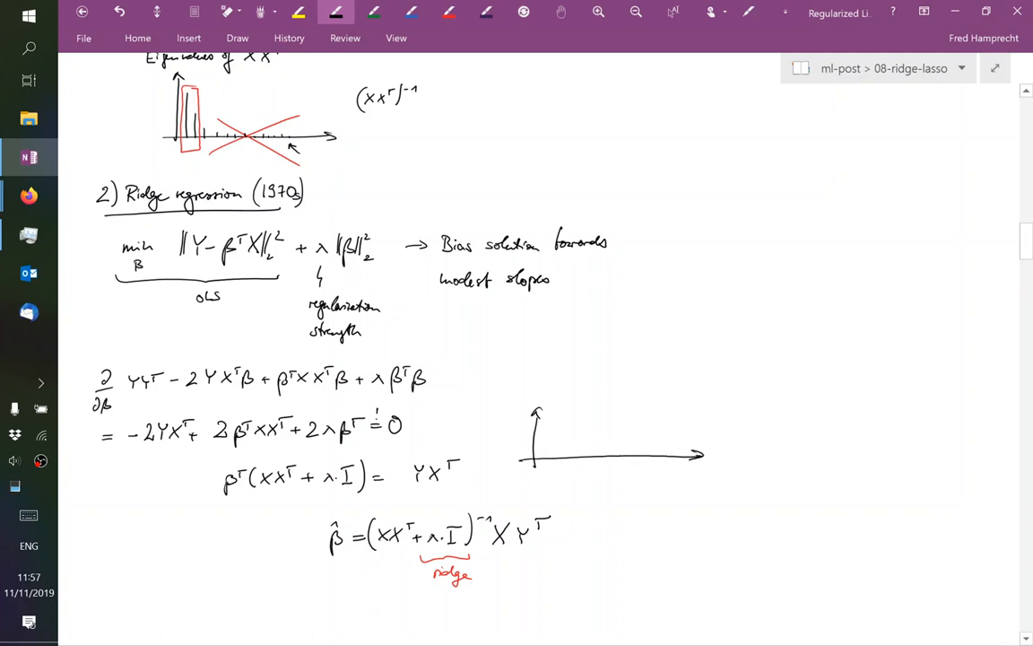
pyautogui.moveTo(549, 421); pyautogui.dragTo(547, 462)
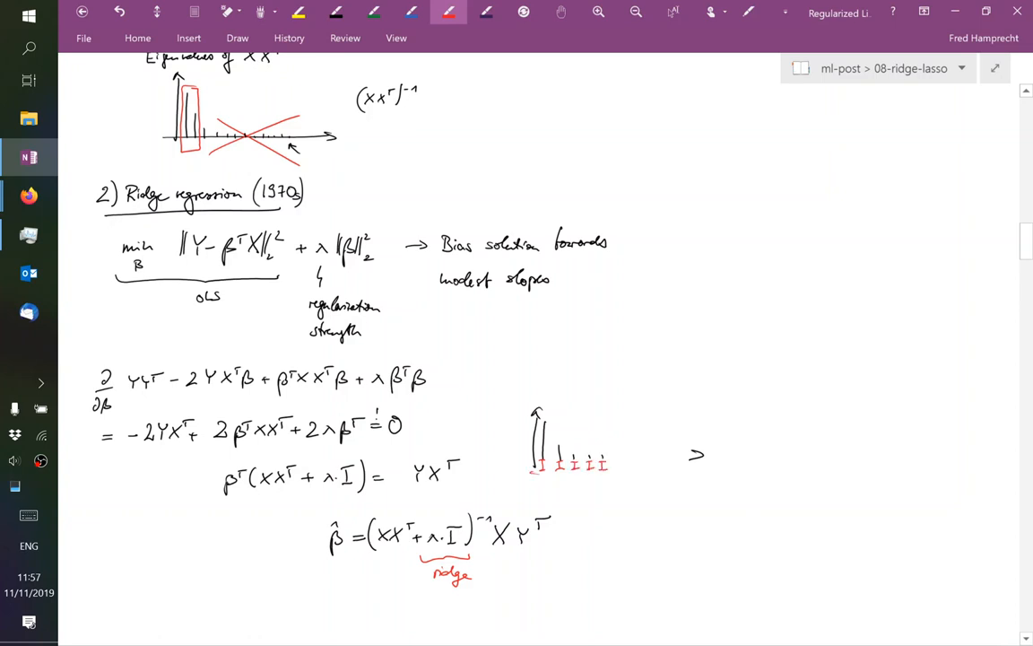
pyautogui.moveTo(534, 473); pyautogui.dragTo(700, 471)
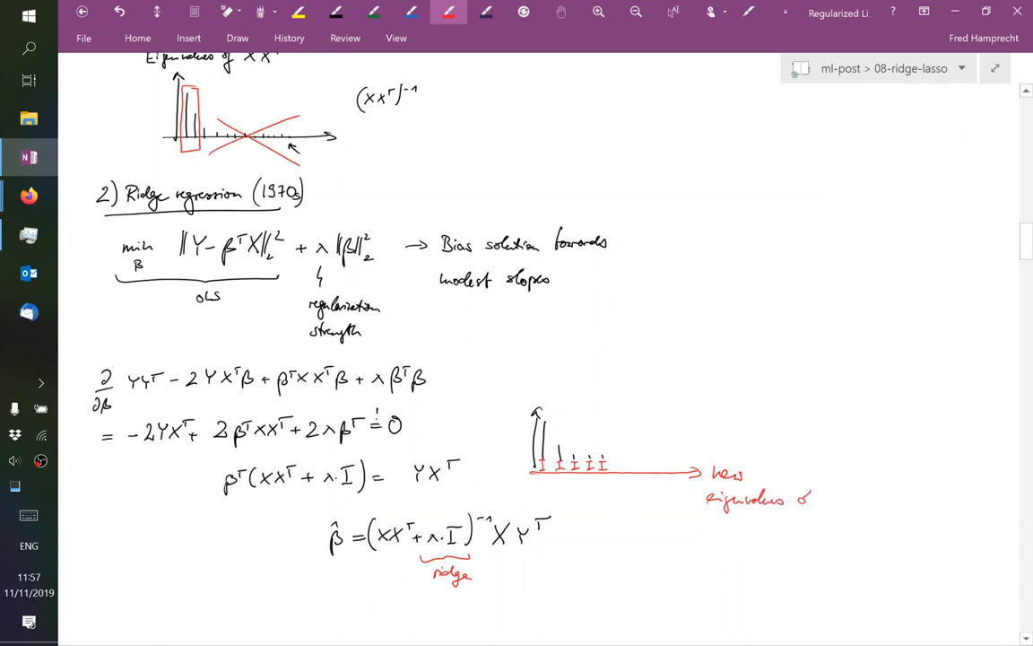
pyautogui.moveTo(803, 502); pyautogui.dragTo(870, 503)
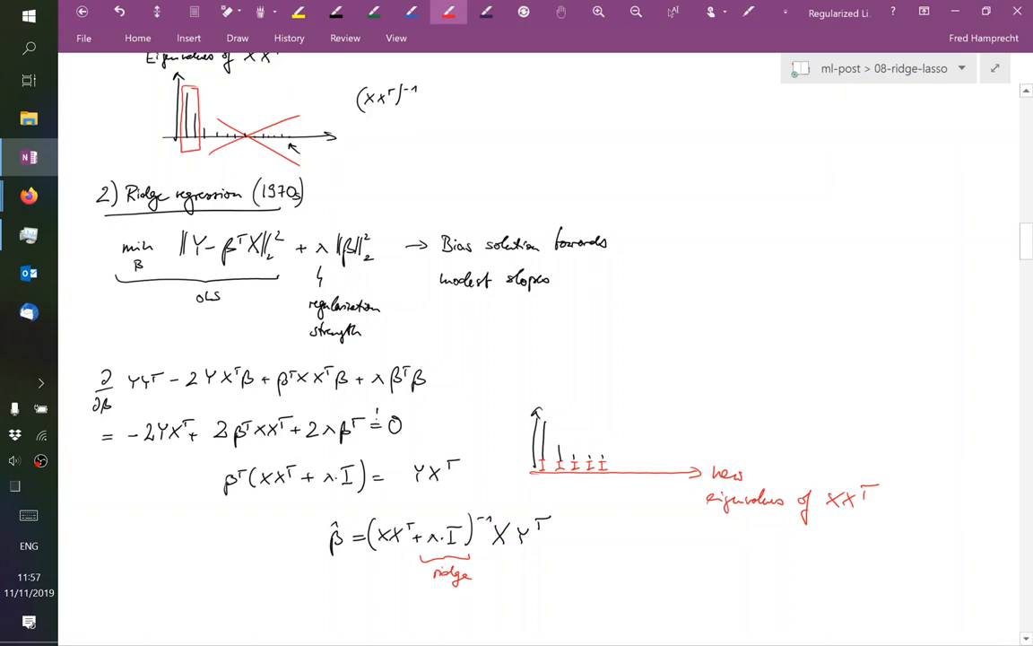
pyautogui.click(789, 498)
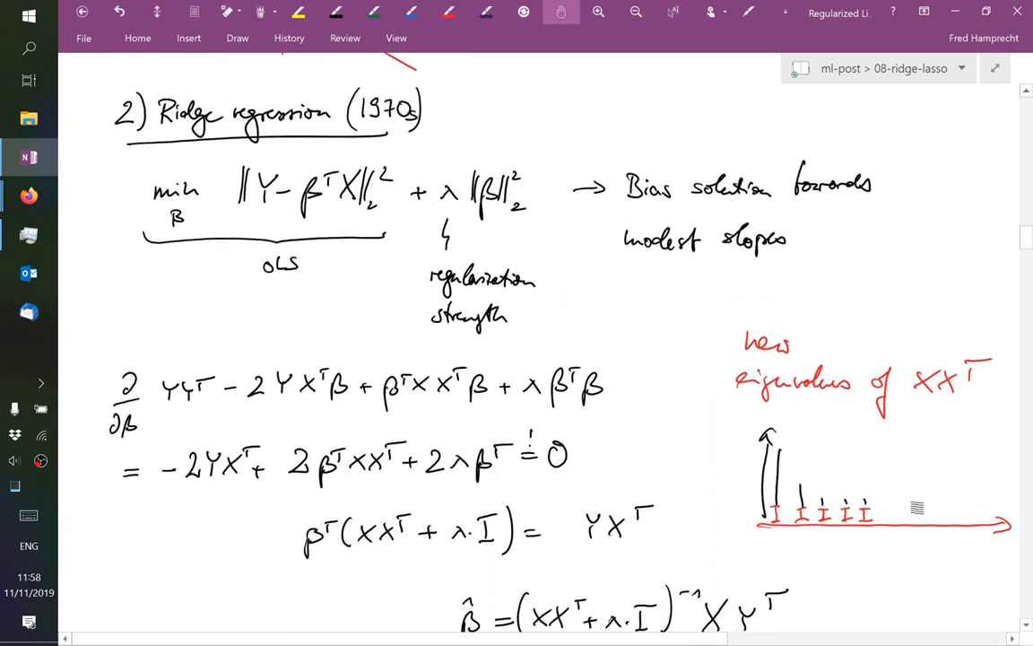
# Handwrite that the ridge penalty inflates XXᵀ in all dimensions, 'spreading out' the data
pyautogui.scroll(-3)
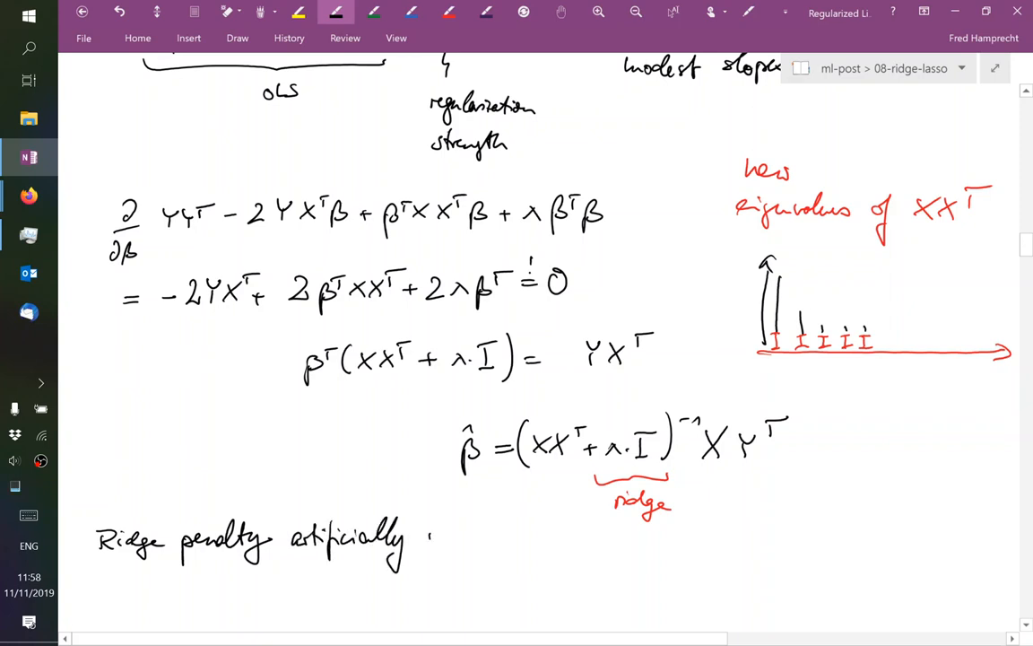
pyautogui.write('inflates the covariance matrix XXT in')
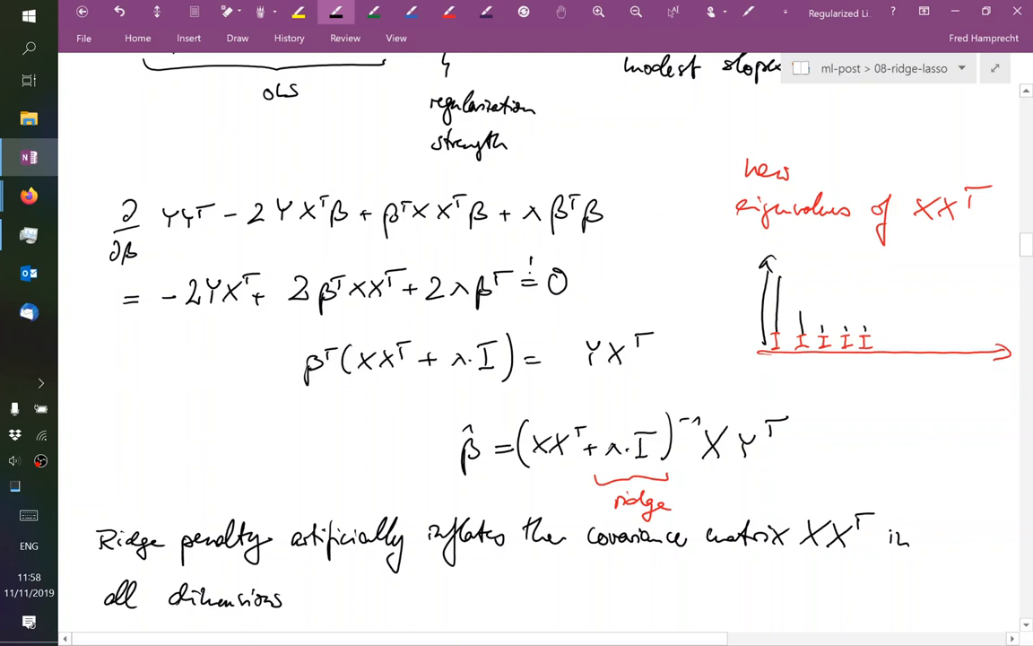
pyautogui.scroll(-3)
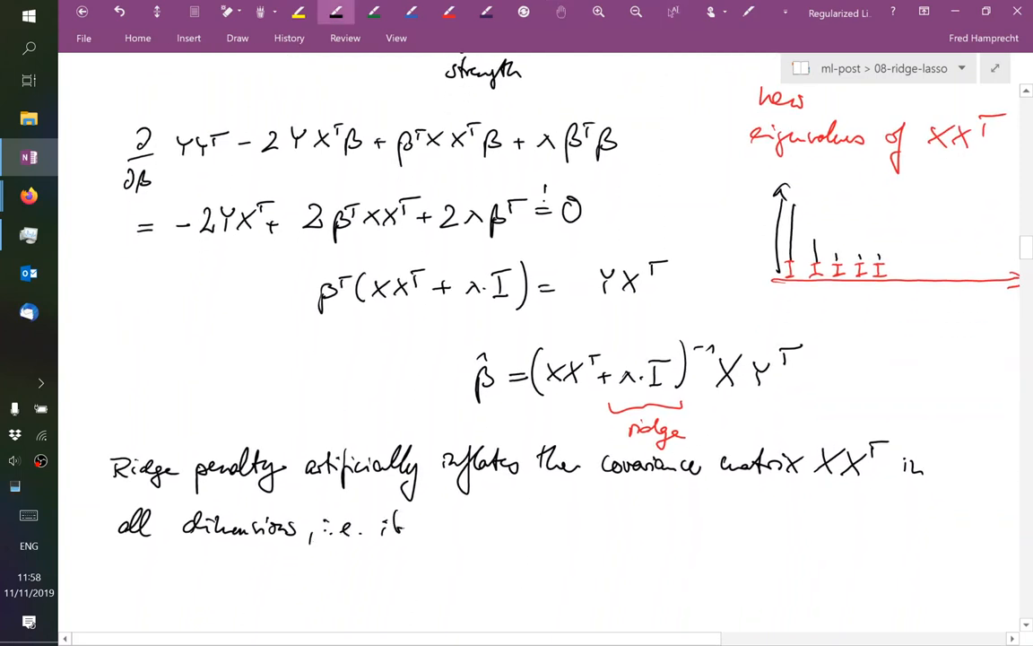
pyautogui.write('sprd')
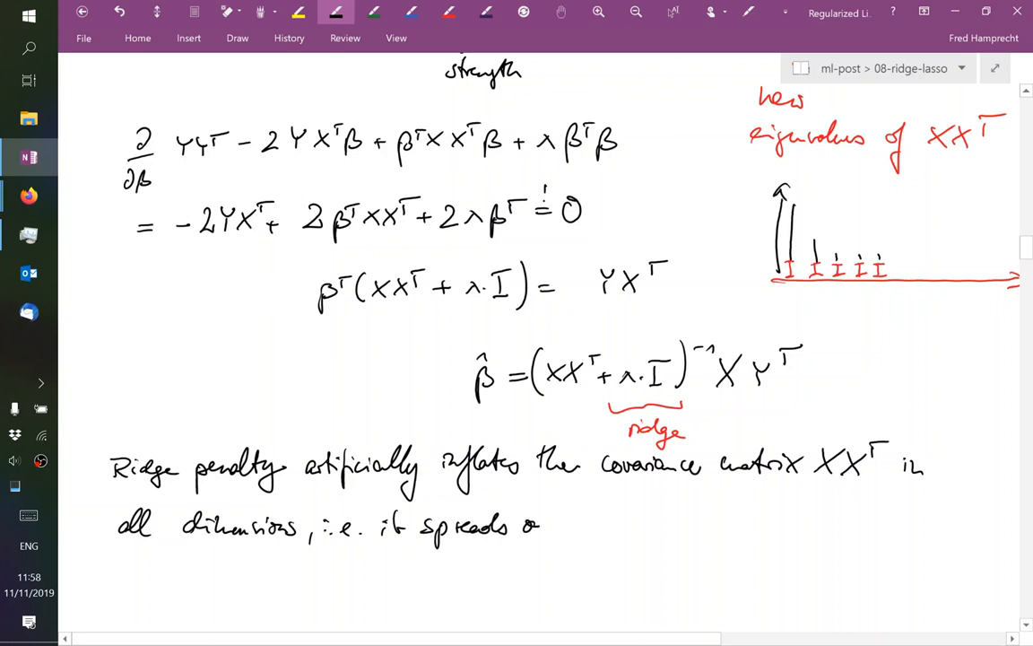
pyautogui.moveTo(538, 530); pyautogui.dragTo(583, 520)
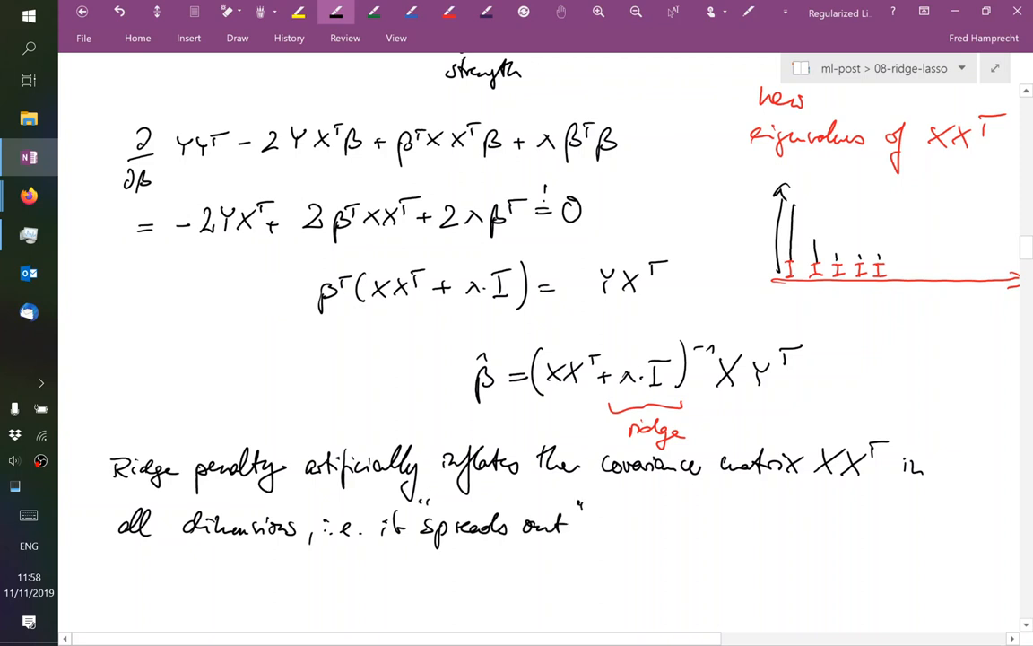
pyautogui.write('the d')
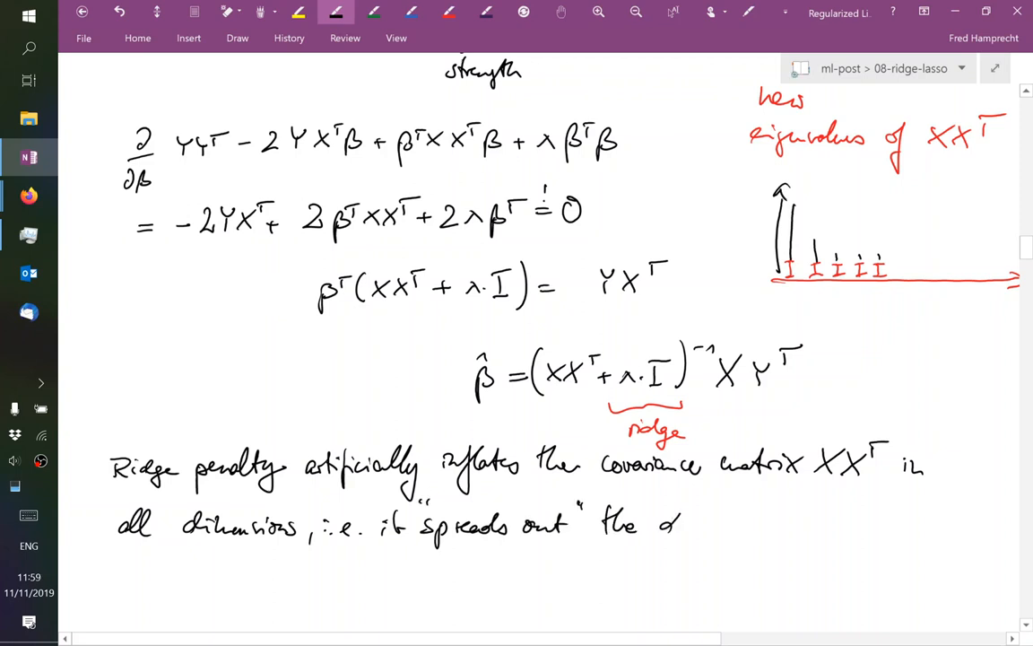
pyautogui.write('data is')
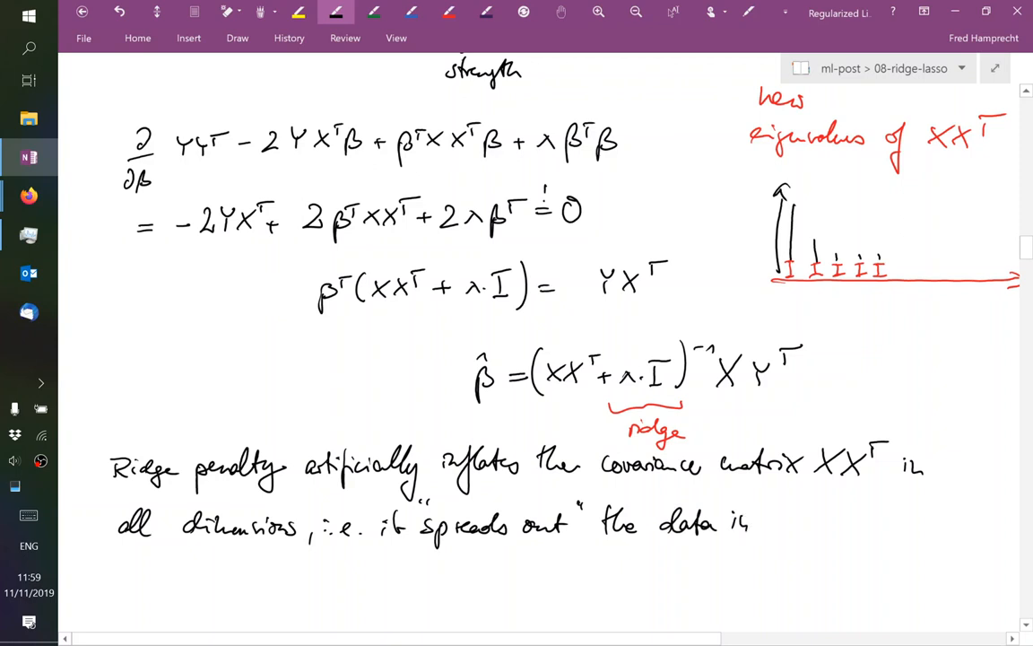
pyautogui.write('all dimensions')
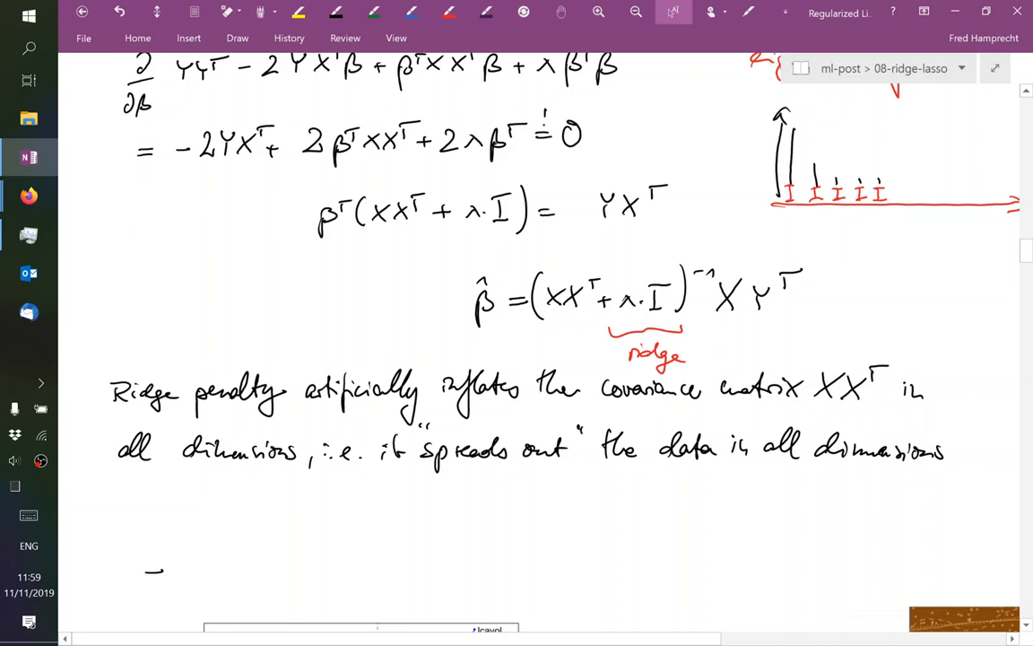
# Draw an arrow and sketch points falling diagonally on axes labelled x1 and x2
pyautogui.scroll(-3)
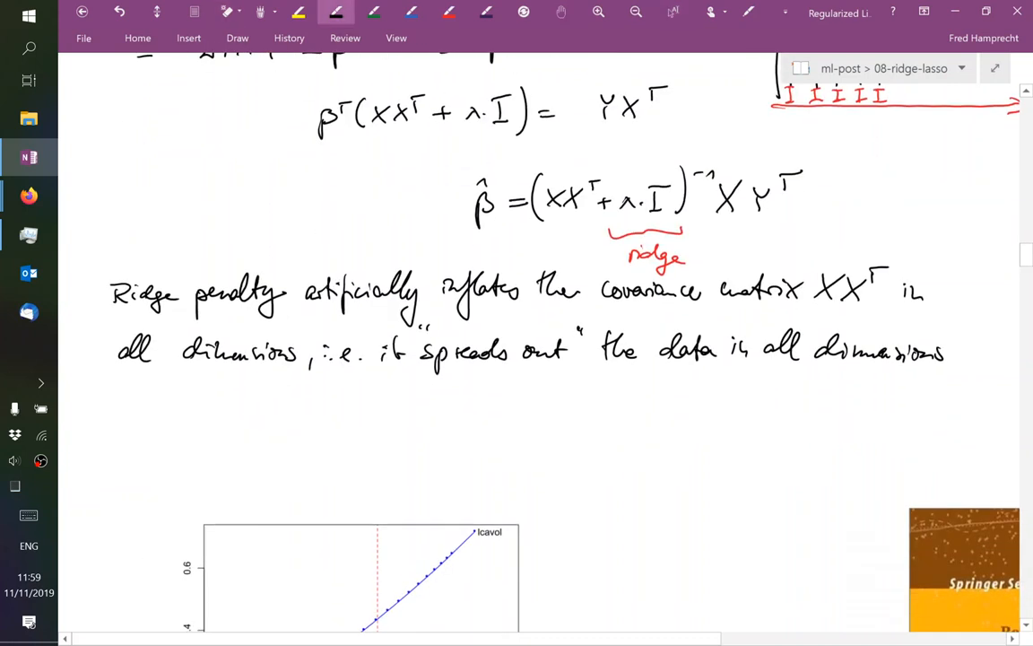
pyautogui.moveTo(145, 397); pyautogui.dragTo(146, 467)
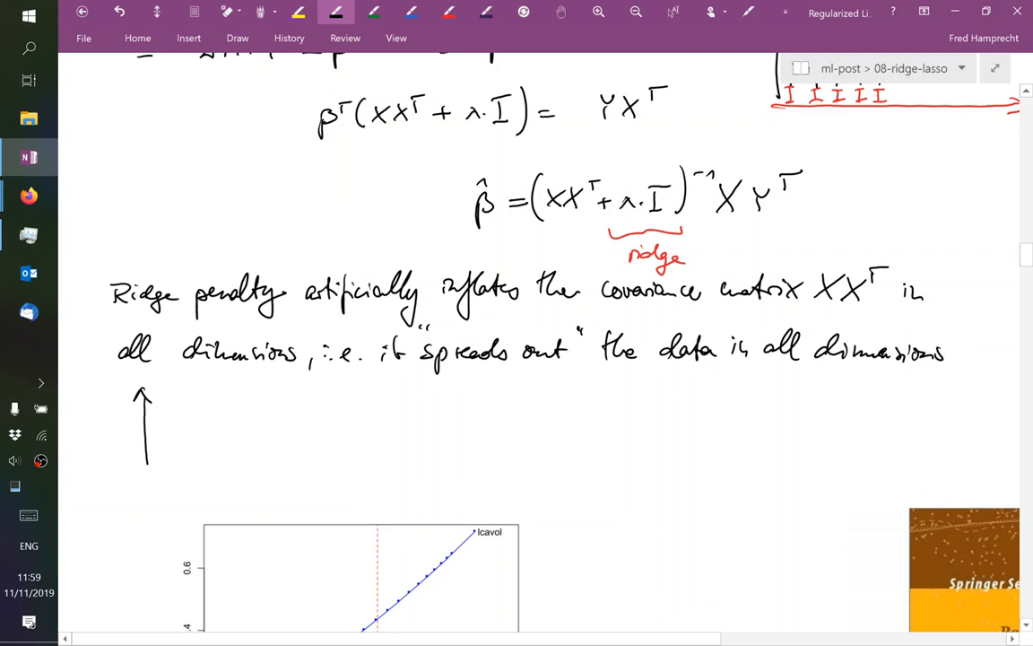
pyautogui.moveTo(134, 459); pyautogui.dragTo(260, 455)
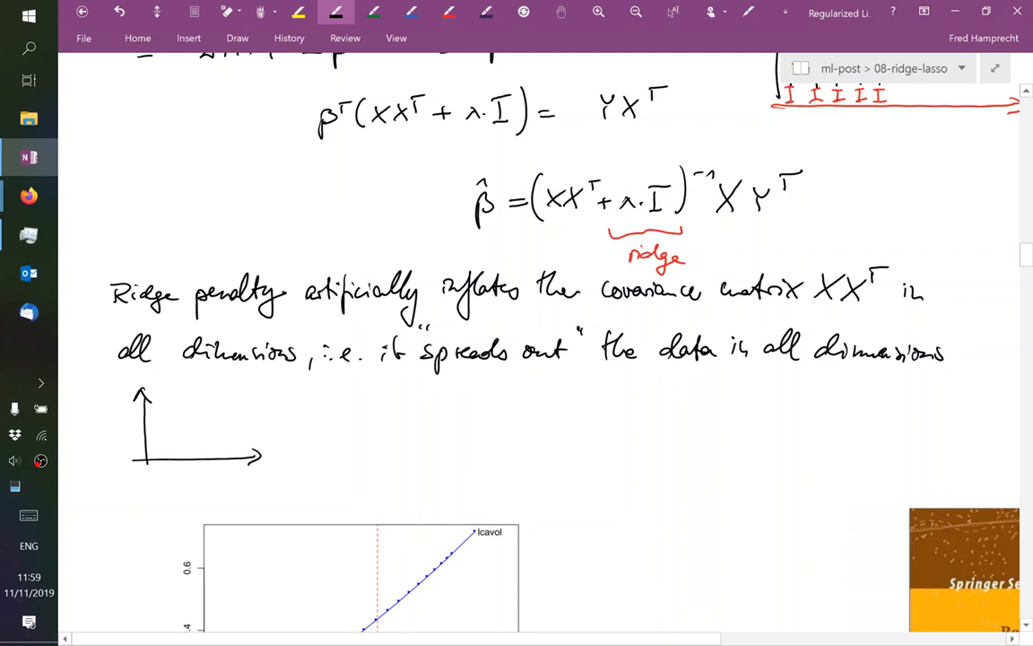
pyautogui.moveTo(152, 413); pyautogui.dragTo(216, 457)
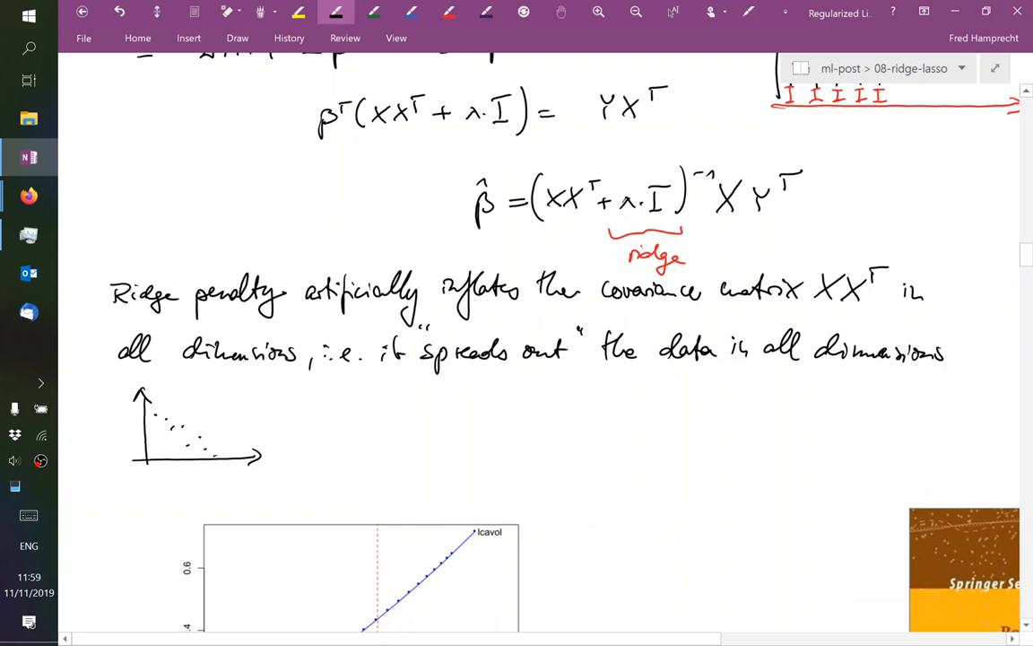
pyautogui.moveTo(263, 462); pyautogui.dragTo(293, 471)
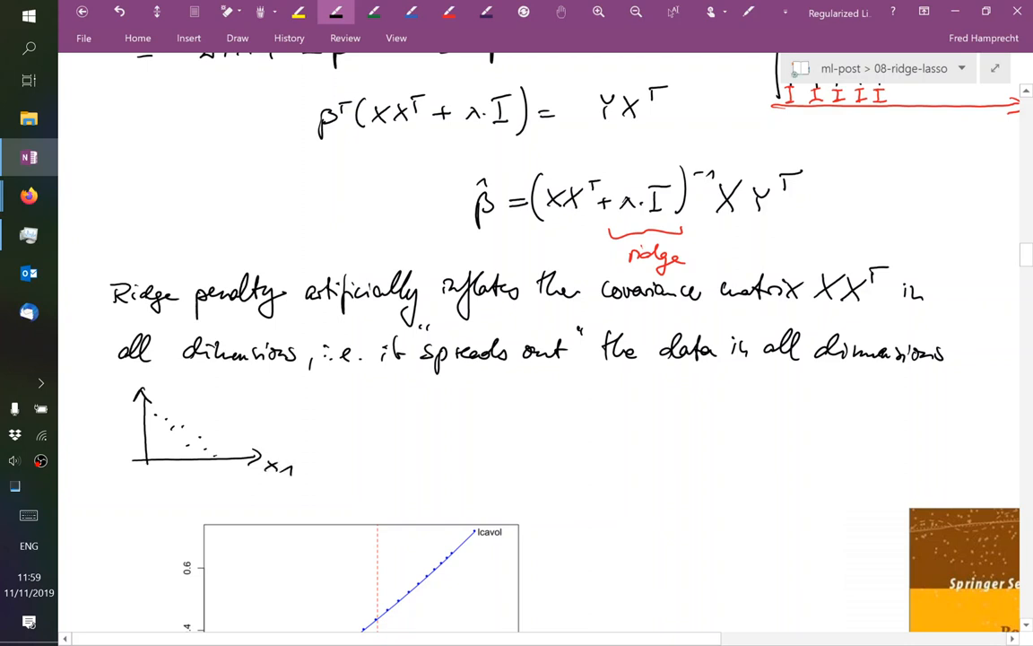
pyautogui.write('x2')
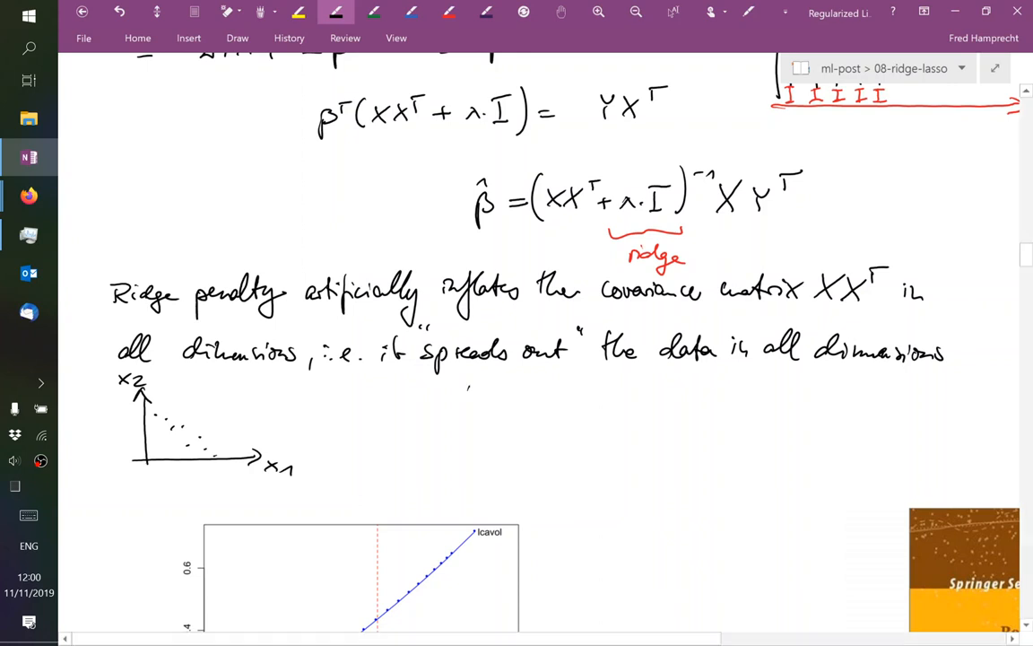
# Draw y-versus-x axes with a steep black line, then green points and a flatter green line
pyautogui.moveTo(466, 385); pyautogui.dragTo(592, 462)
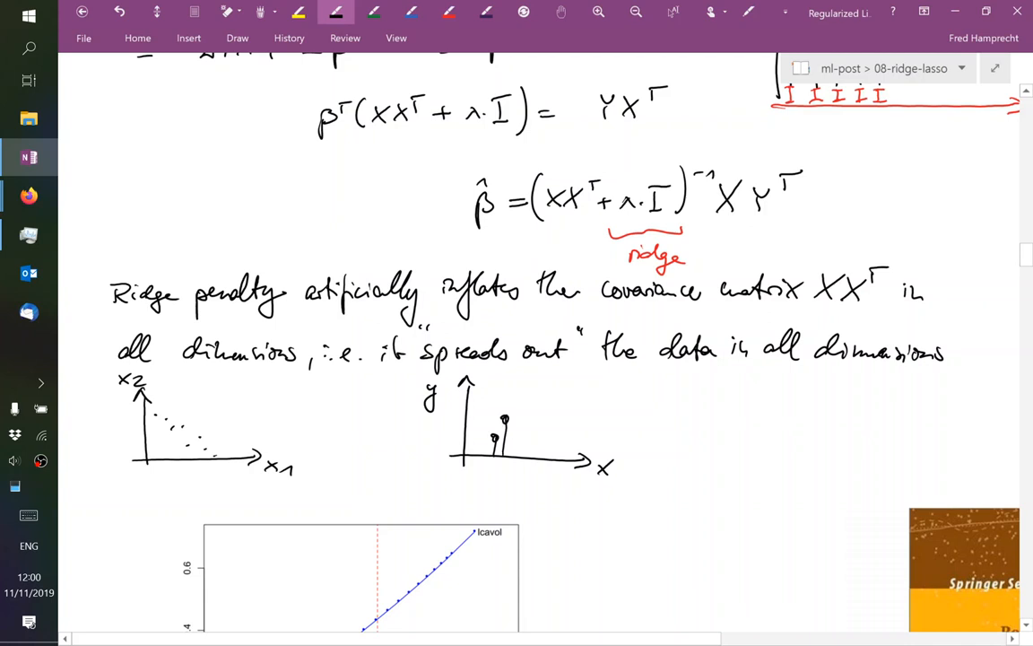
pyautogui.moveTo(473, 487); pyautogui.dragTo(536, 357)
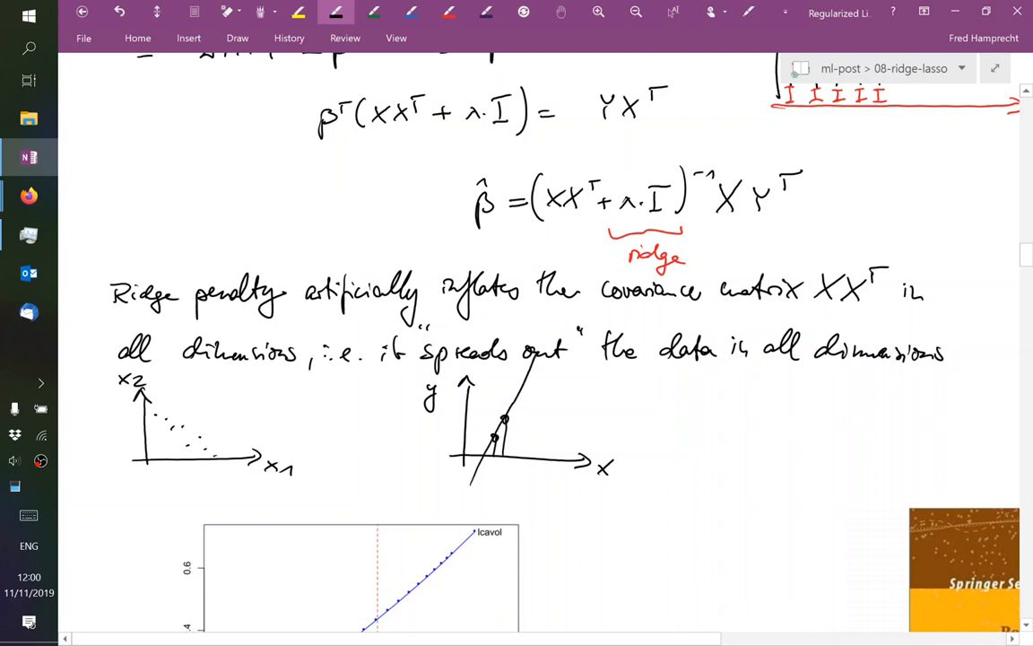
pyautogui.click(374, 12)
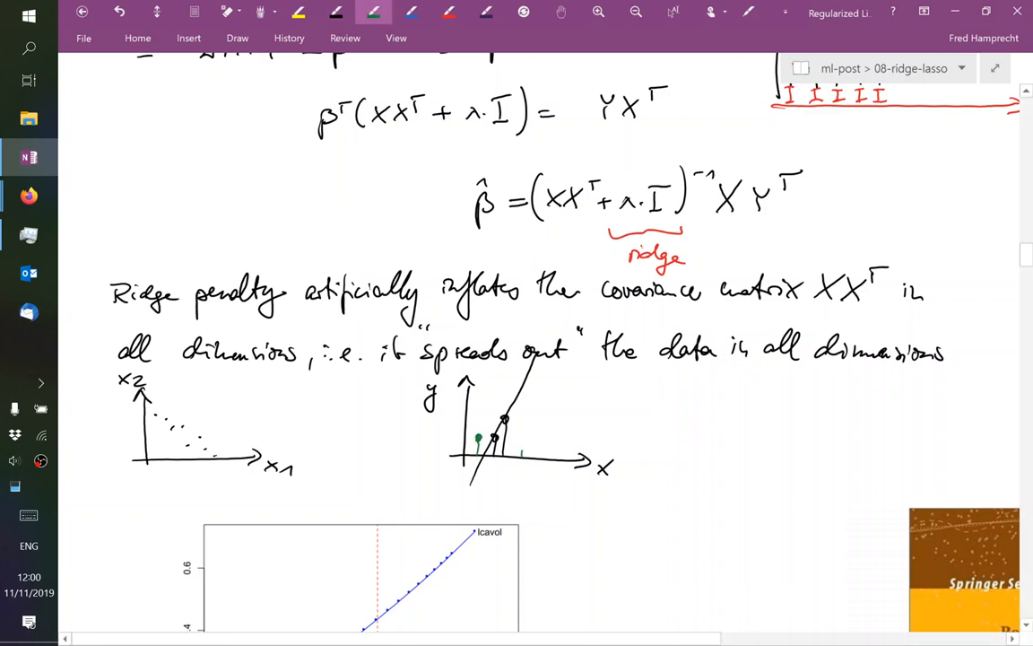
pyautogui.moveTo(525, 421); pyautogui.dragTo(522, 453)
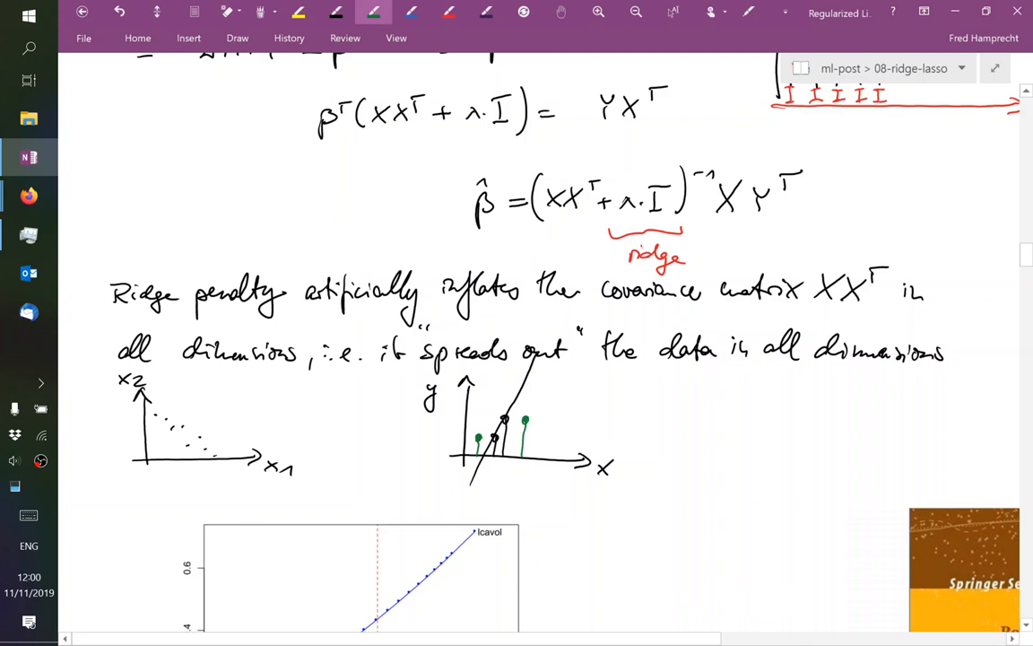
pyautogui.moveTo(417, 455); pyautogui.dragTo(673, 368)
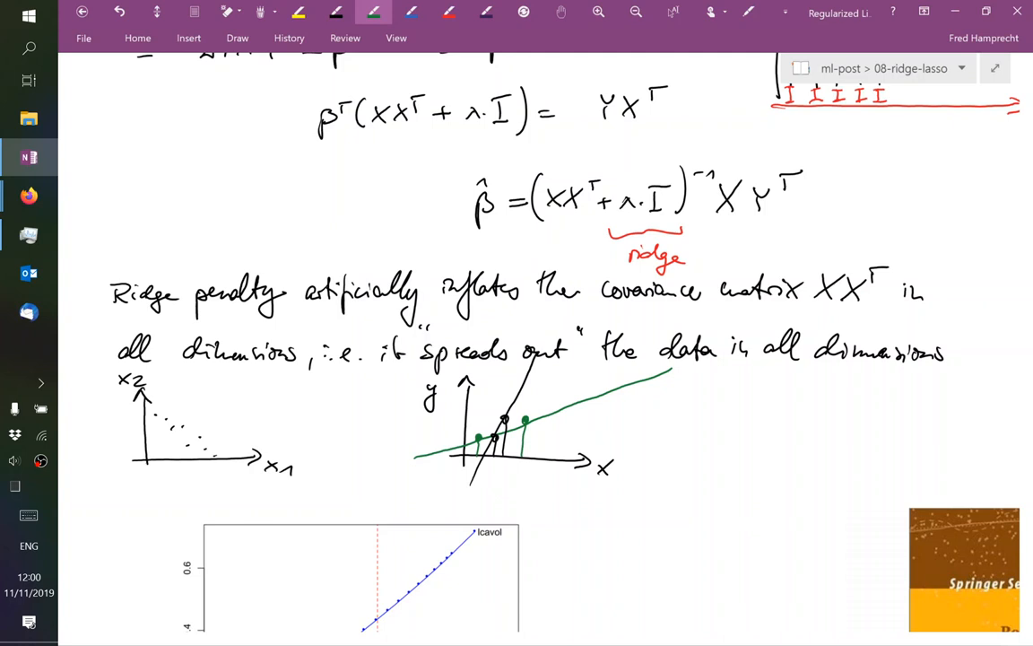
pyautogui.scroll(-3)
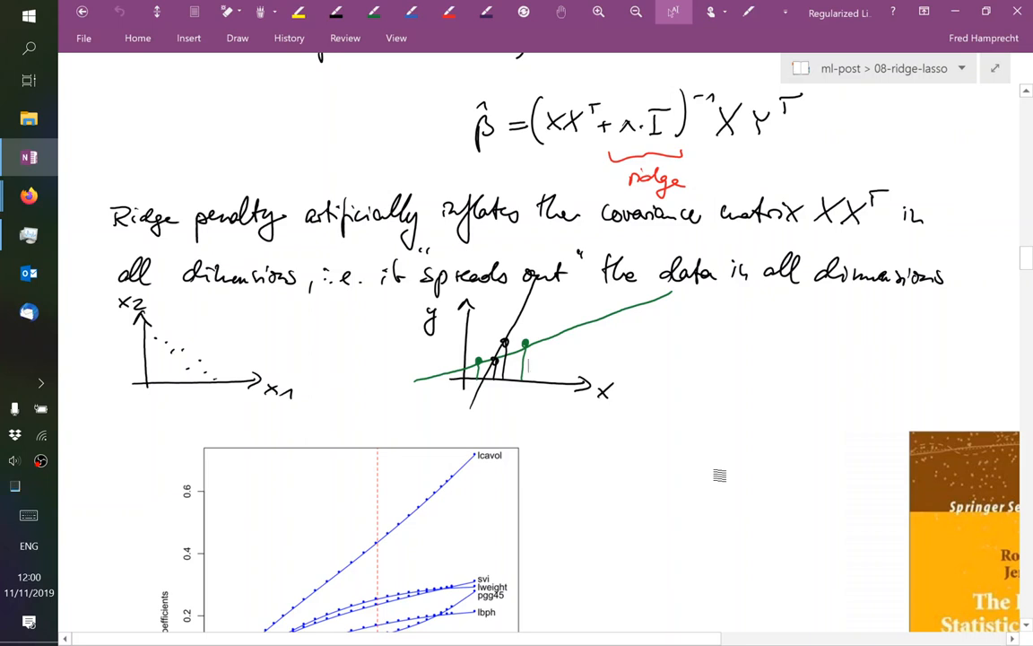
# Scroll down until Figure 3.8 and its caption are fully visible
pyautogui.scroll(-3)
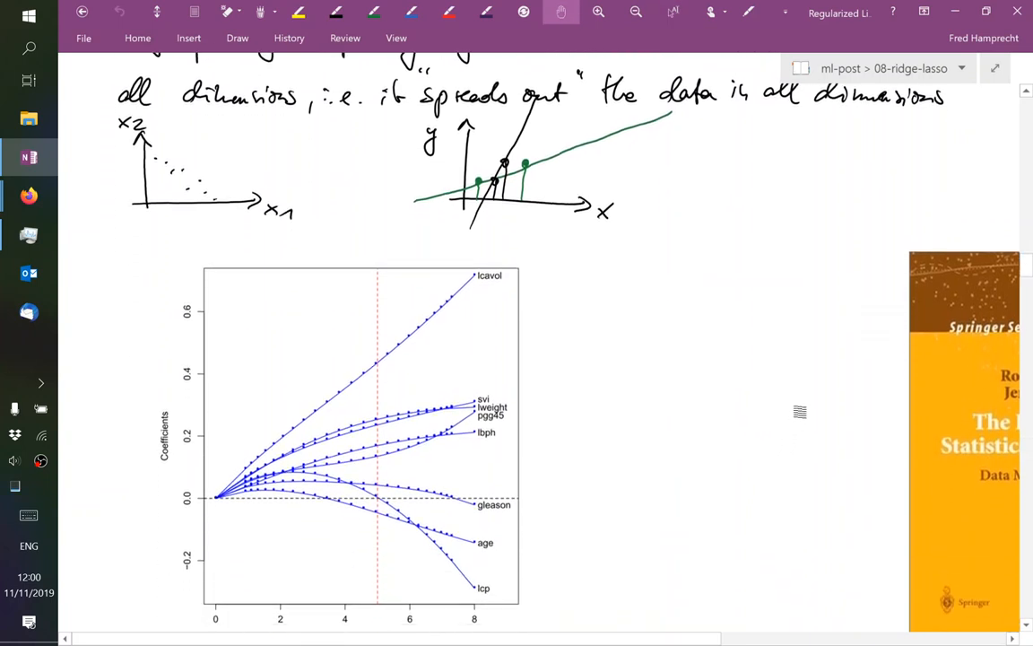
pyautogui.scroll(-3)
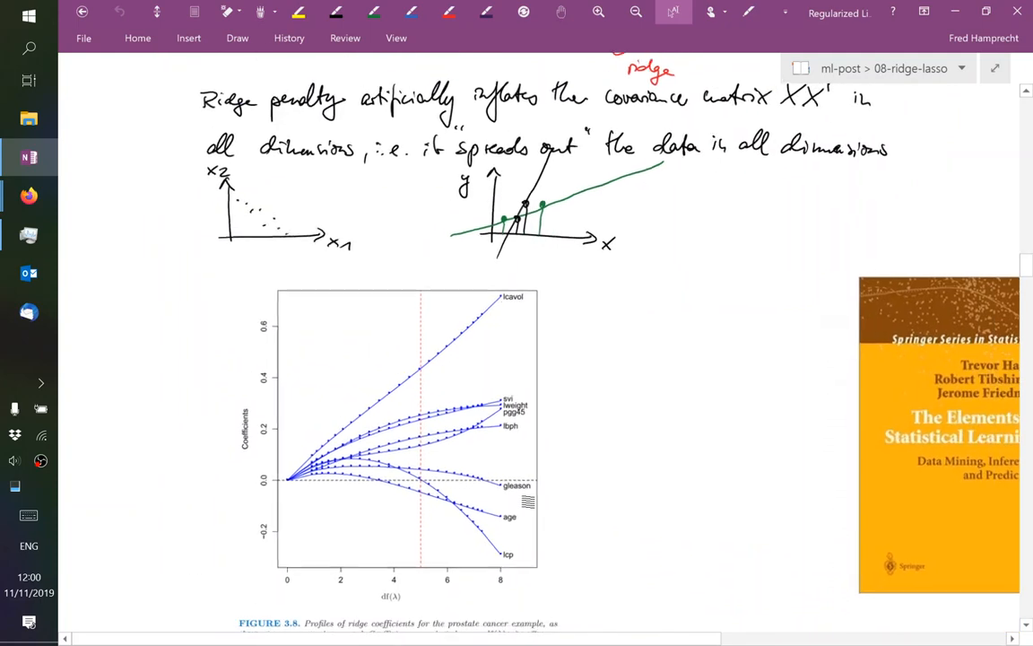
pyautogui.scroll(-3)
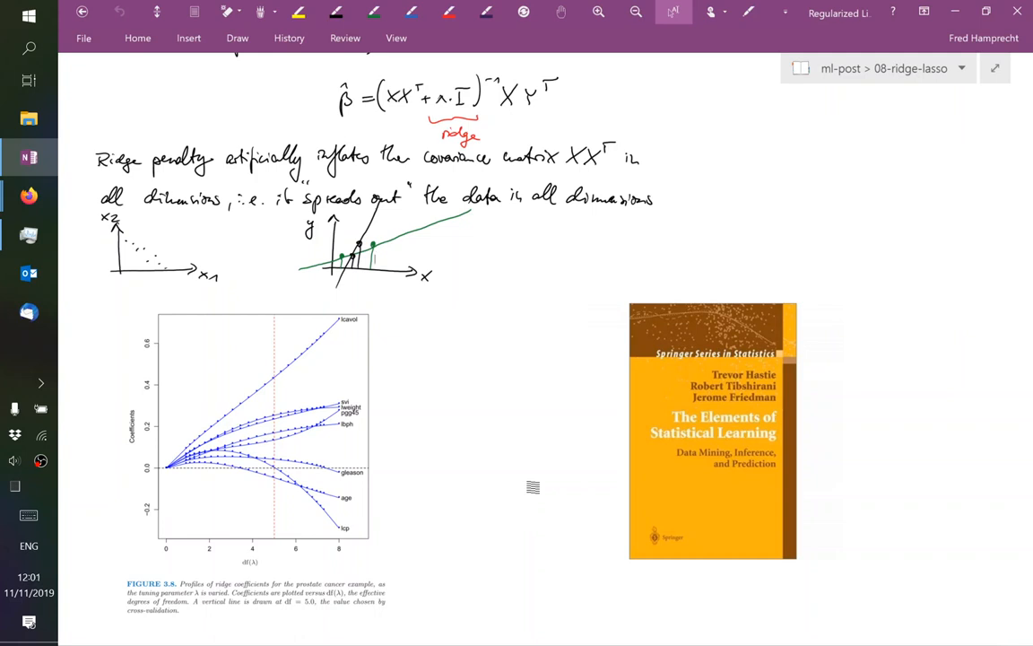
# Draw a leftward arrow under the figure's df(λ) axis
pyautogui.click(374, 12)
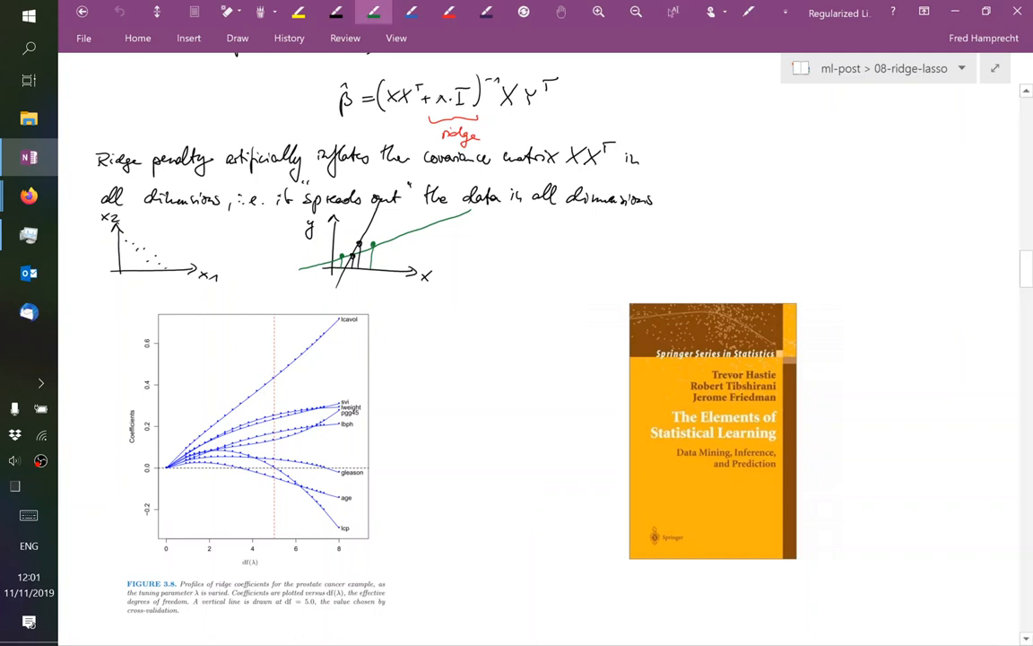
pyautogui.moveTo(223, 574); pyautogui.dragTo(316, 567)
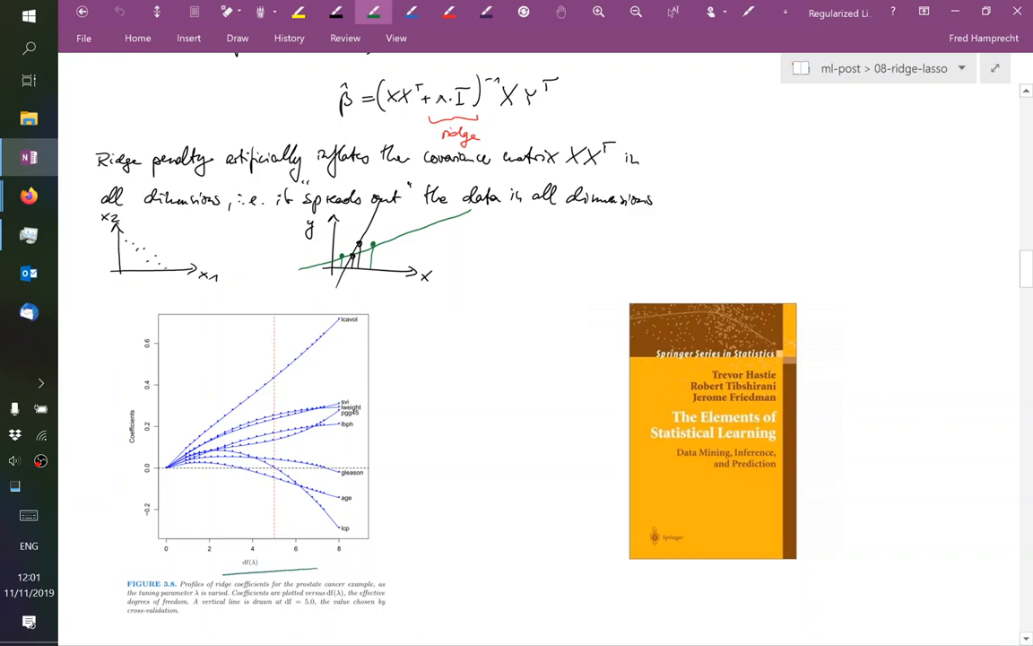
pyautogui.moveTo(319, 571); pyautogui.dragTo(220, 581)
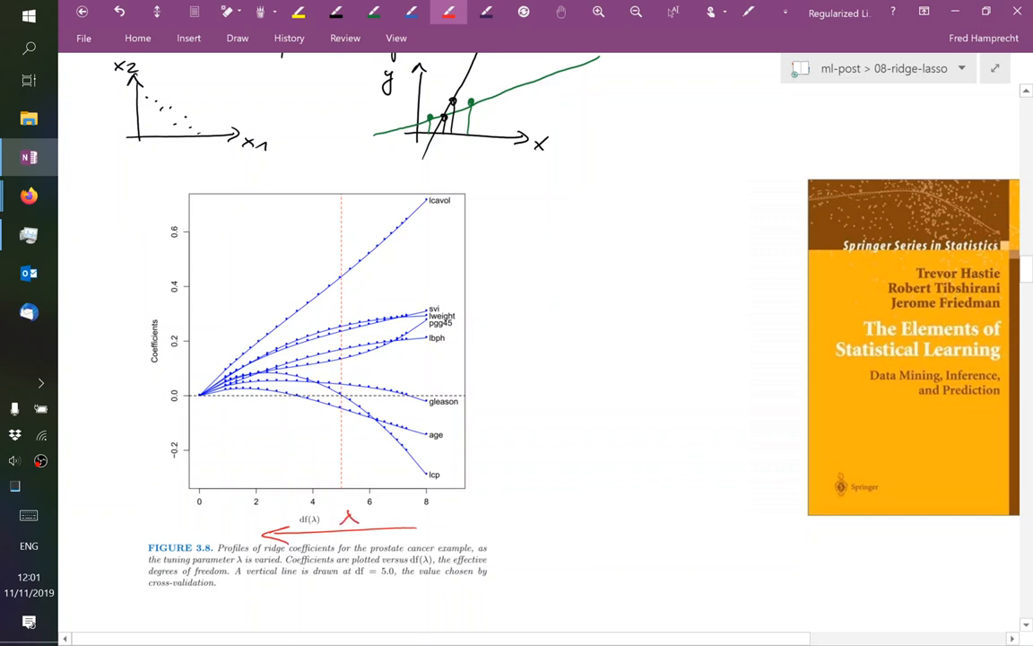
# Write λ=0 at df 8 and draw a red vertical line there labelled OLS
pyautogui.moveTo(426, 498); pyautogui.dragTo(440, 529)
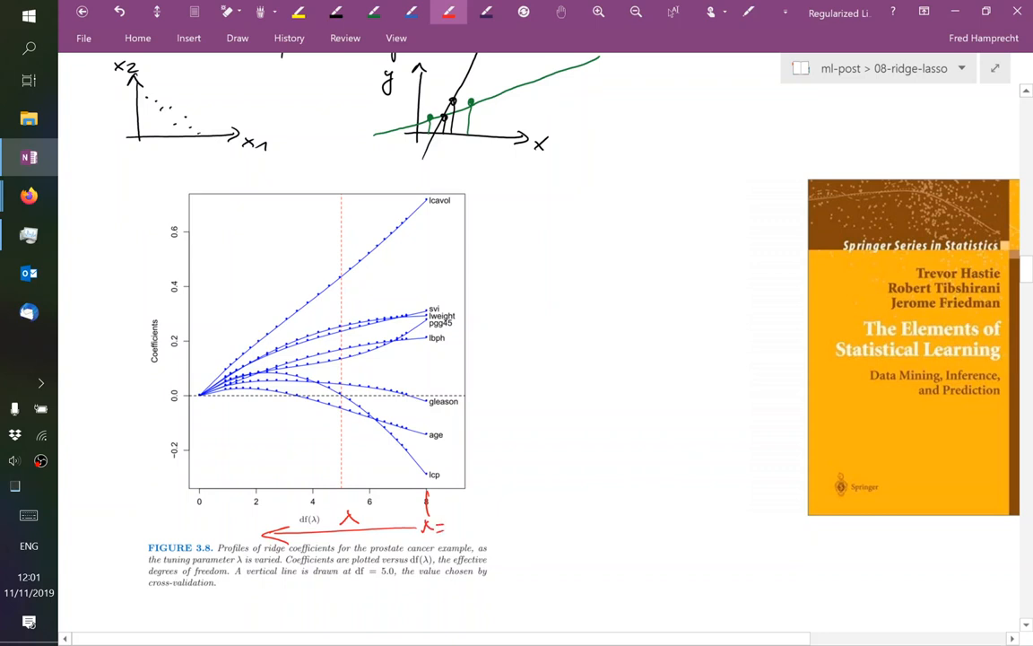
pyautogui.moveTo(444, 524); pyautogui.dragTo(457, 534)
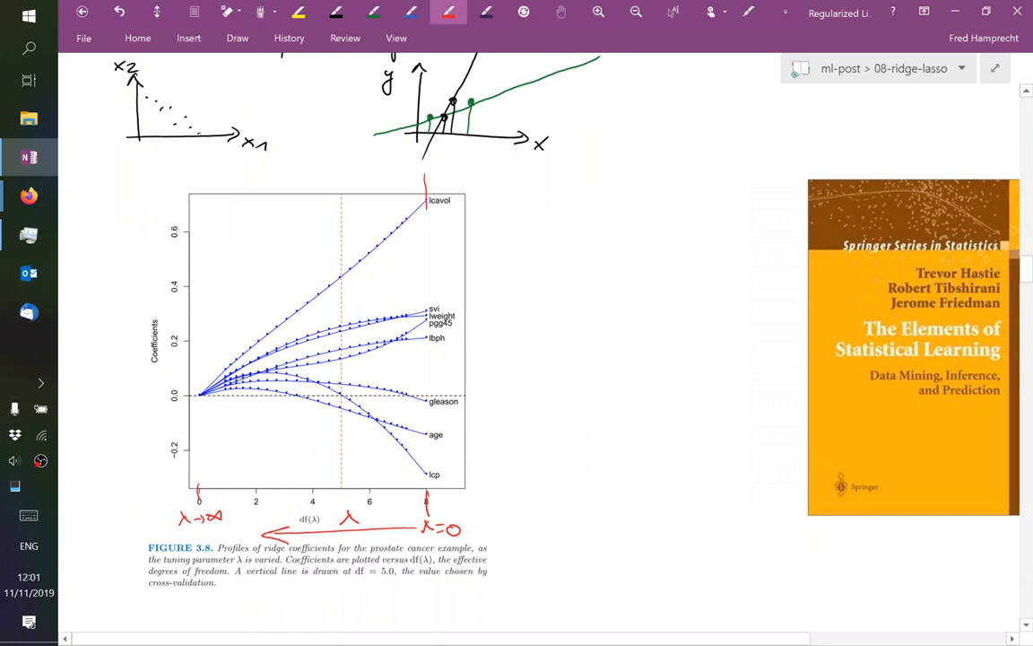
pyautogui.moveTo(439, 179); pyautogui.dragTo(429, 475)
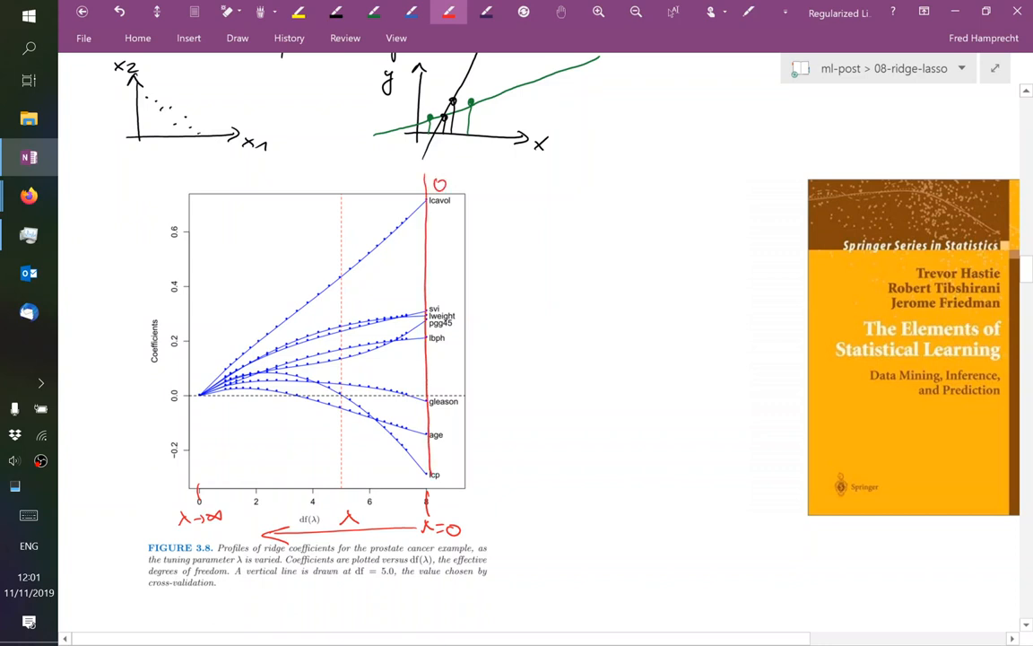
pyautogui.moveTo(444, 185); pyautogui.dragTo(467, 188)
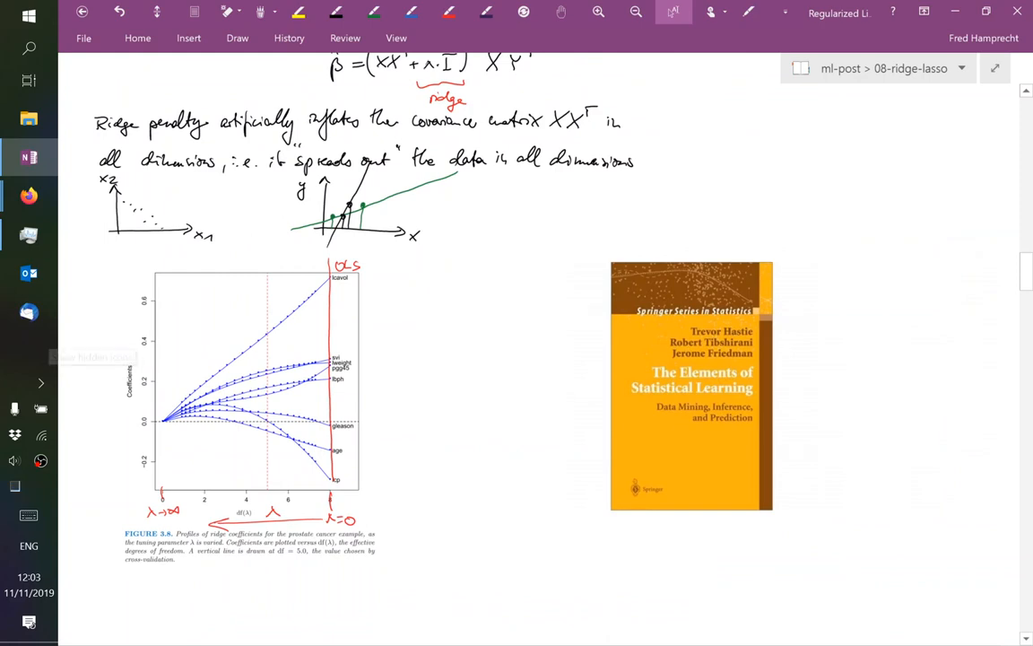
pyautogui.scroll(-3)
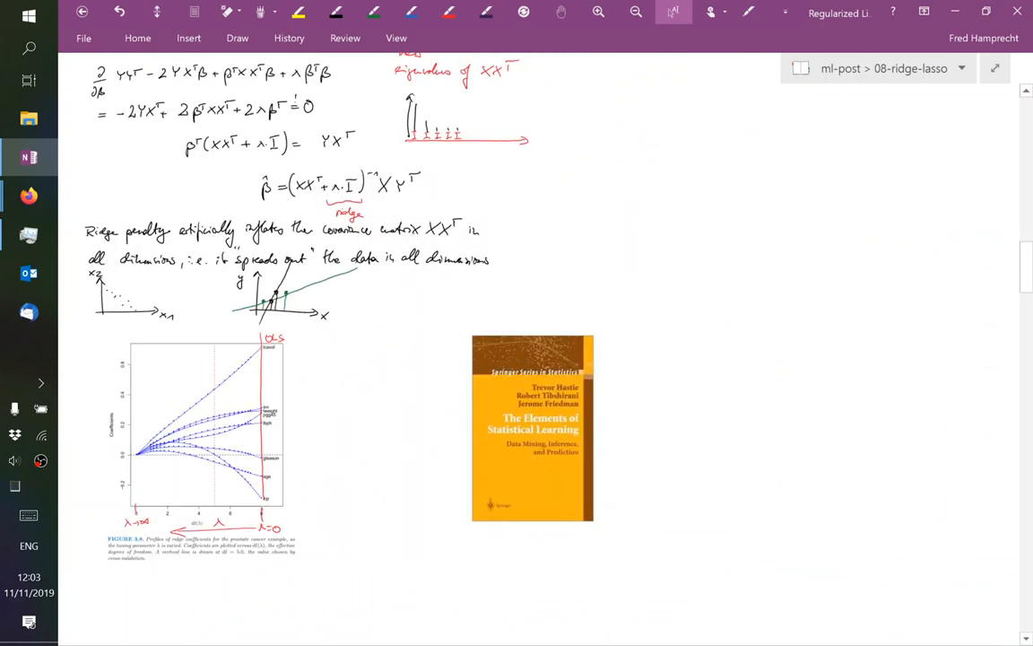
pyautogui.scroll(-3)
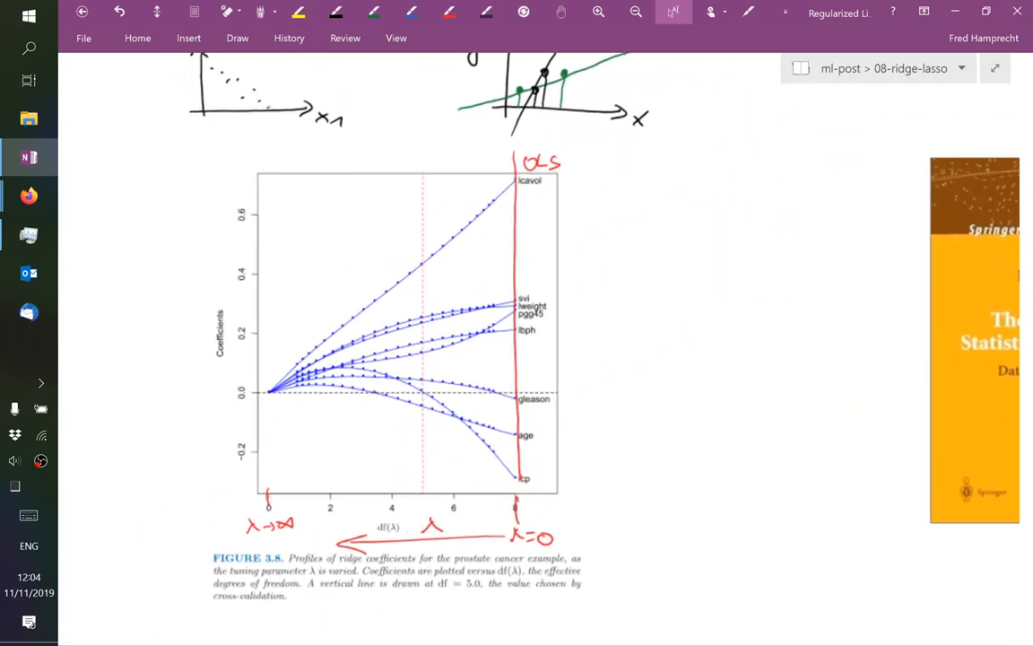
pyautogui.scroll(-3)
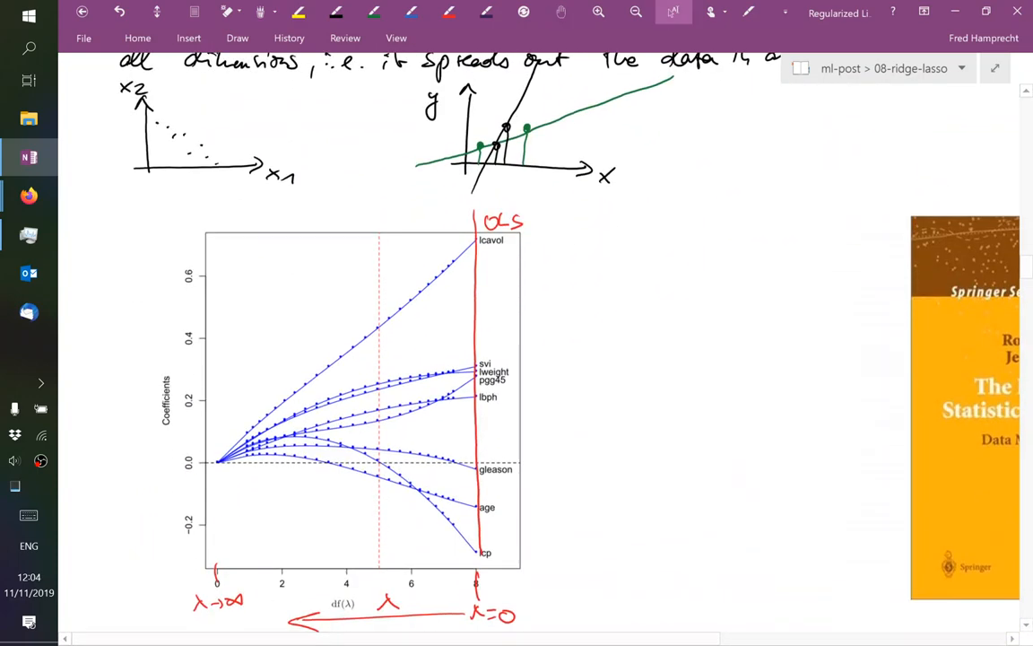